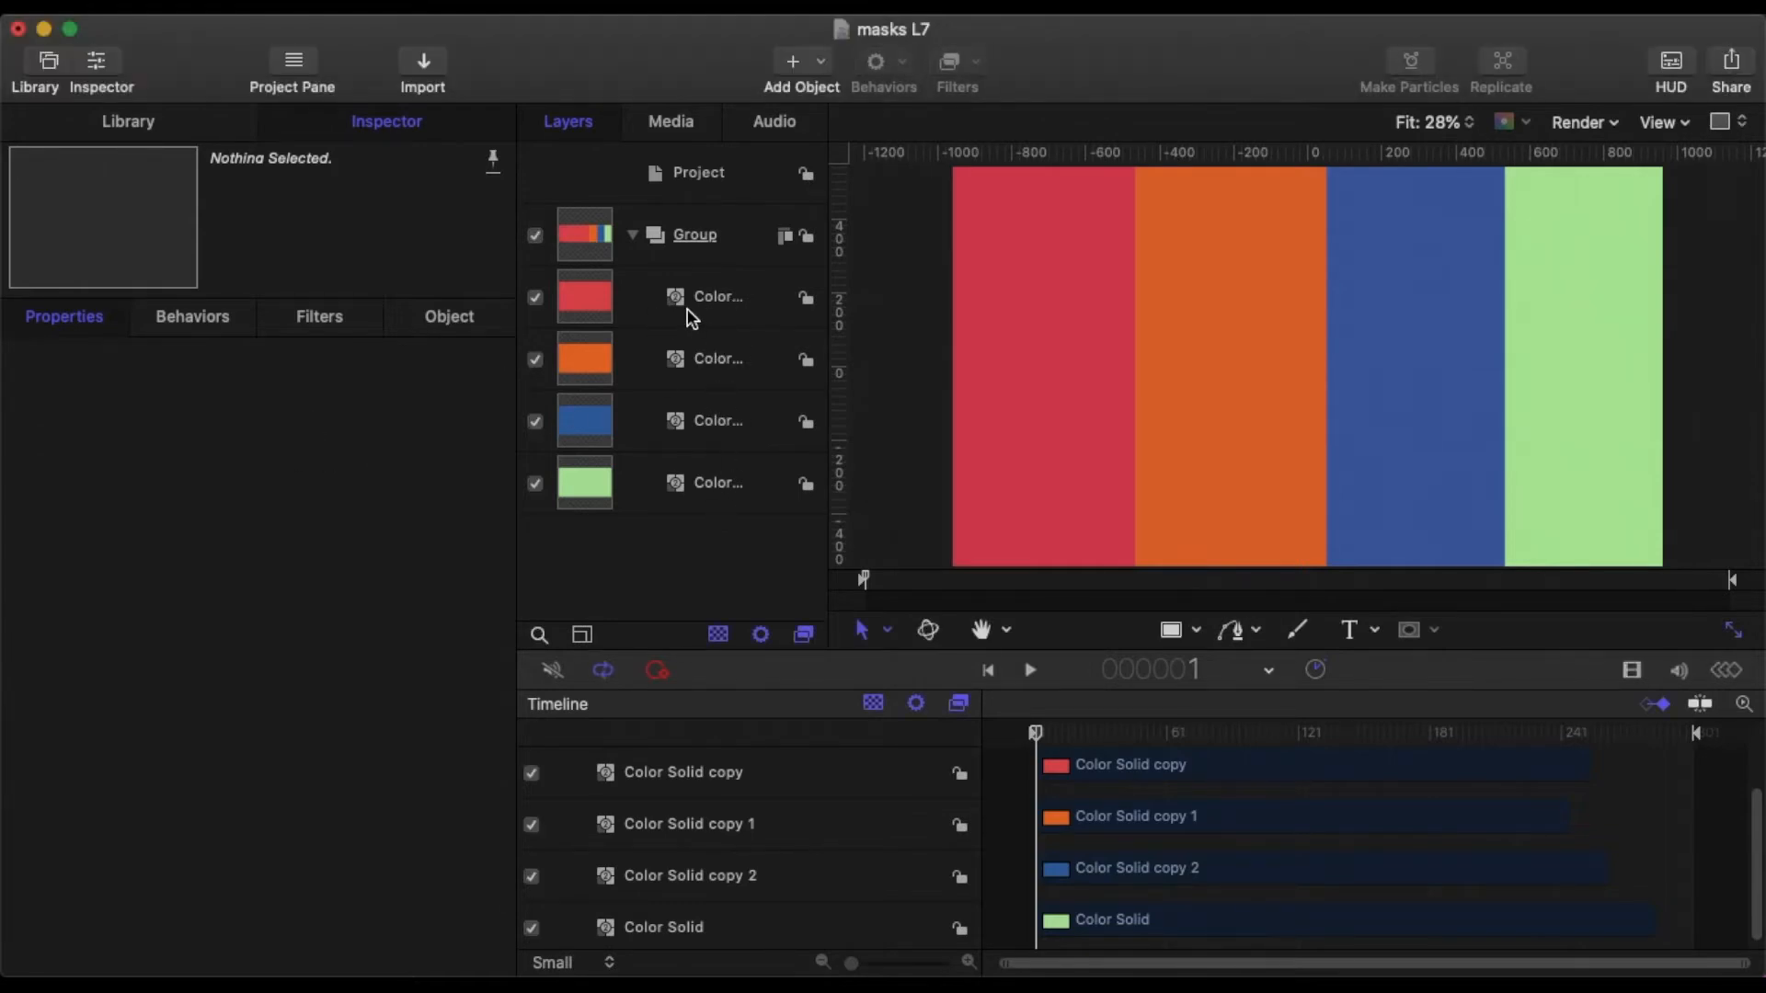
Collapse the four-colour-solid Group in the Layers list and select it.
{"action": "left_click", "coordinate": [721, 297]}
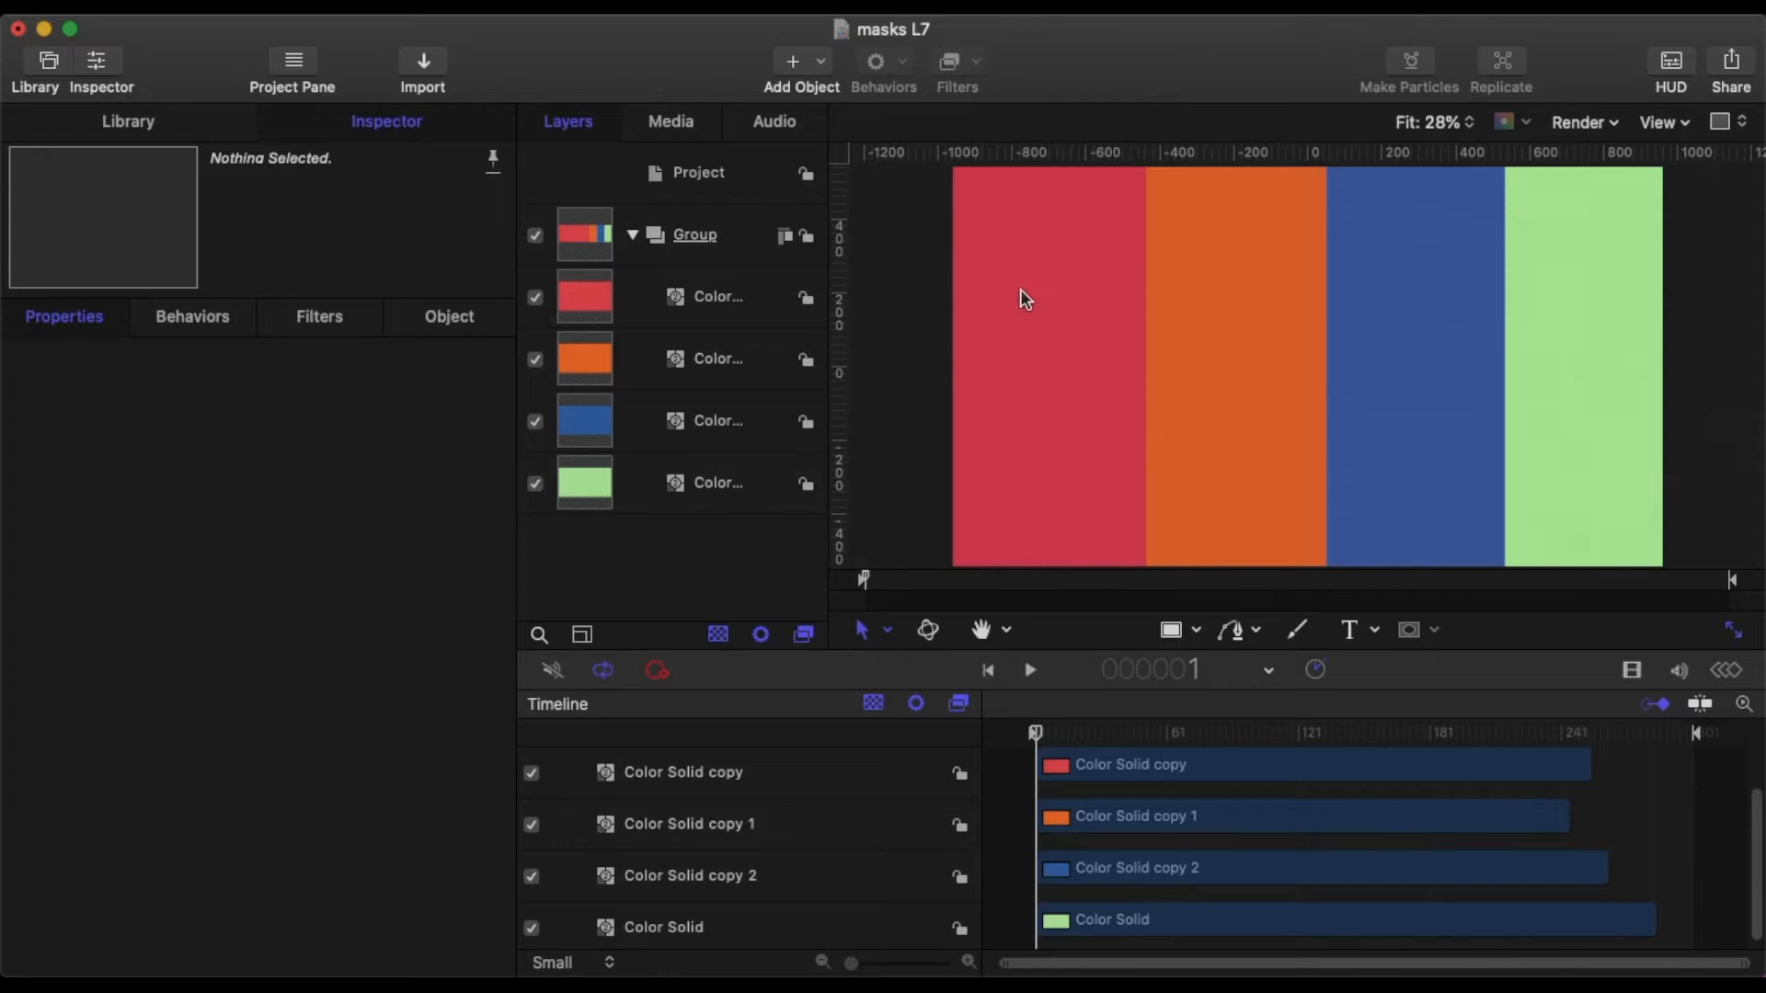
{"action": "left_click", "coordinate": [632, 234]}
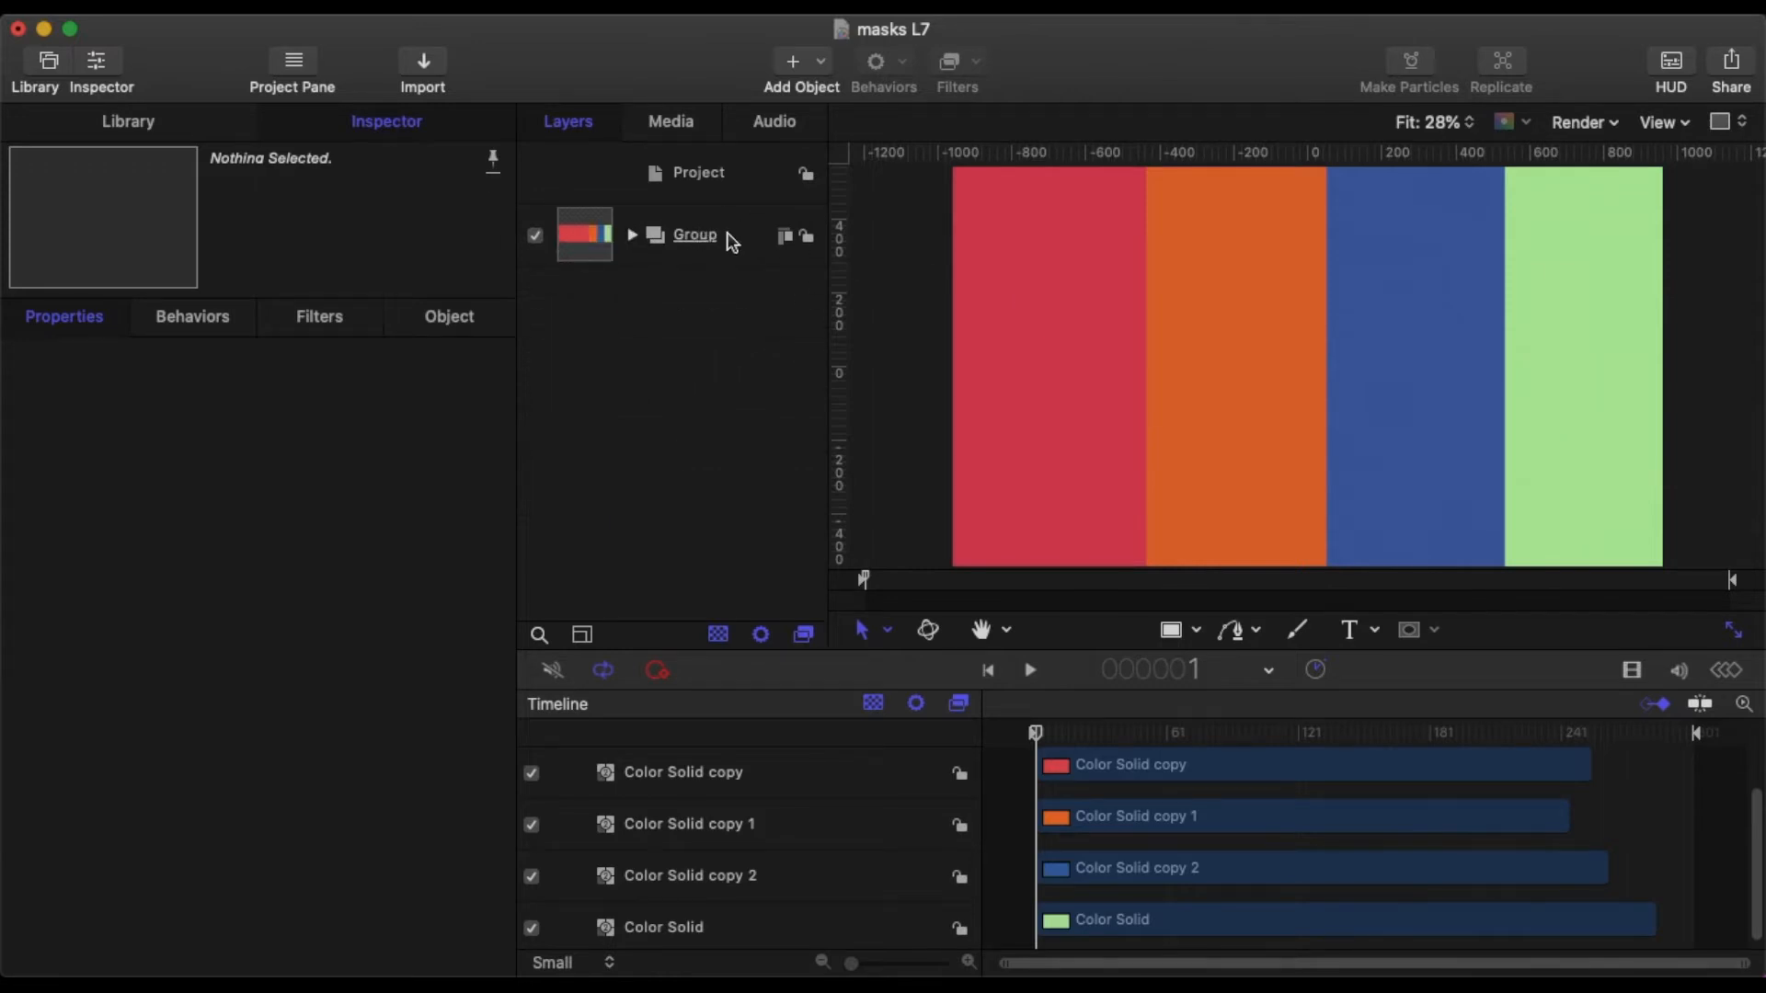
{"action": "left_click", "coordinate": [694, 234]}
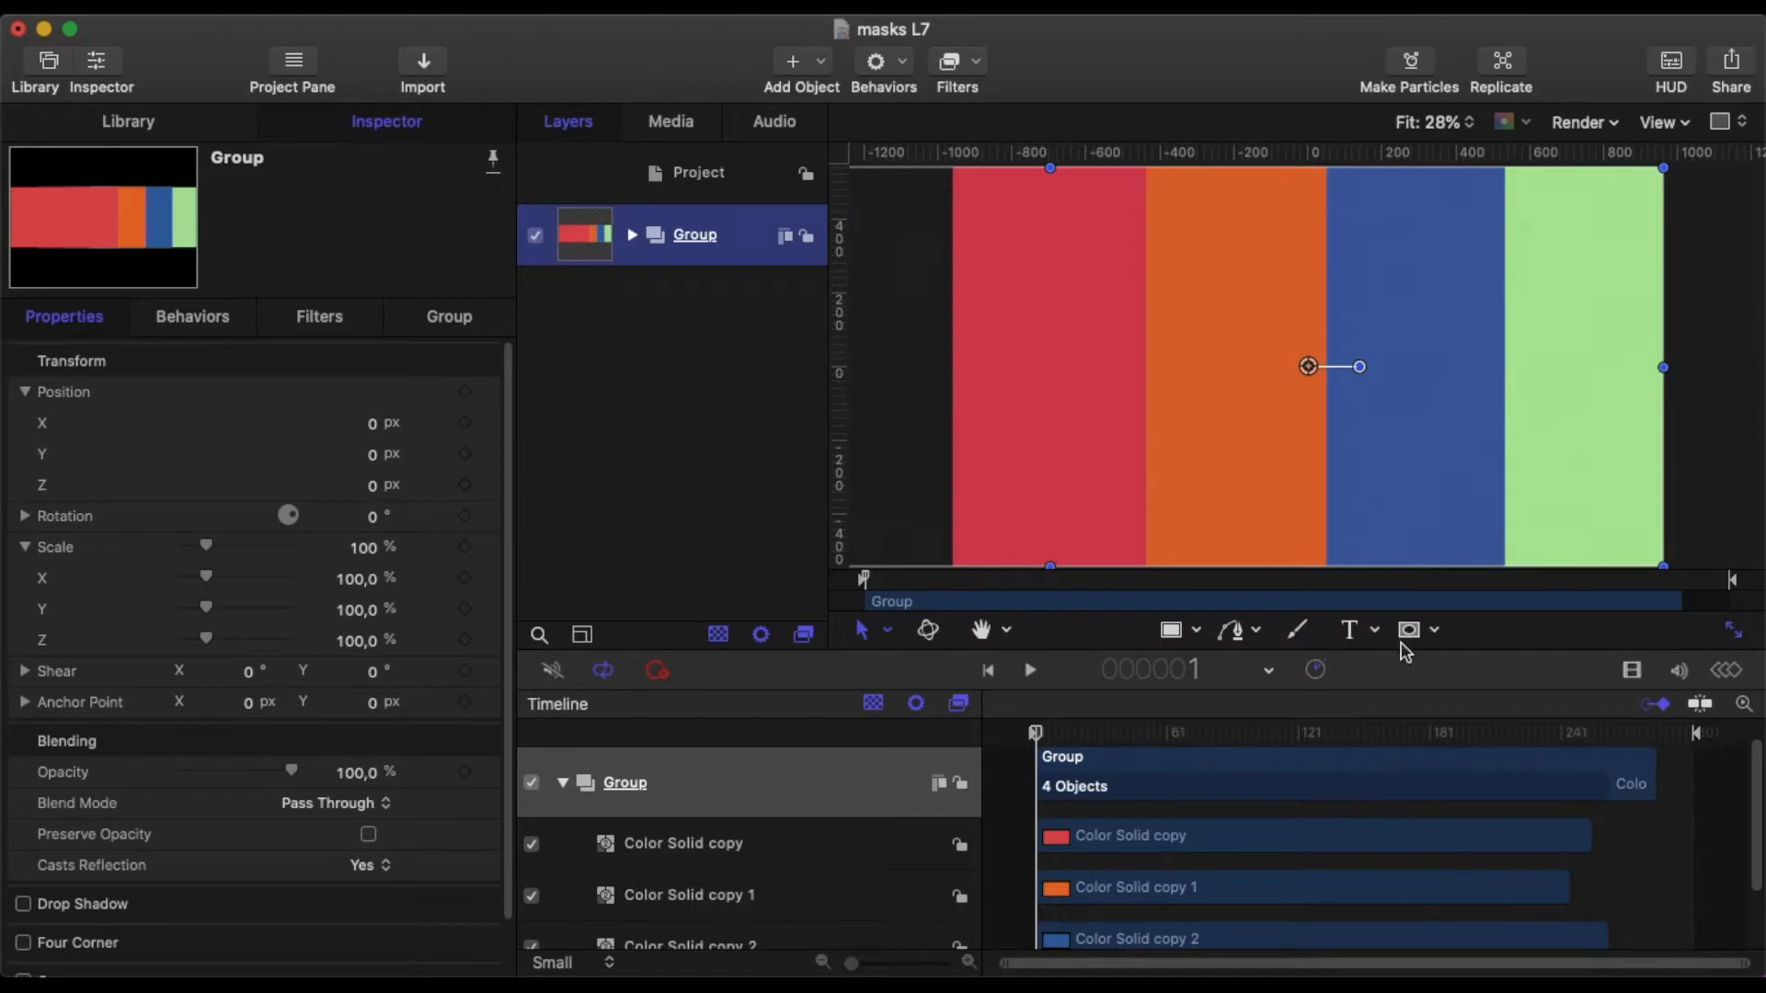
Choose Circle Mask from the toolbar's mask shape list.
{"action": "left_click", "coordinate": [1409, 629]}
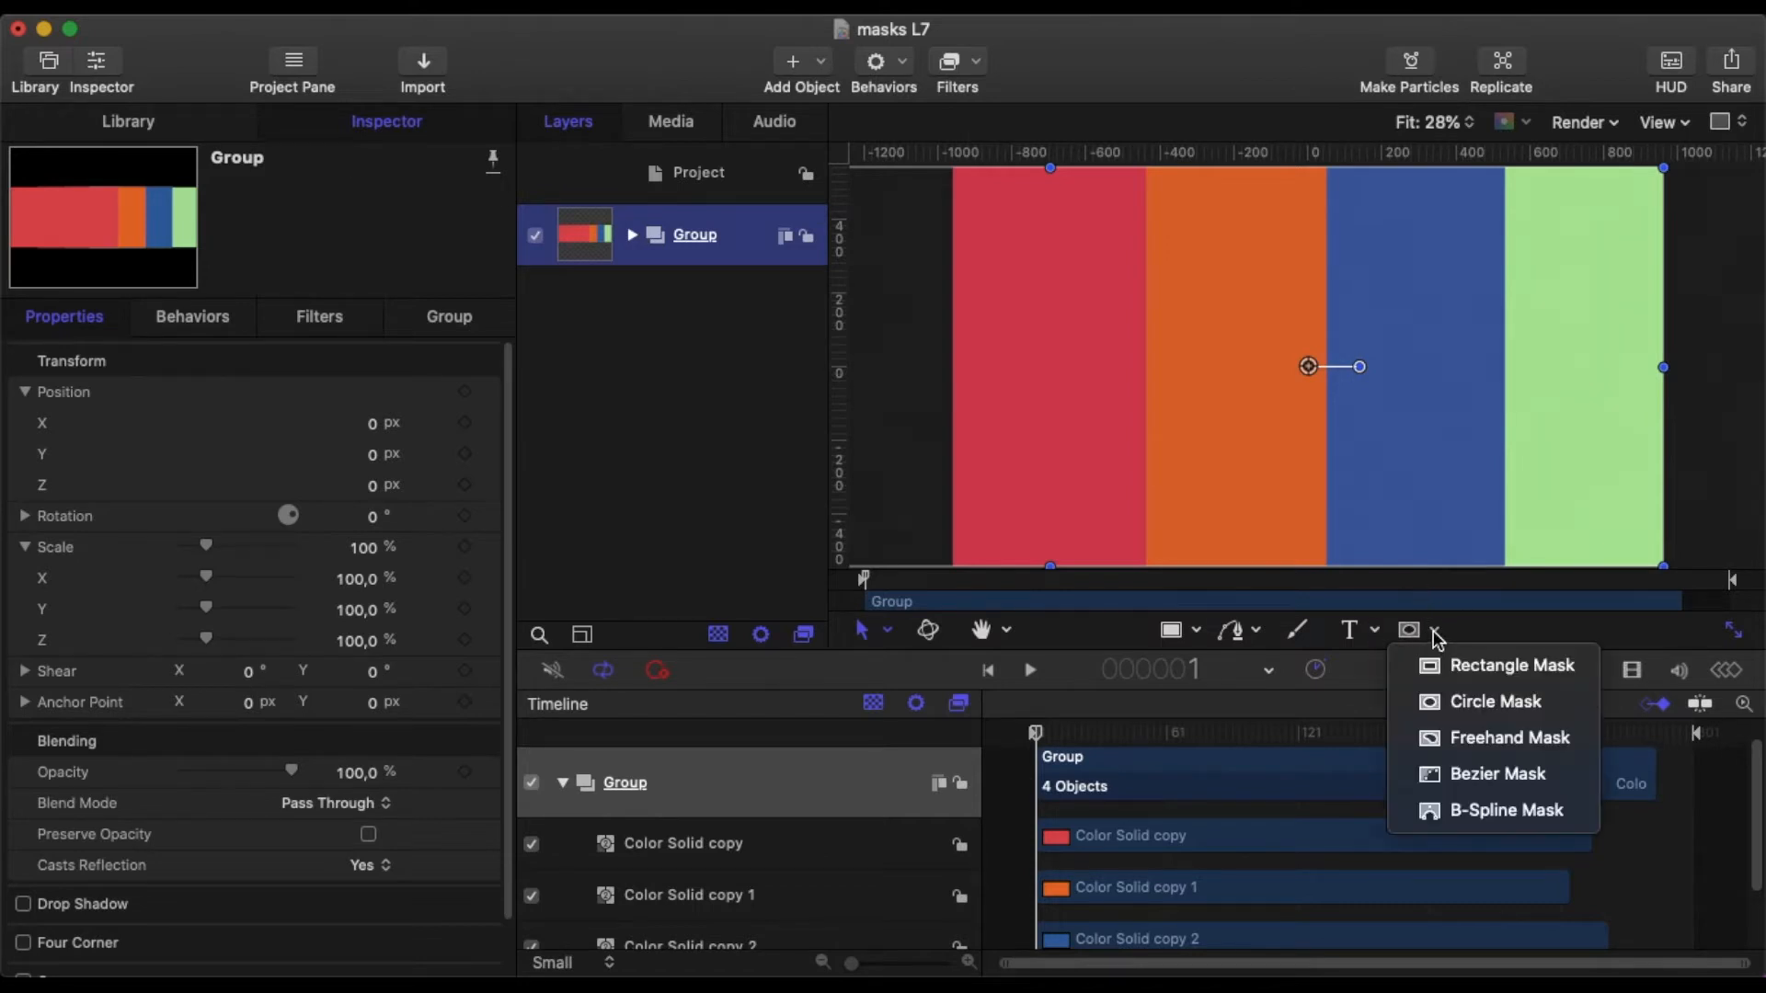
{"action": "mouse_move", "coordinate": [1495, 701]}
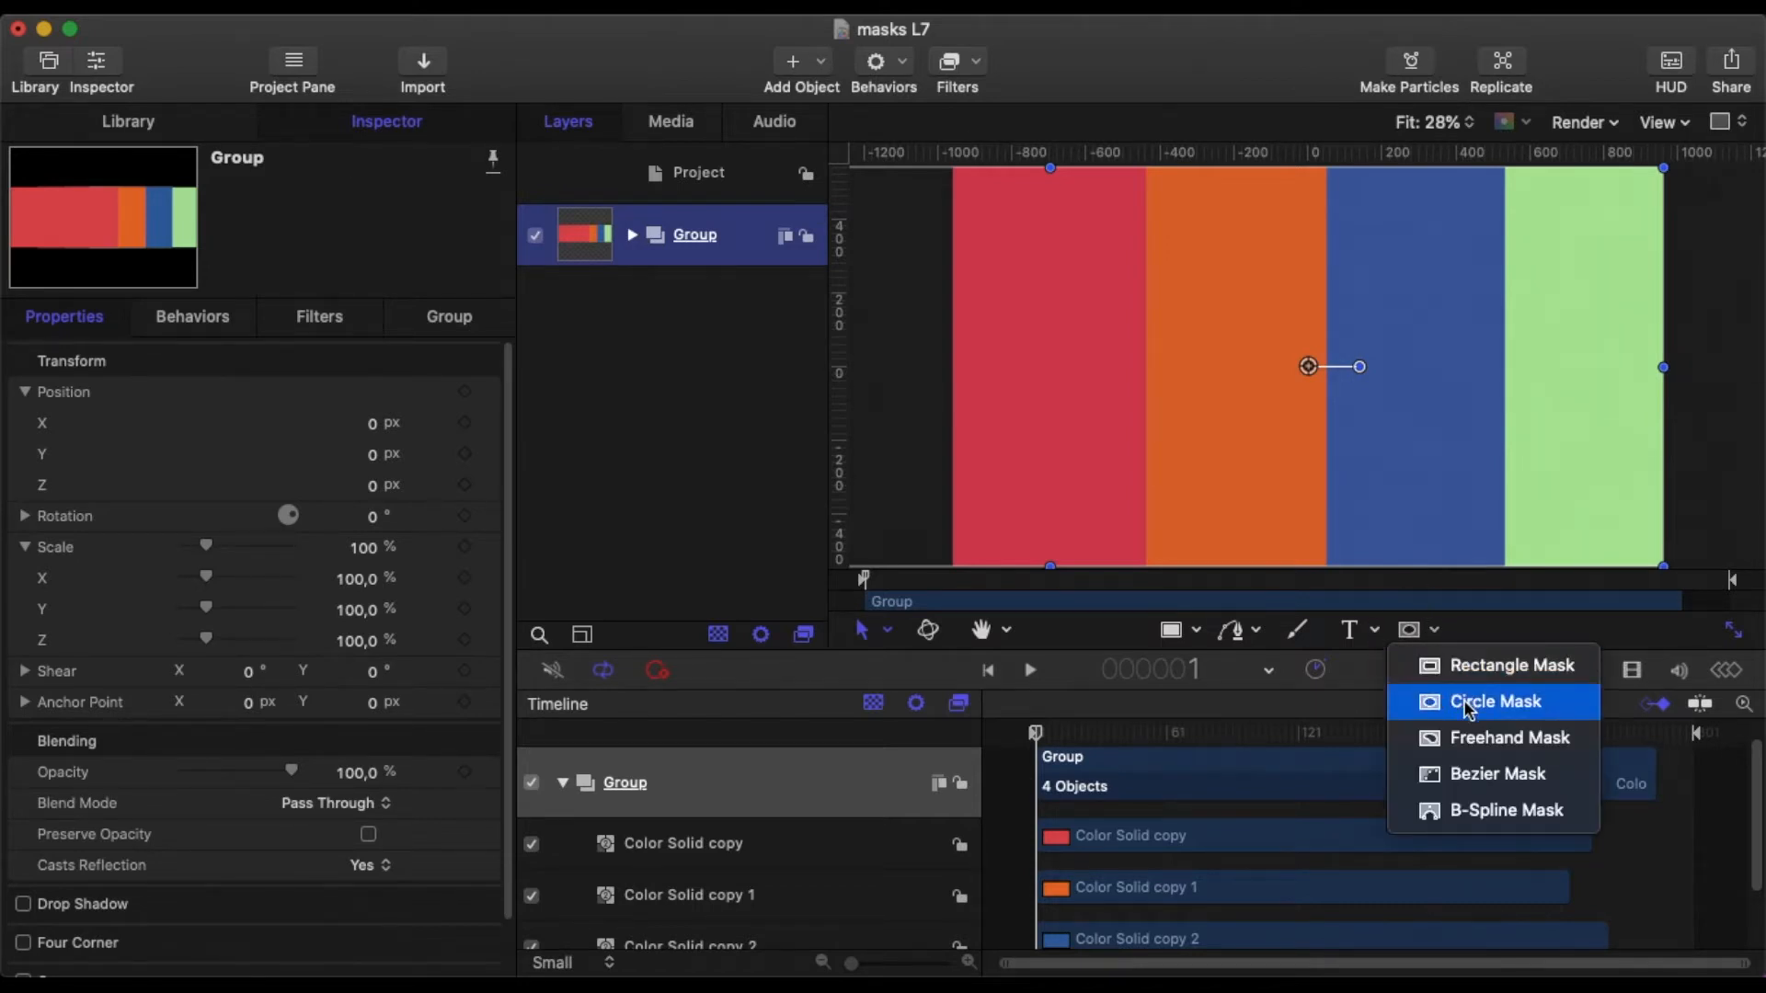
{"action": "mouse_move", "coordinate": [1496, 738]}
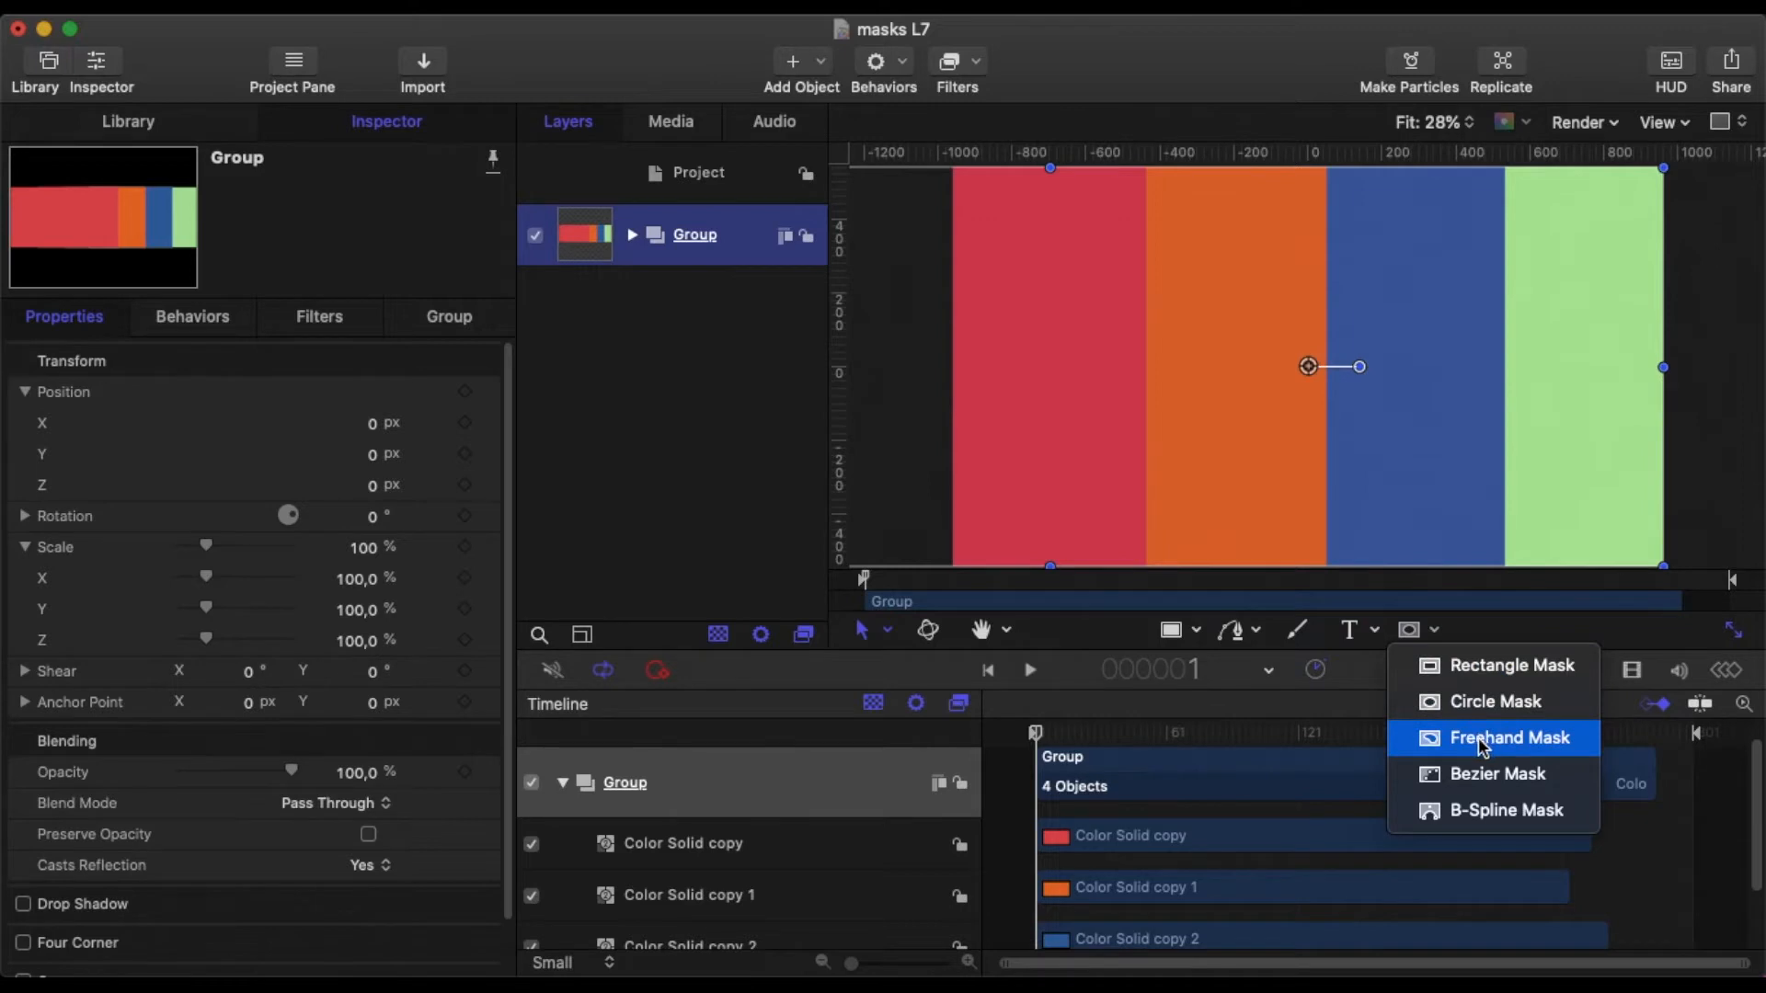
{"action": "mouse_move", "coordinate": [1487, 773]}
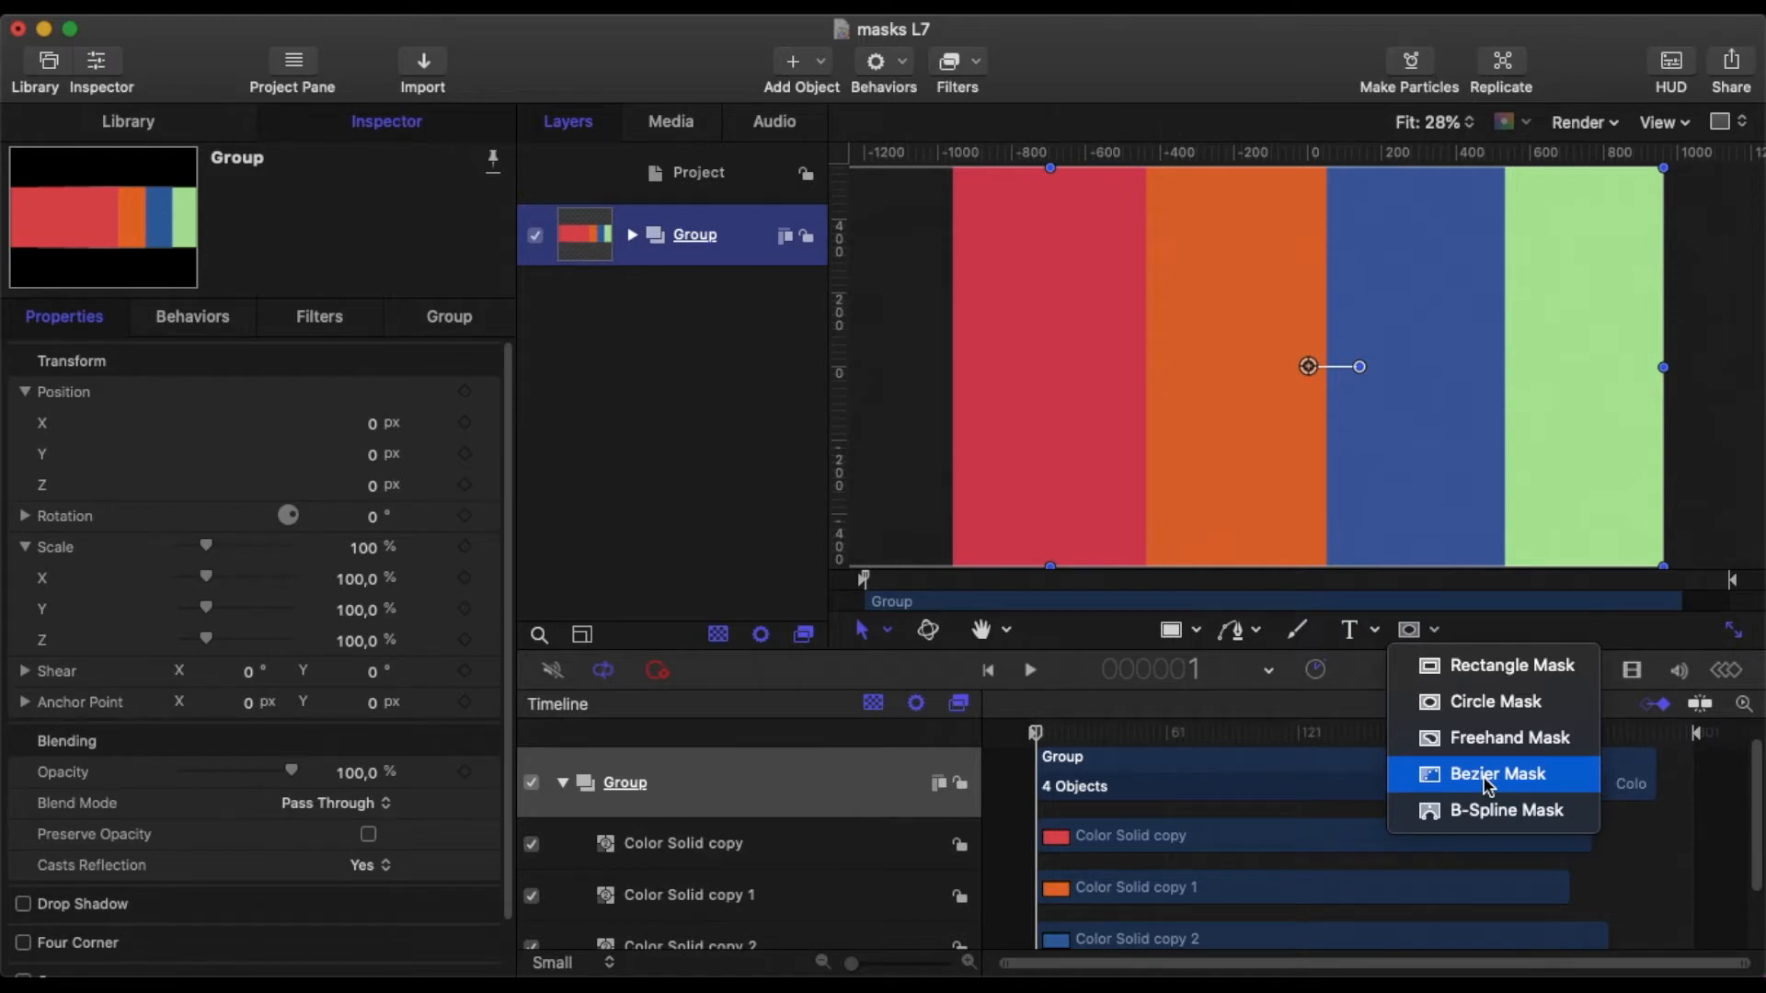
{"action": "mouse_move", "coordinate": [1498, 785]}
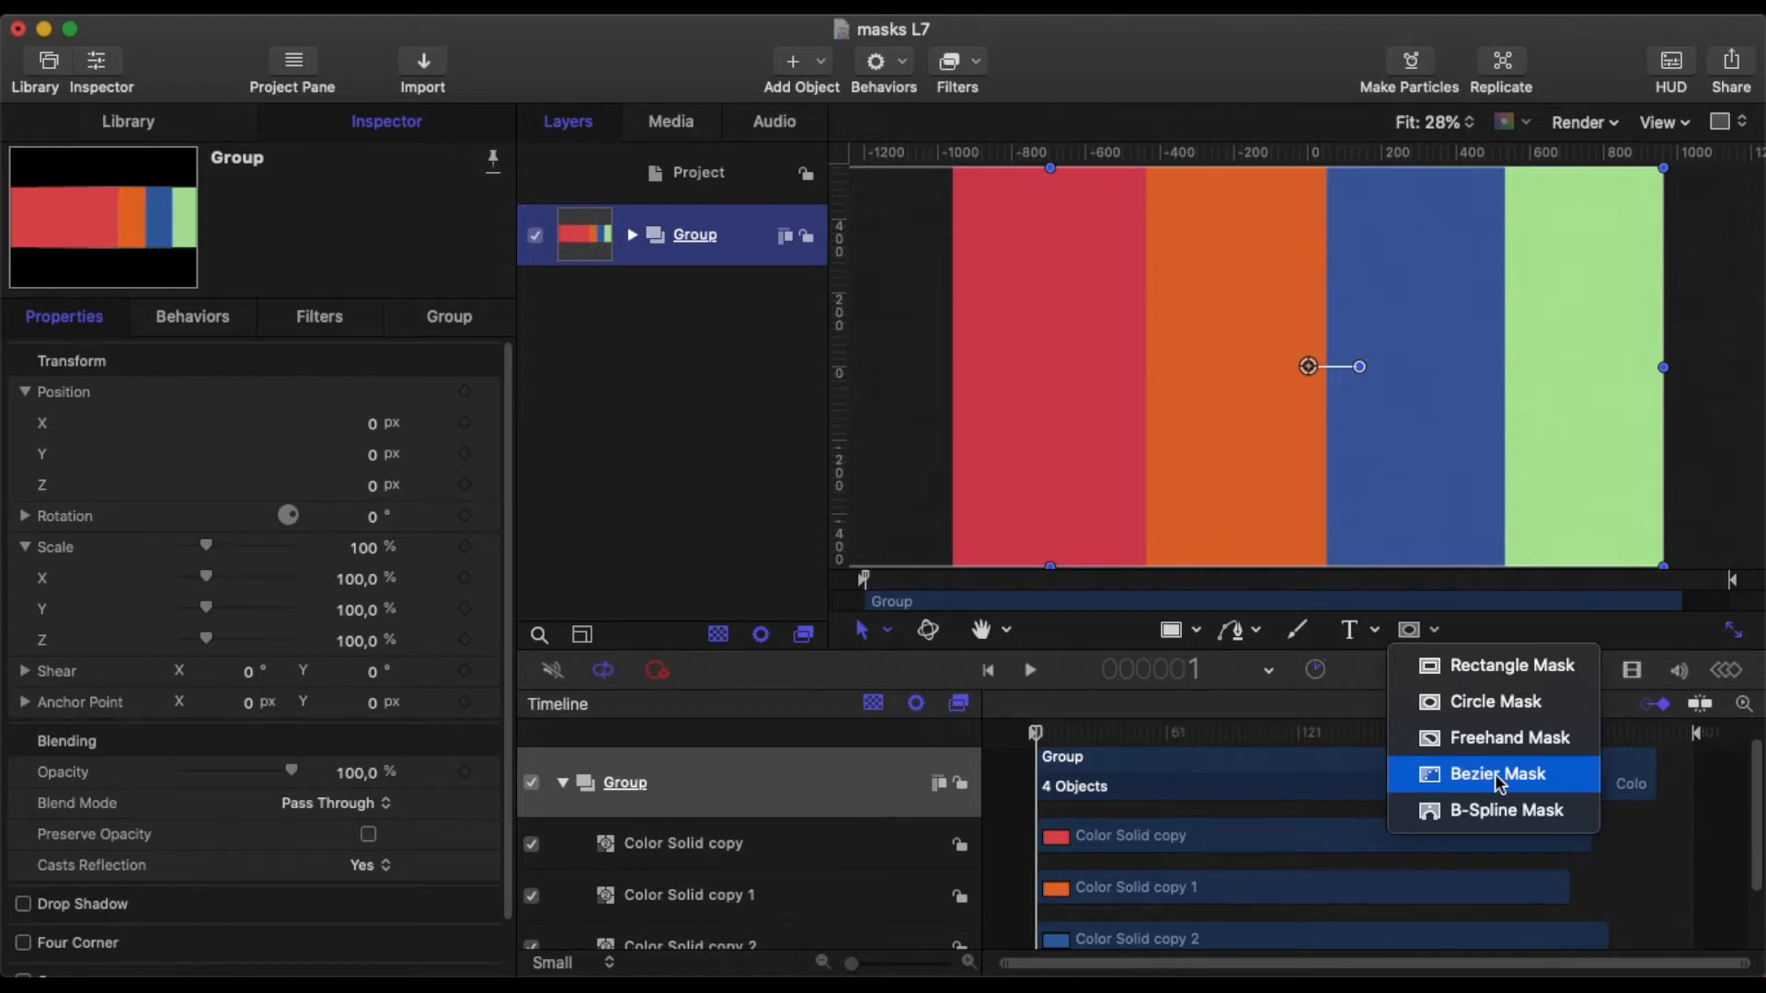
{"action": "mouse_move", "coordinate": [1502, 809]}
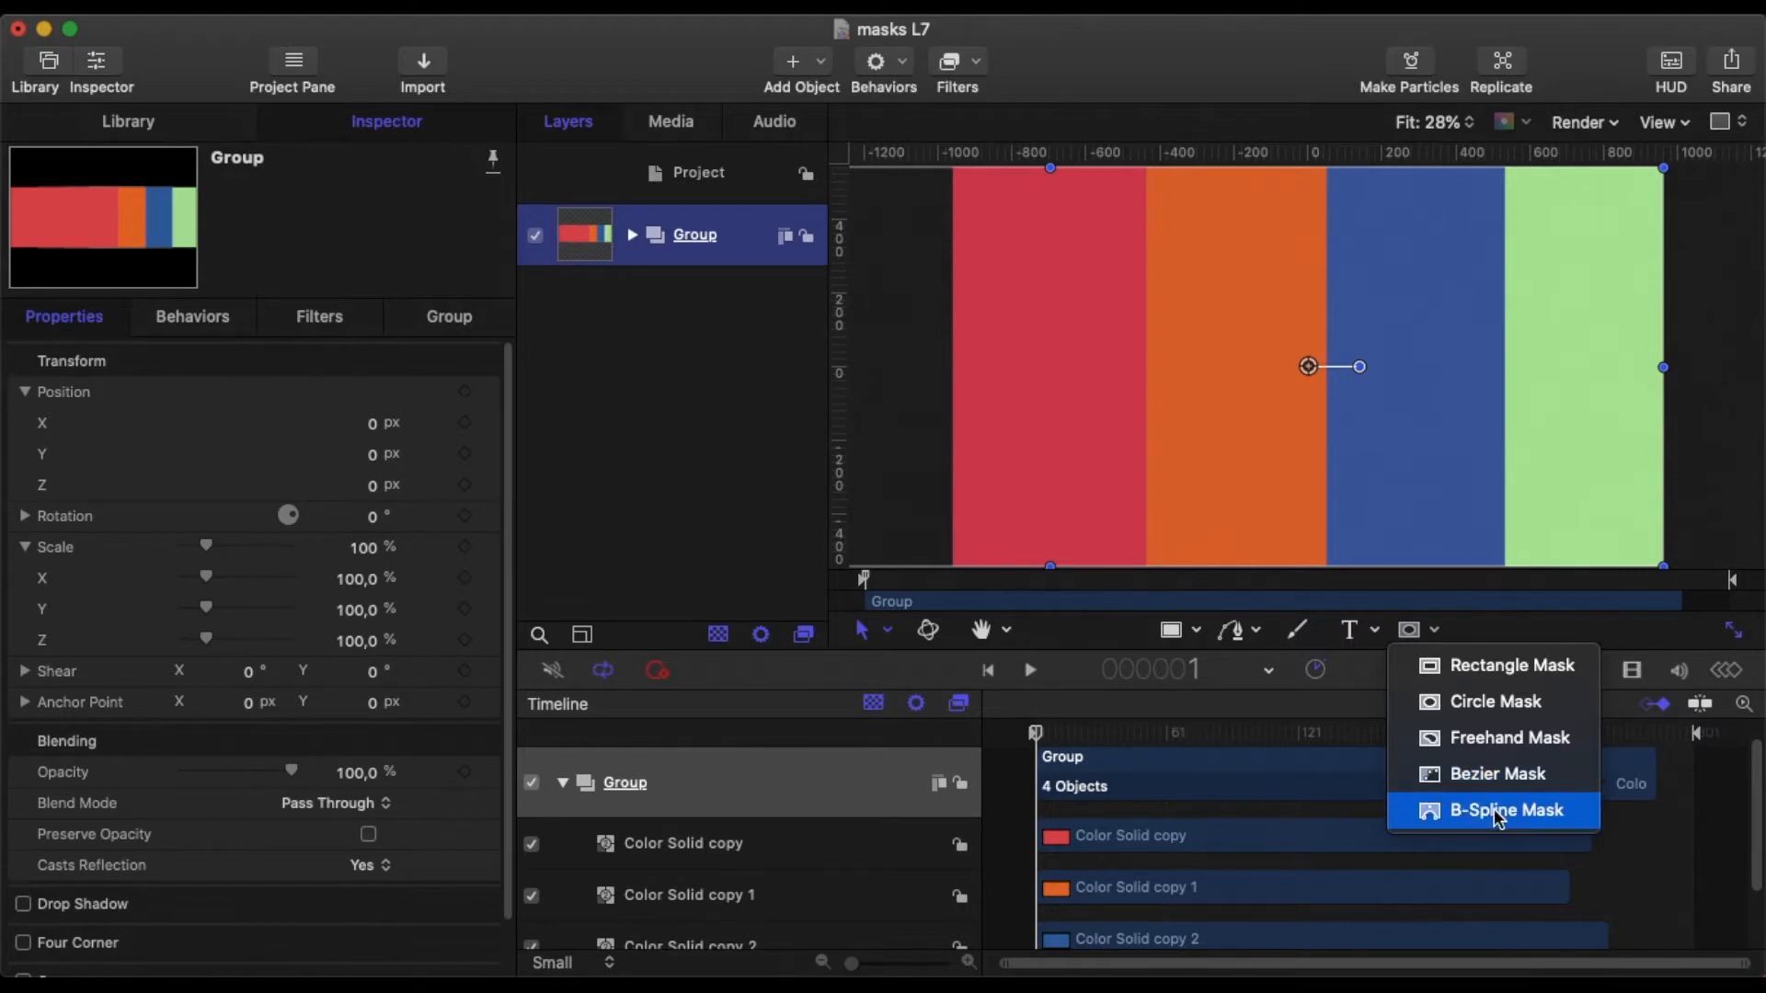
{"action": "mouse_move", "coordinate": [1492, 702]}
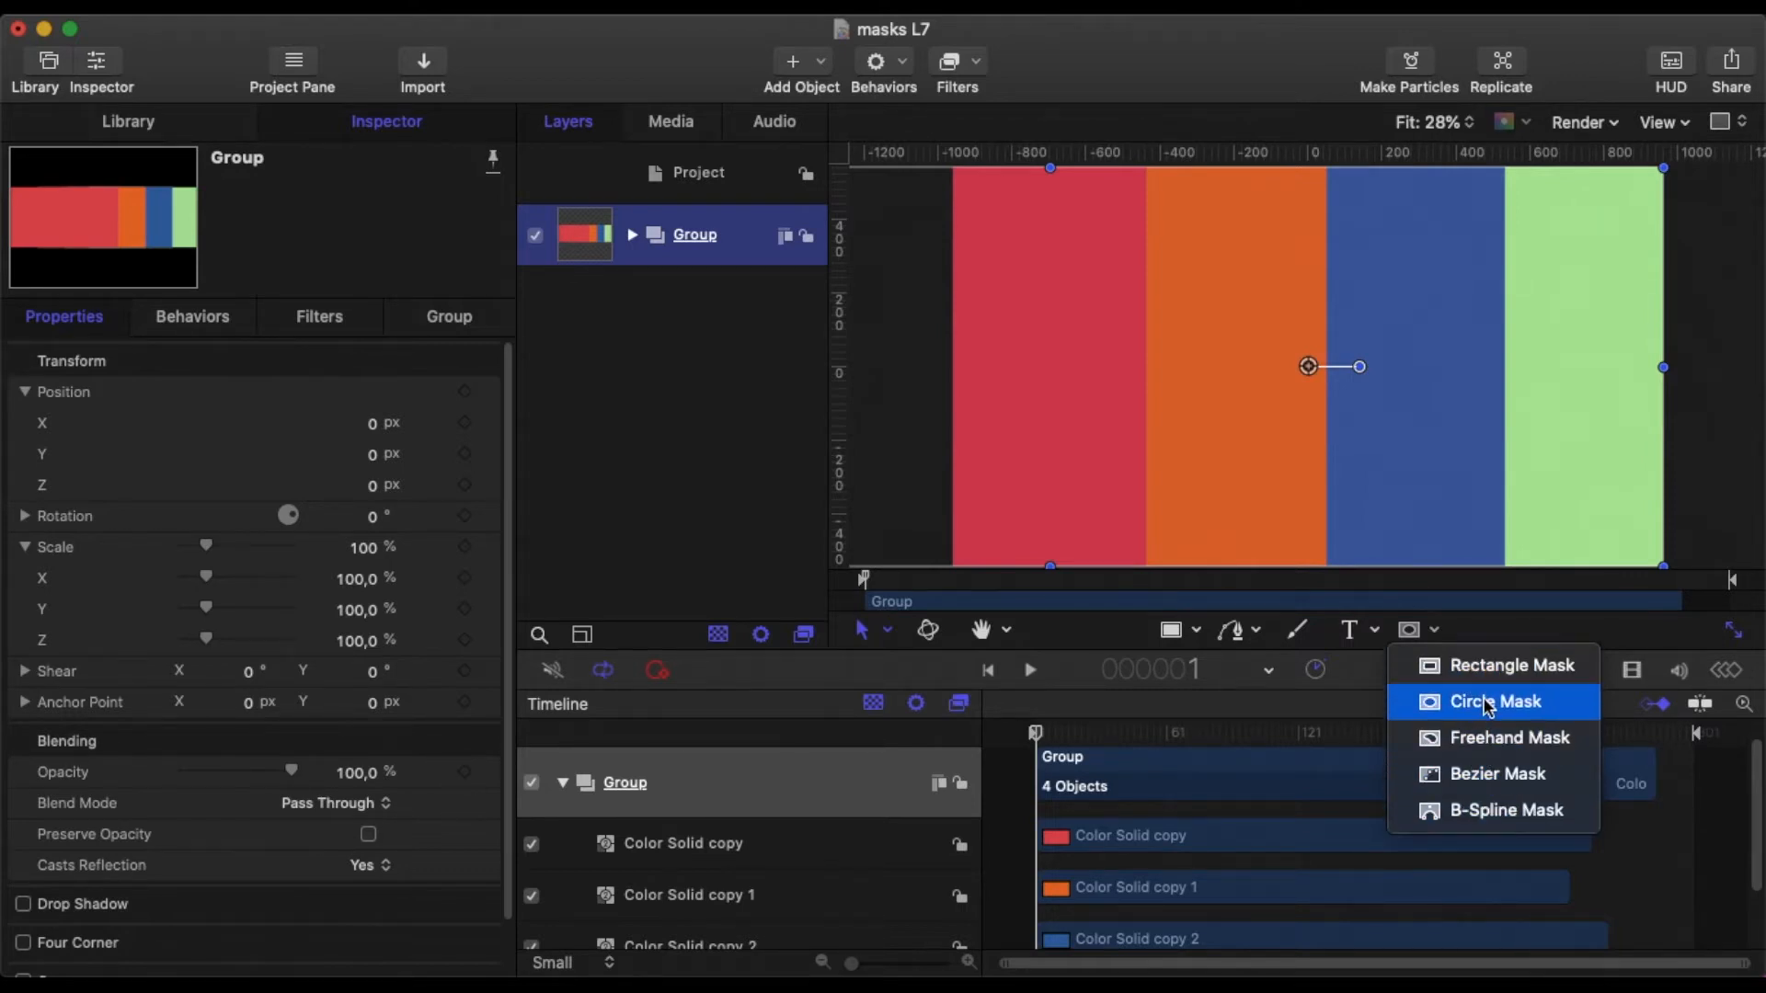
{"action": "left_click", "coordinate": [1494, 701]}
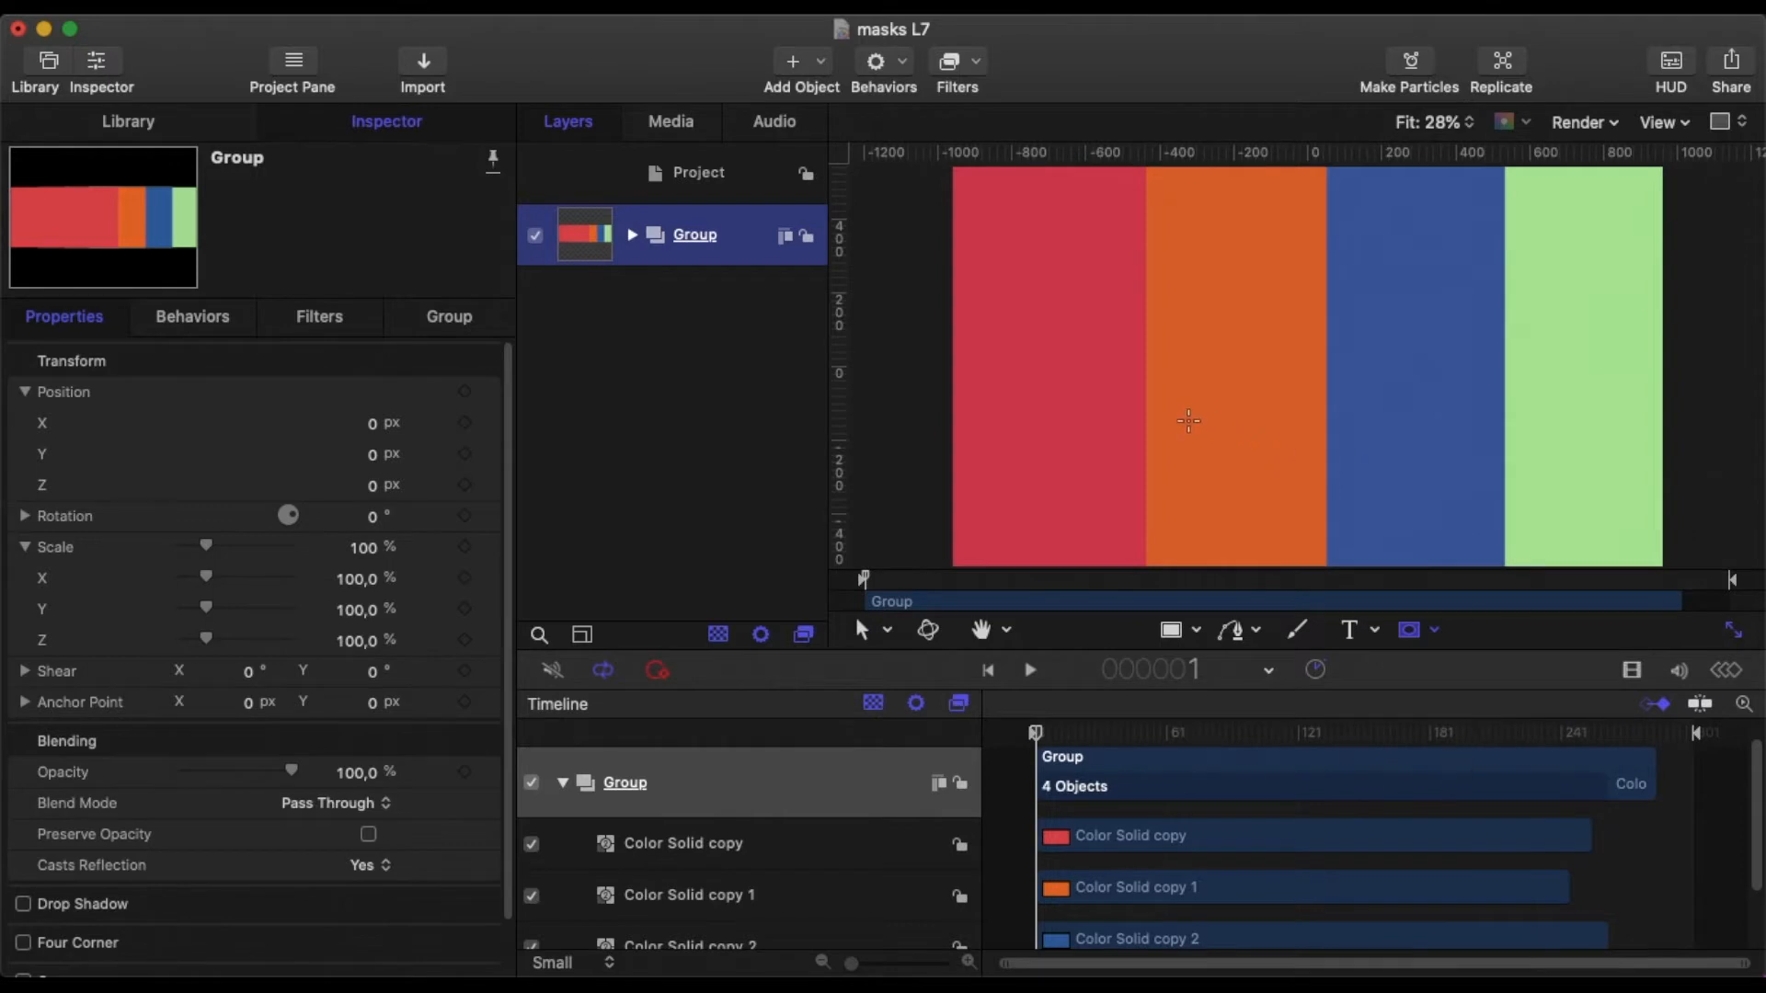
{"action": "mouse_move", "coordinate": [1231, 301]}
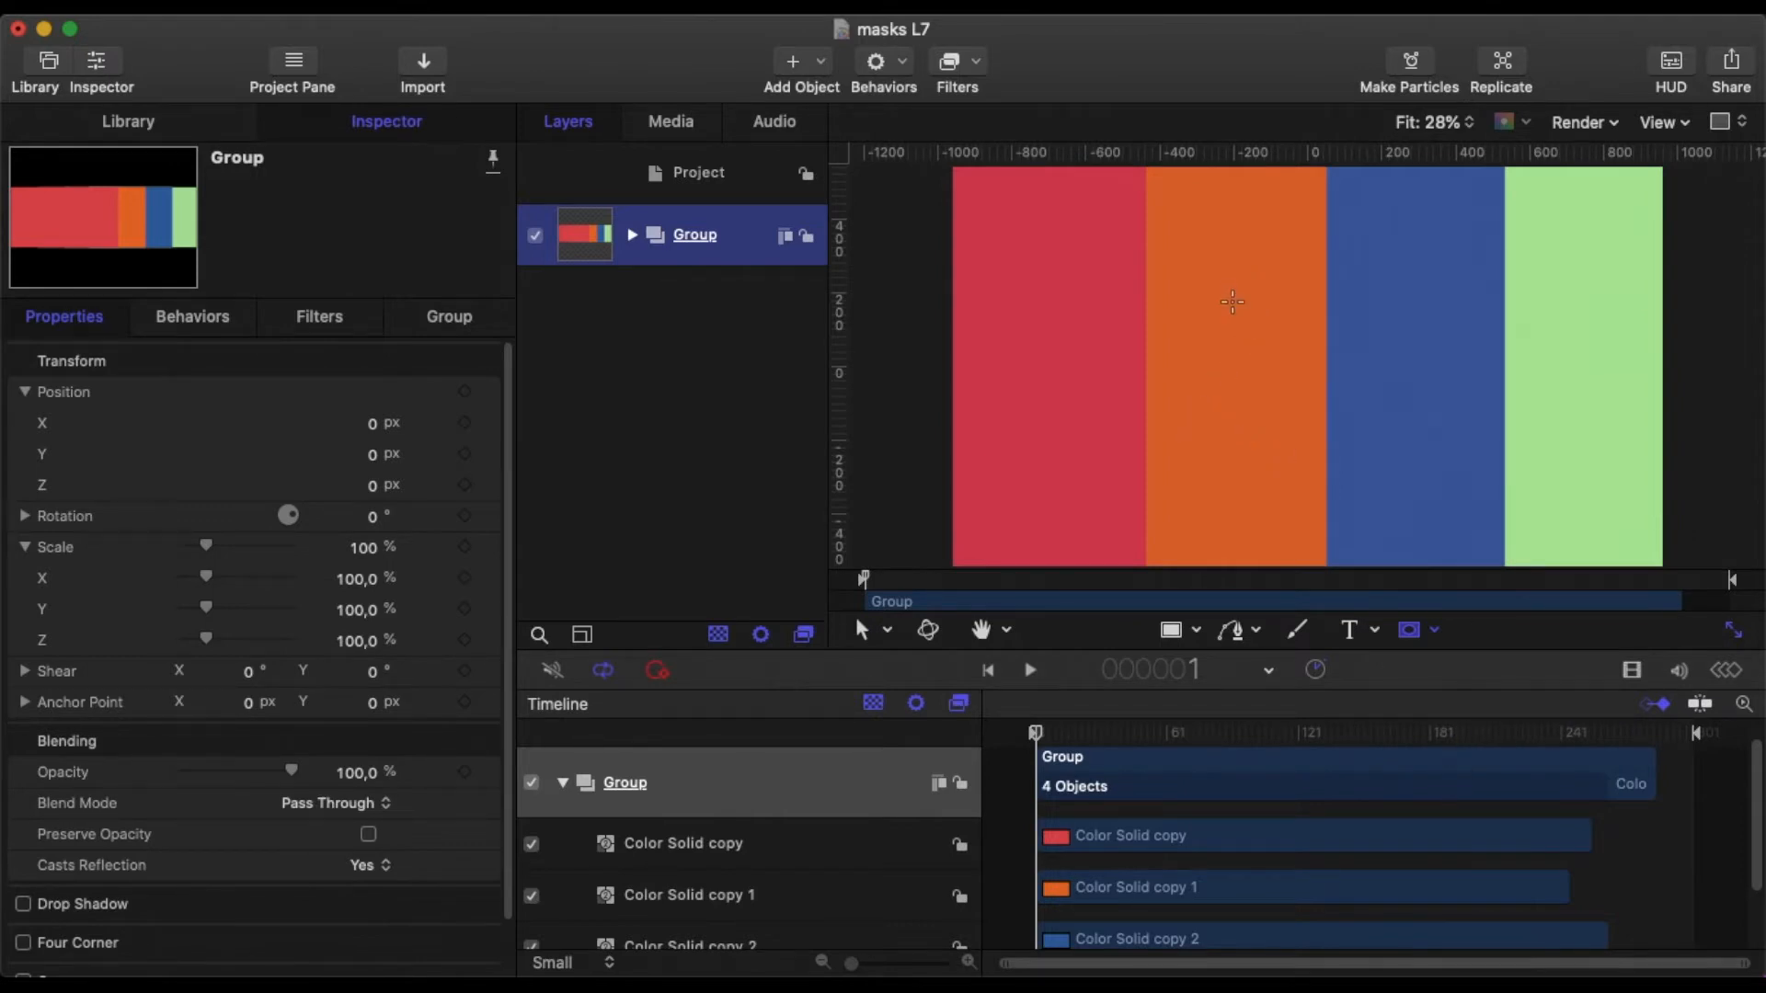
Draw a circle mask over the stripes and reset its Position to 0,0.
{"action": "left_click_drag", "start_coordinate": [1228, 302], "coordinate": [1397, 467]}
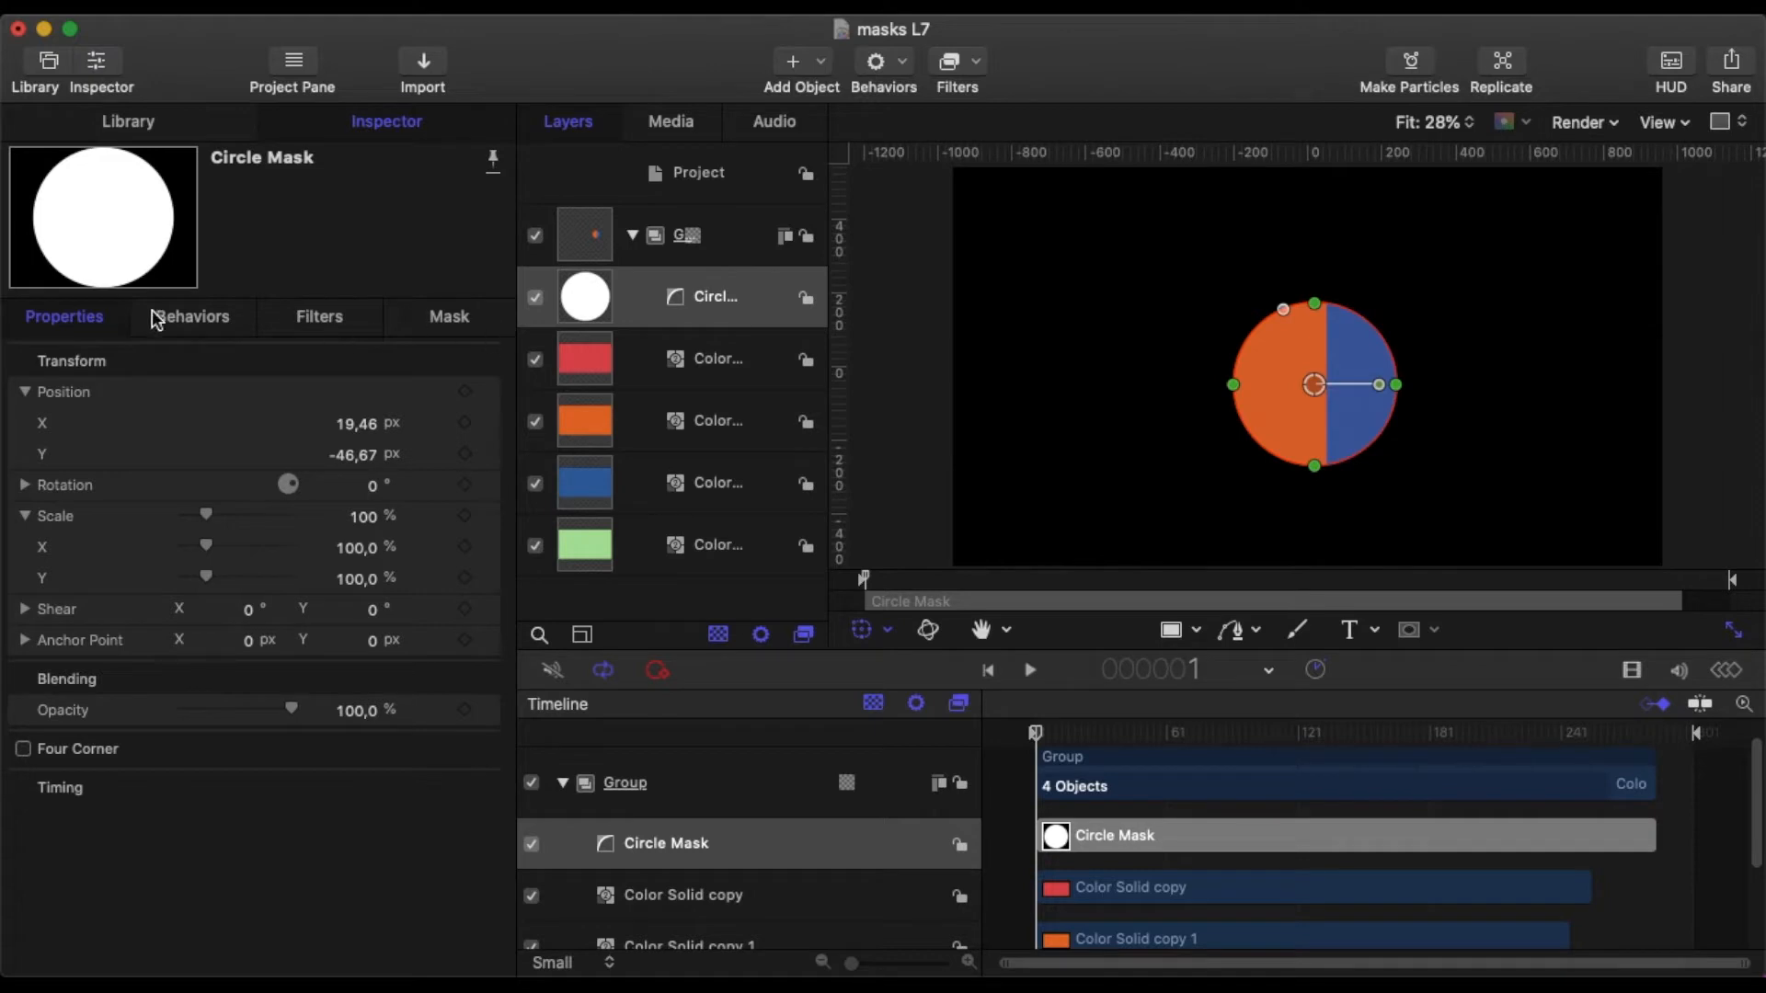
{"action": "left_click", "coordinate": [464, 392]}
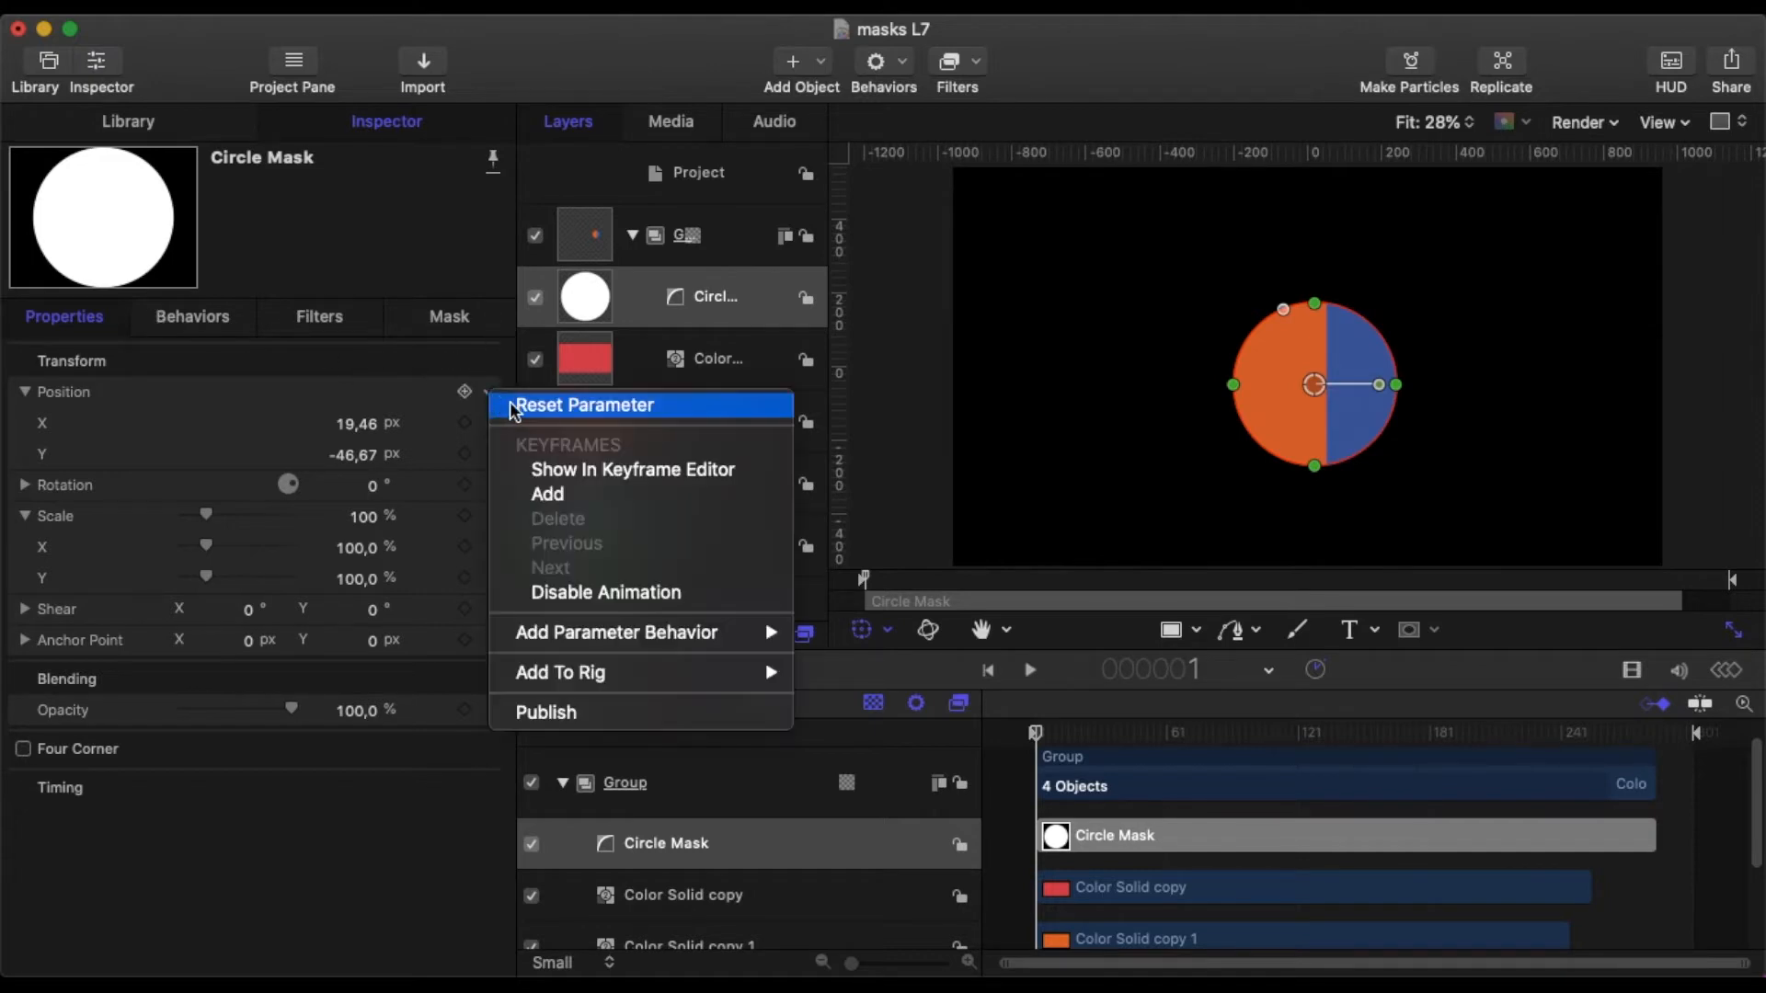
{"action": "left_click", "coordinate": [585, 405]}
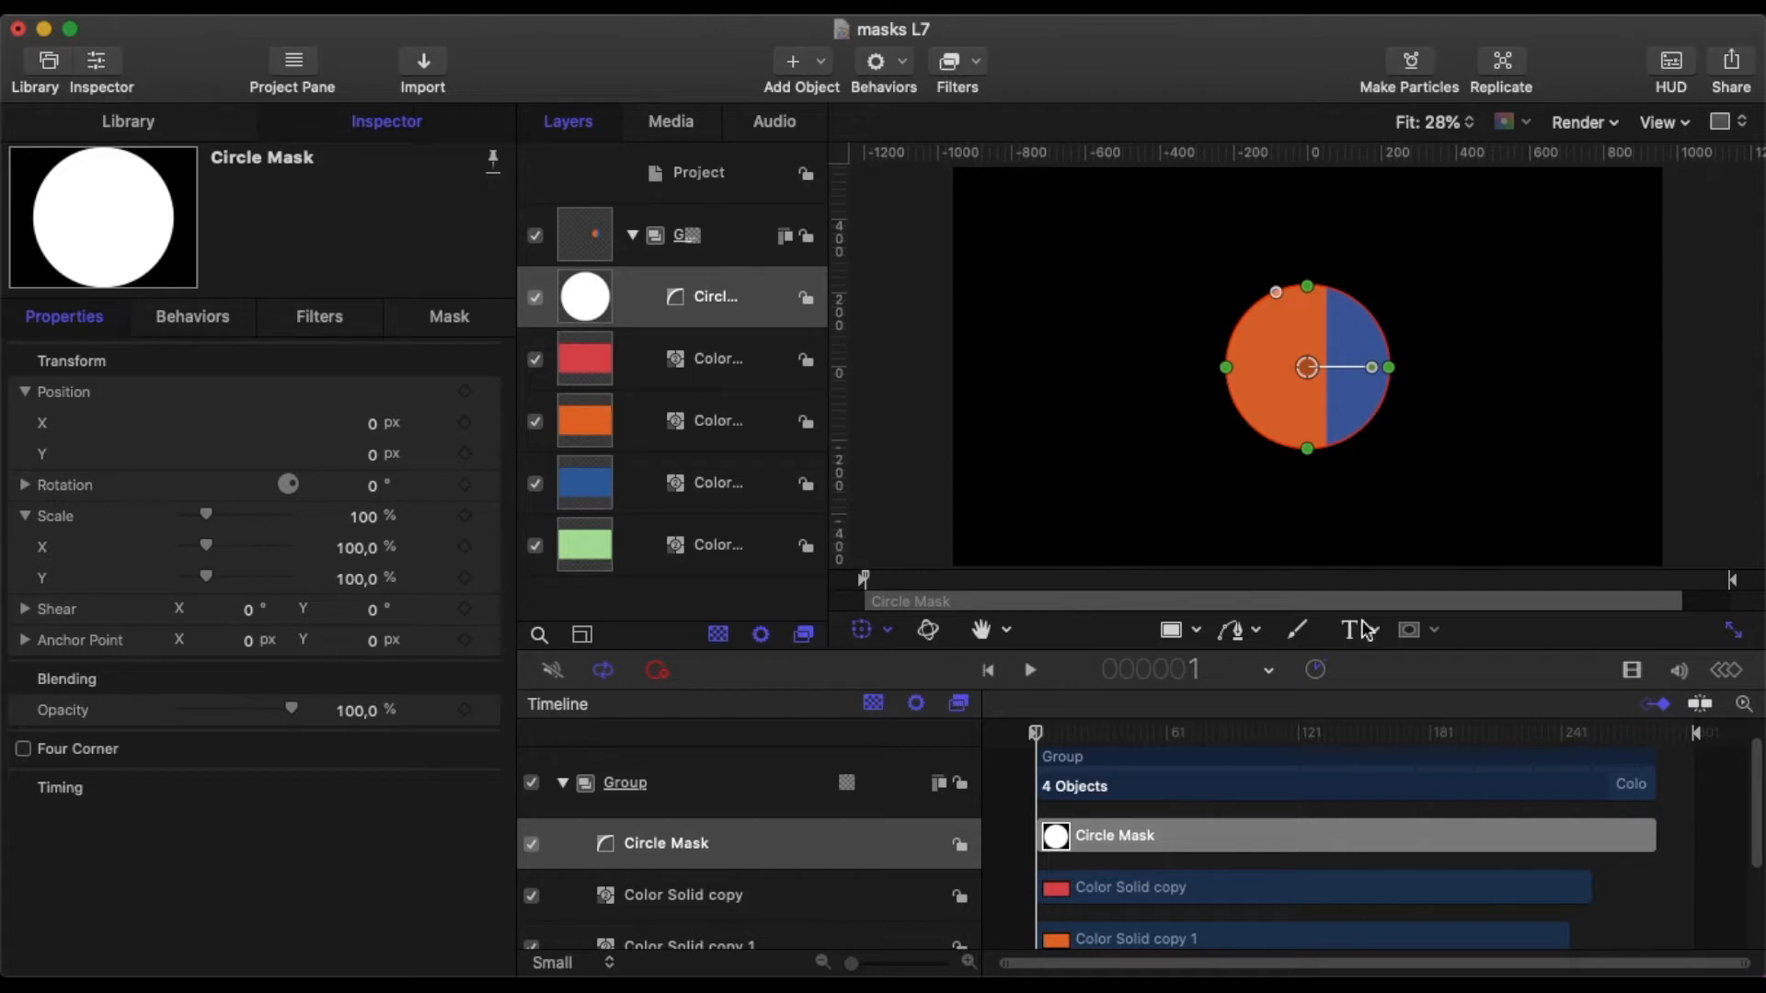
{"action": "mouse_move", "coordinate": [1667, 270]}
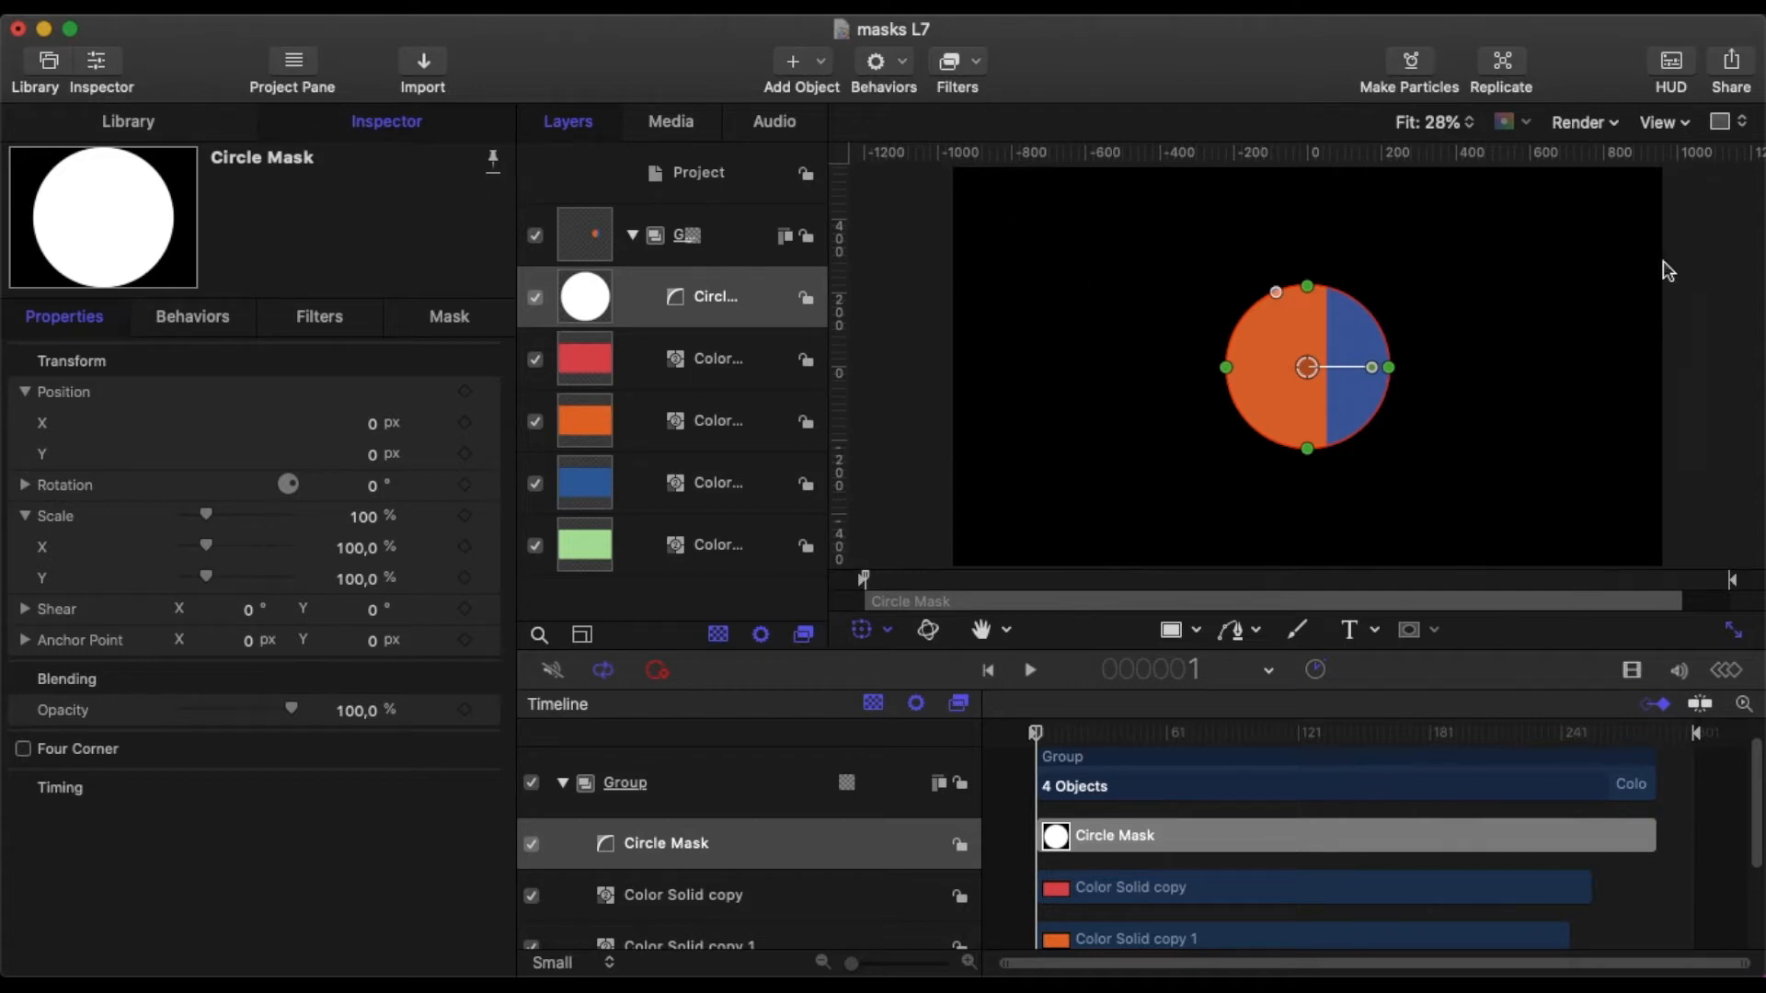
{"action": "mouse_move", "coordinate": [1250, 349]}
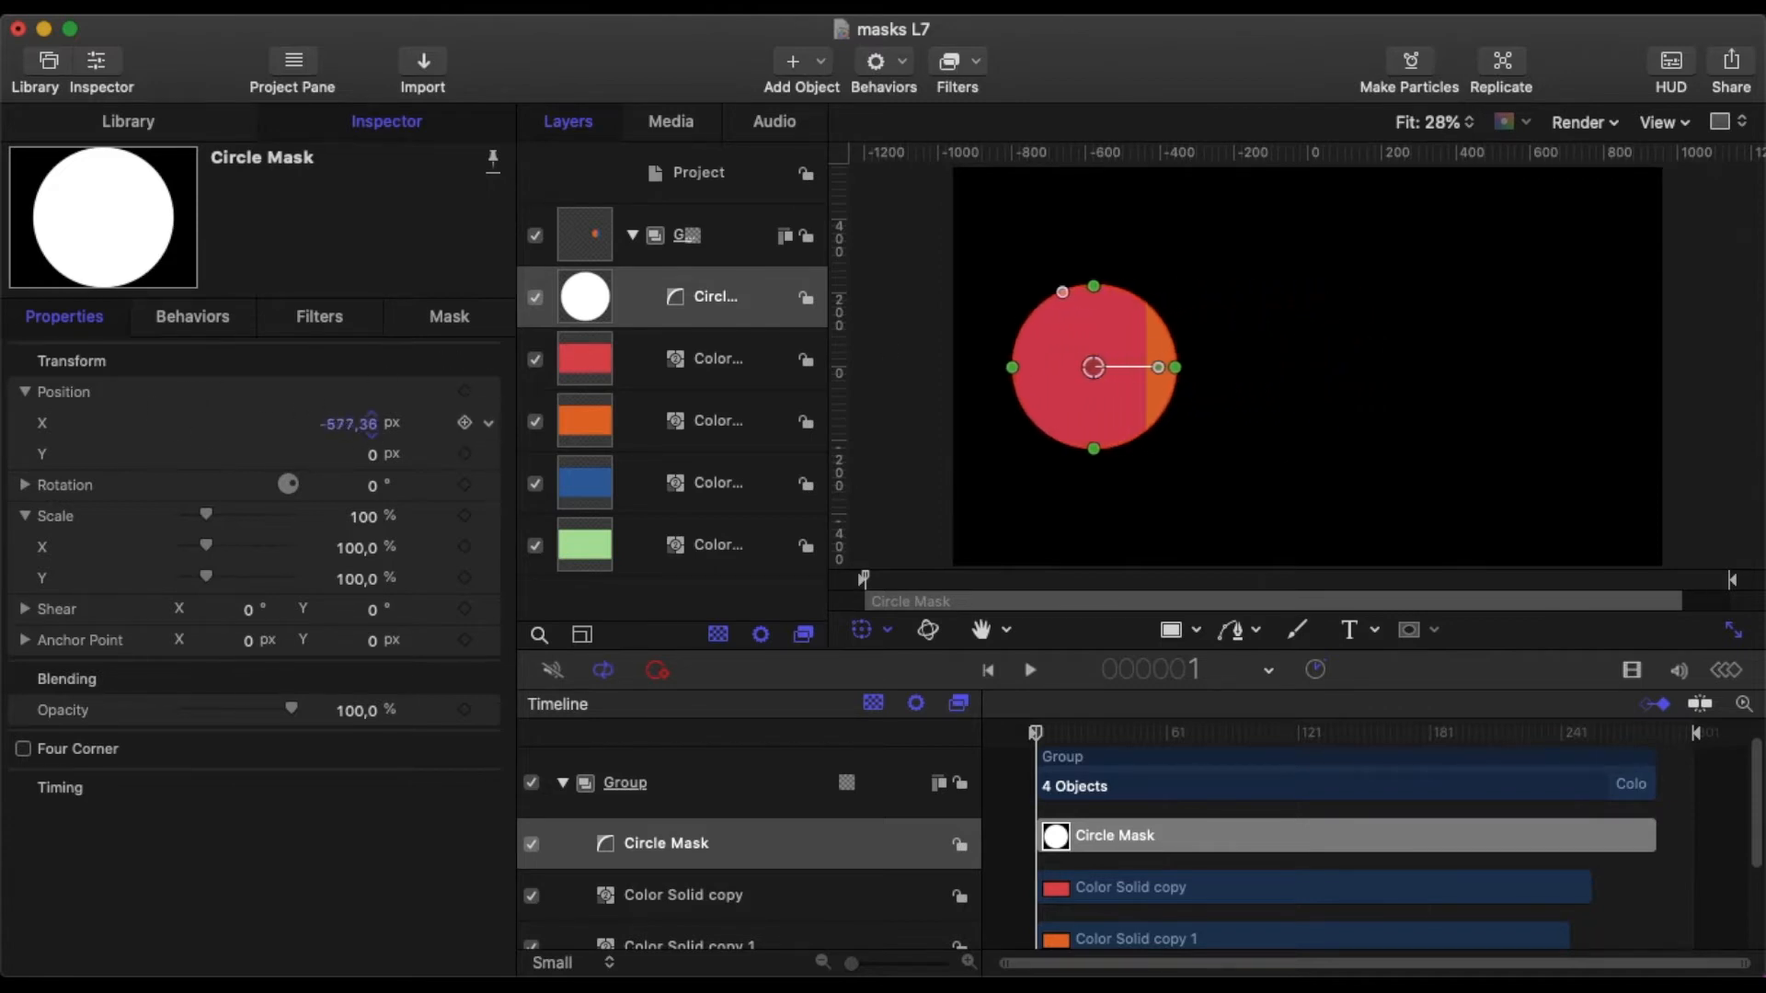
{"action": "left_click_drag", "start_coordinate": [1093, 366], "coordinate": [1504, 366]}
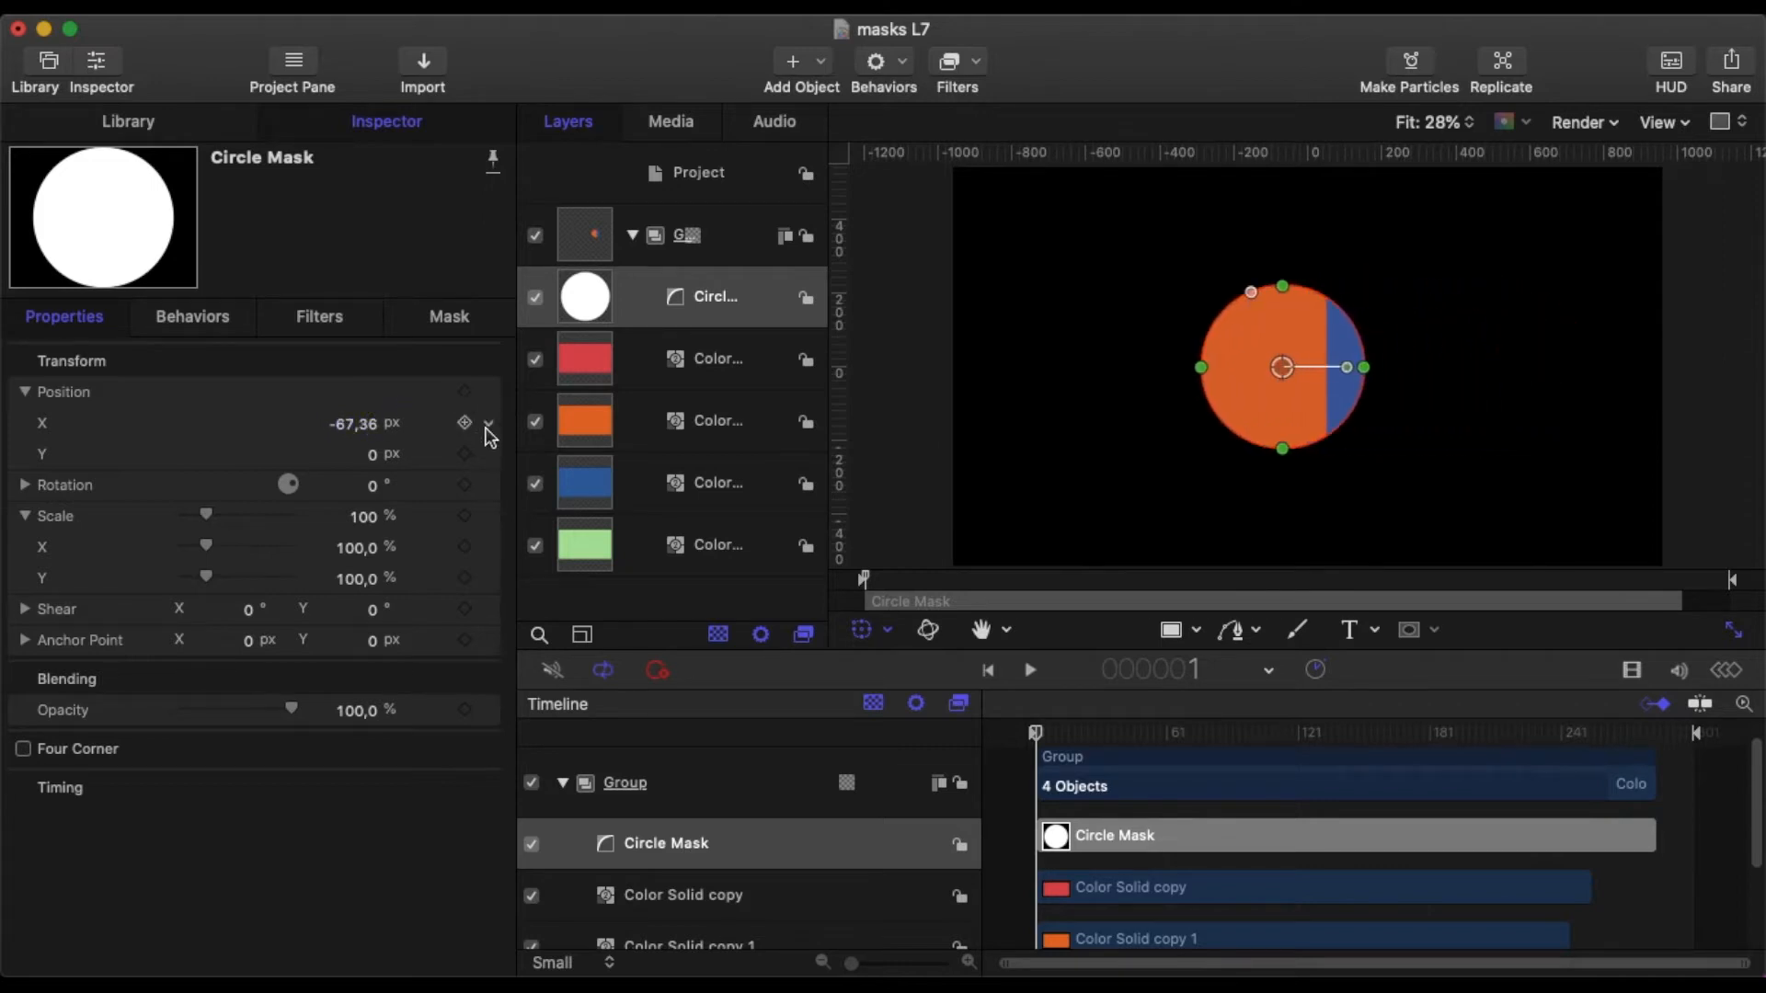
{"action": "left_click", "coordinate": [487, 431]}
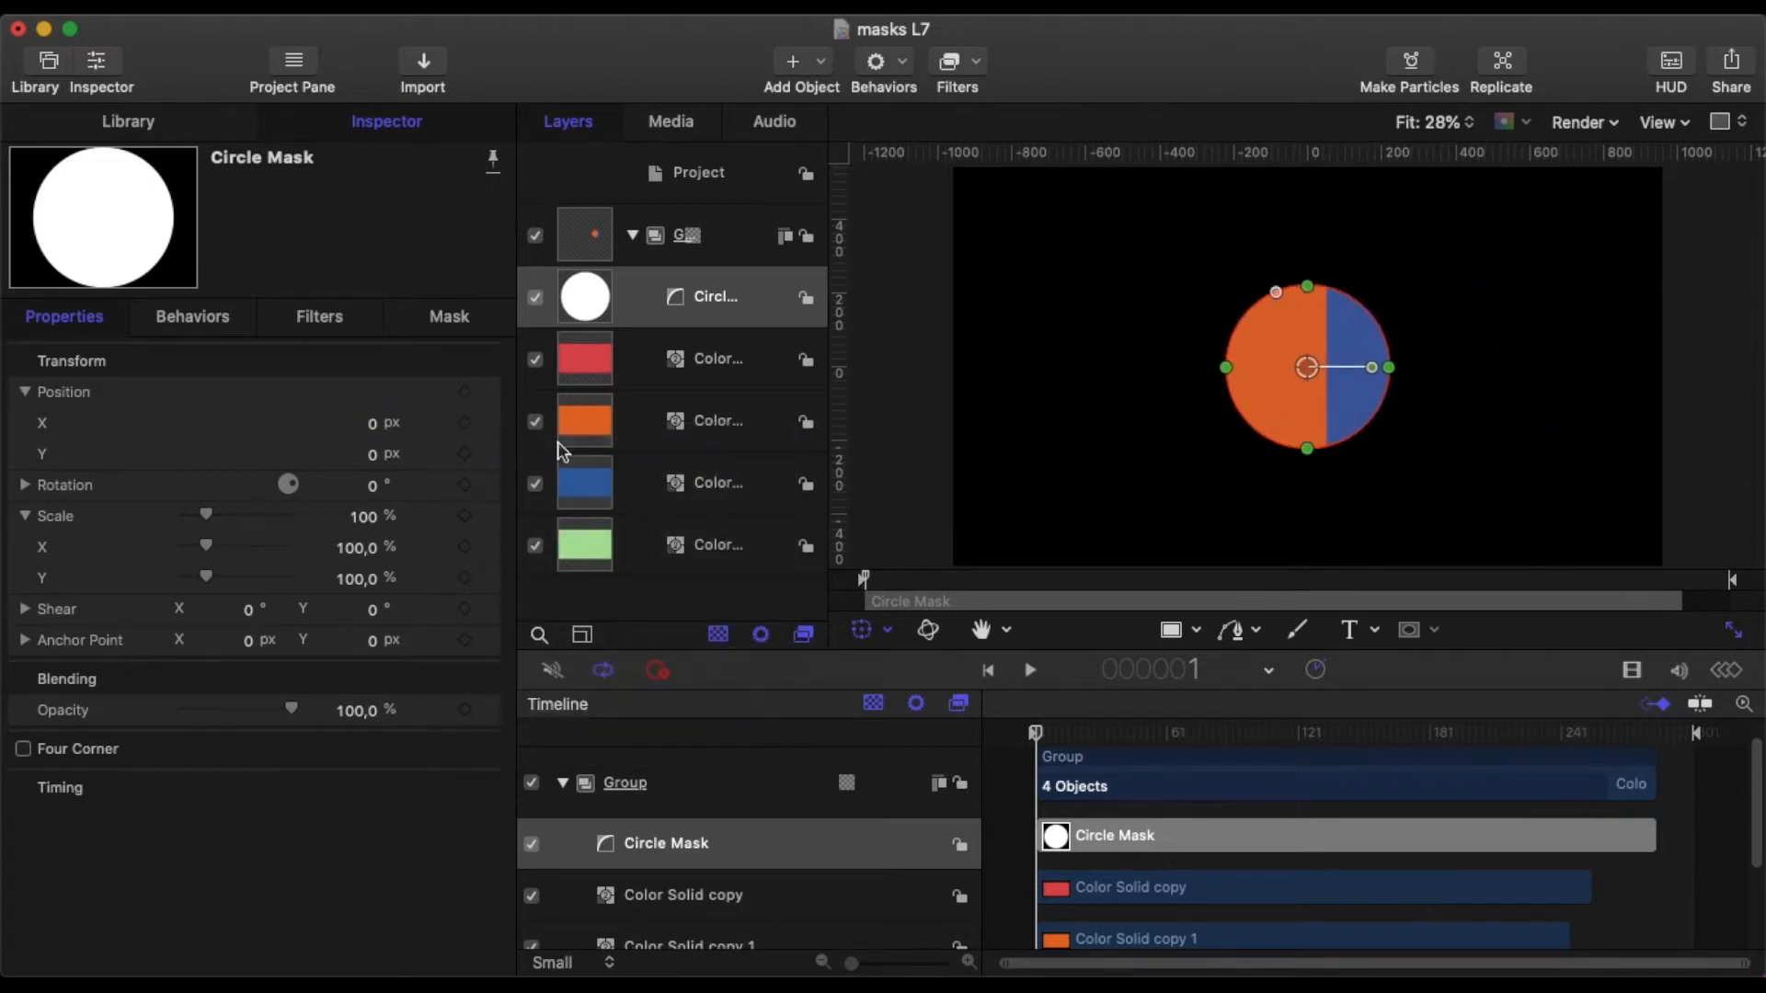
{"action": "mouse_move", "coordinate": [957, 535]}
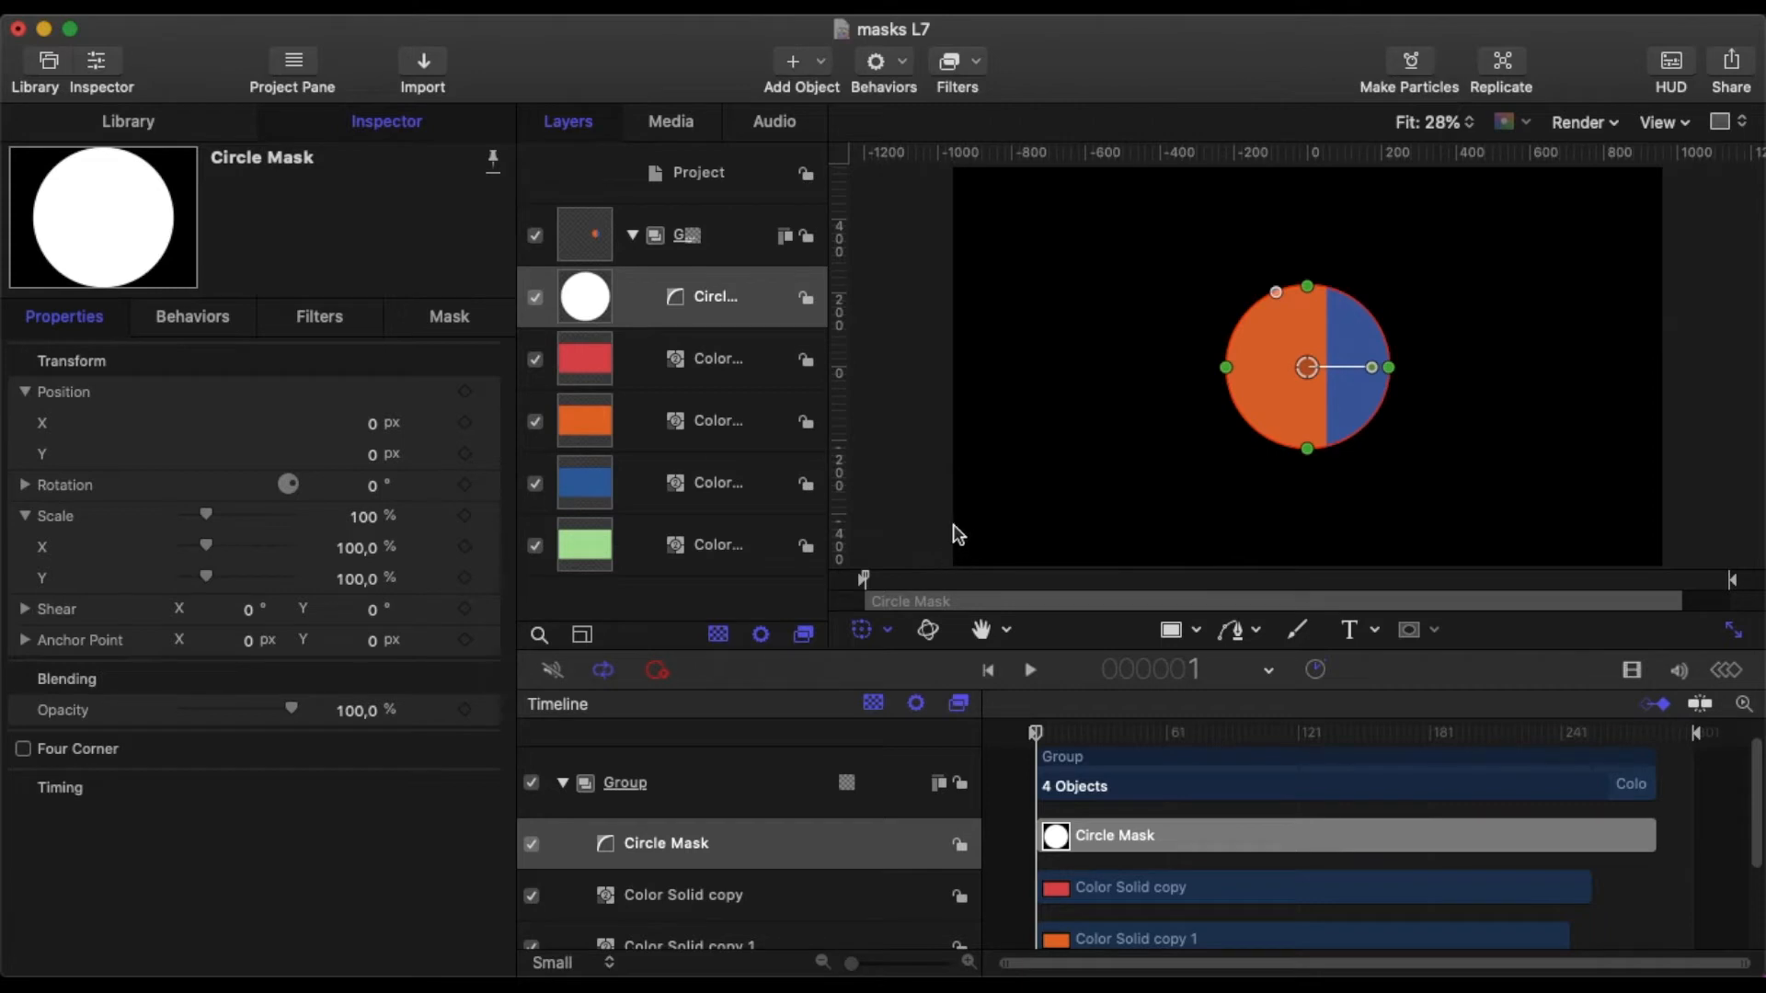
{"action": "mouse_move", "coordinate": [687, 319]}
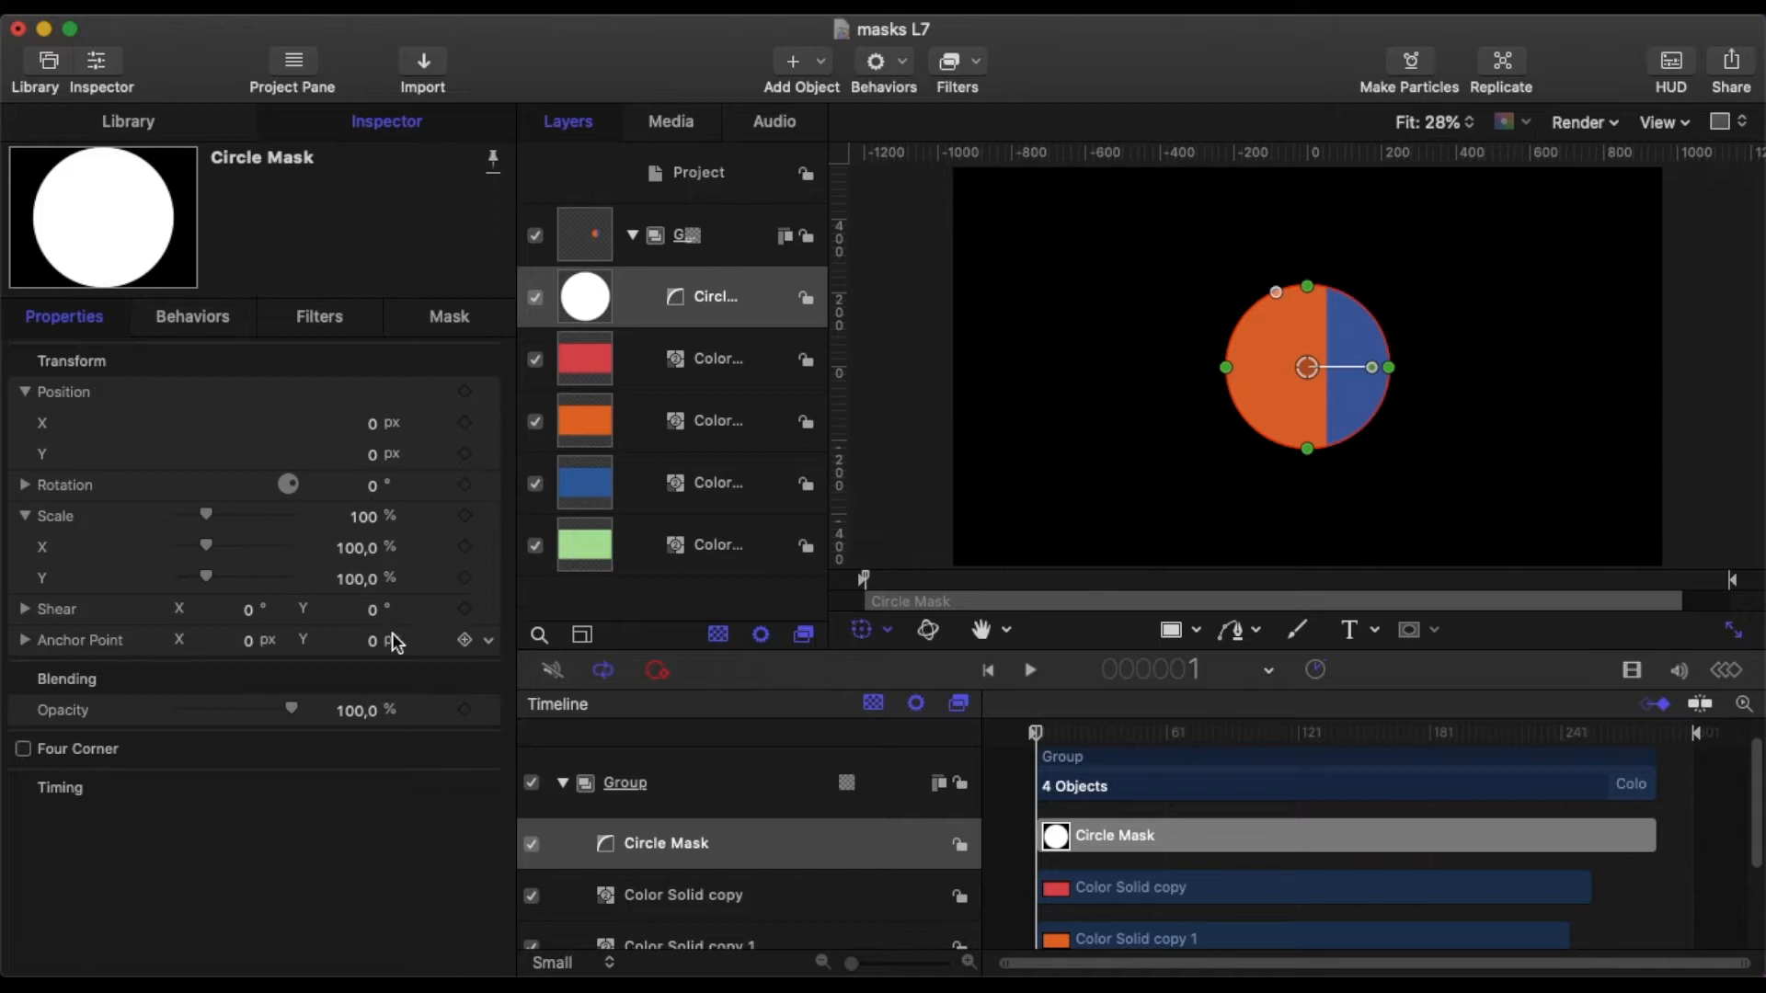
Enable Invert Mask on the circle mask to punch a black hole, then deselect.
{"action": "left_click", "coordinate": [448, 316]}
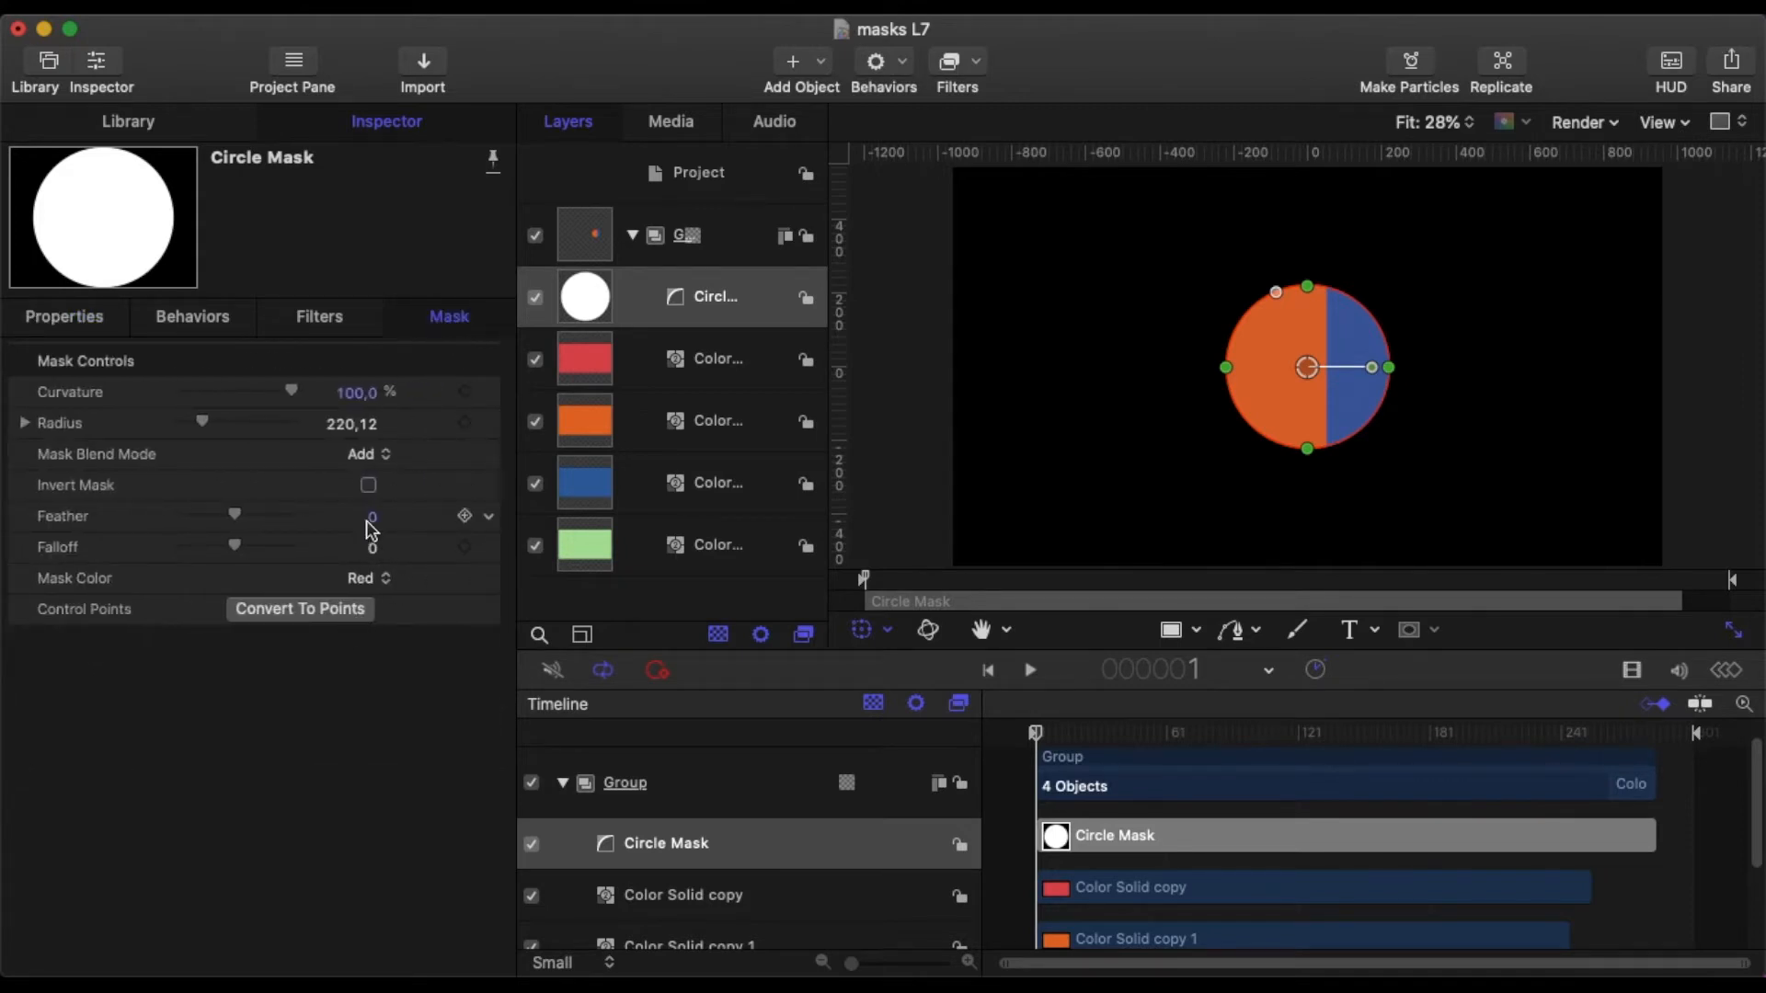
{"action": "left_click", "coordinate": [368, 485]}
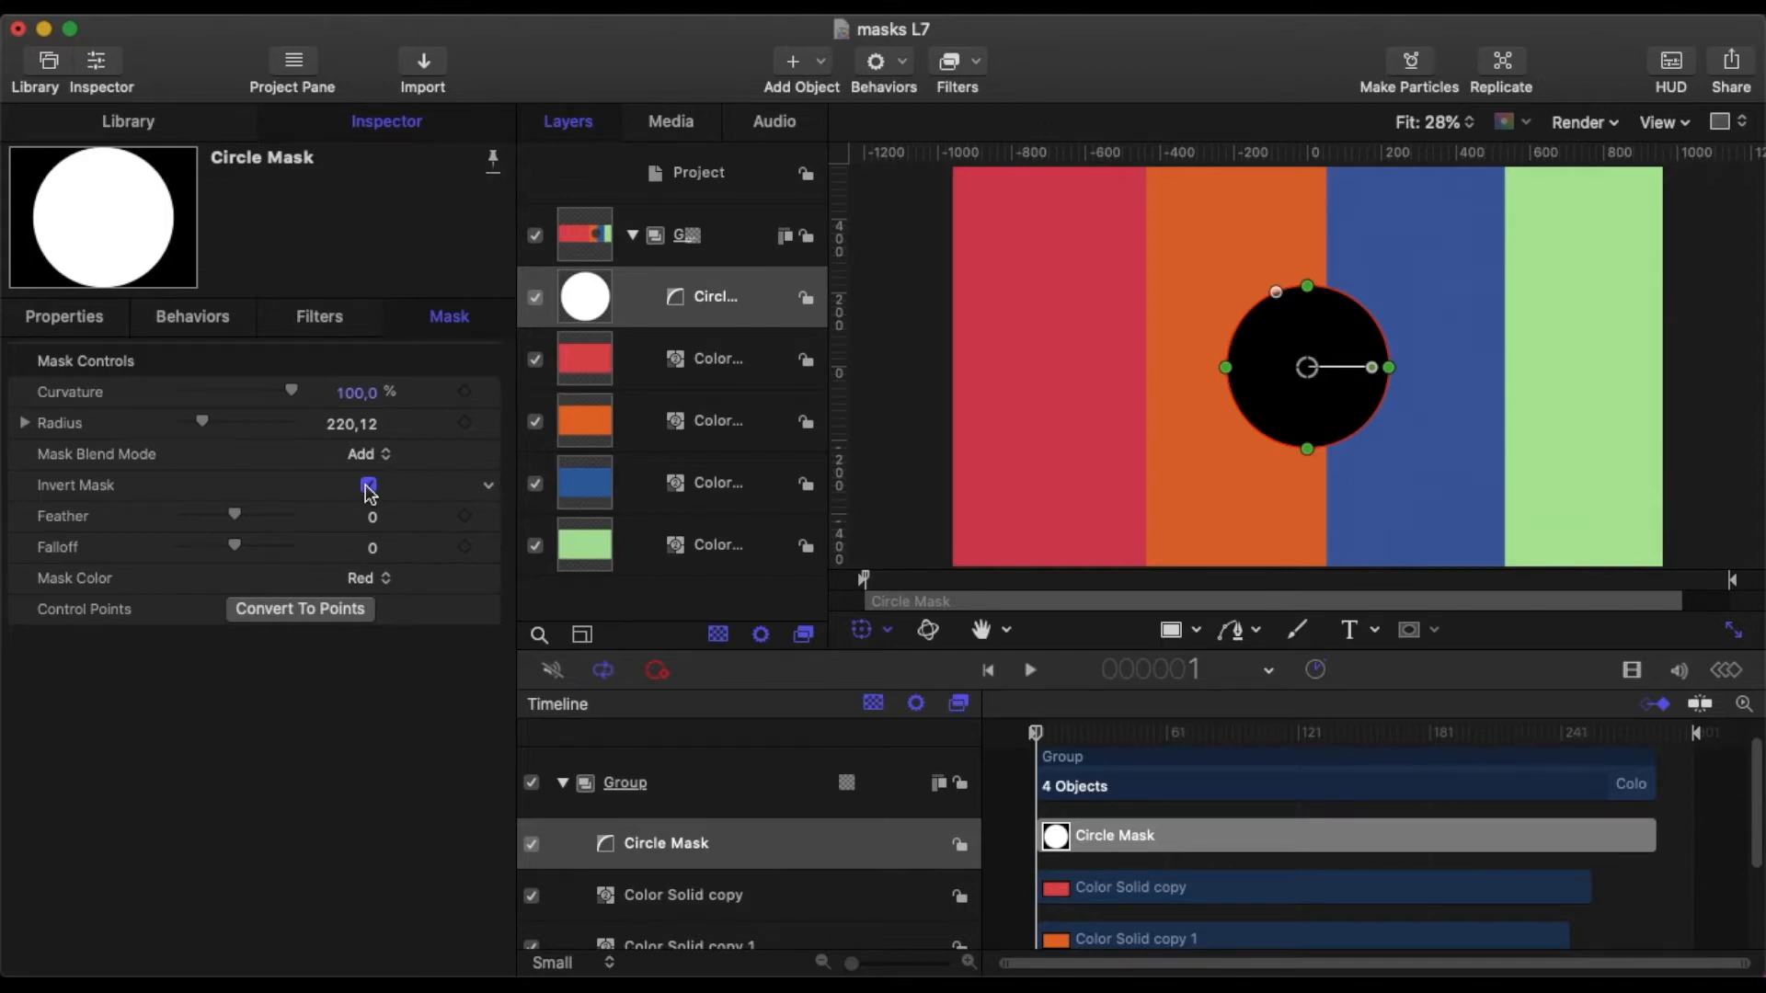
{"action": "left_click", "coordinate": [368, 485]}
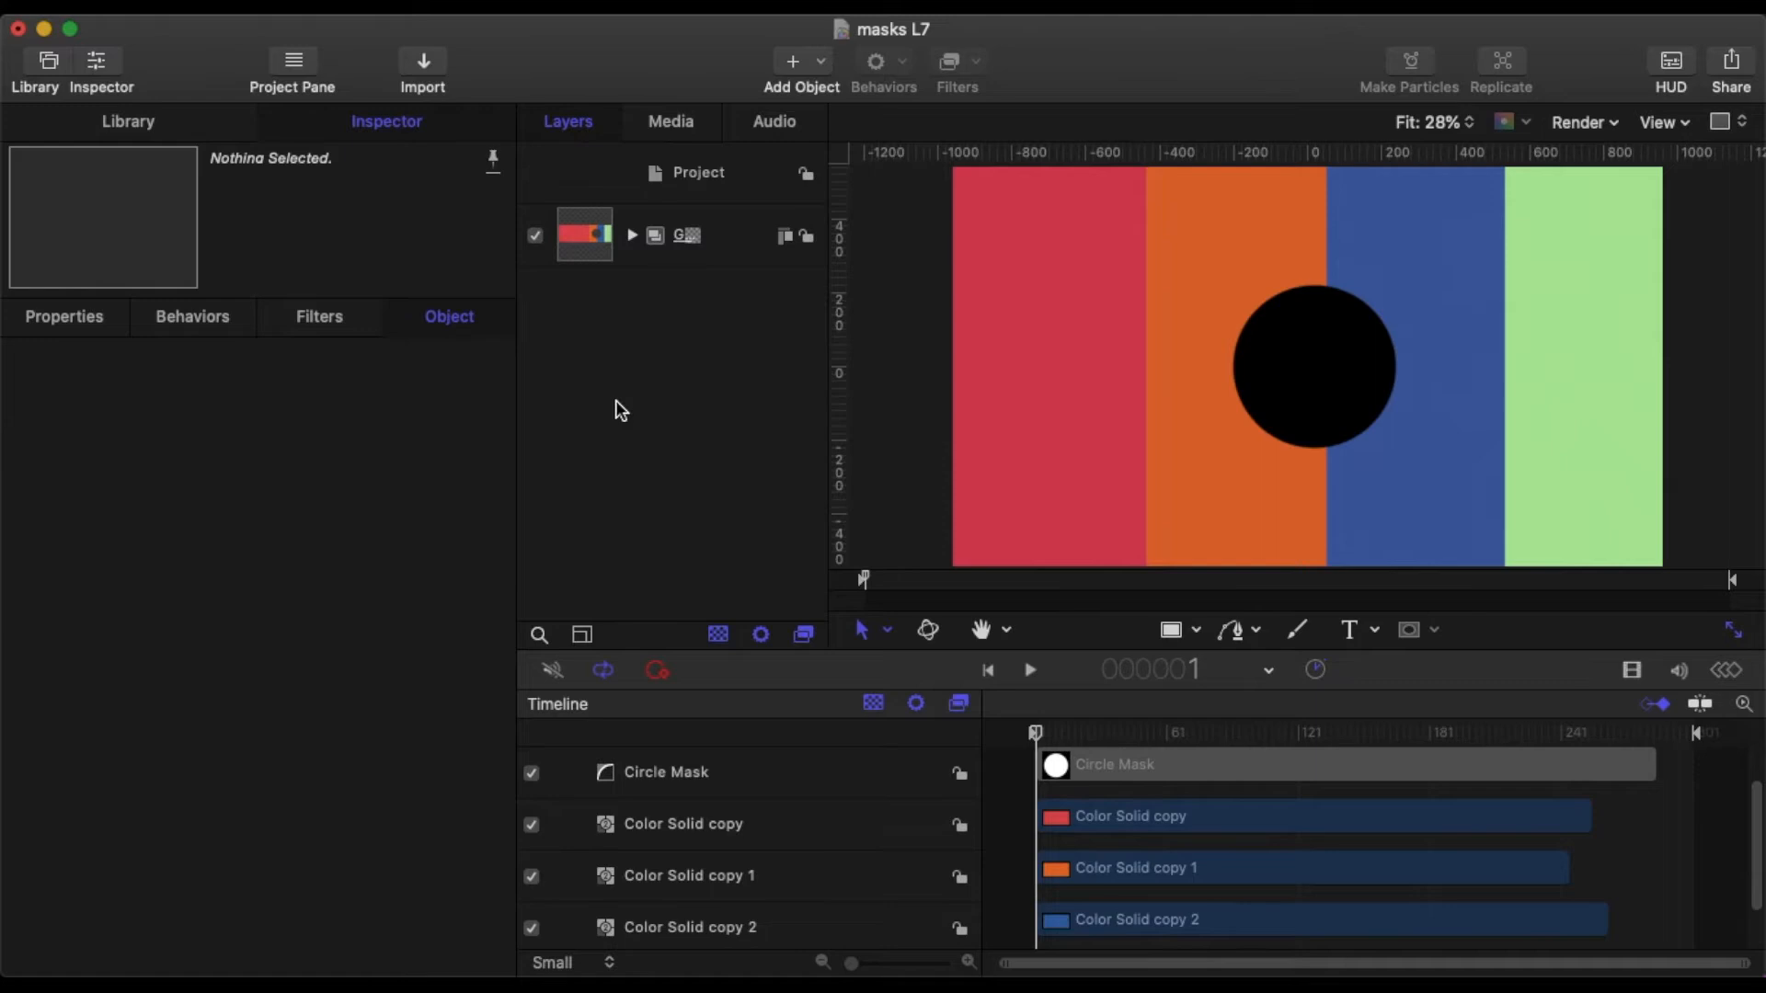
{"action": "mouse_move", "coordinate": [712, 180]}
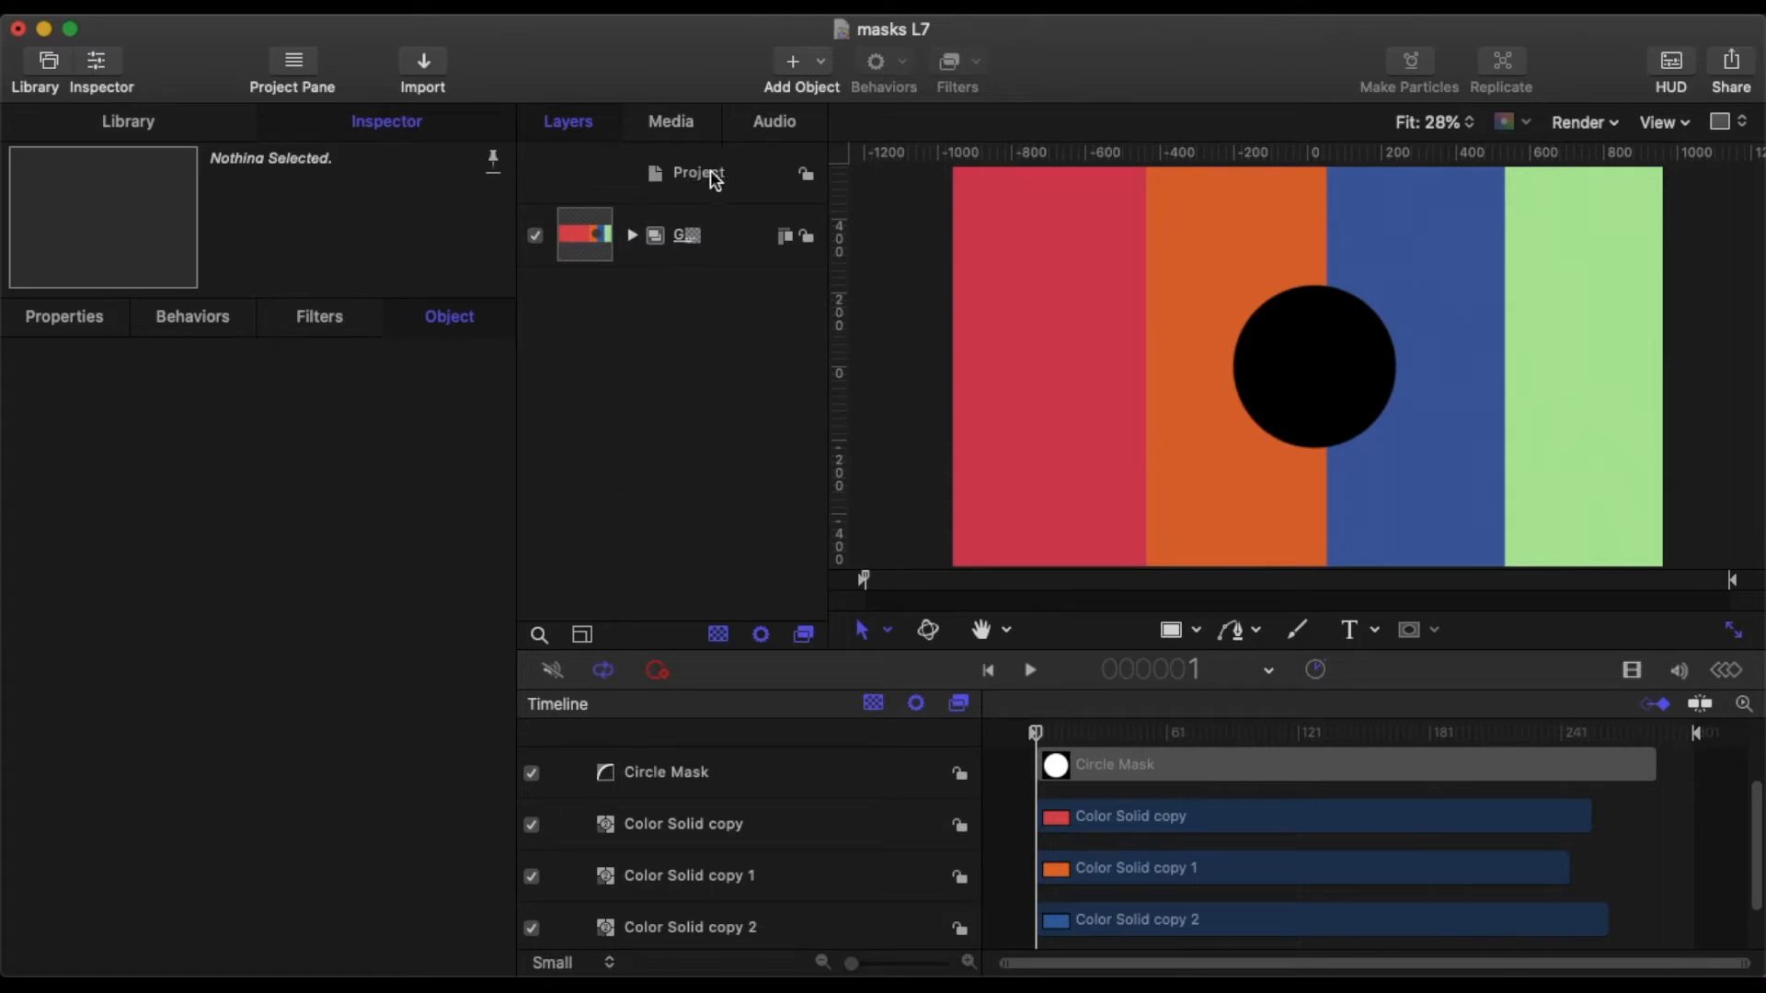
{"action": "mouse_move", "coordinate": [747, 238]}
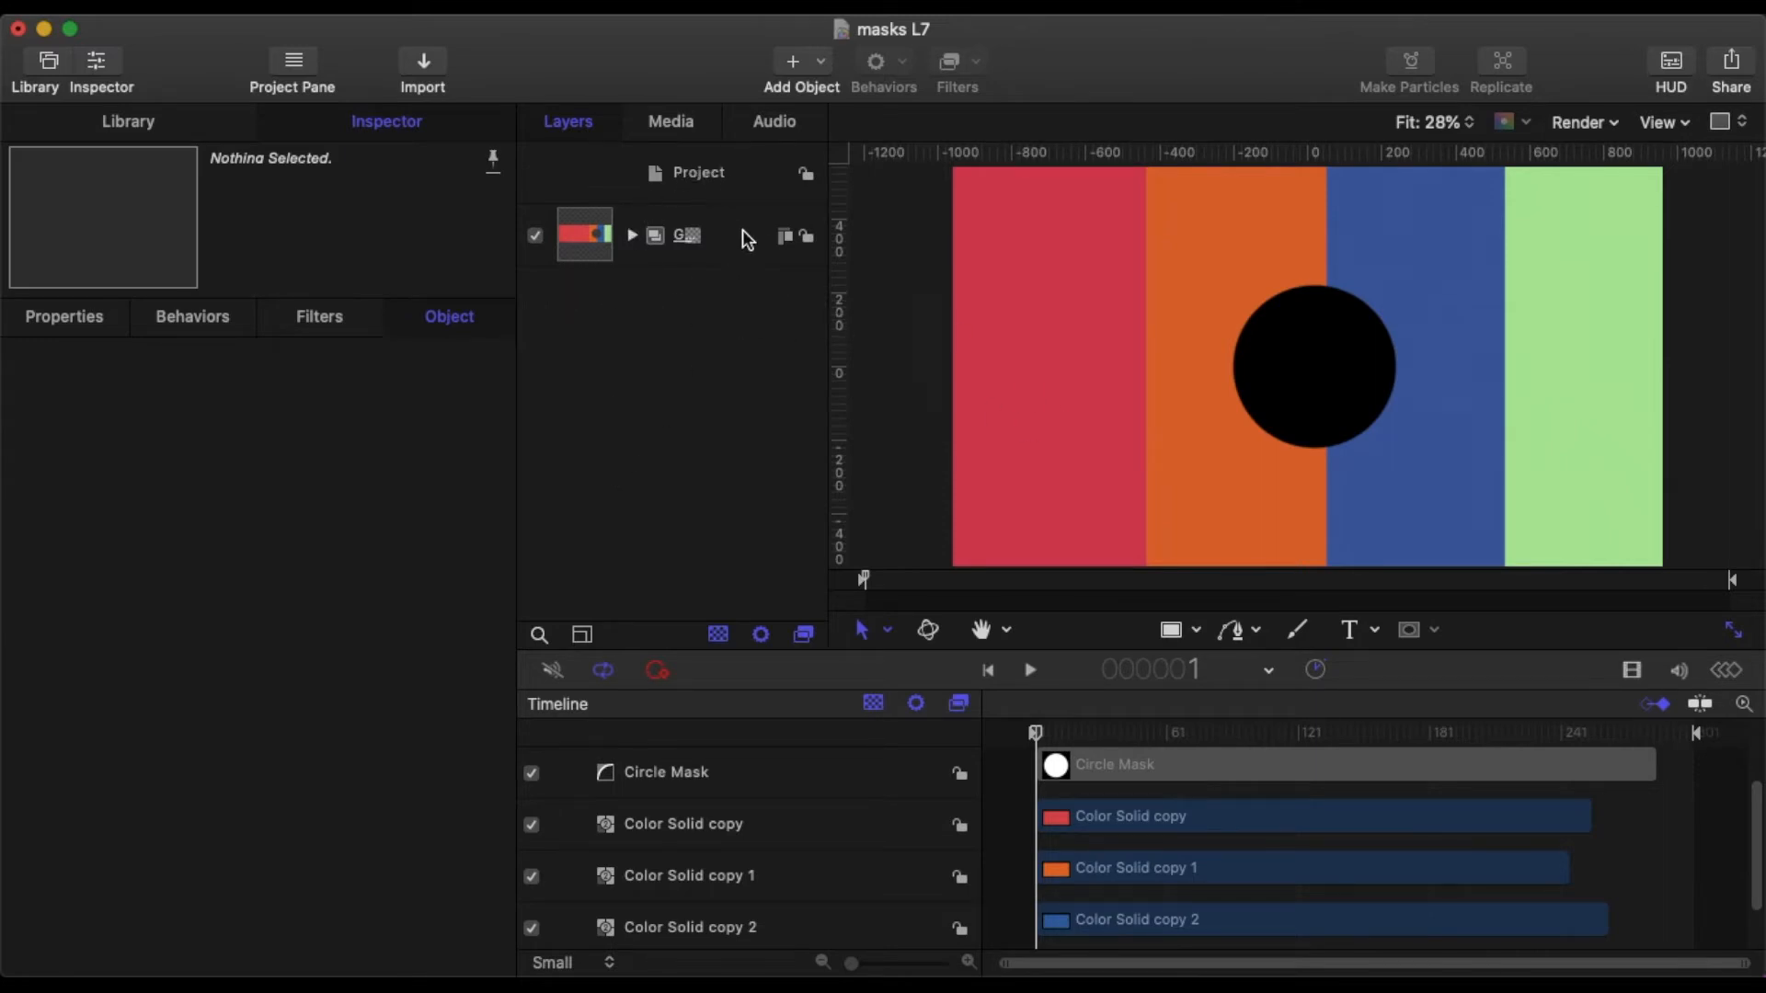
Add Group 1 with the tiger image above the colour-solid group.
{"action": "left_click", "coordinate": [792, 61]}
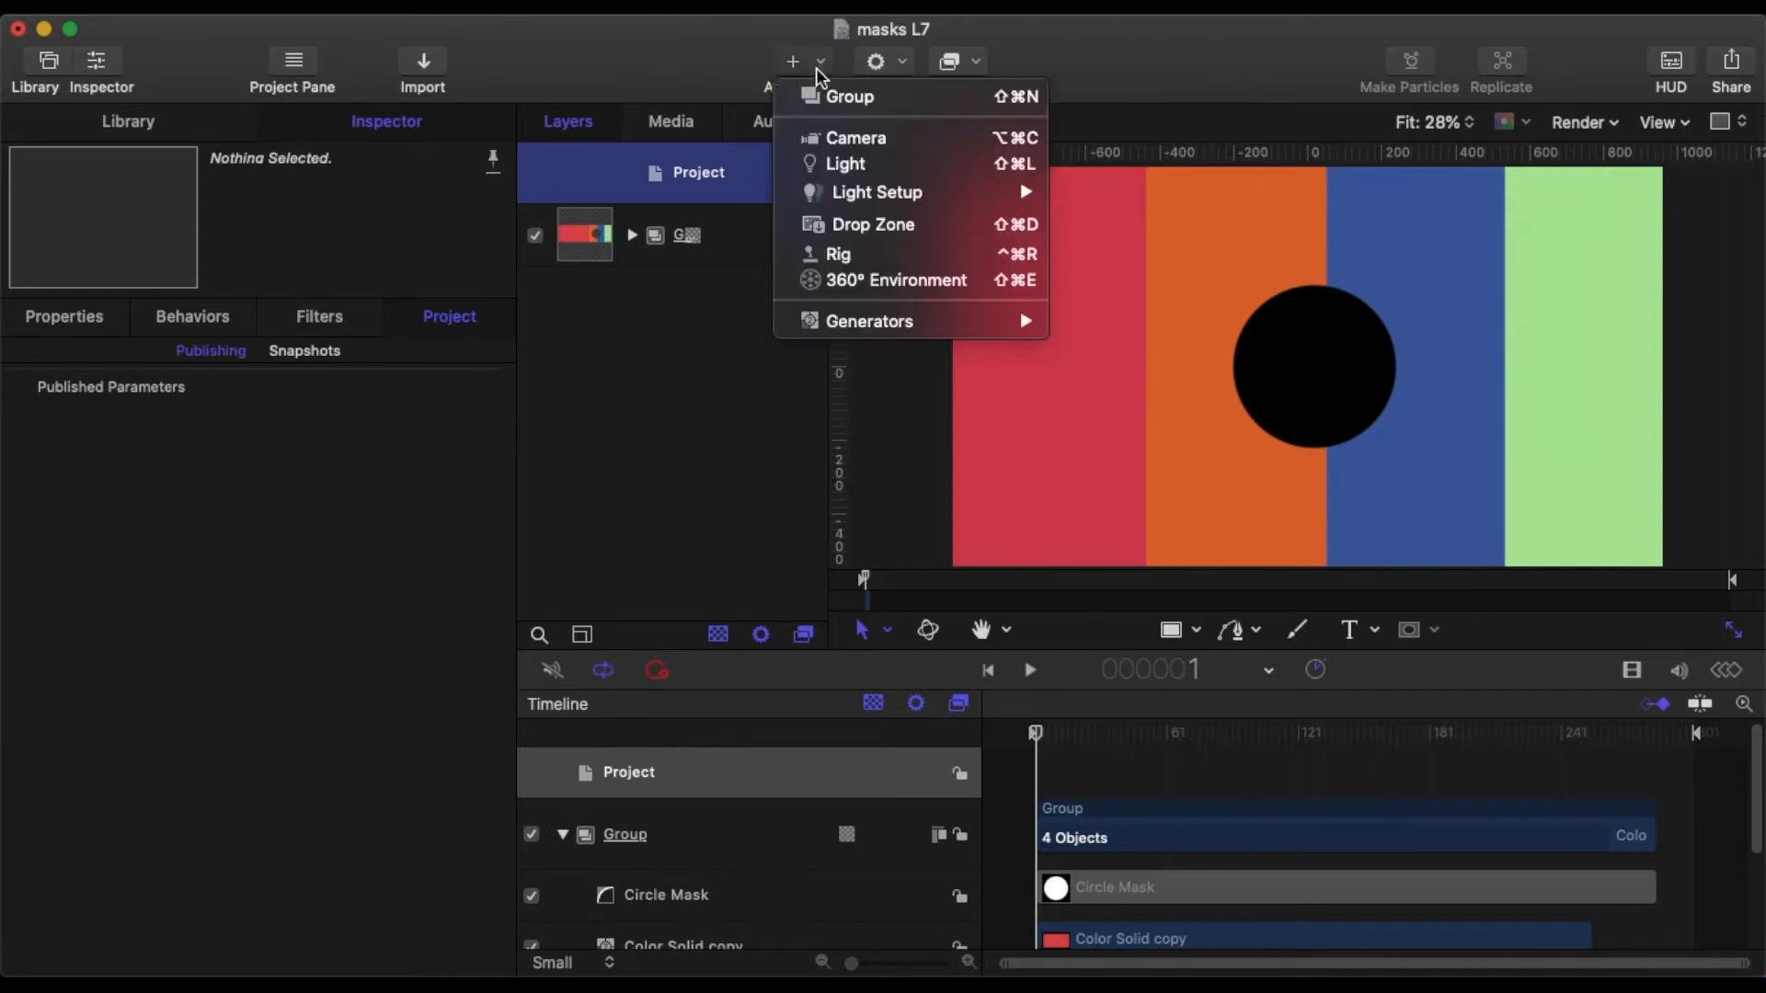
{"action": "left_click", "coordinate": [853, 95]}
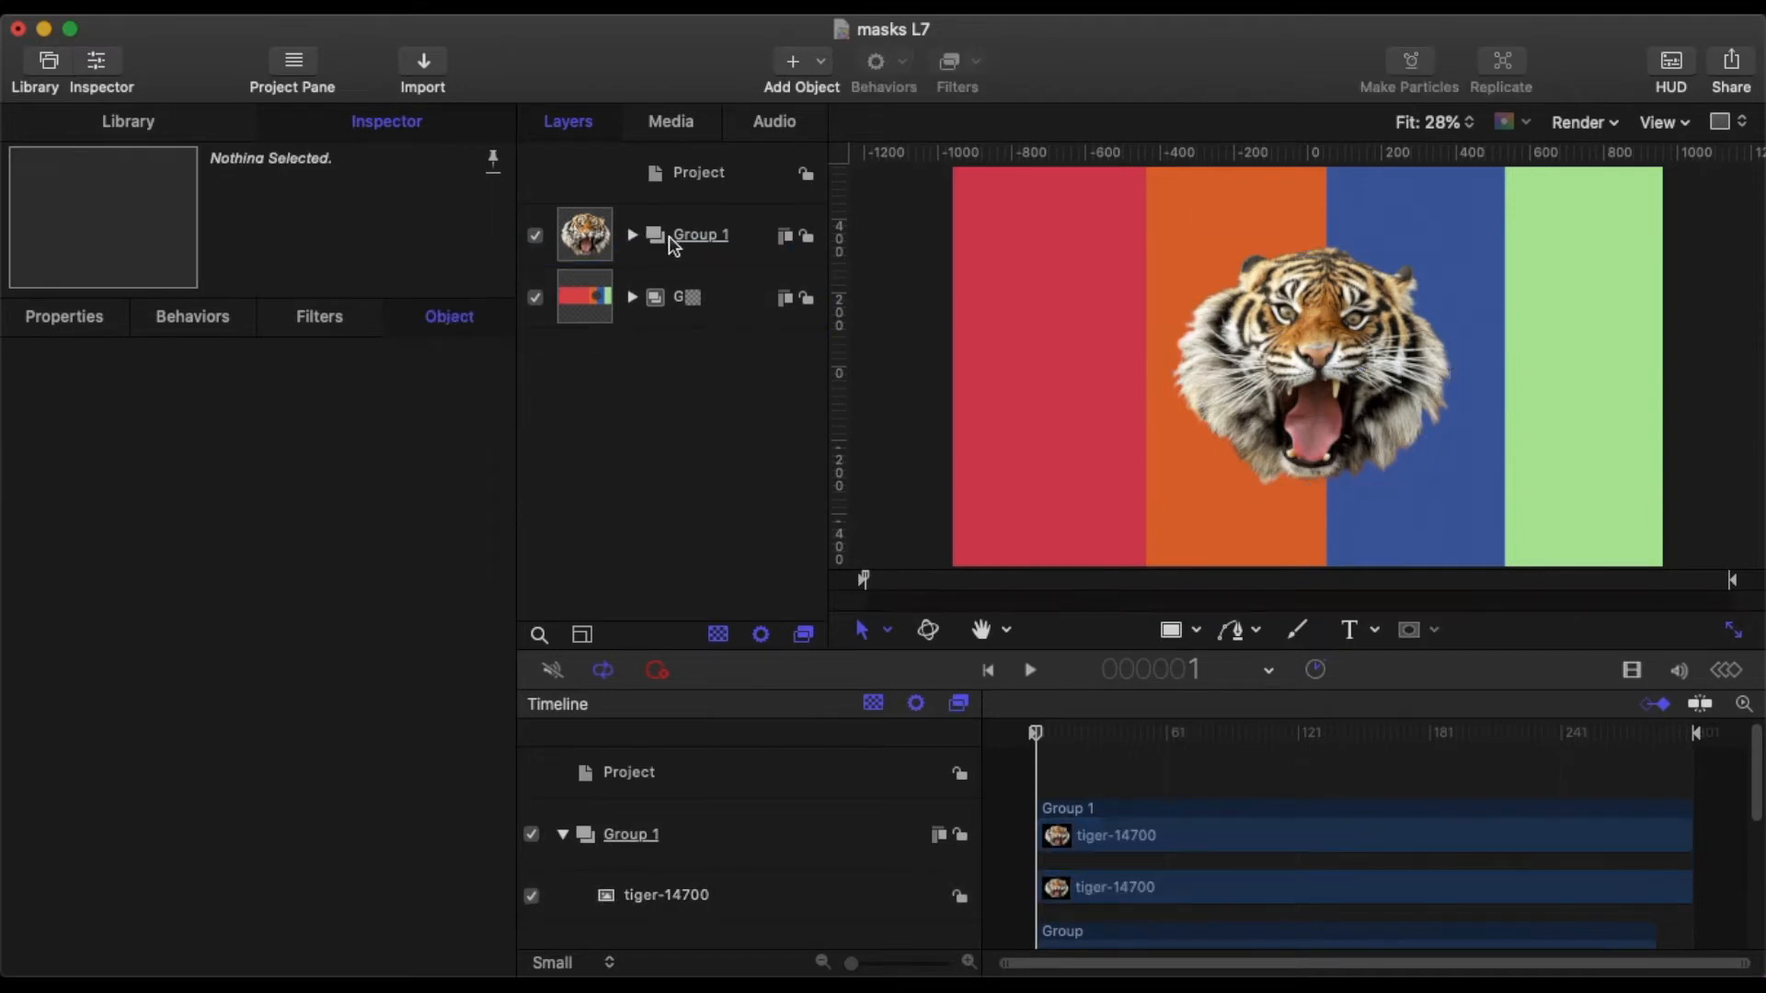
{"action": "mouse_move", "coordinate": [764, 240]}
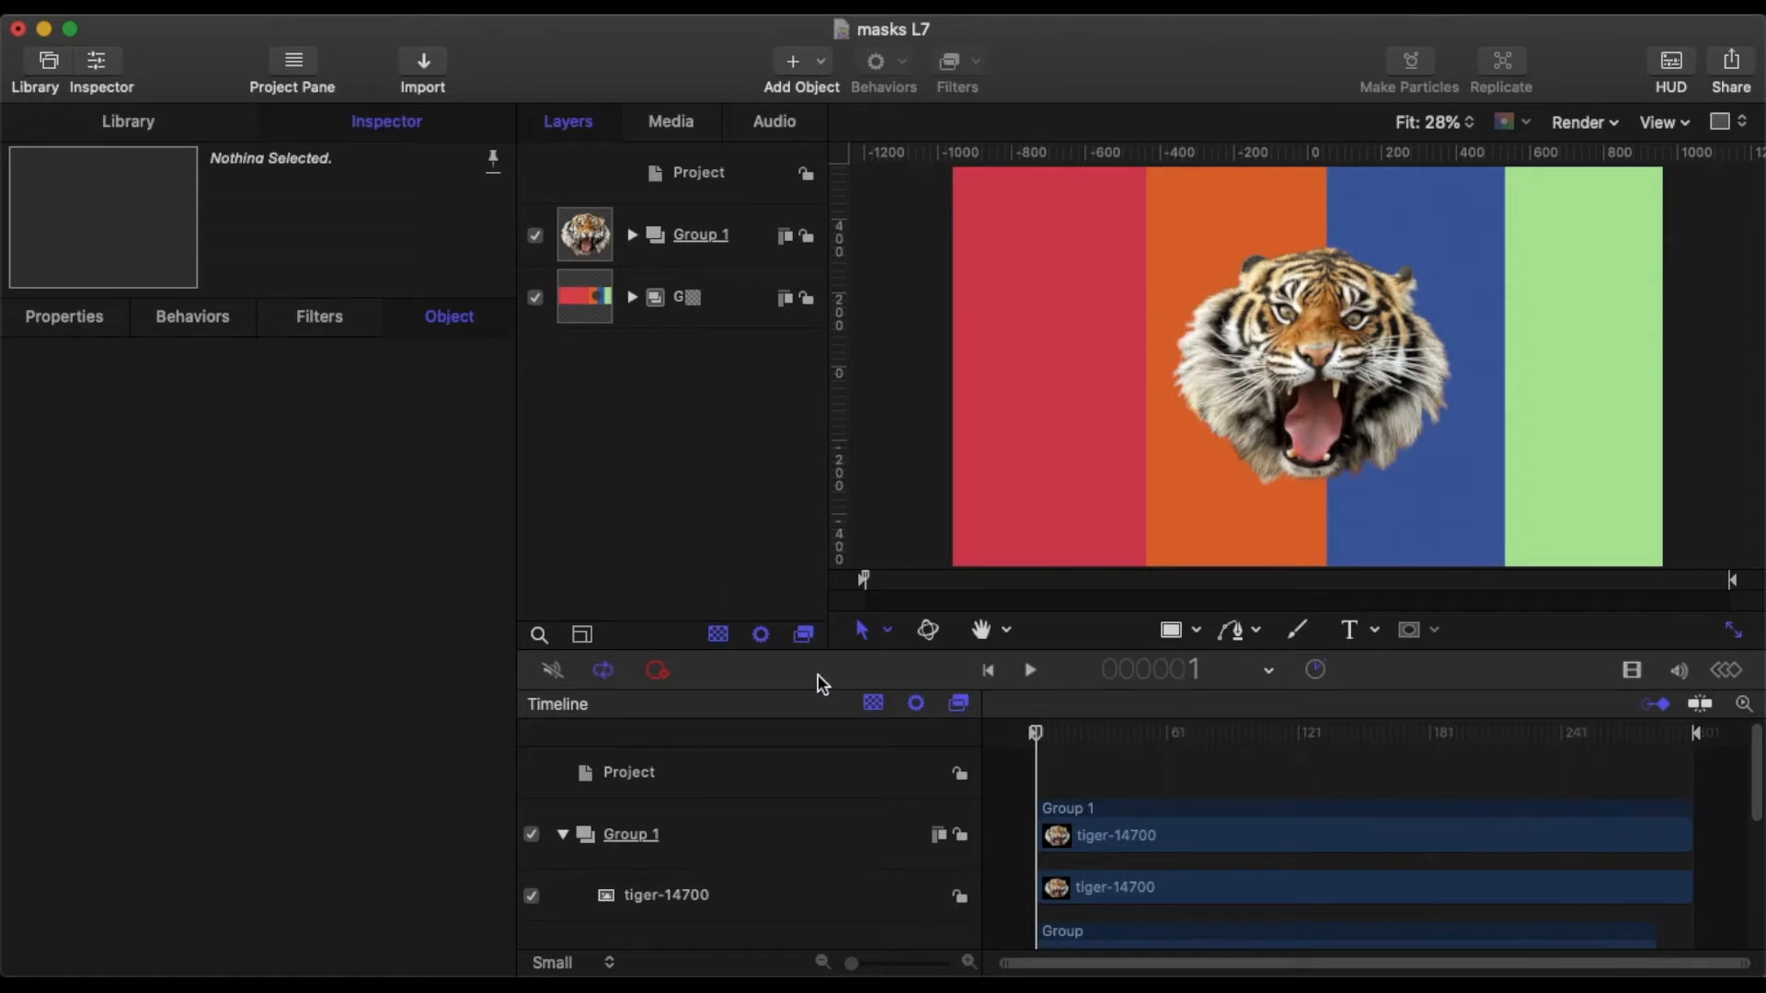
{"action": "mouse_move", "coordinate": [726, 243]}
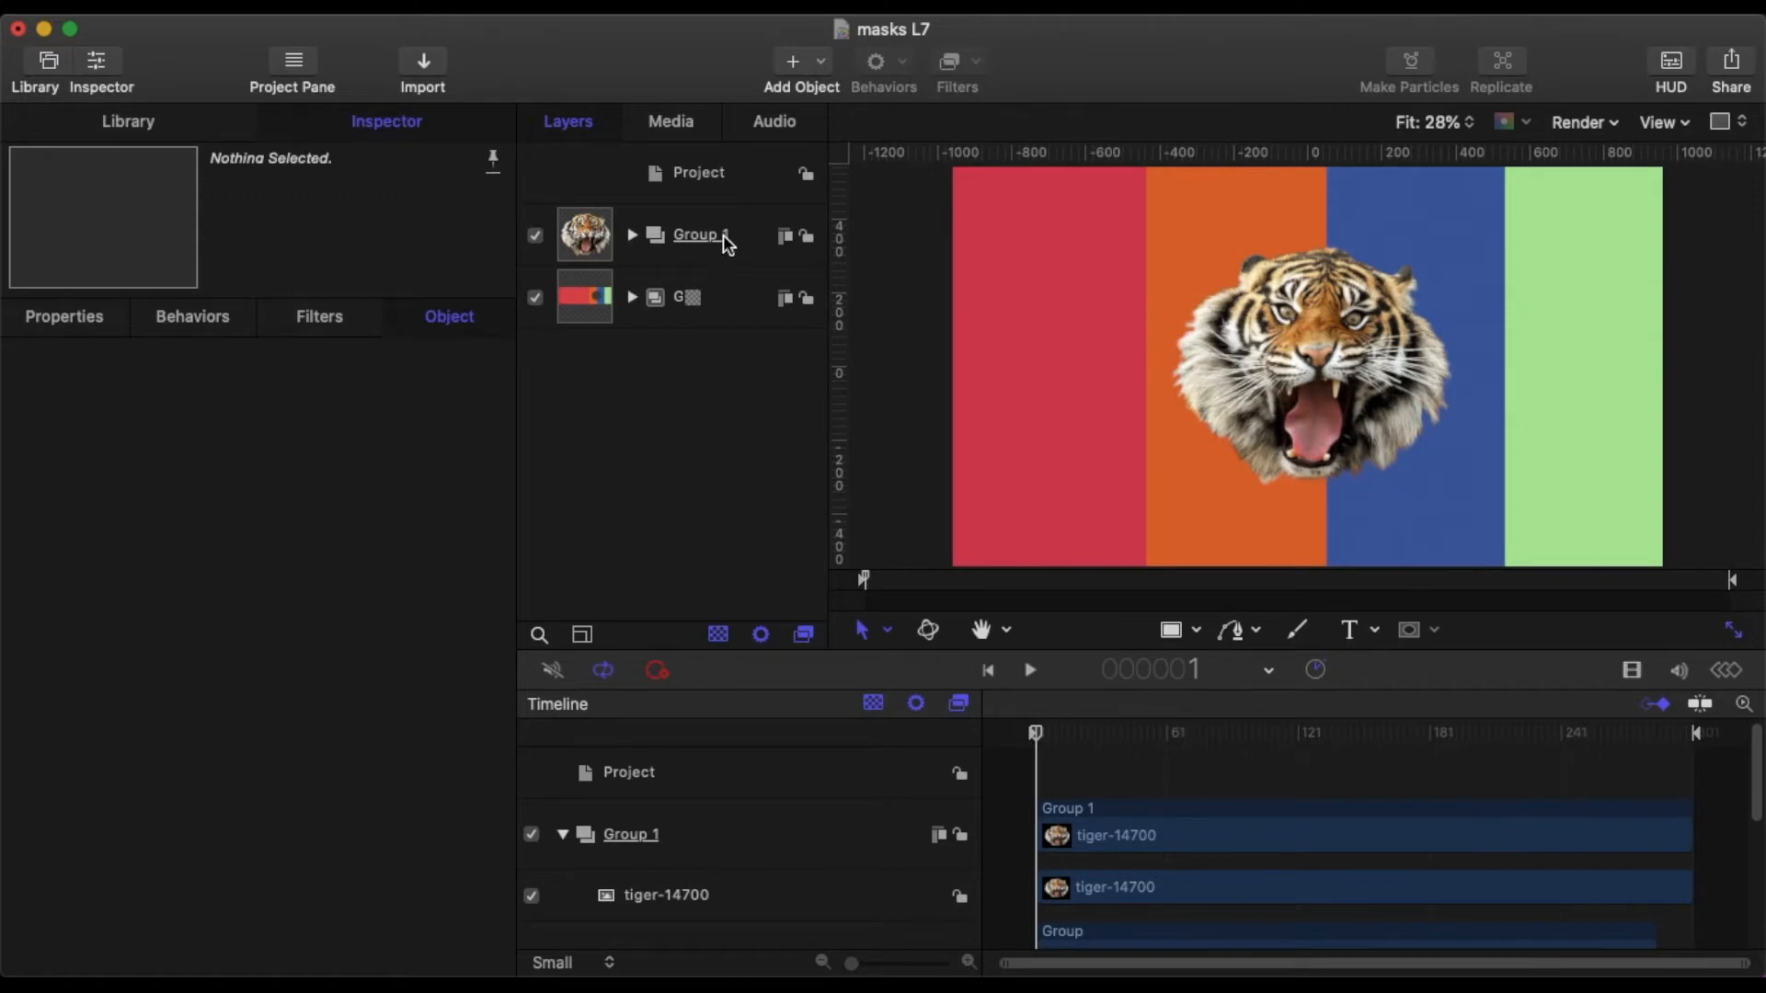
{"action": "mouse_move", "coordinate": [674, 249]}
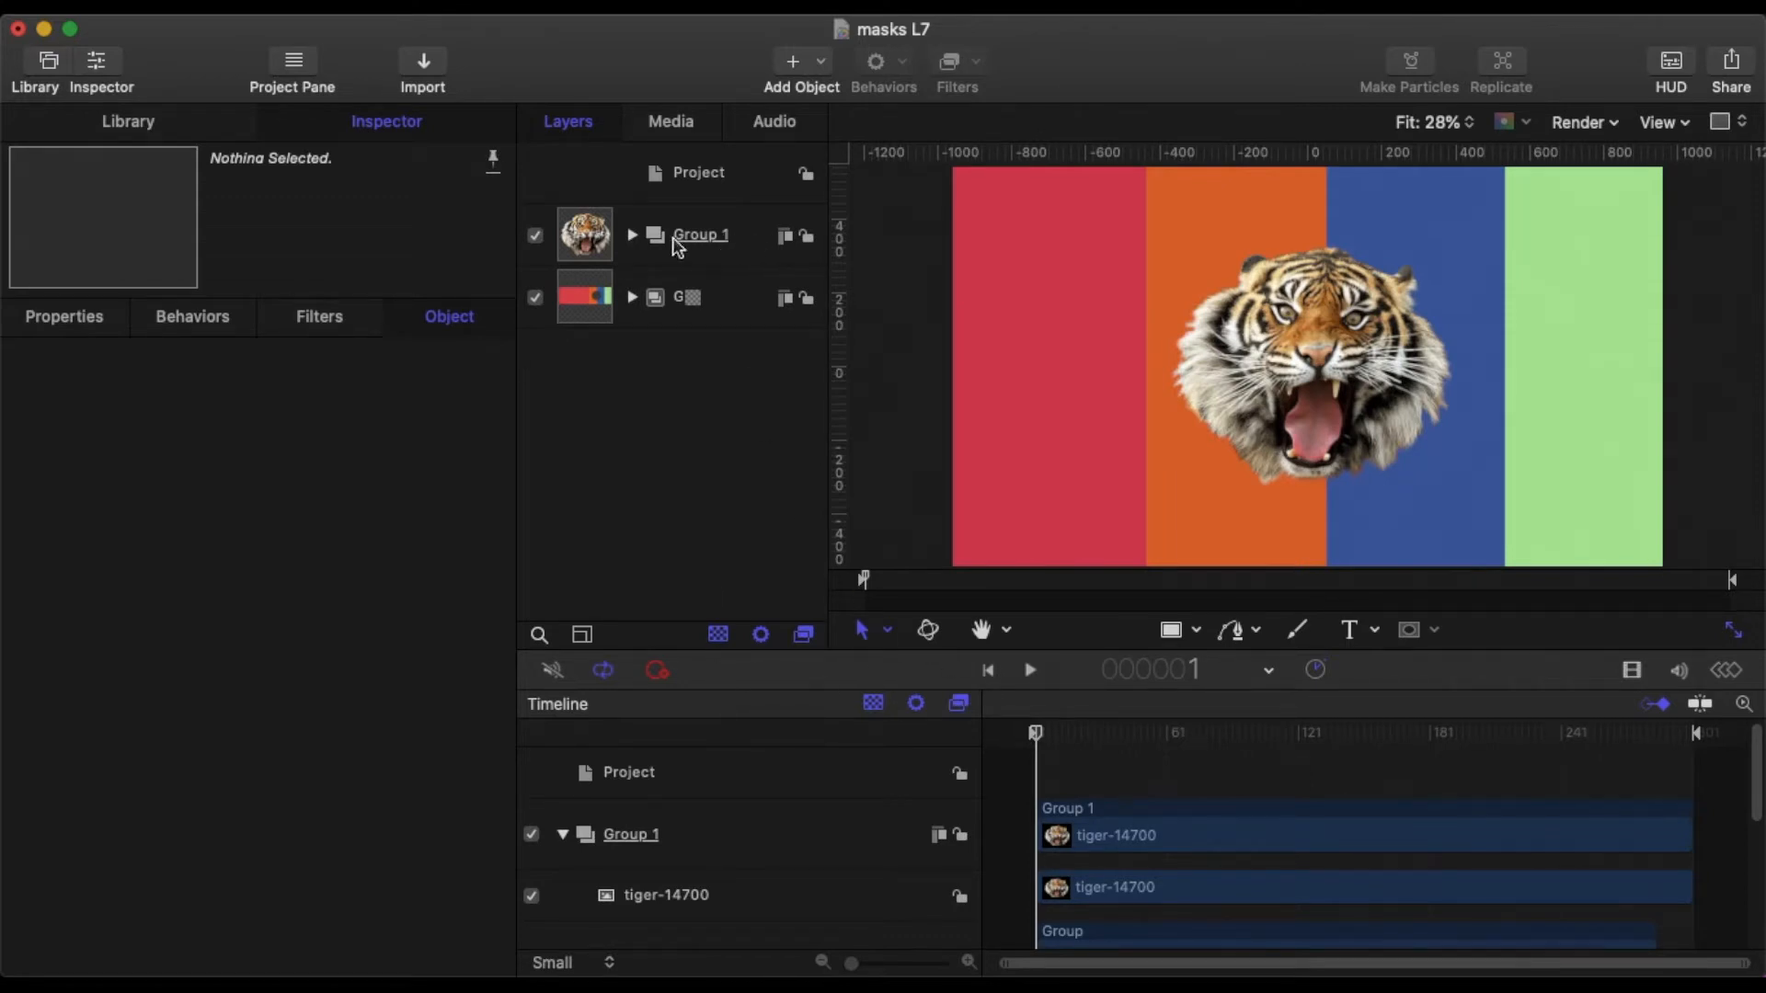
Scrub the tiger layer's Position X right, then back to about −12.69 px.
{"action": "left_click", "coordinate": [699, 235]}
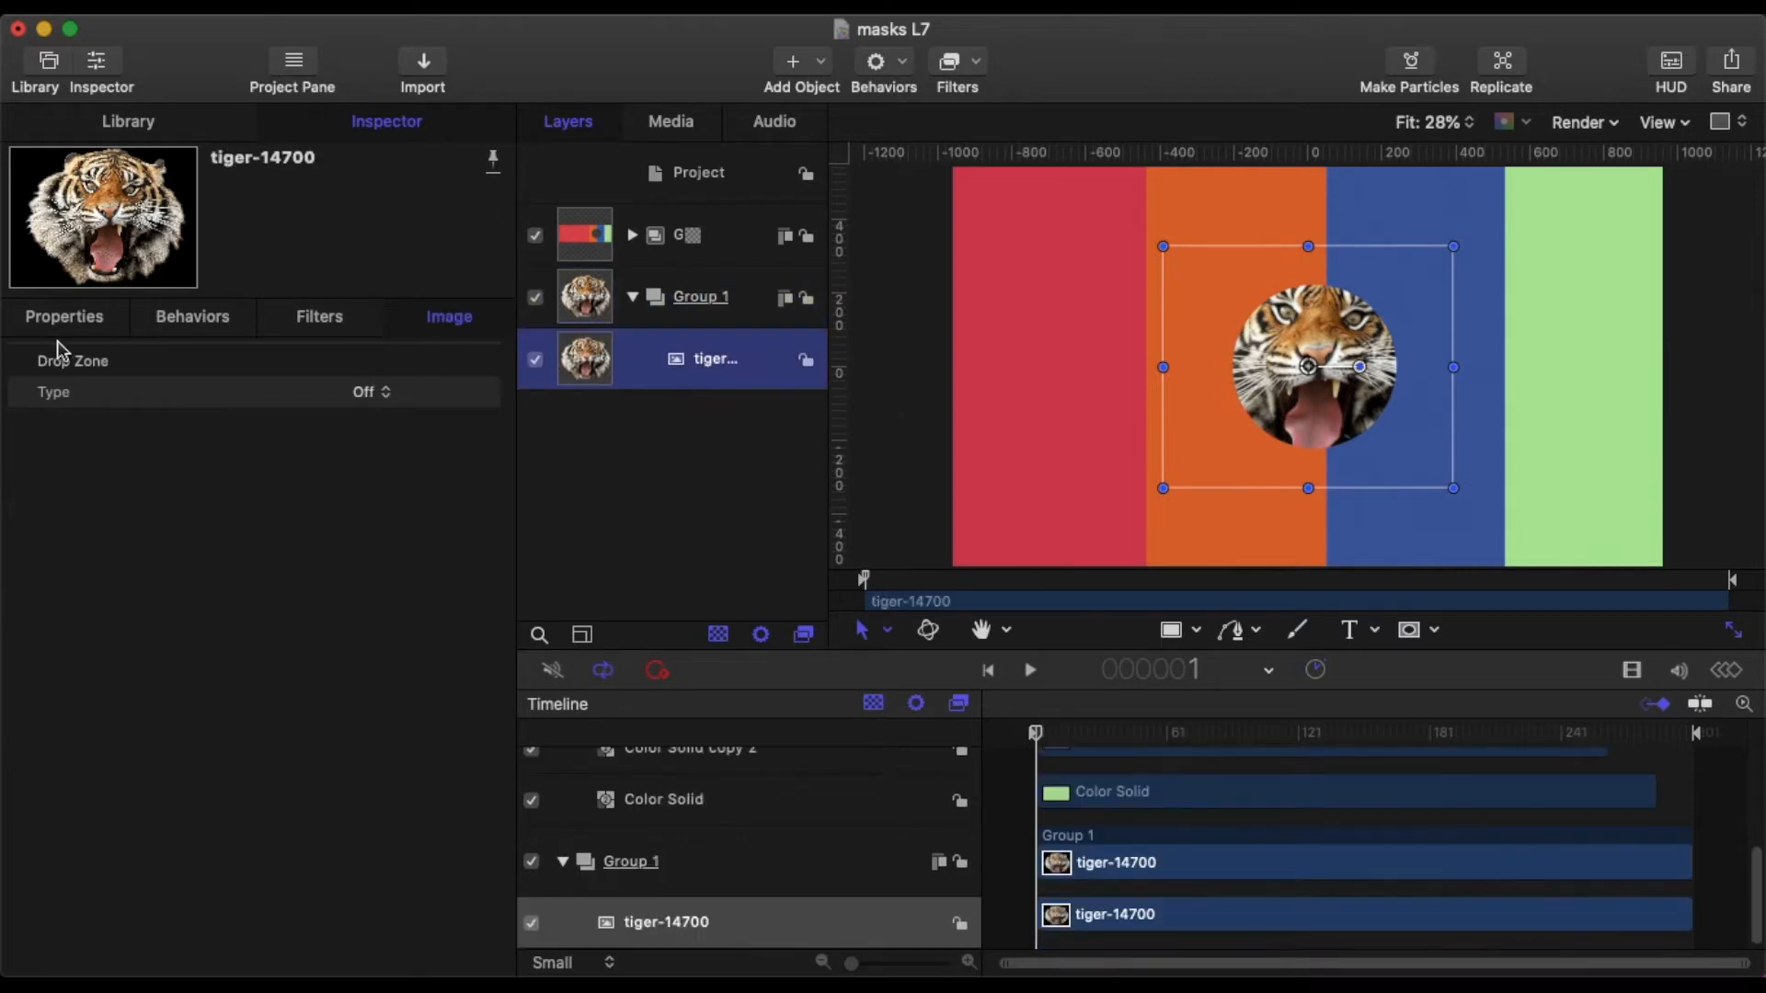
{"action": "left_click", "coordinate": [63, 317]}
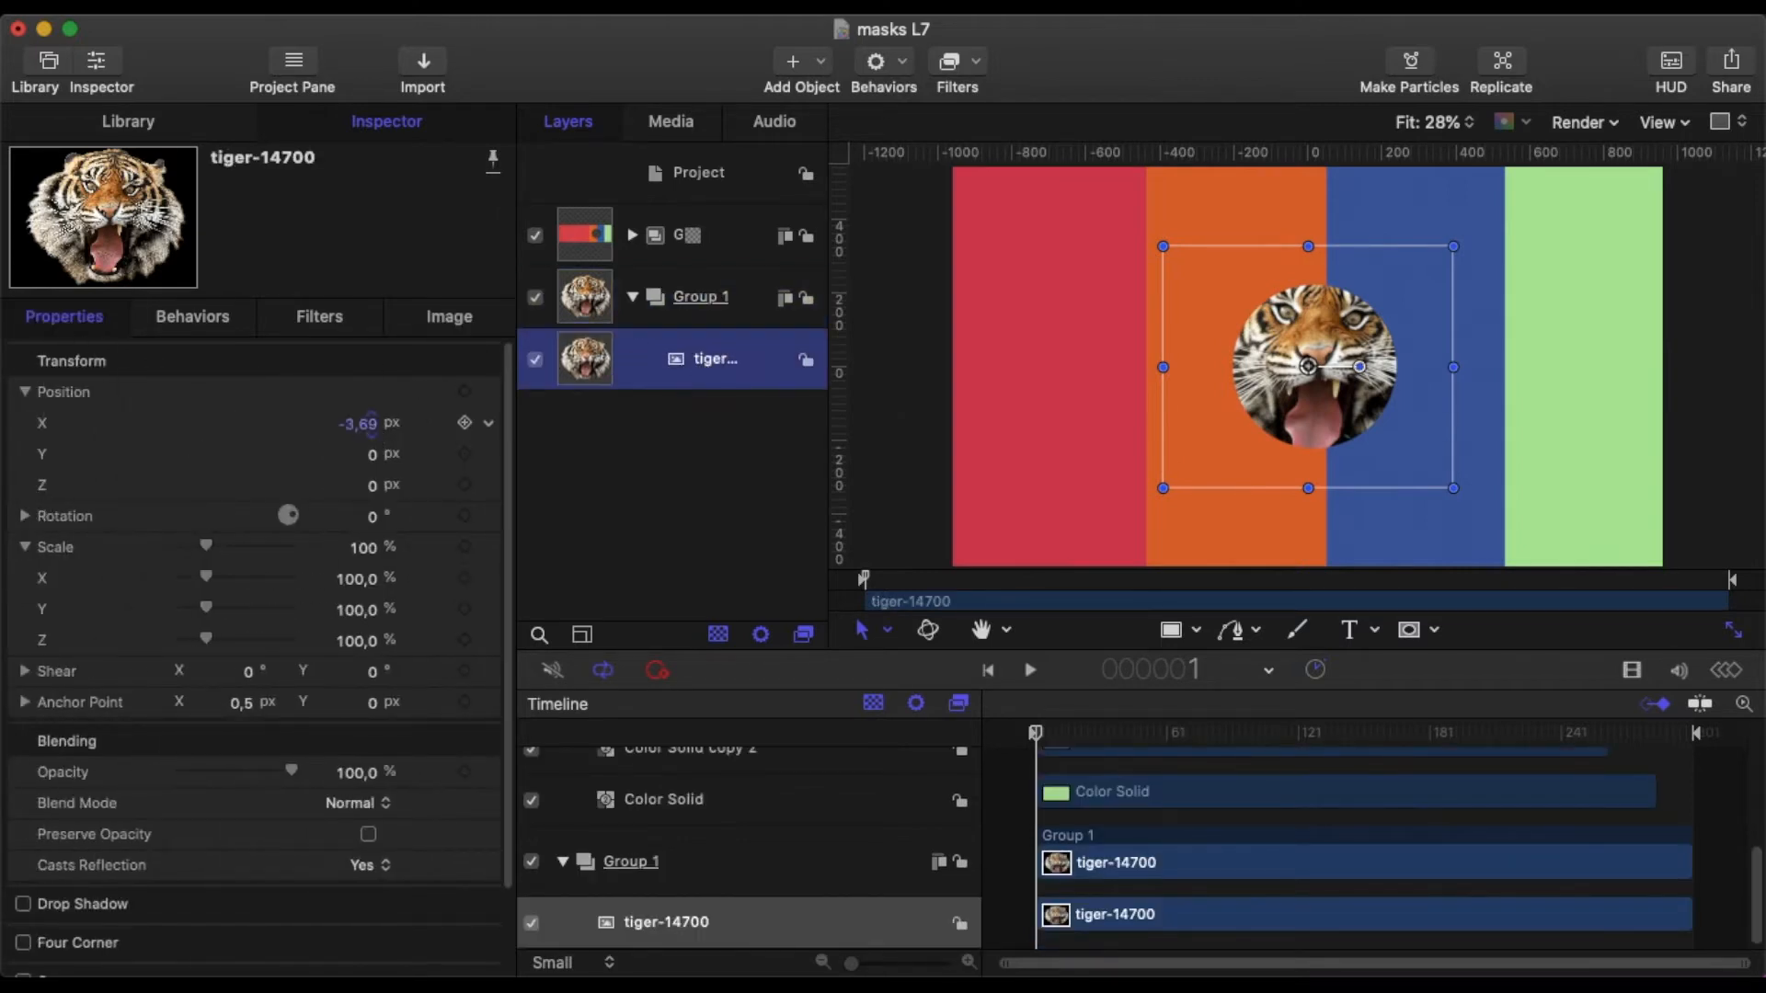
{"action": "left_click_drag", "start_coordinate": [1306, 367], "coordinate": [1386, 367]}
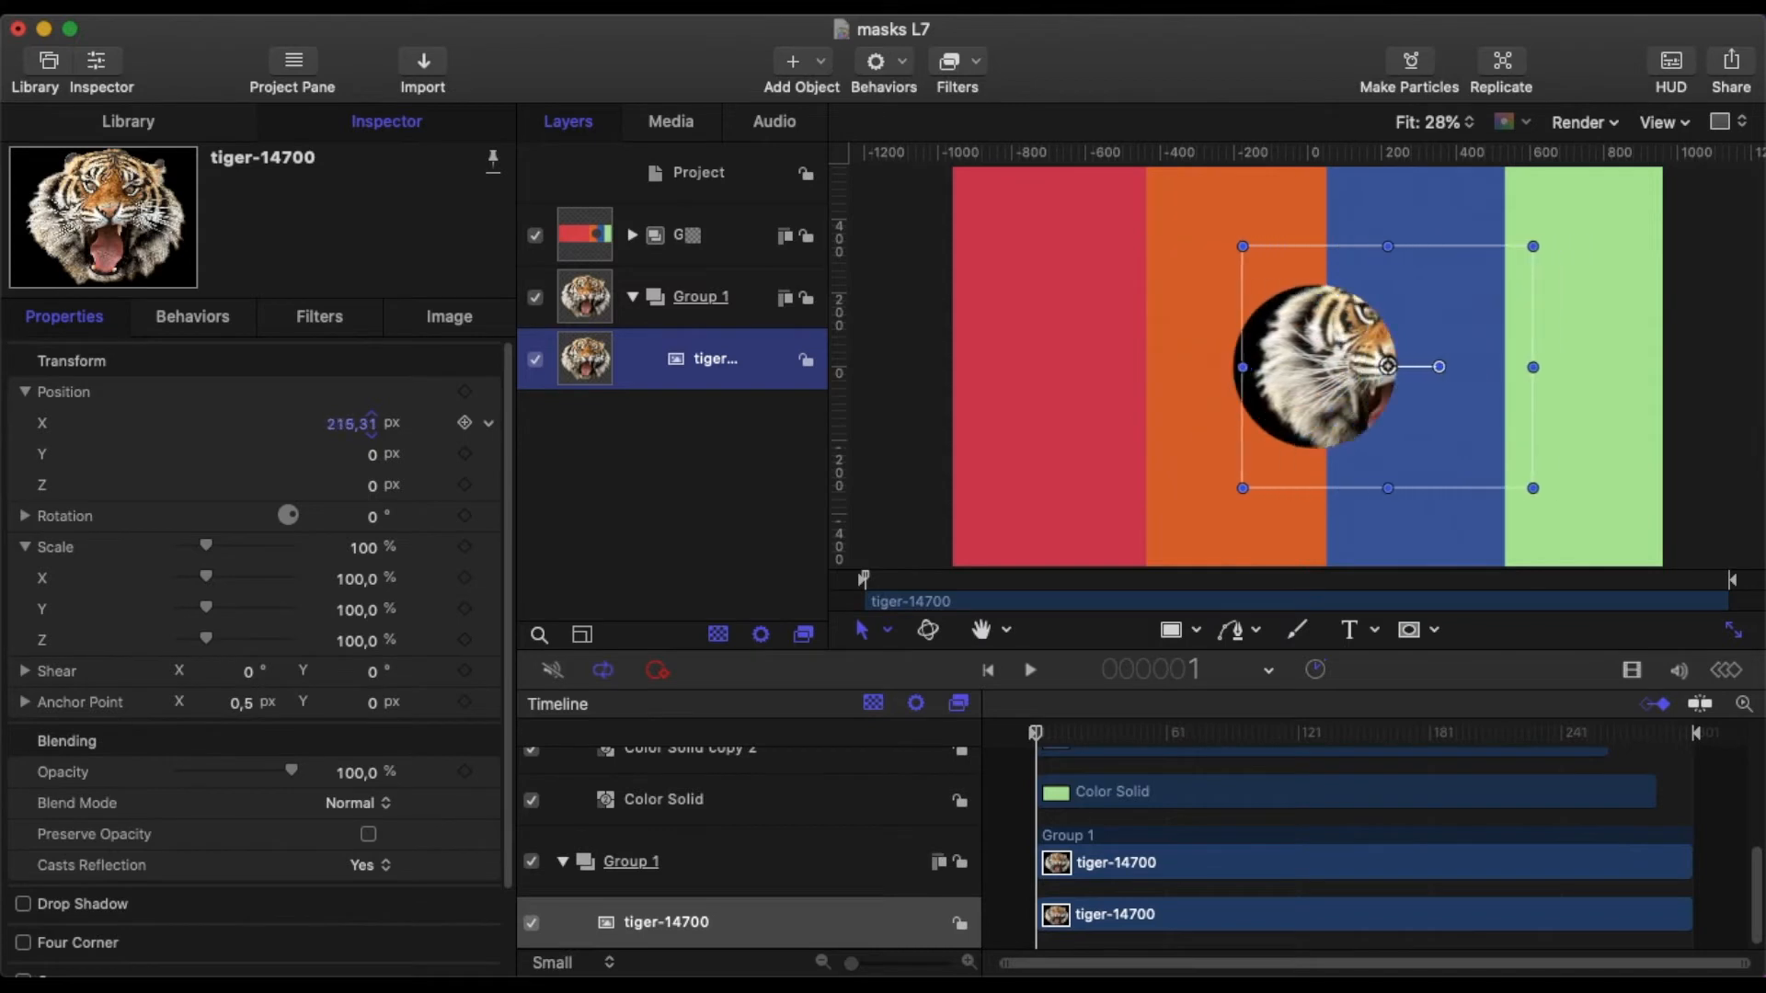
{"action": "left_click_drag", "start_coordinate": [1388, 366], "coordinate": [1298, 366]}
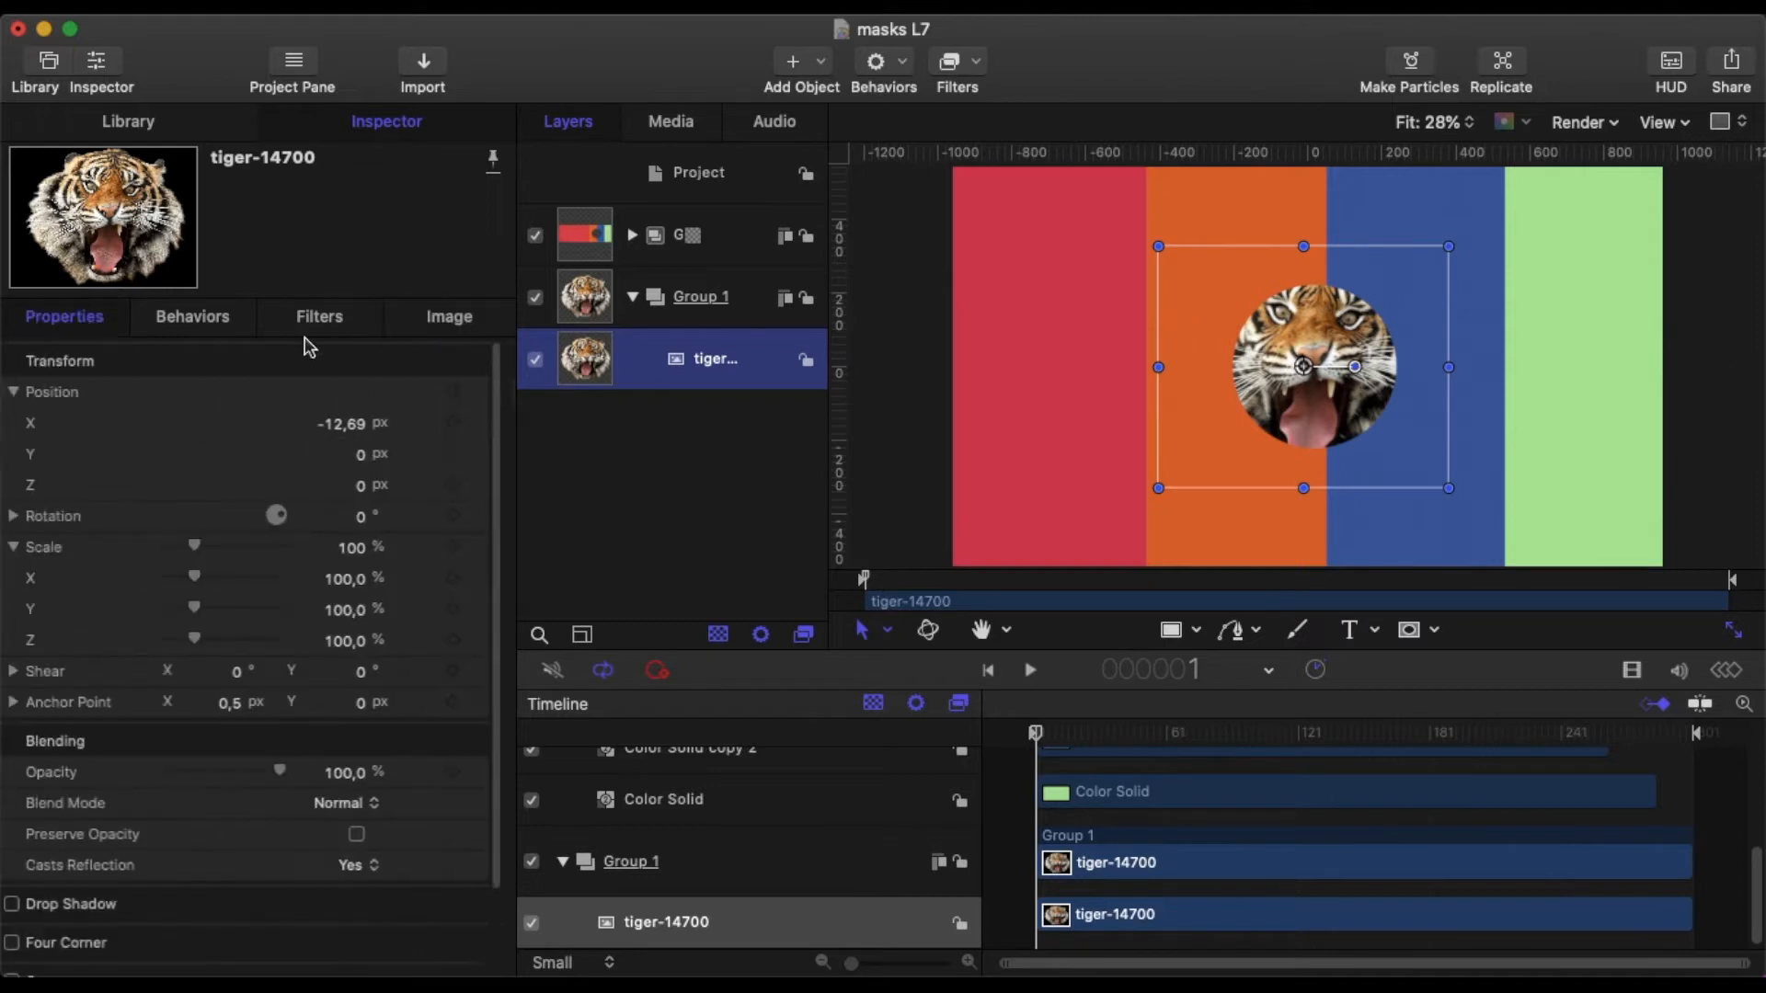
Expand the colour-bar group and move the Circle Mask just left of centre.
{"action": "left_click", "coordinate": [631, 235]}
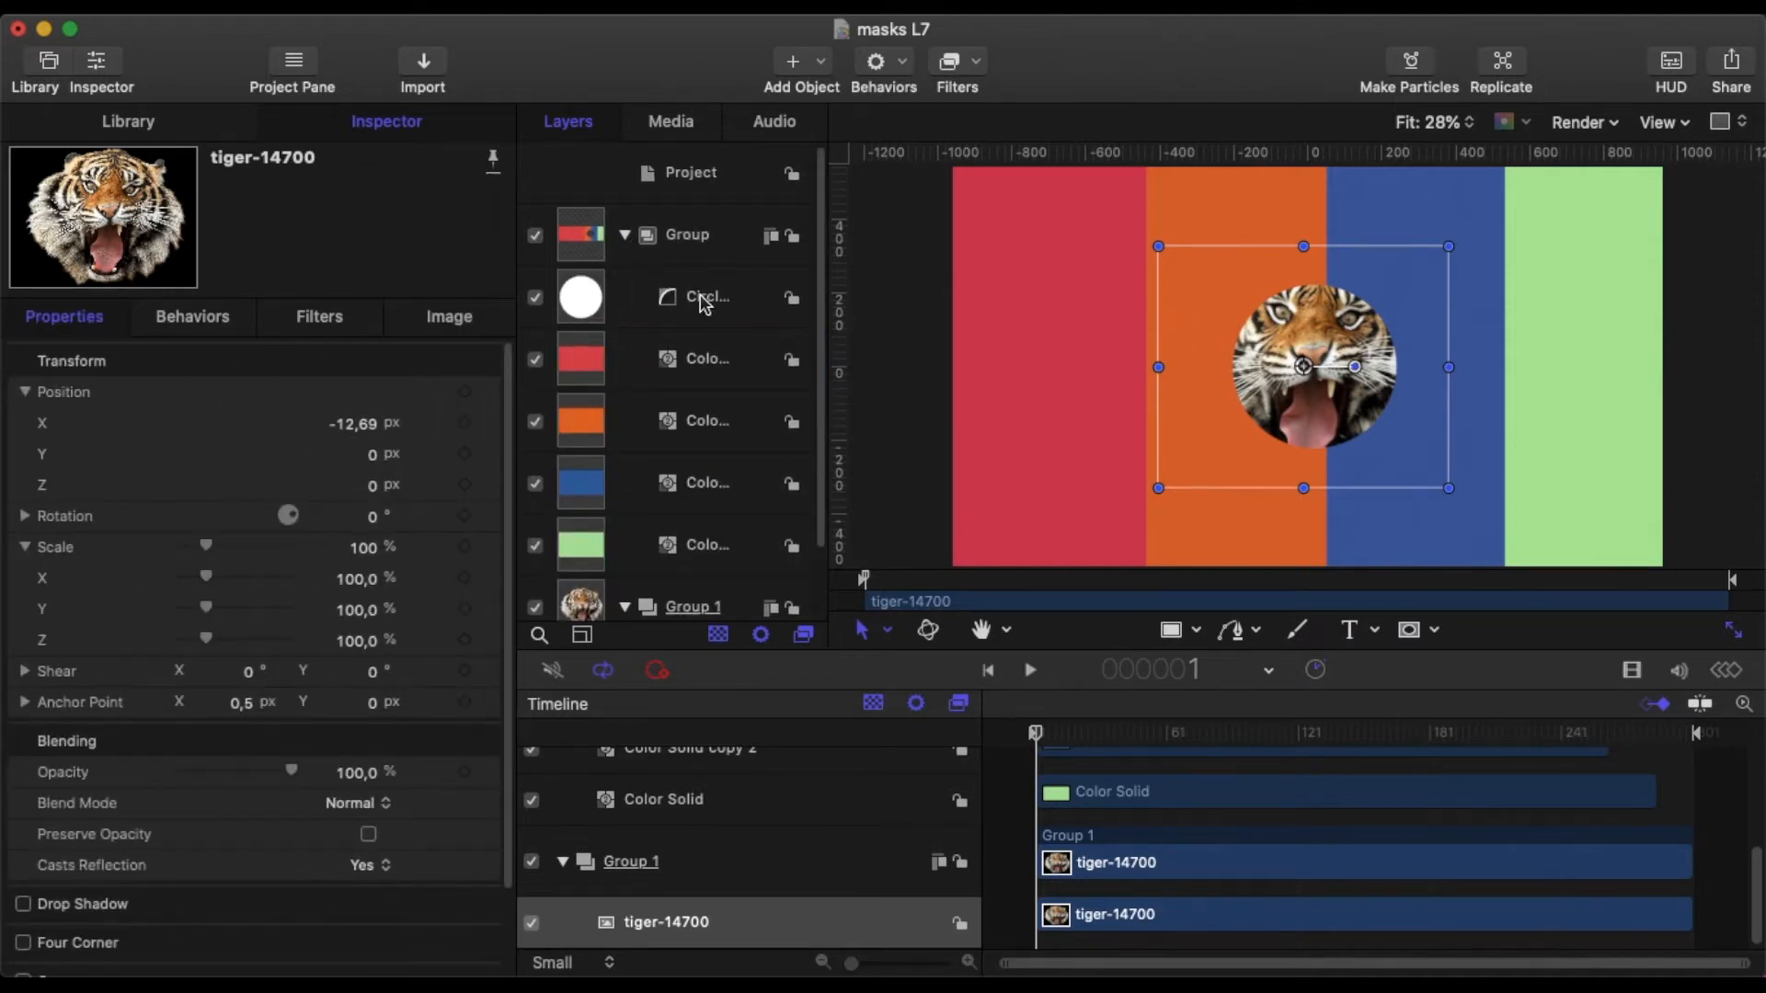
{"action": "left_click", "coordinate": [708, 296]}
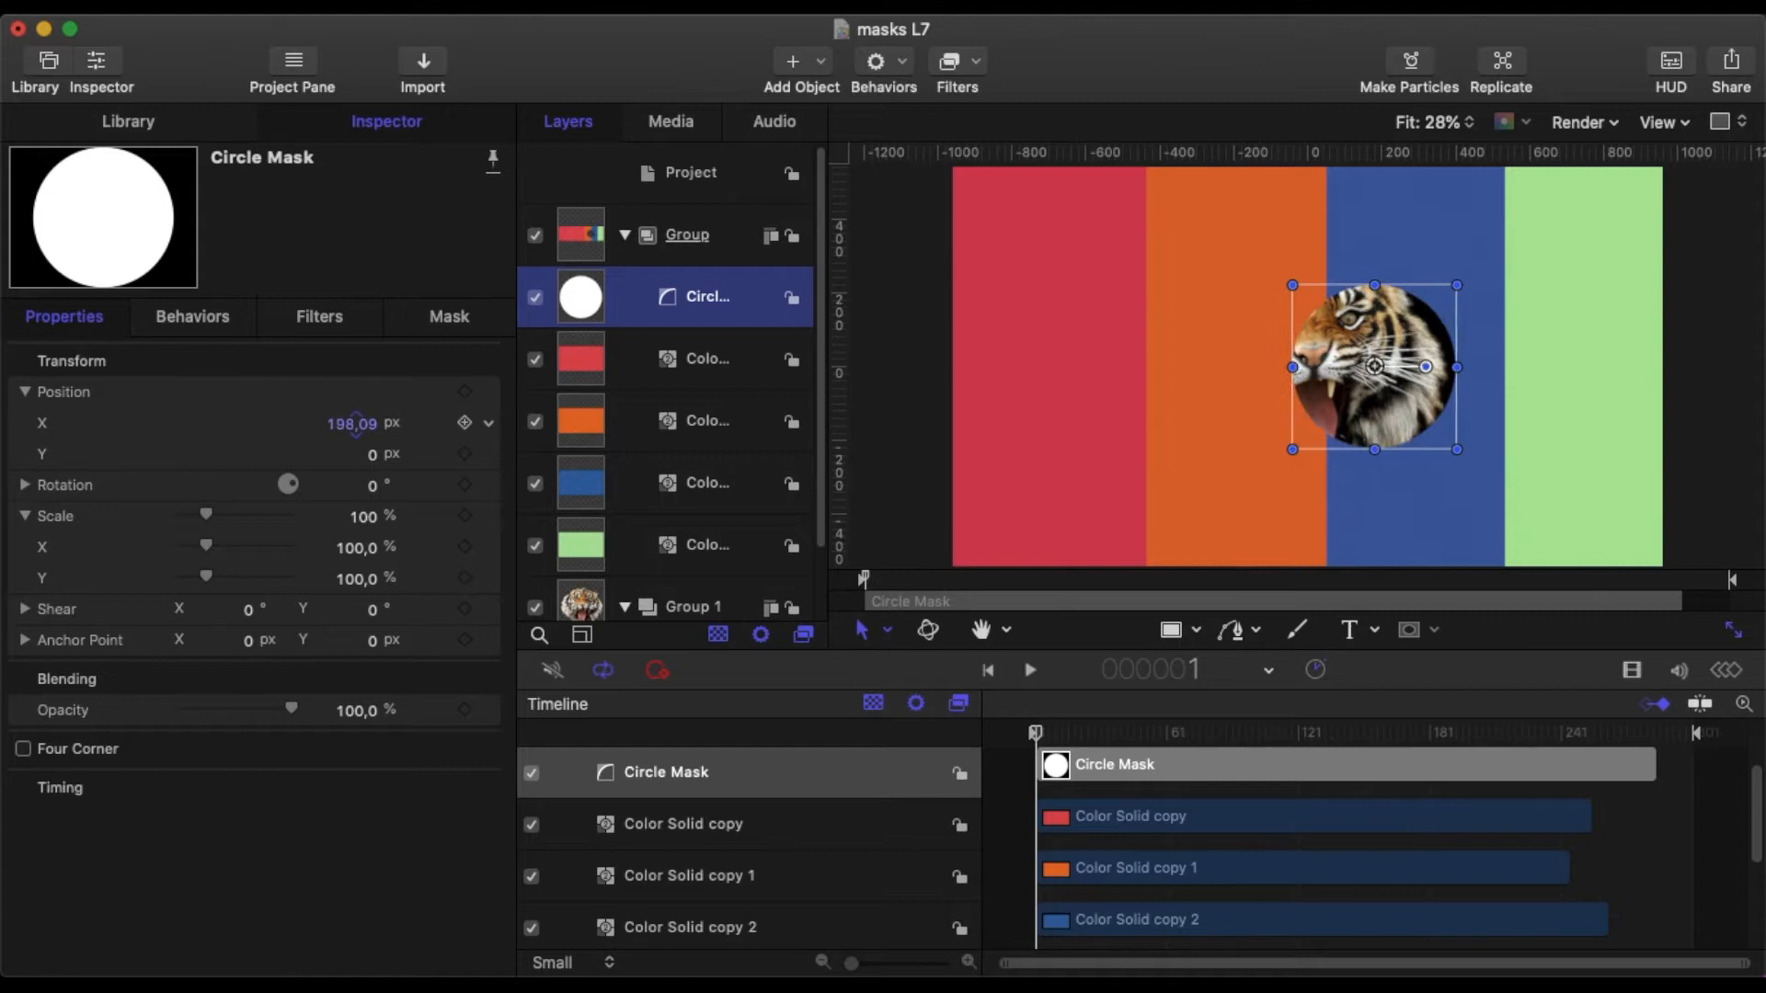
{"action": "left_click_drag", "start_coordinate": [1374, 366], "coordinate": [1358, 366]}
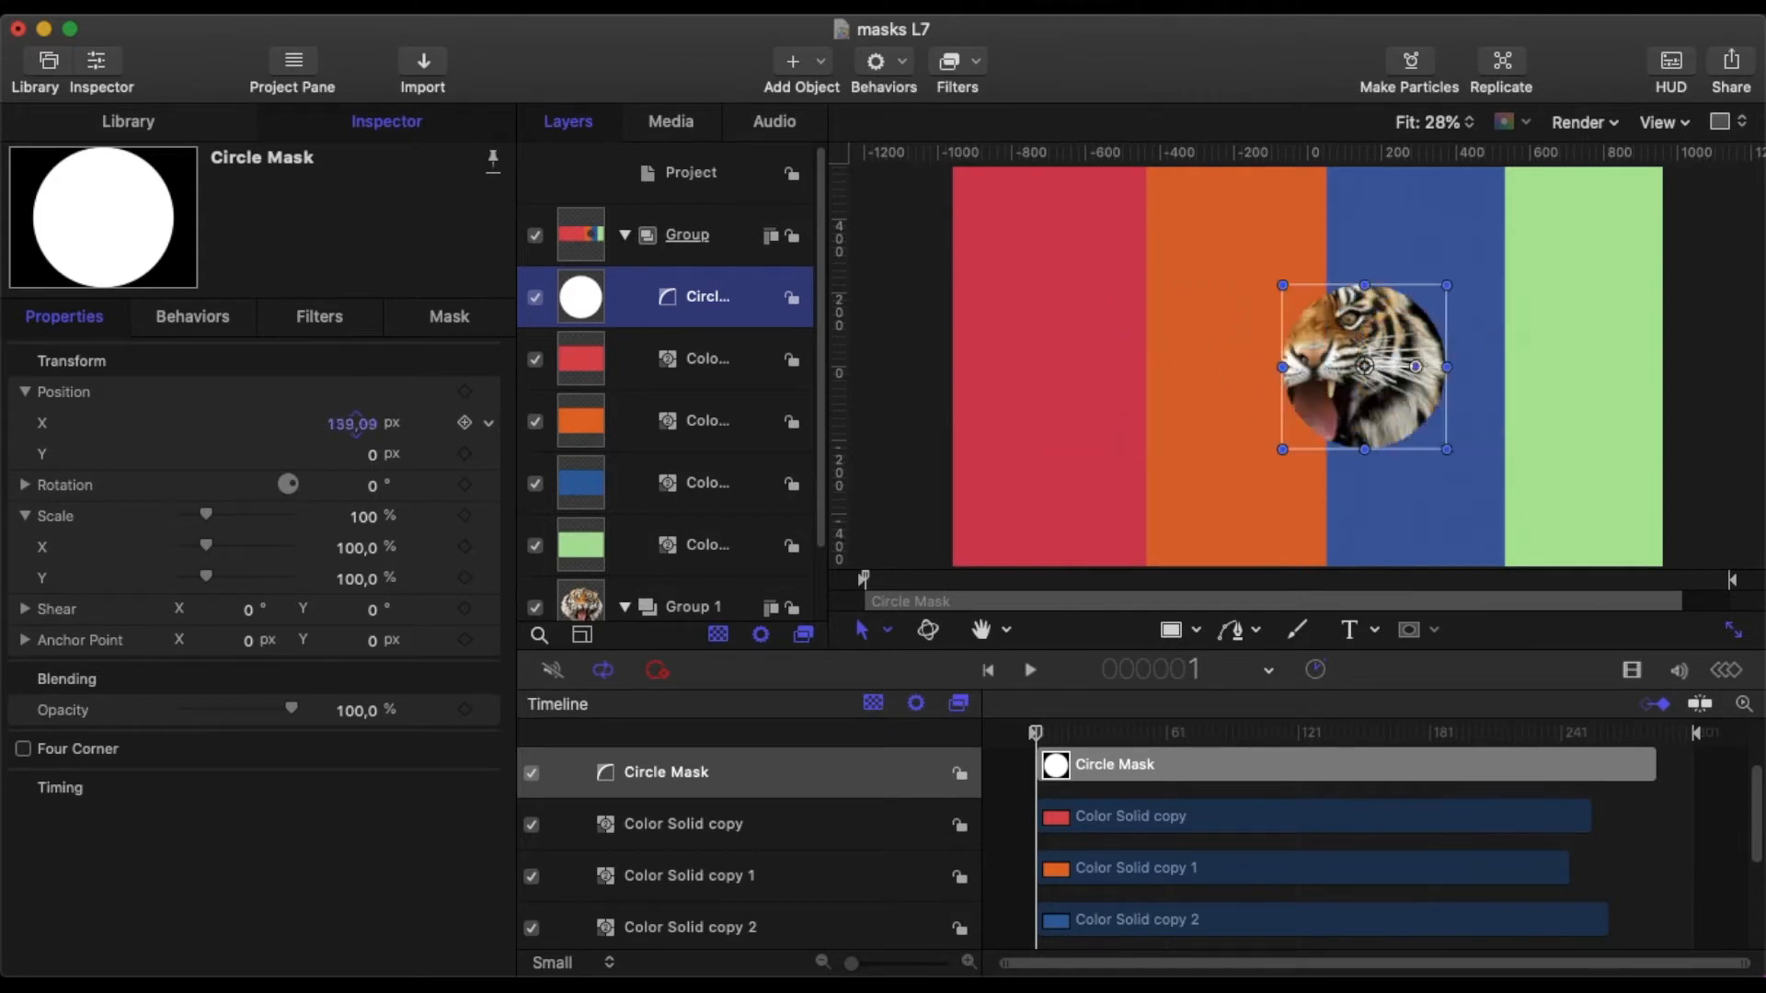
{"action": "left_click_drag", "start_coordinate": [1364, 366], "coordinate": [1293, 366]}
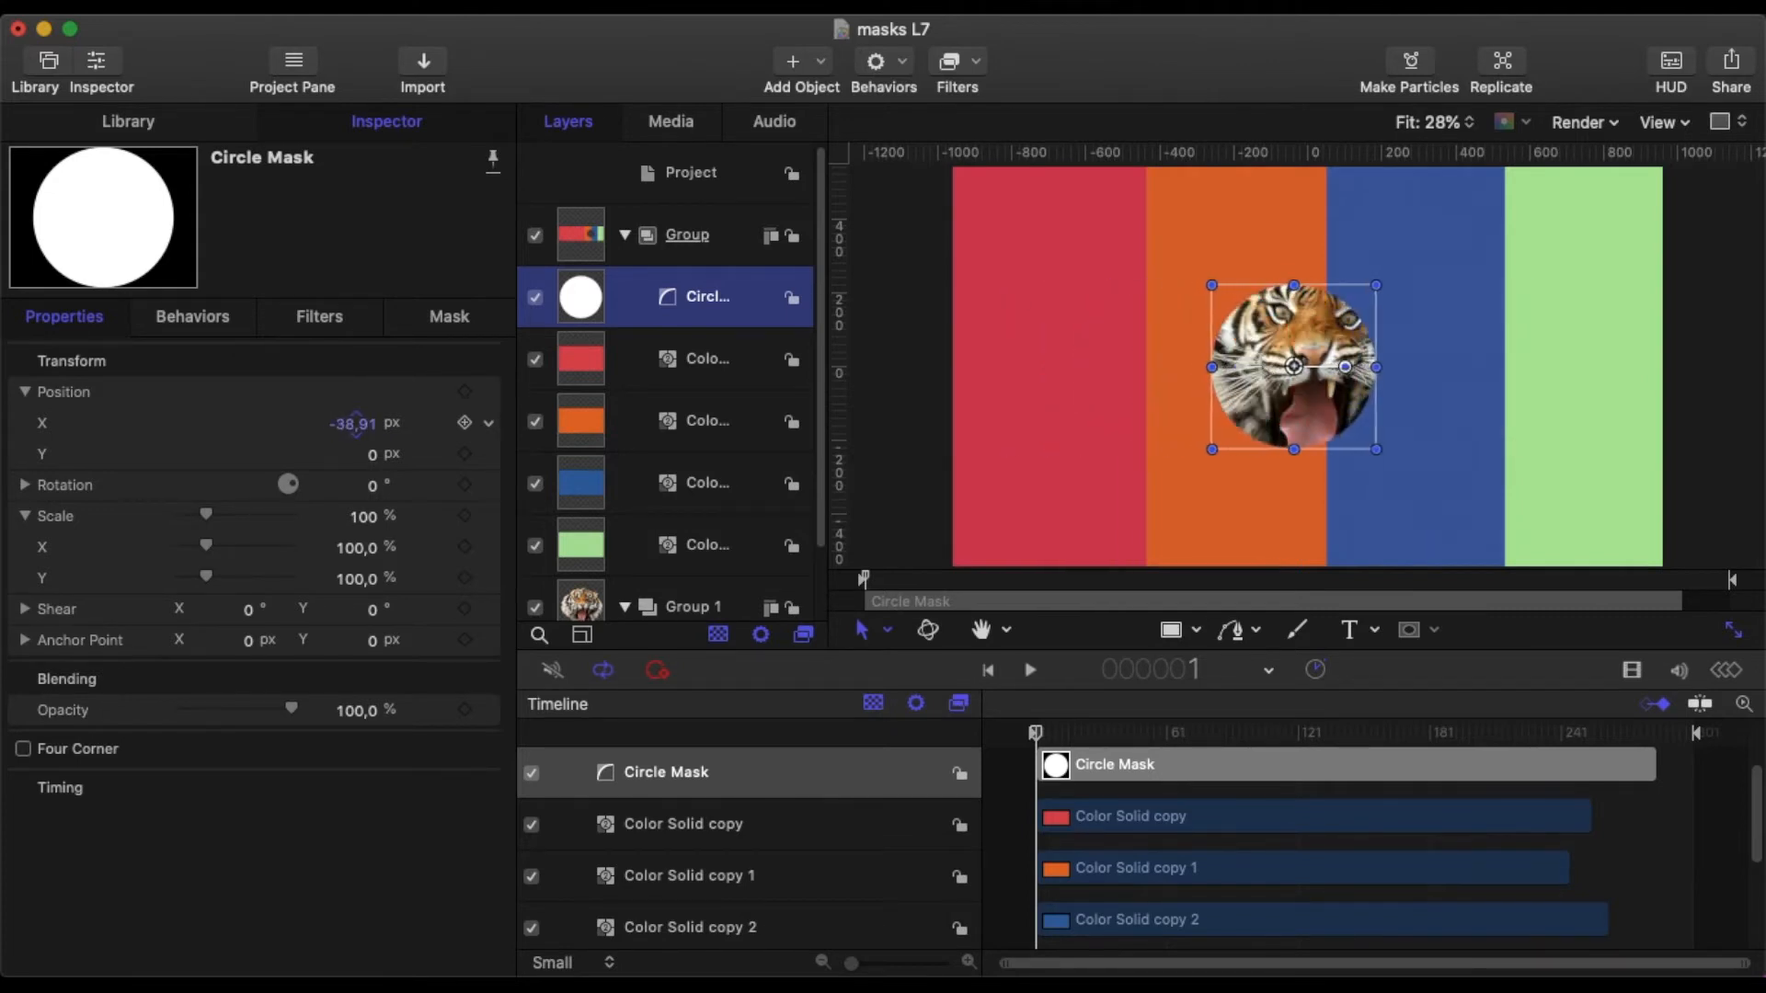
{"action": "left_click_drag", "start_coordinate": [1273, 366], "coordinate": [1295, 366]}
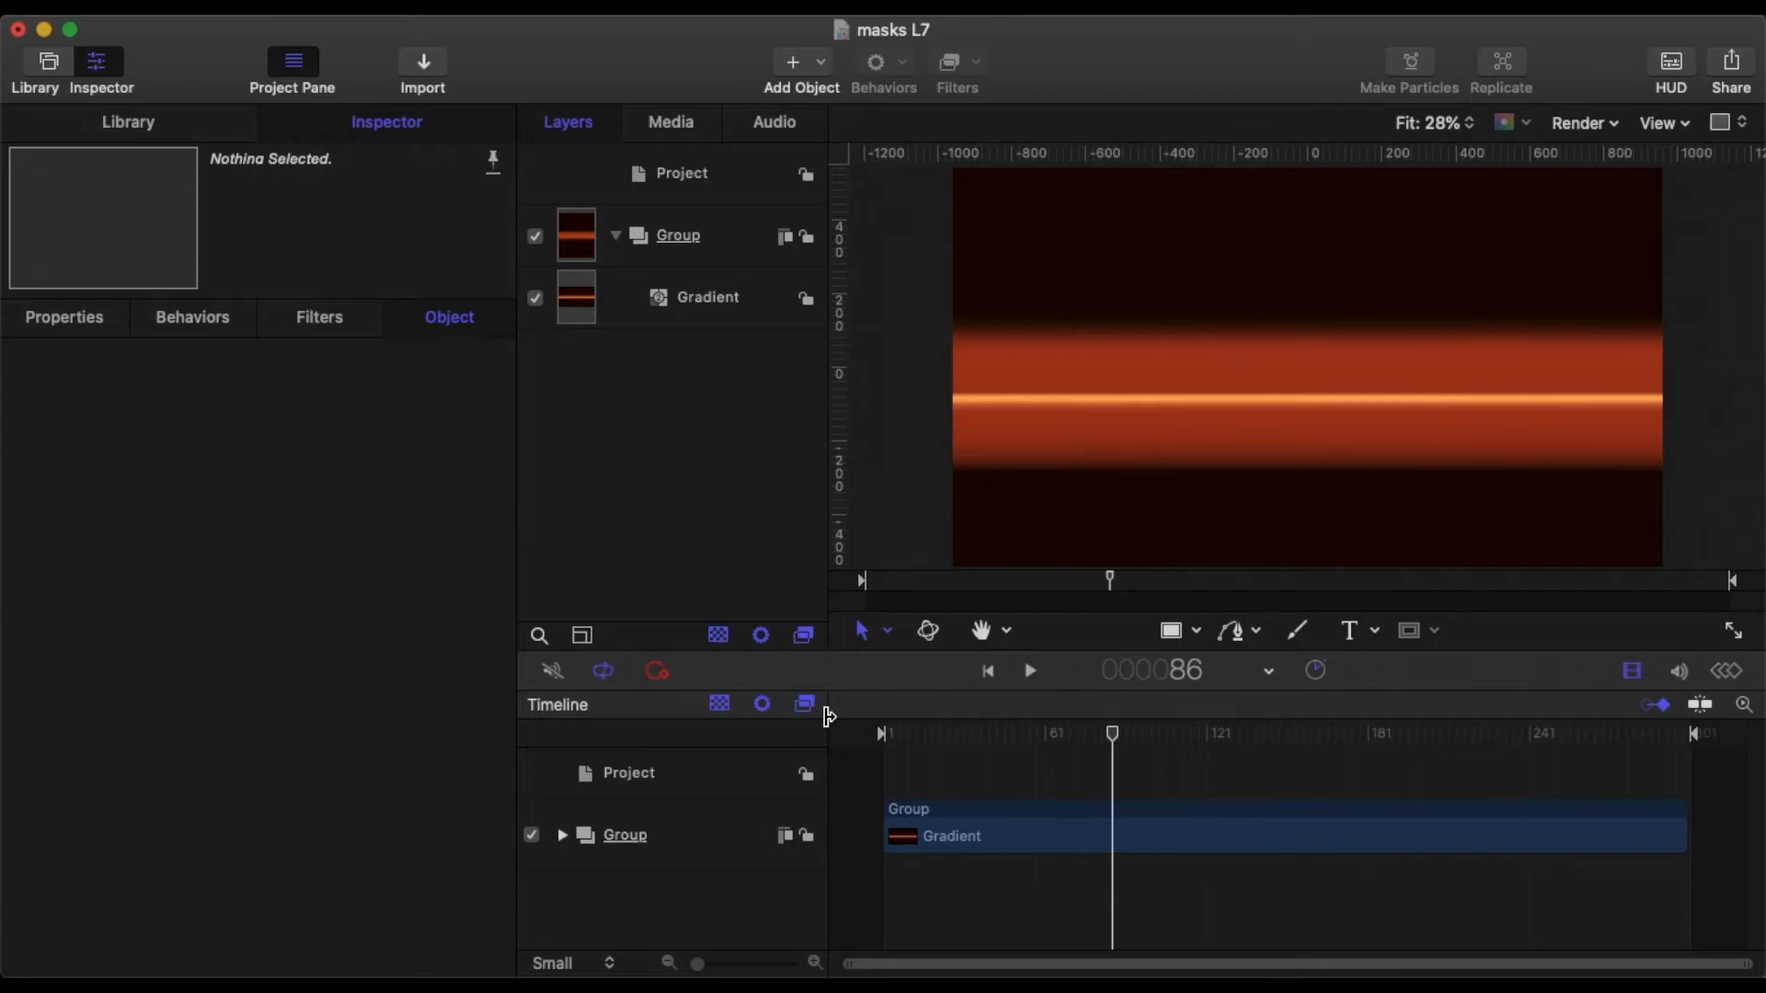
{"action": "mouse_move", "coordinate": [953, 557]}
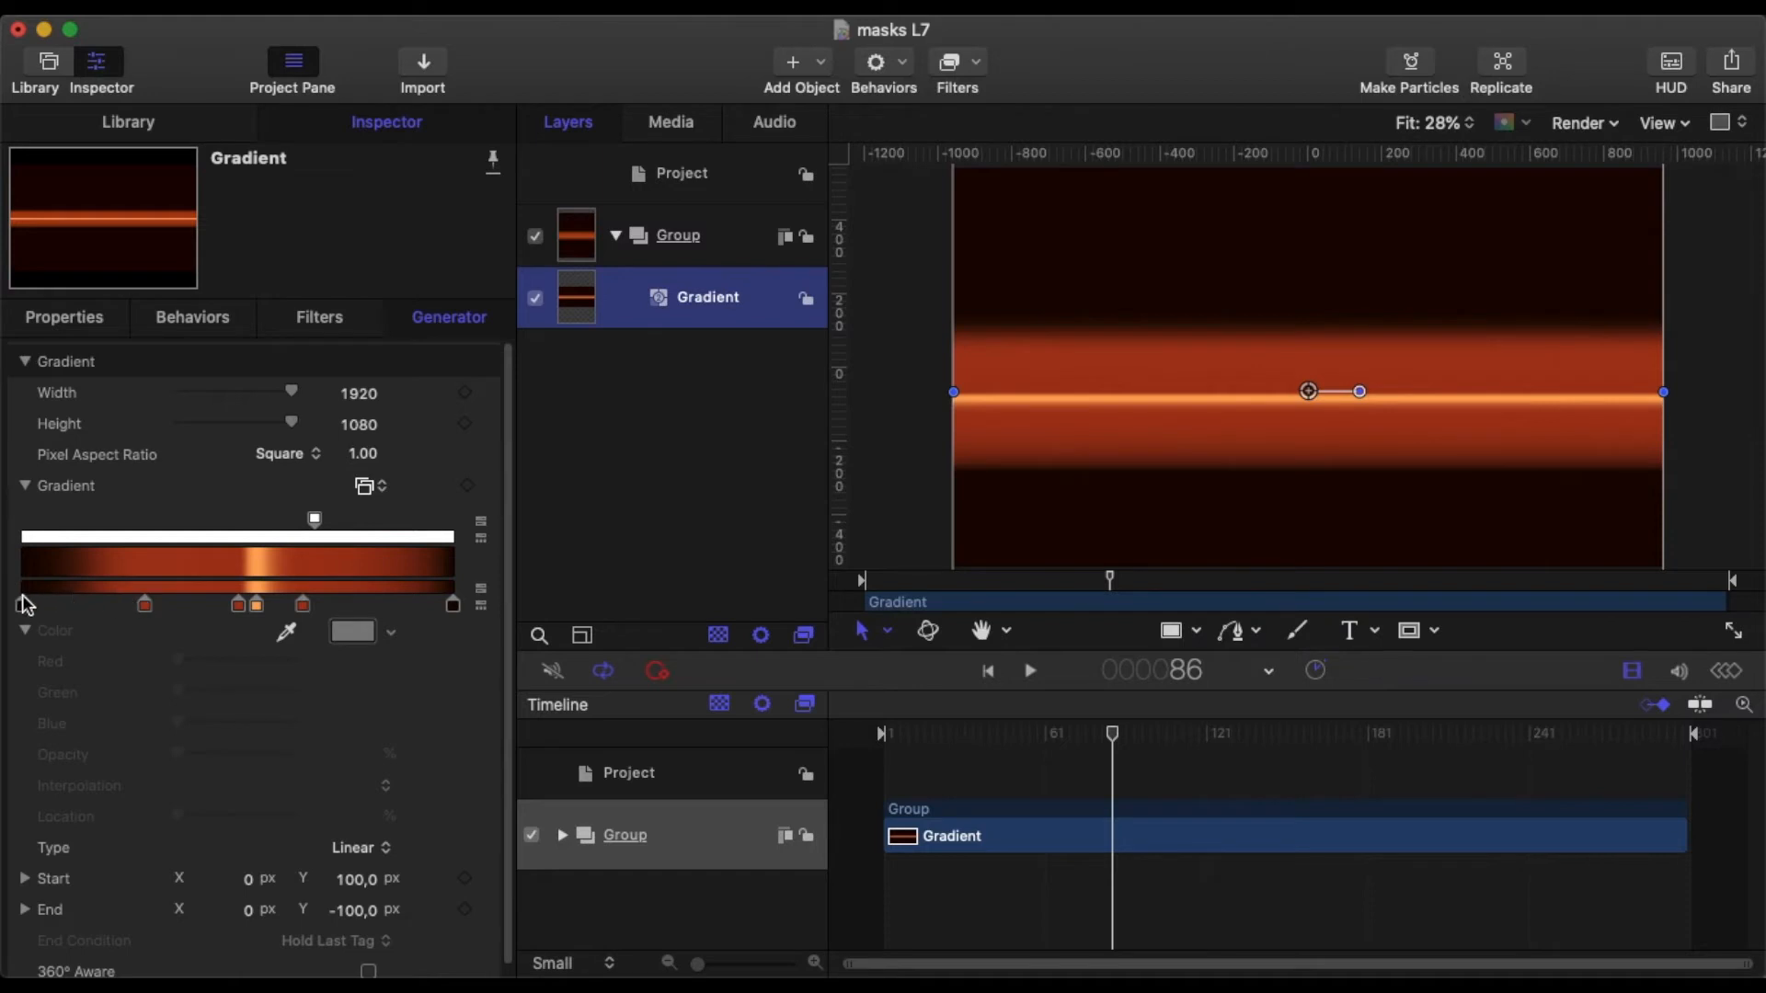
{"action": "mouse_move", "coordinate": [306, 602]}
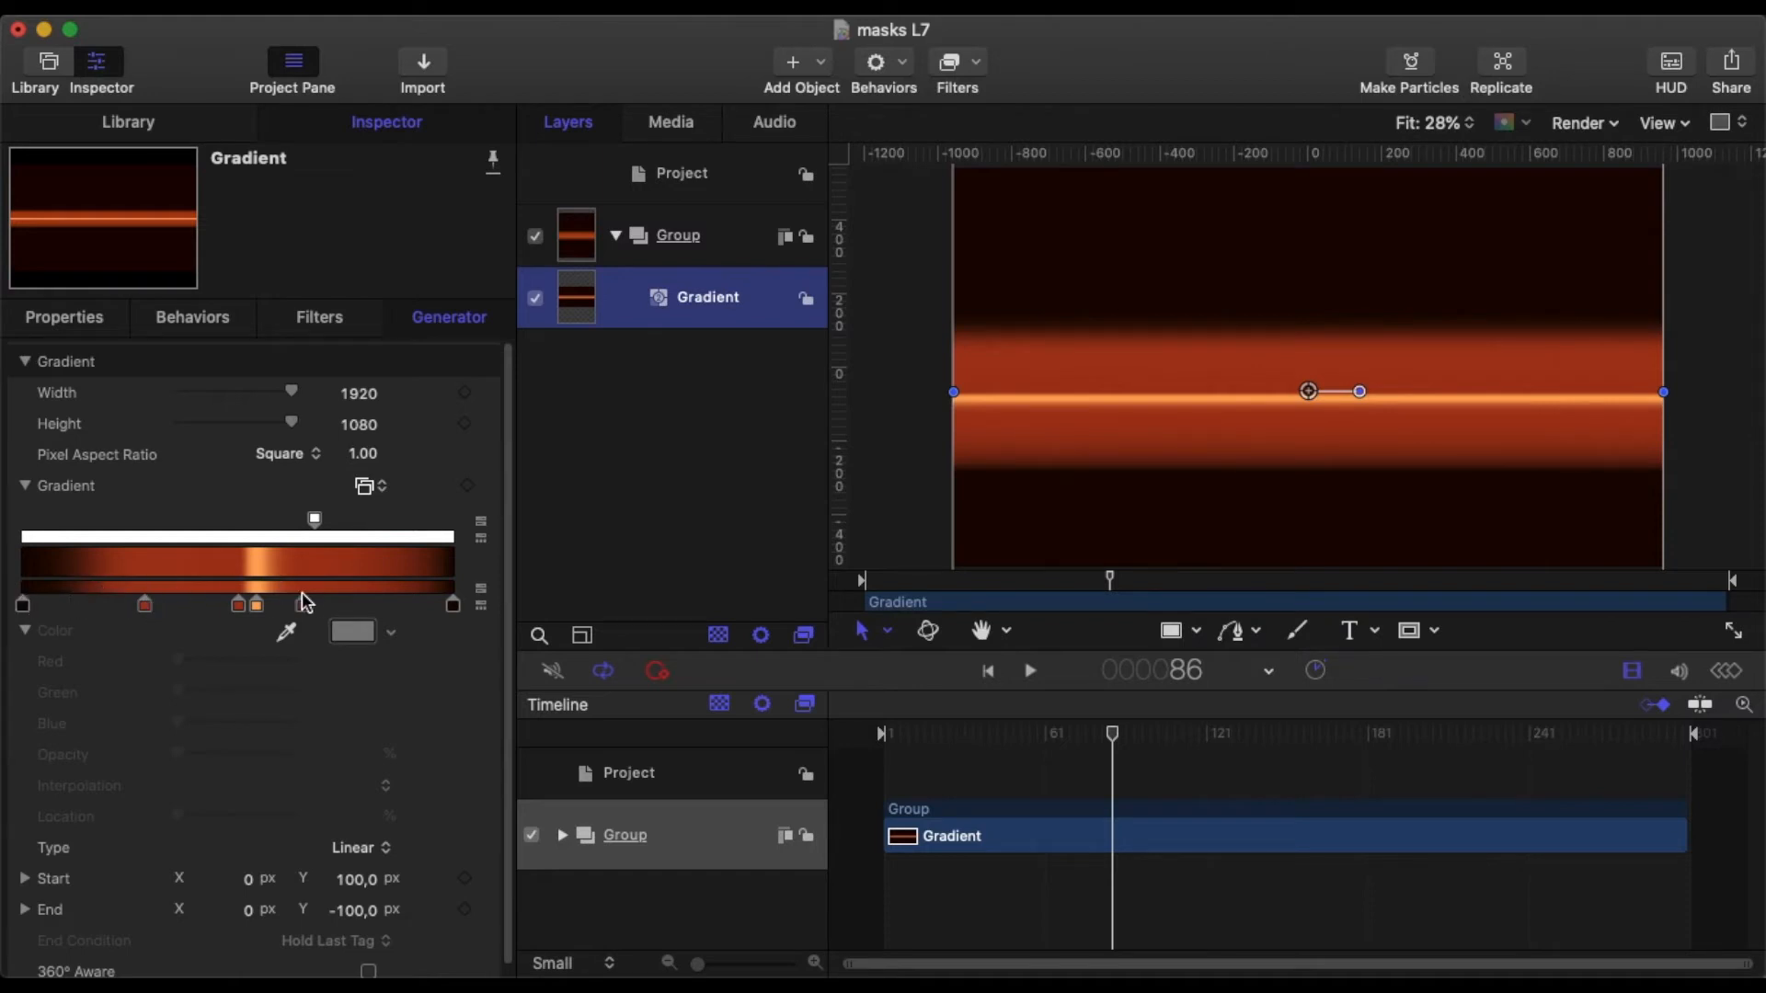
Drag the gradient's burnt-orange colour stop to about 49.19% location.
{"action": "left_click", "coordinate": [222, 606]}
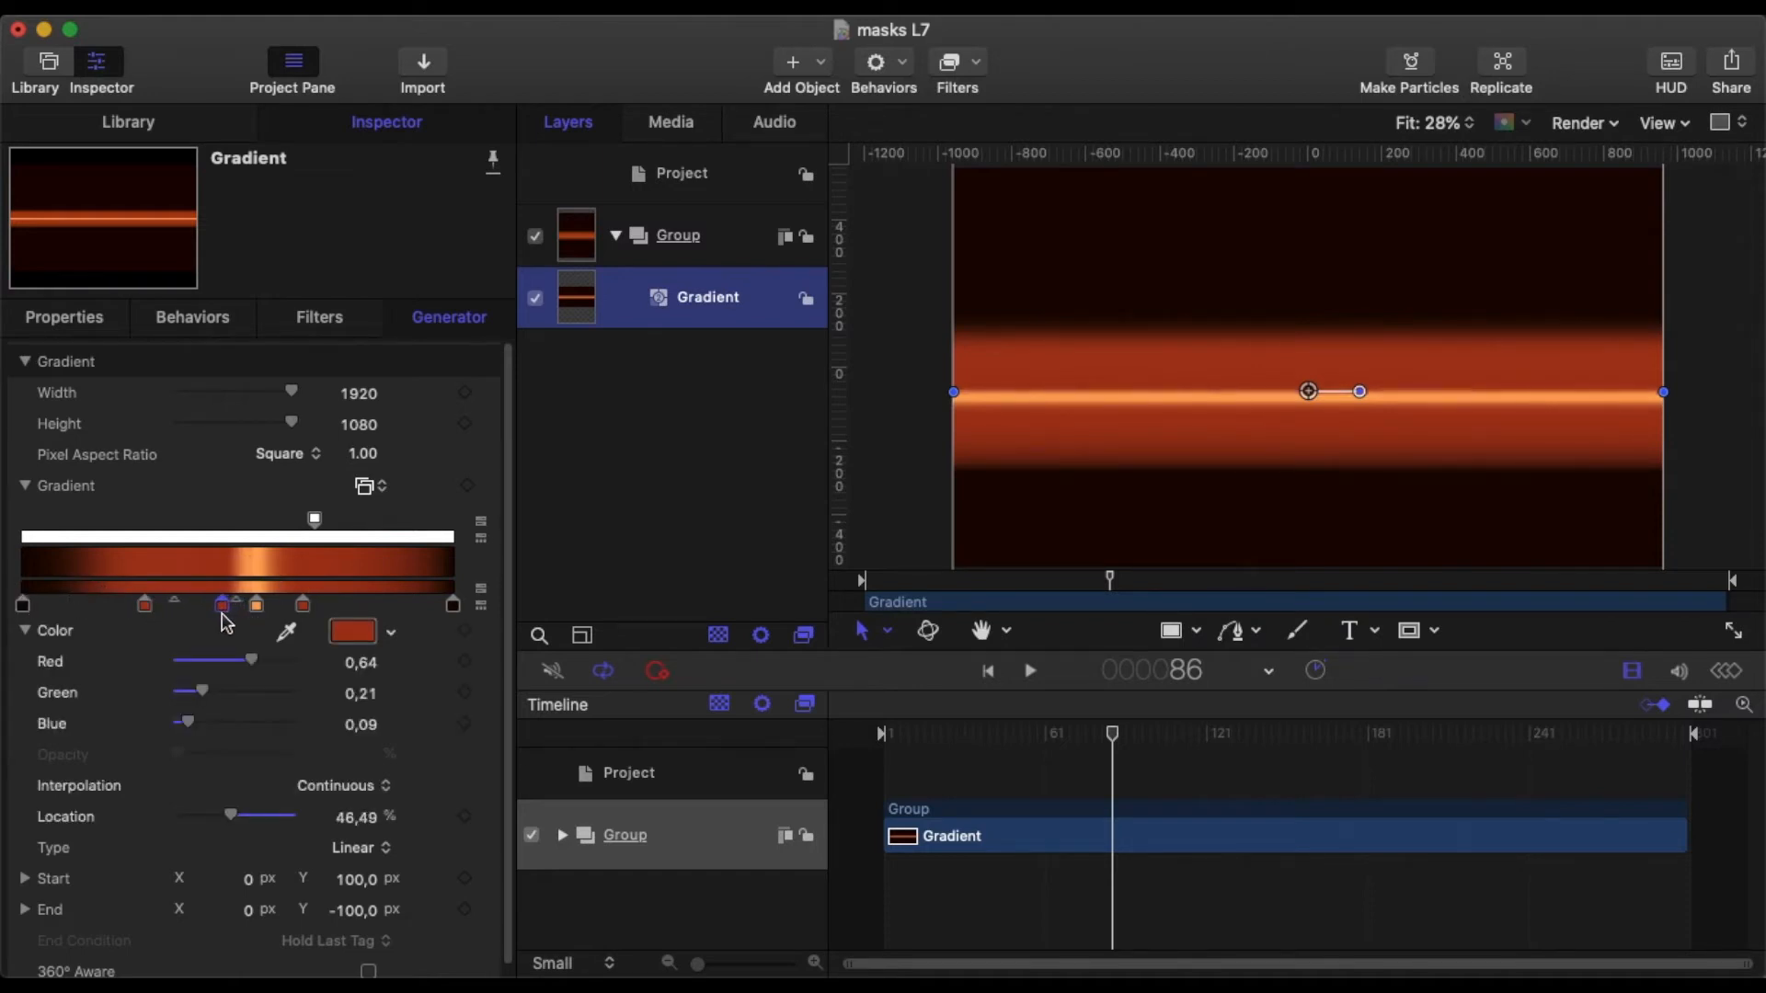
{"action": "left_click_drag", "start_coordinate": [221, 605], "coordinate": [236, 606]}
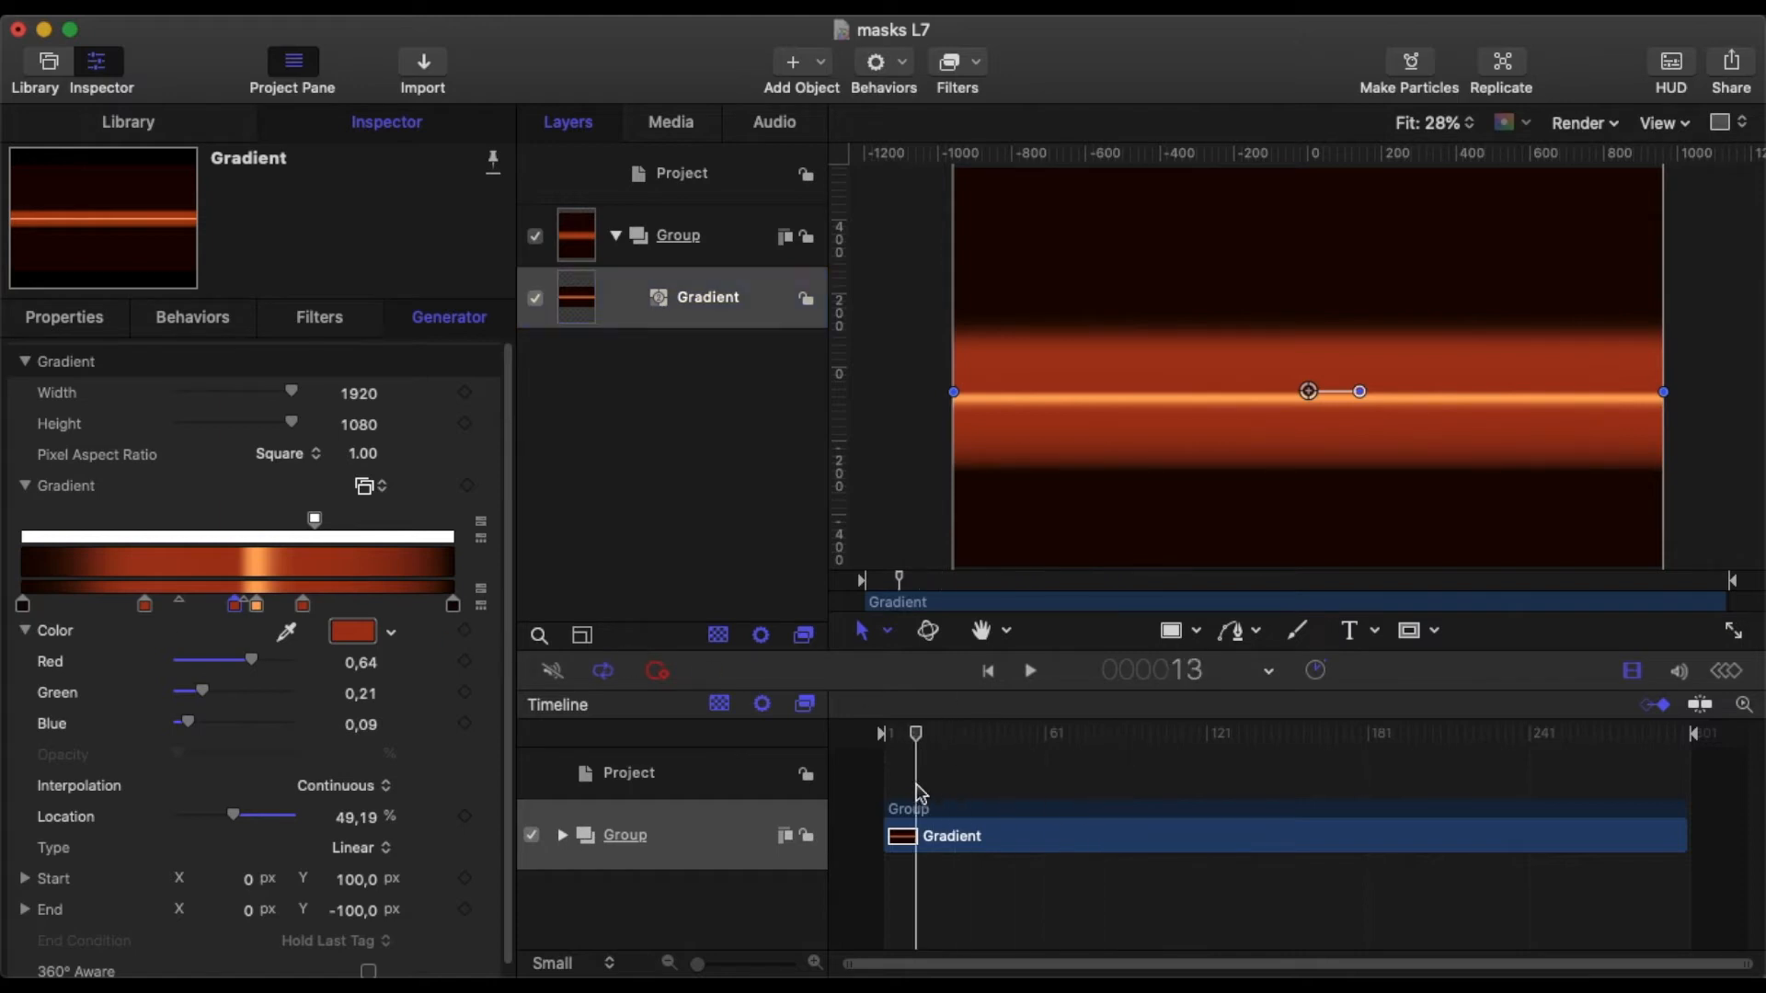
Collapse the gradient Group and add an empty Group 1 above it.
{"action": "left_click", "coordinate": [677, 235]}
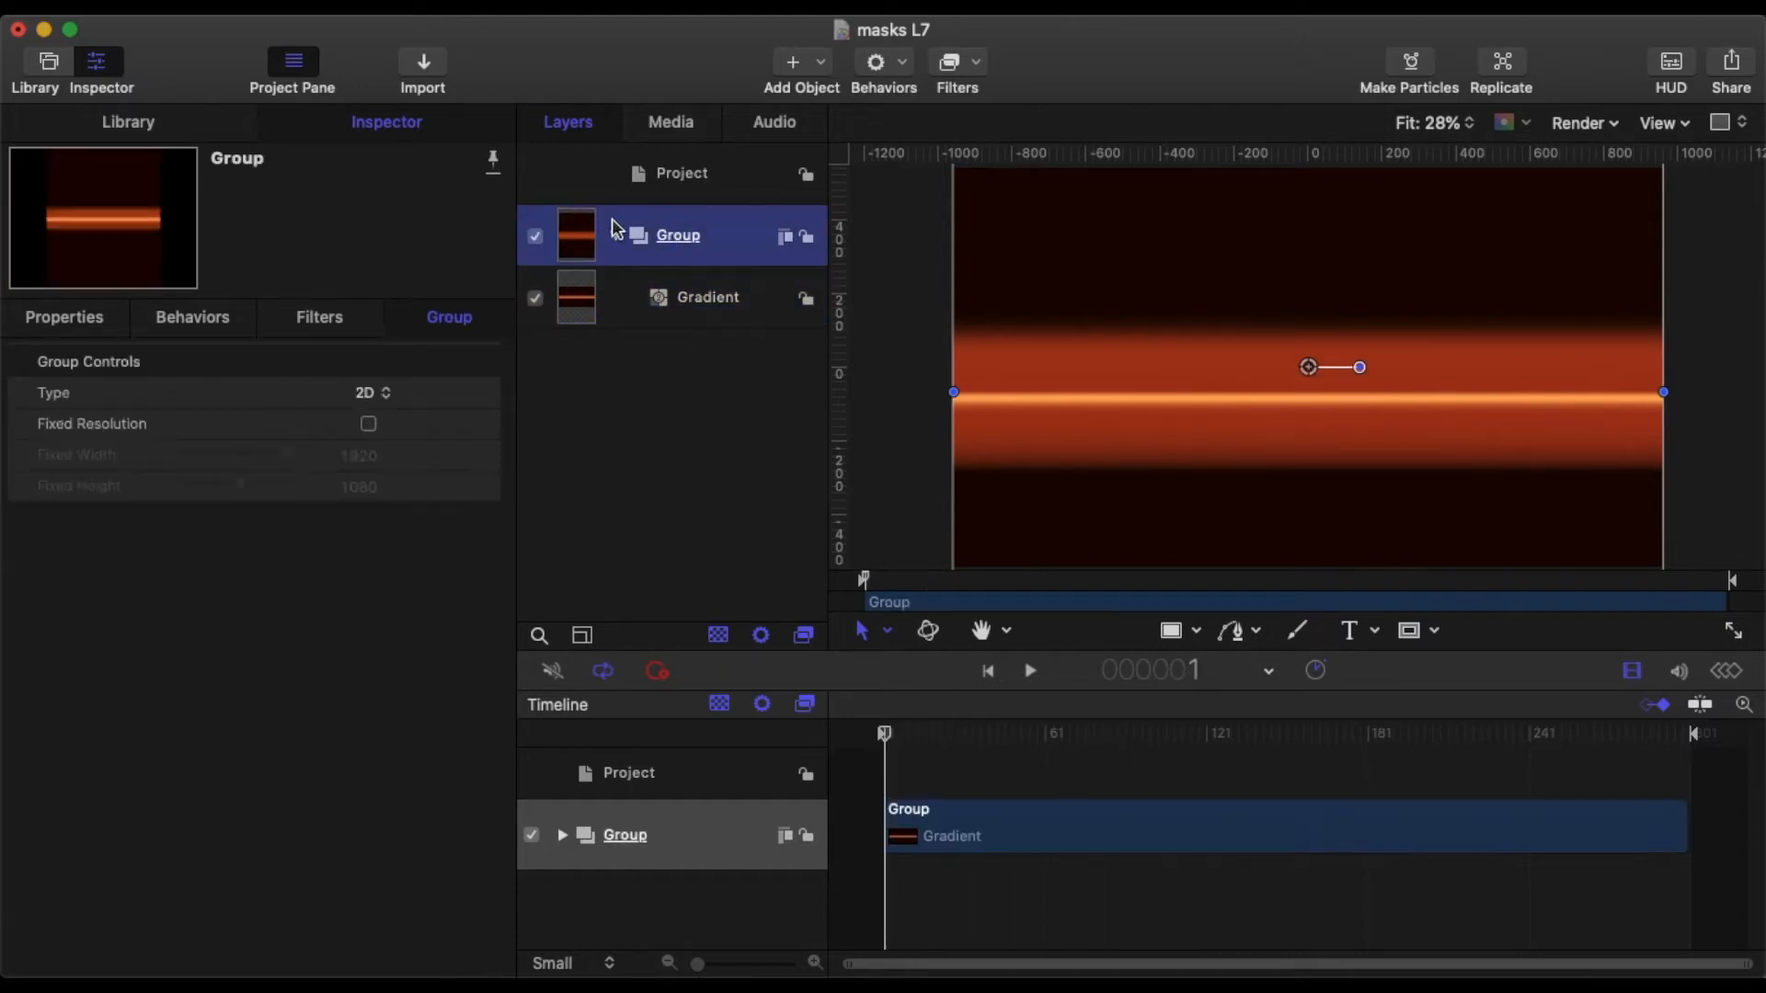
{"action": "left_click", "coordinate": [615, 235]}
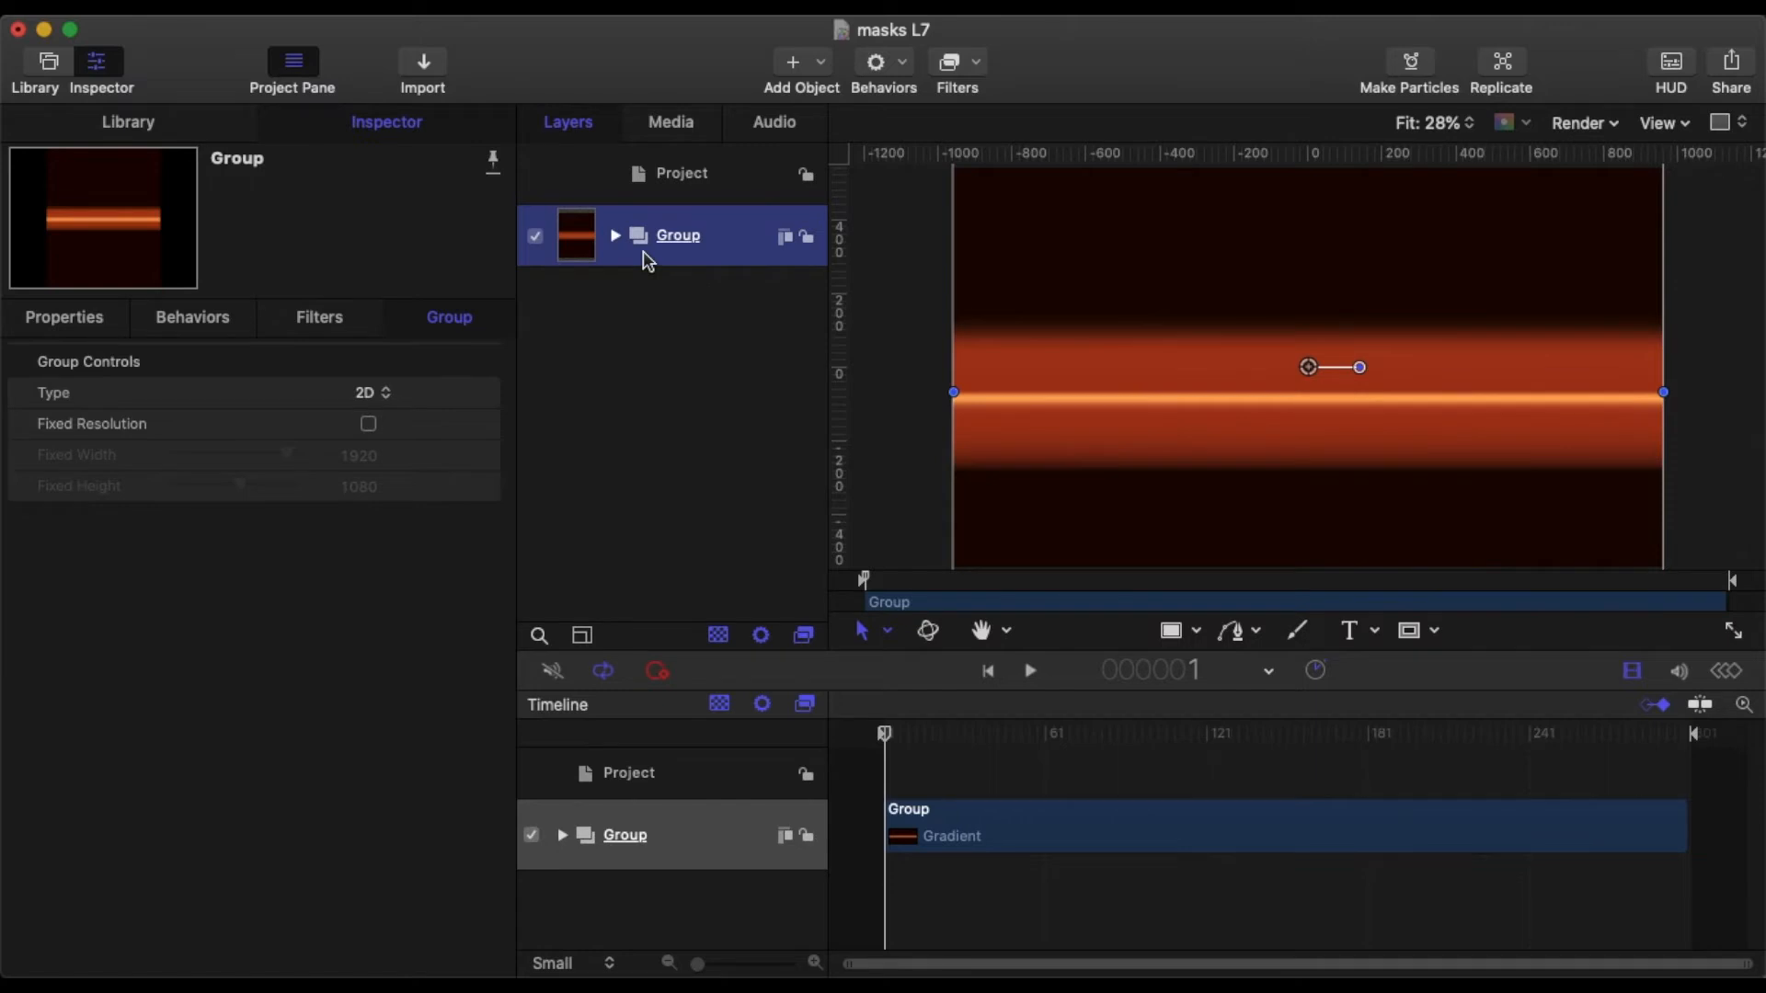
{"action": "mouse_move", "coordinate": [742, 209]}
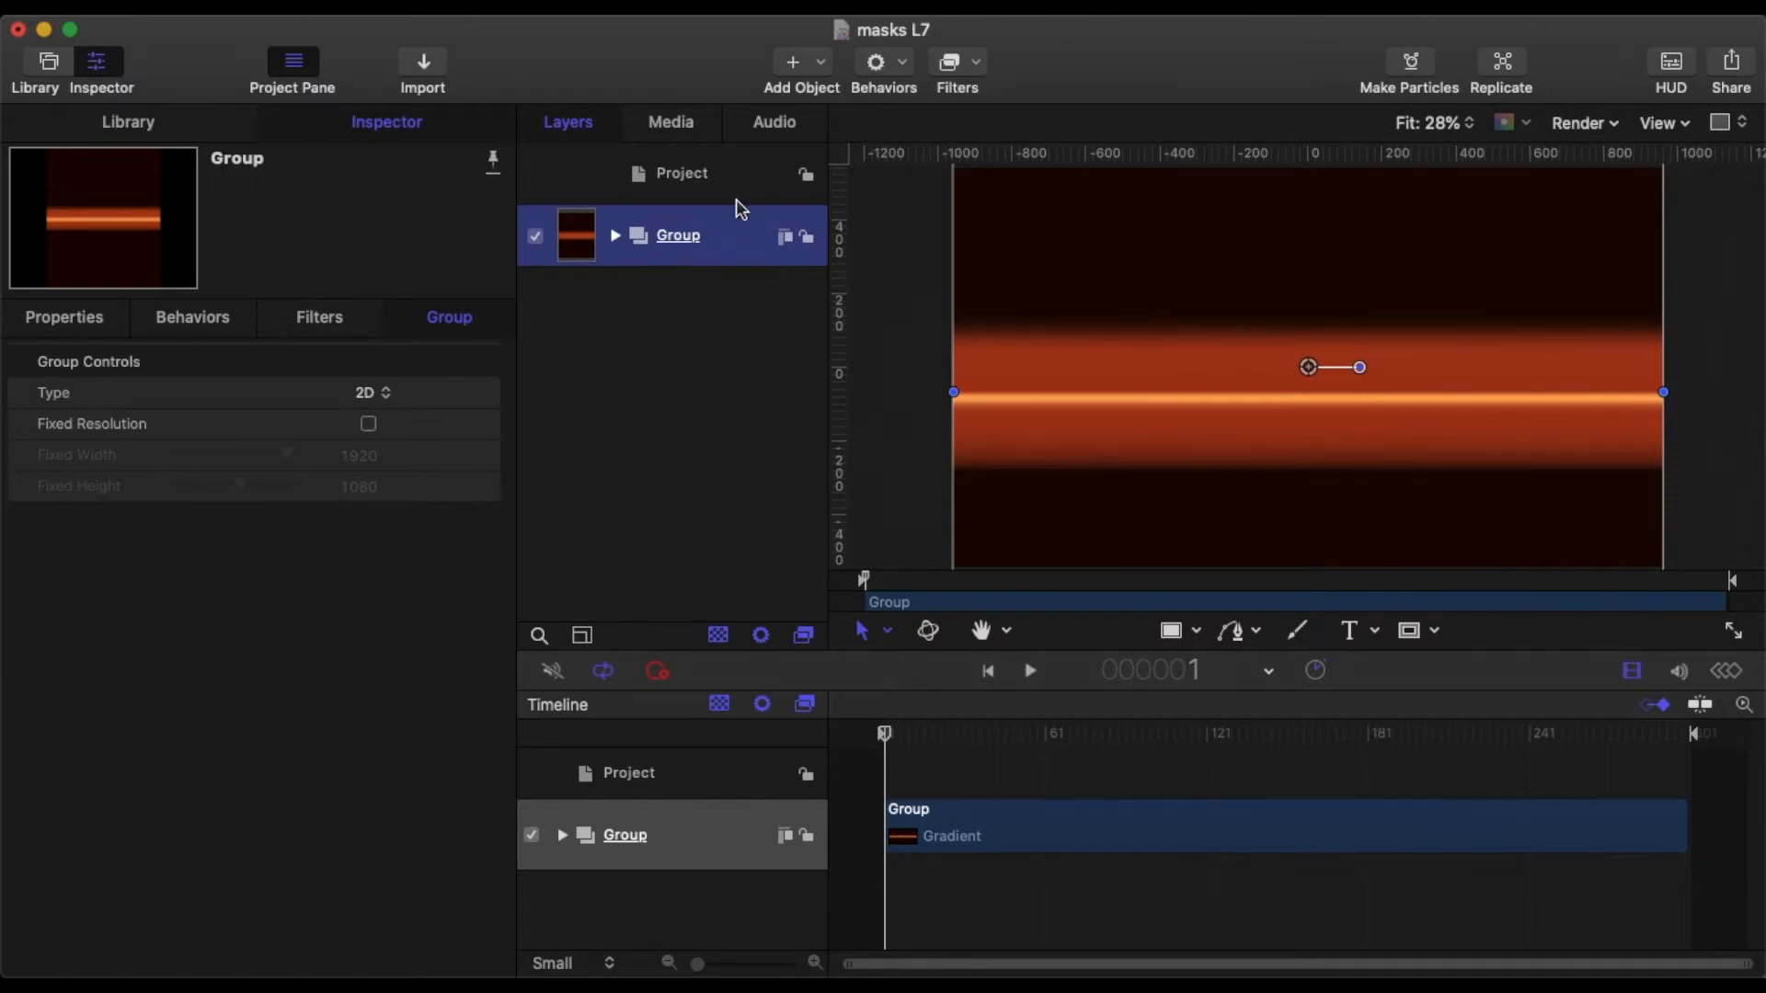
{"action": "left_click", "coordinate": [800, 62]}
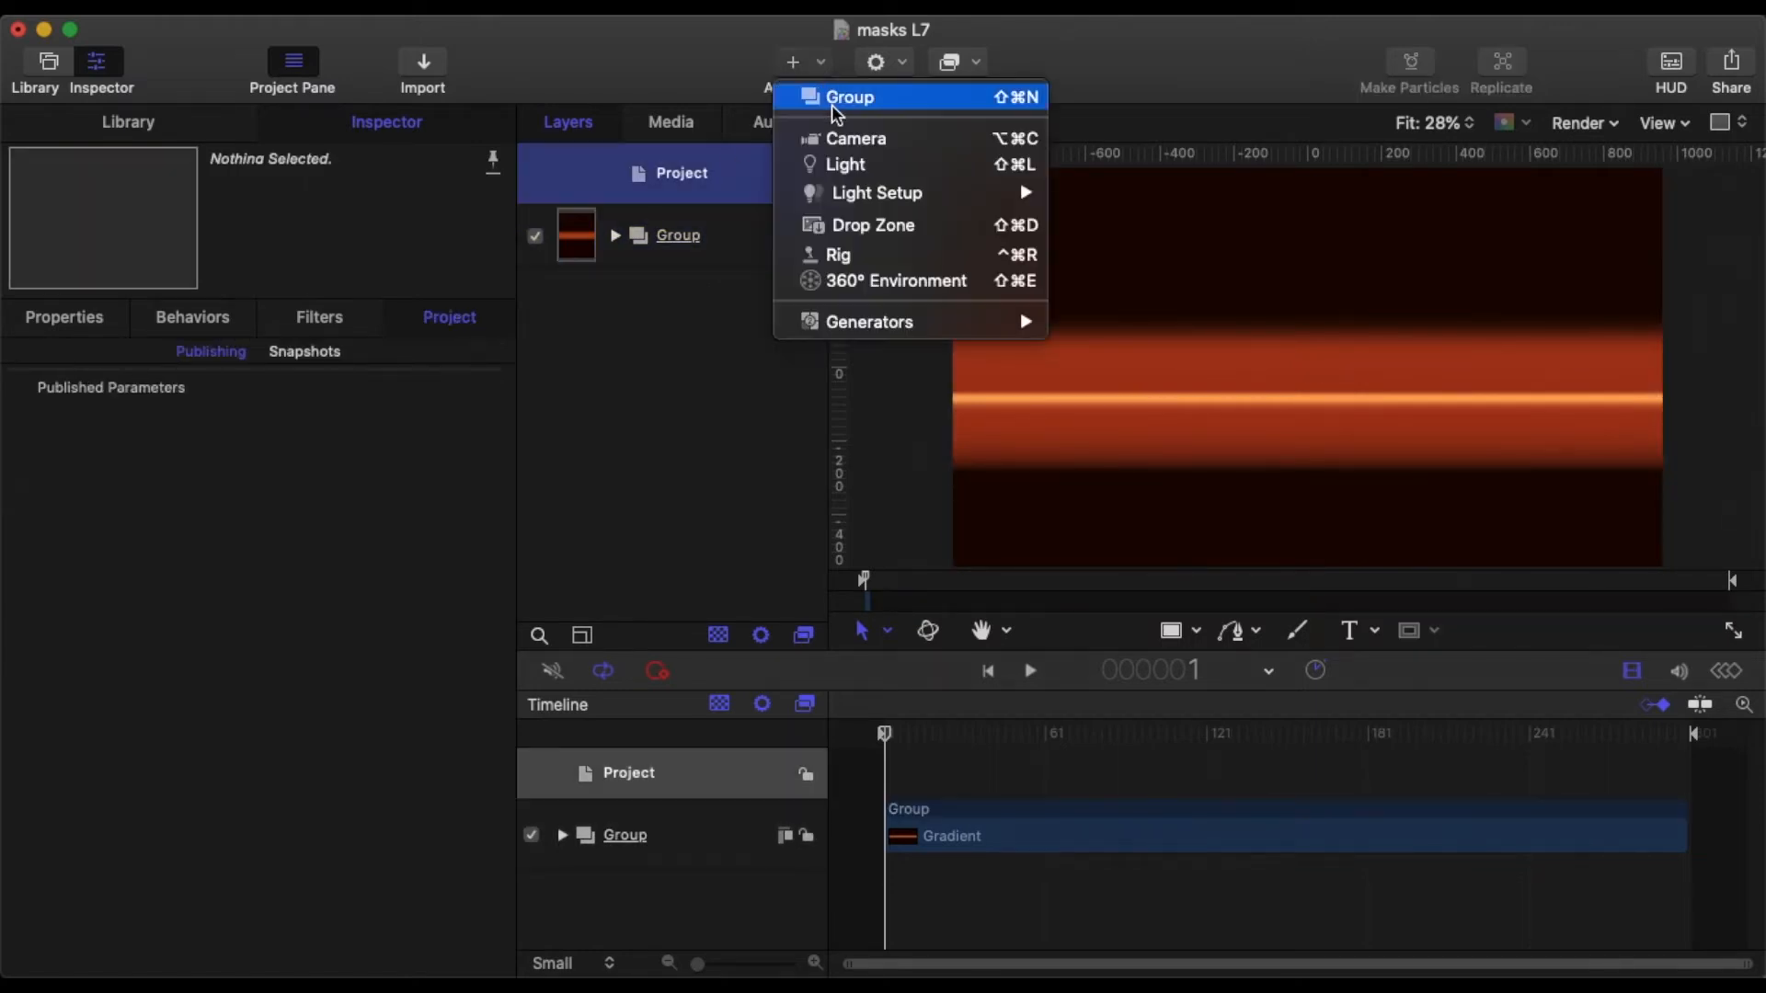
{"action": "left_click", "coordinate": [848, 97]}
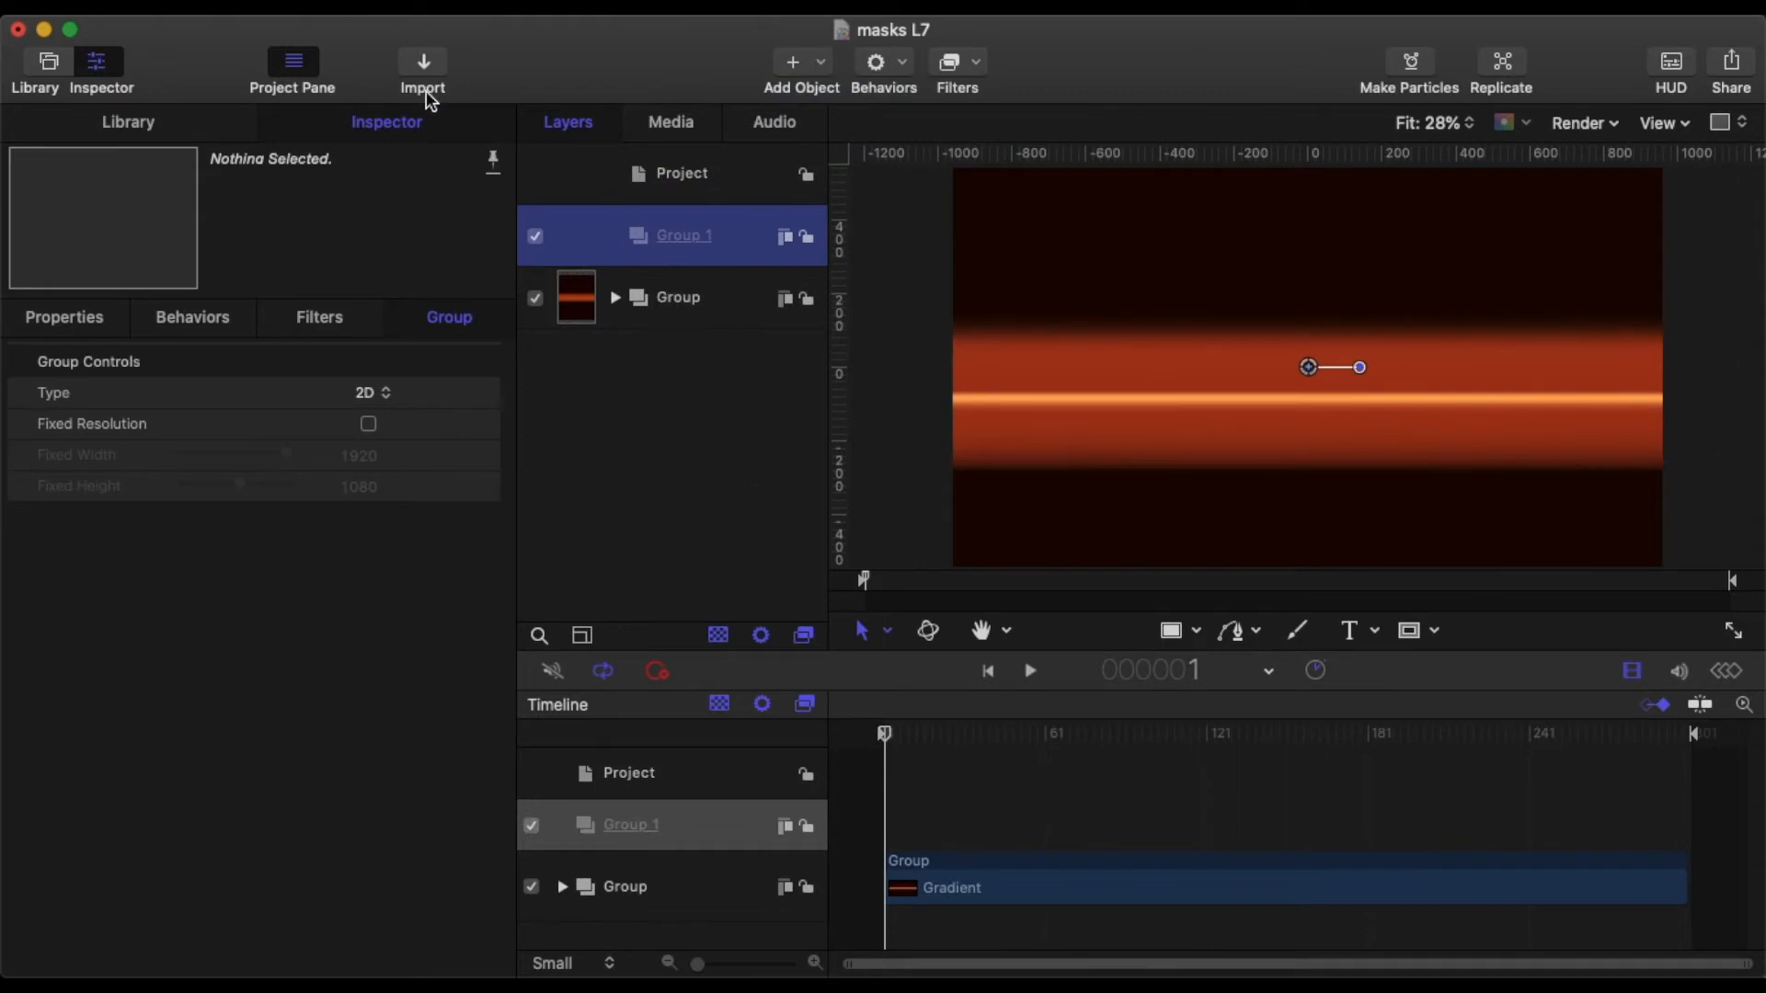
Import tiger-14700, scale it to 64%, and place it just left of centre.
{"action": "left_click", "coordinate": [422, 62]}
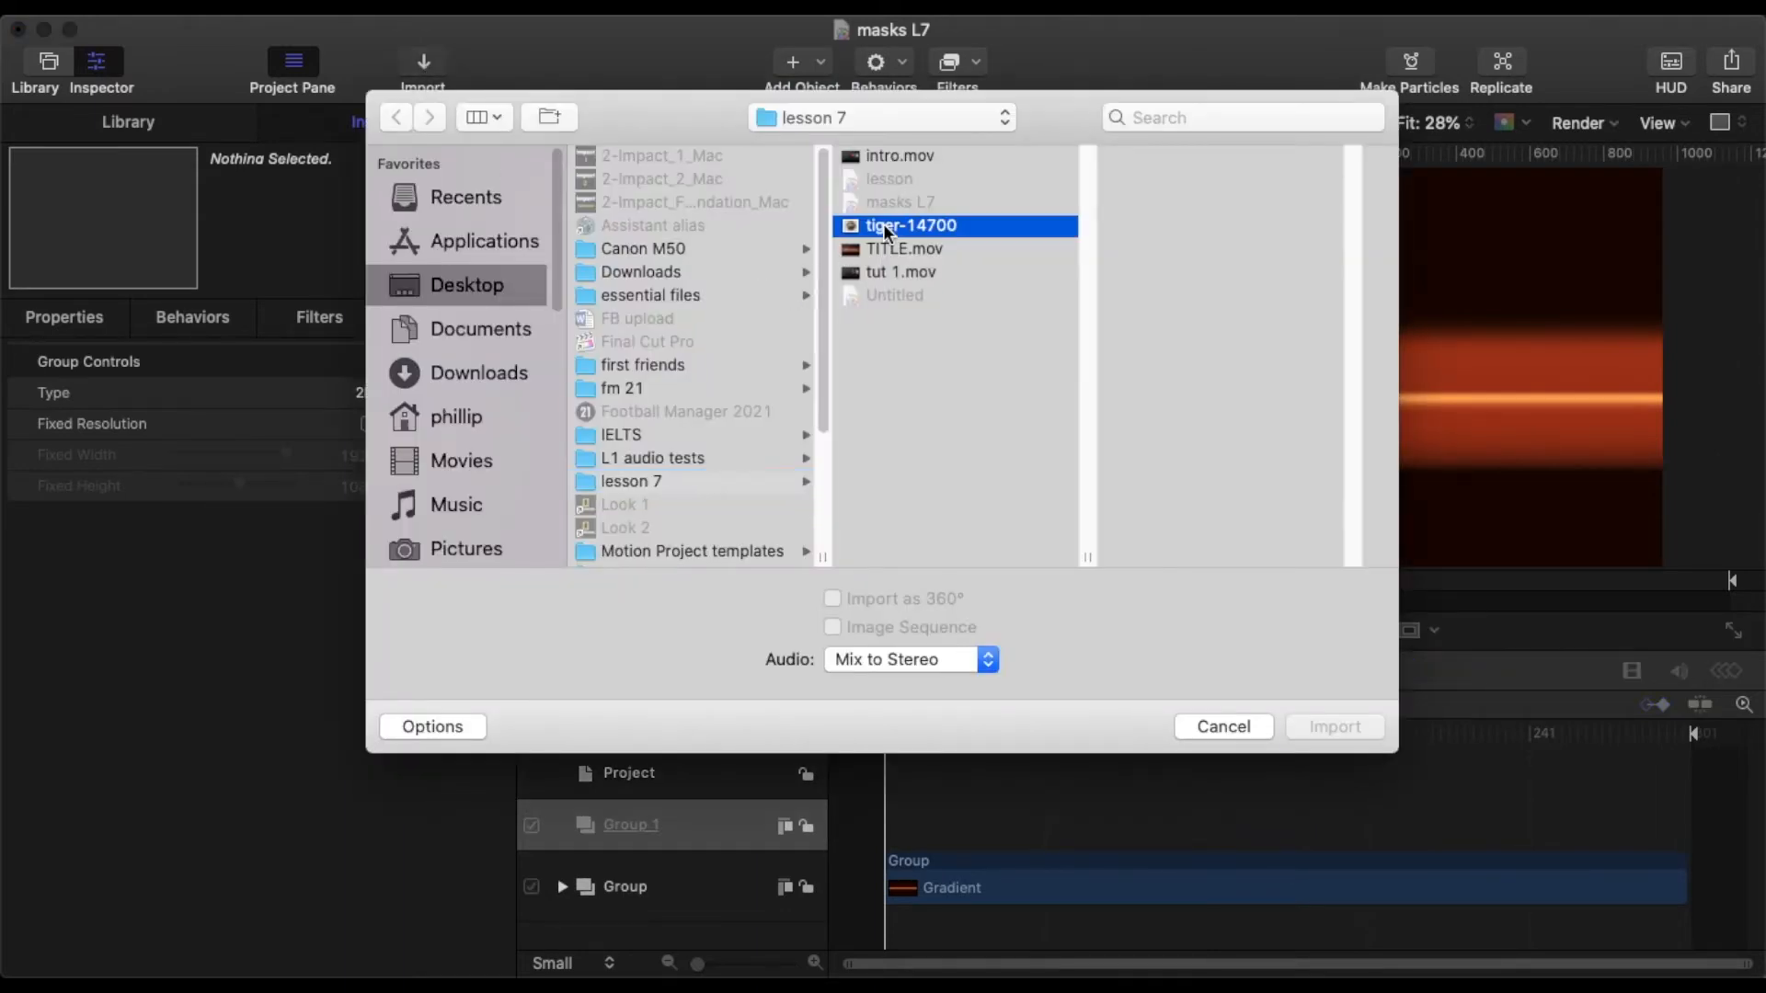
{"action": "left_click", "coordinate": [1333, 727]}
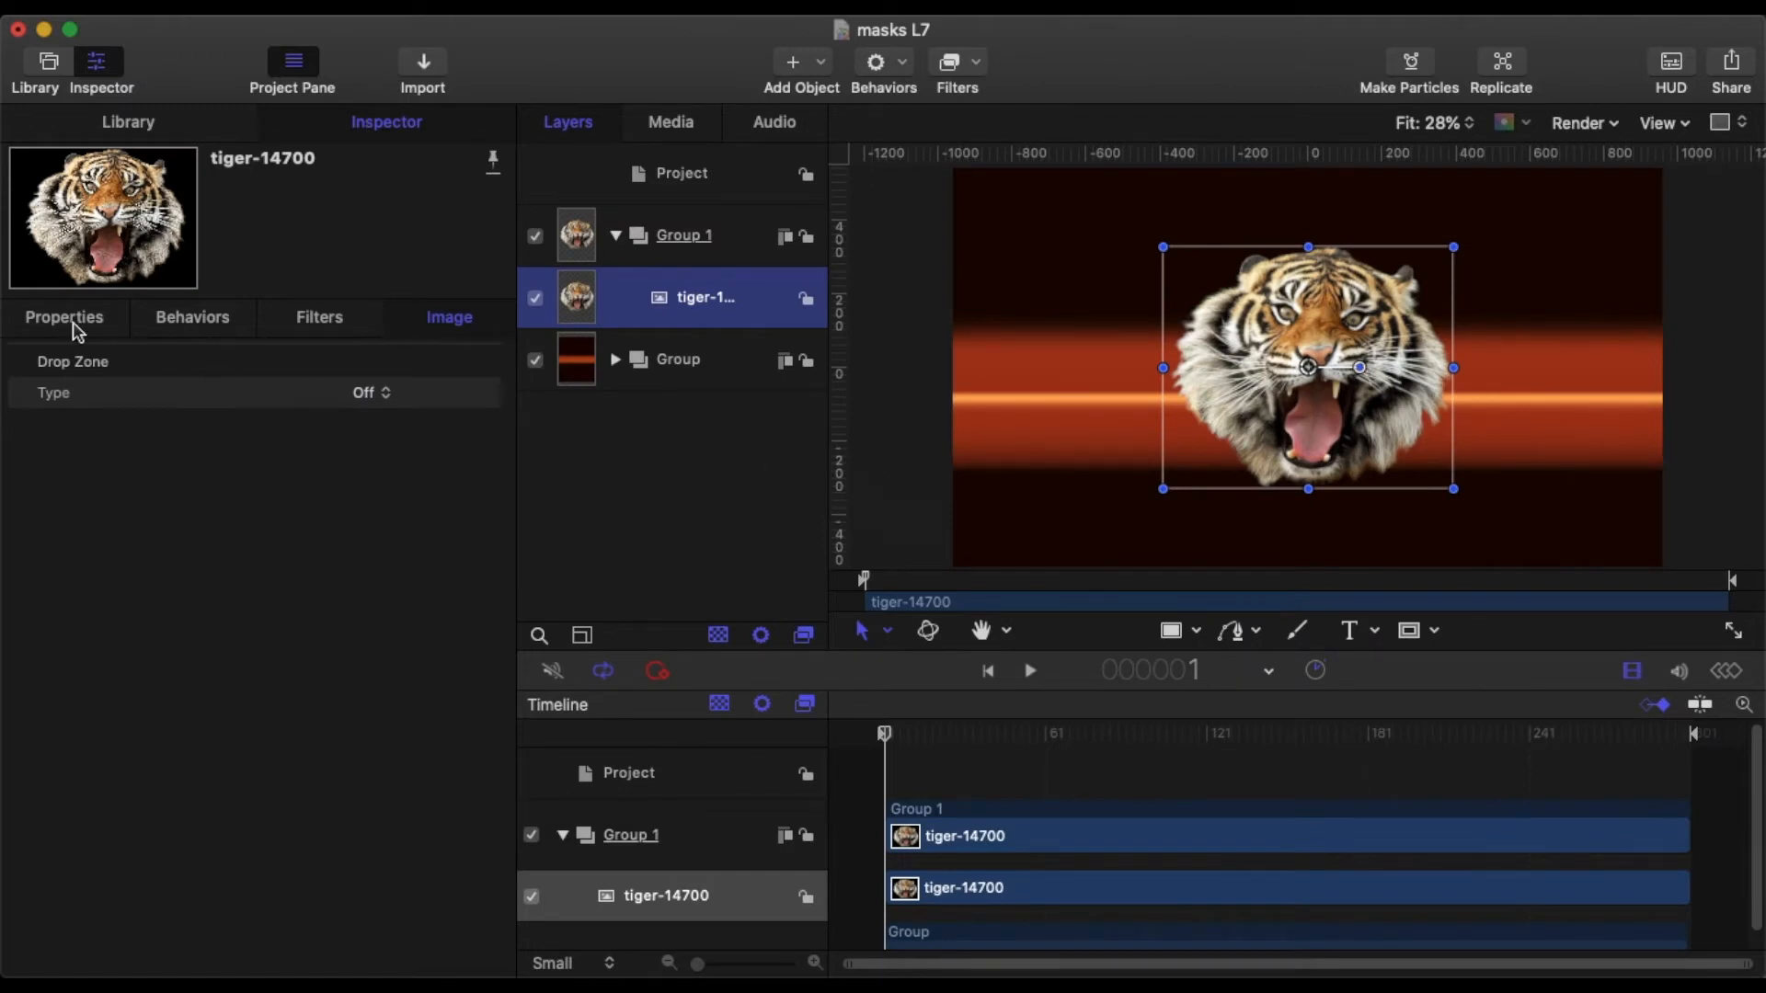
{"action": "left_click", "coordinate": [63, 316]}
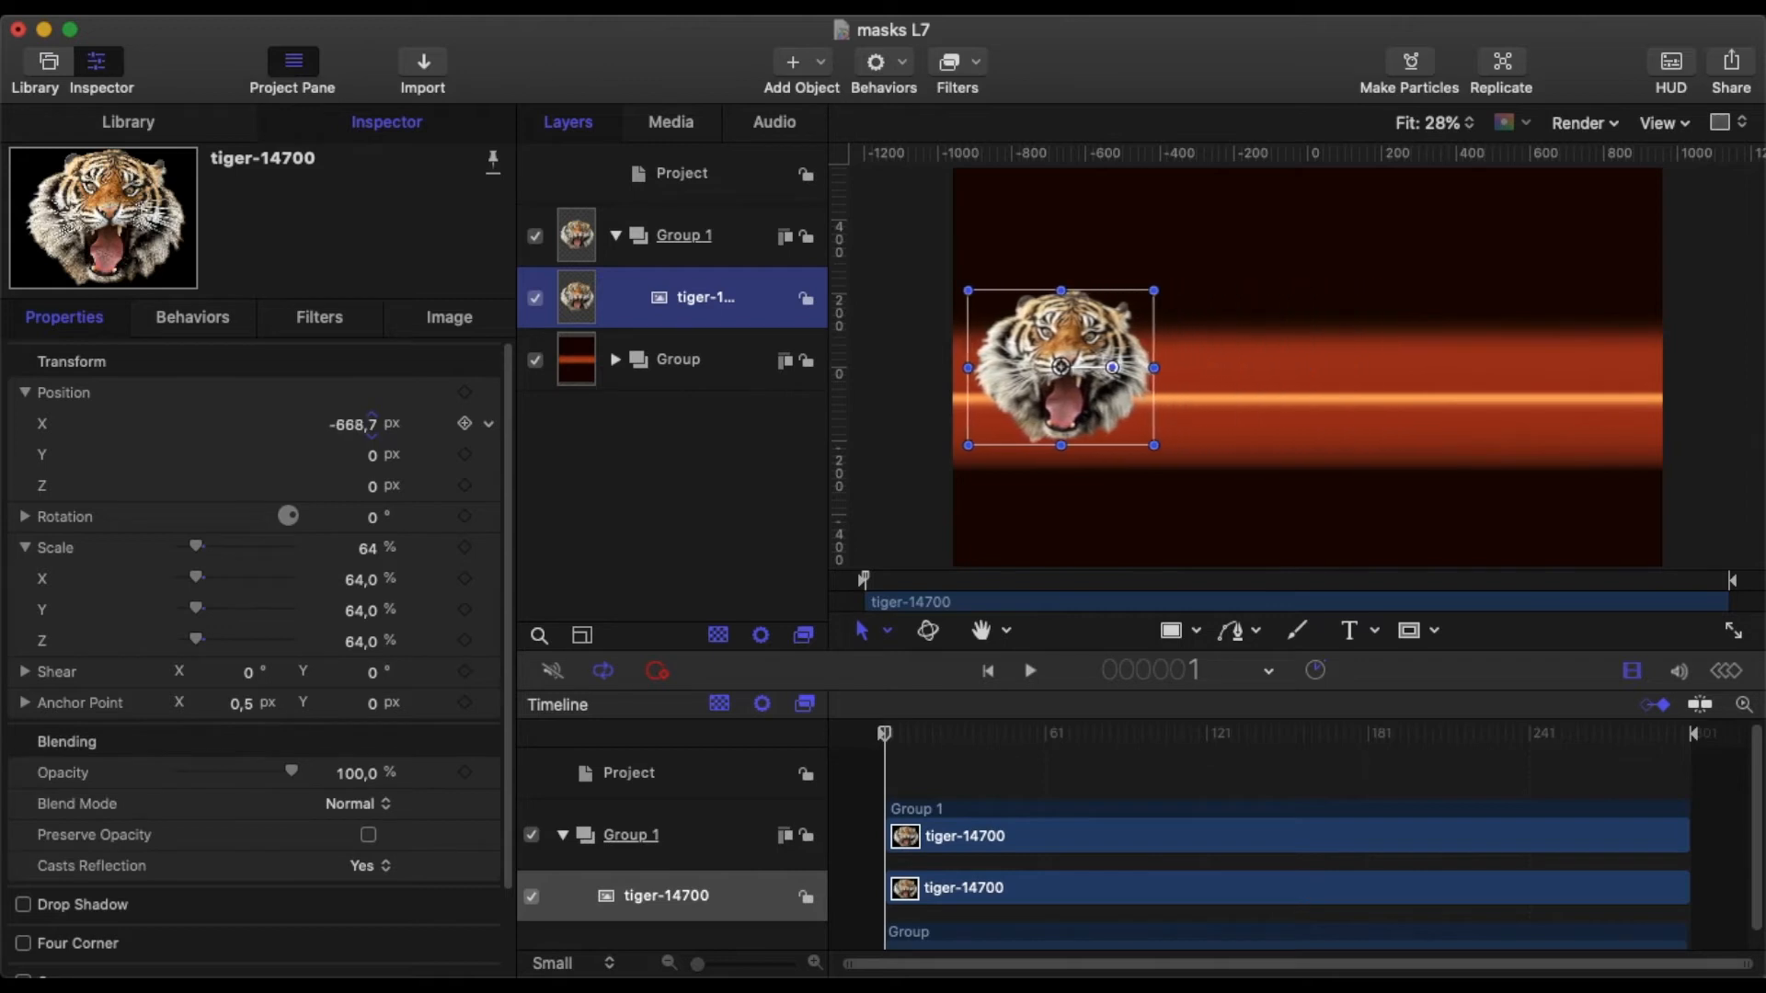
{"action": "left_click_drag", "start_coordinate": [1059, 367], "coordinate": [1138, 367]}
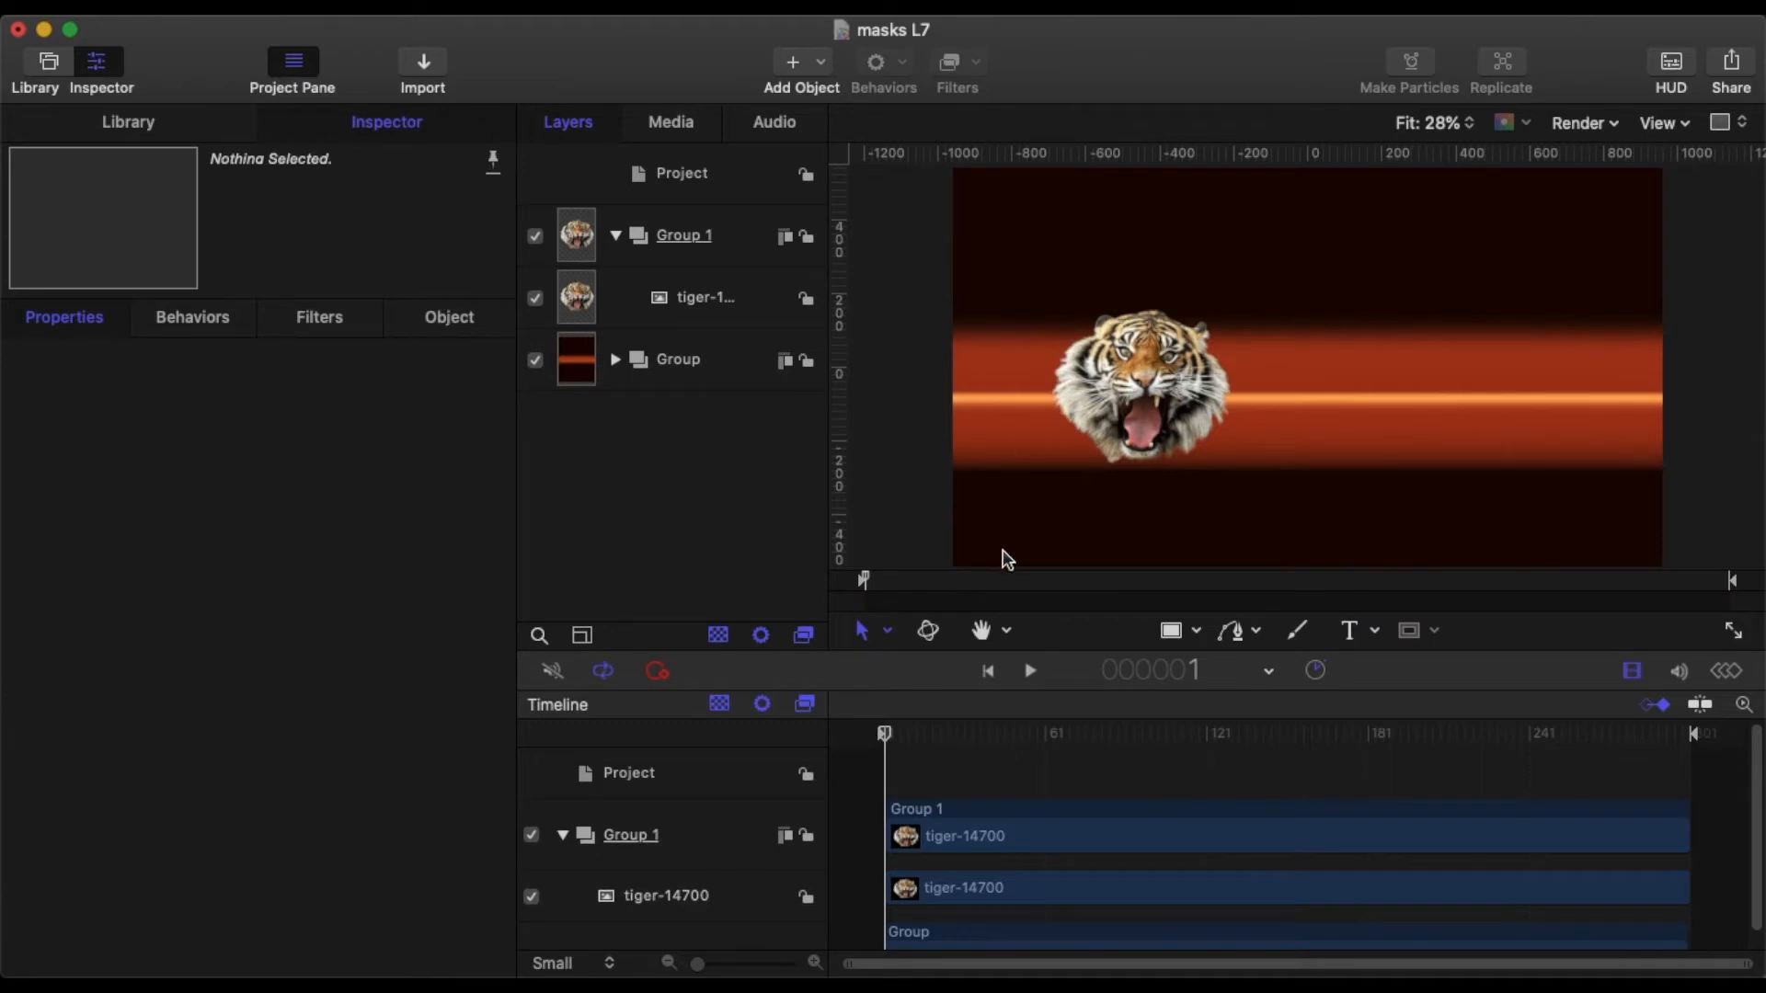
{"action": "mouse_move", "coordinate": [1068, 490]}
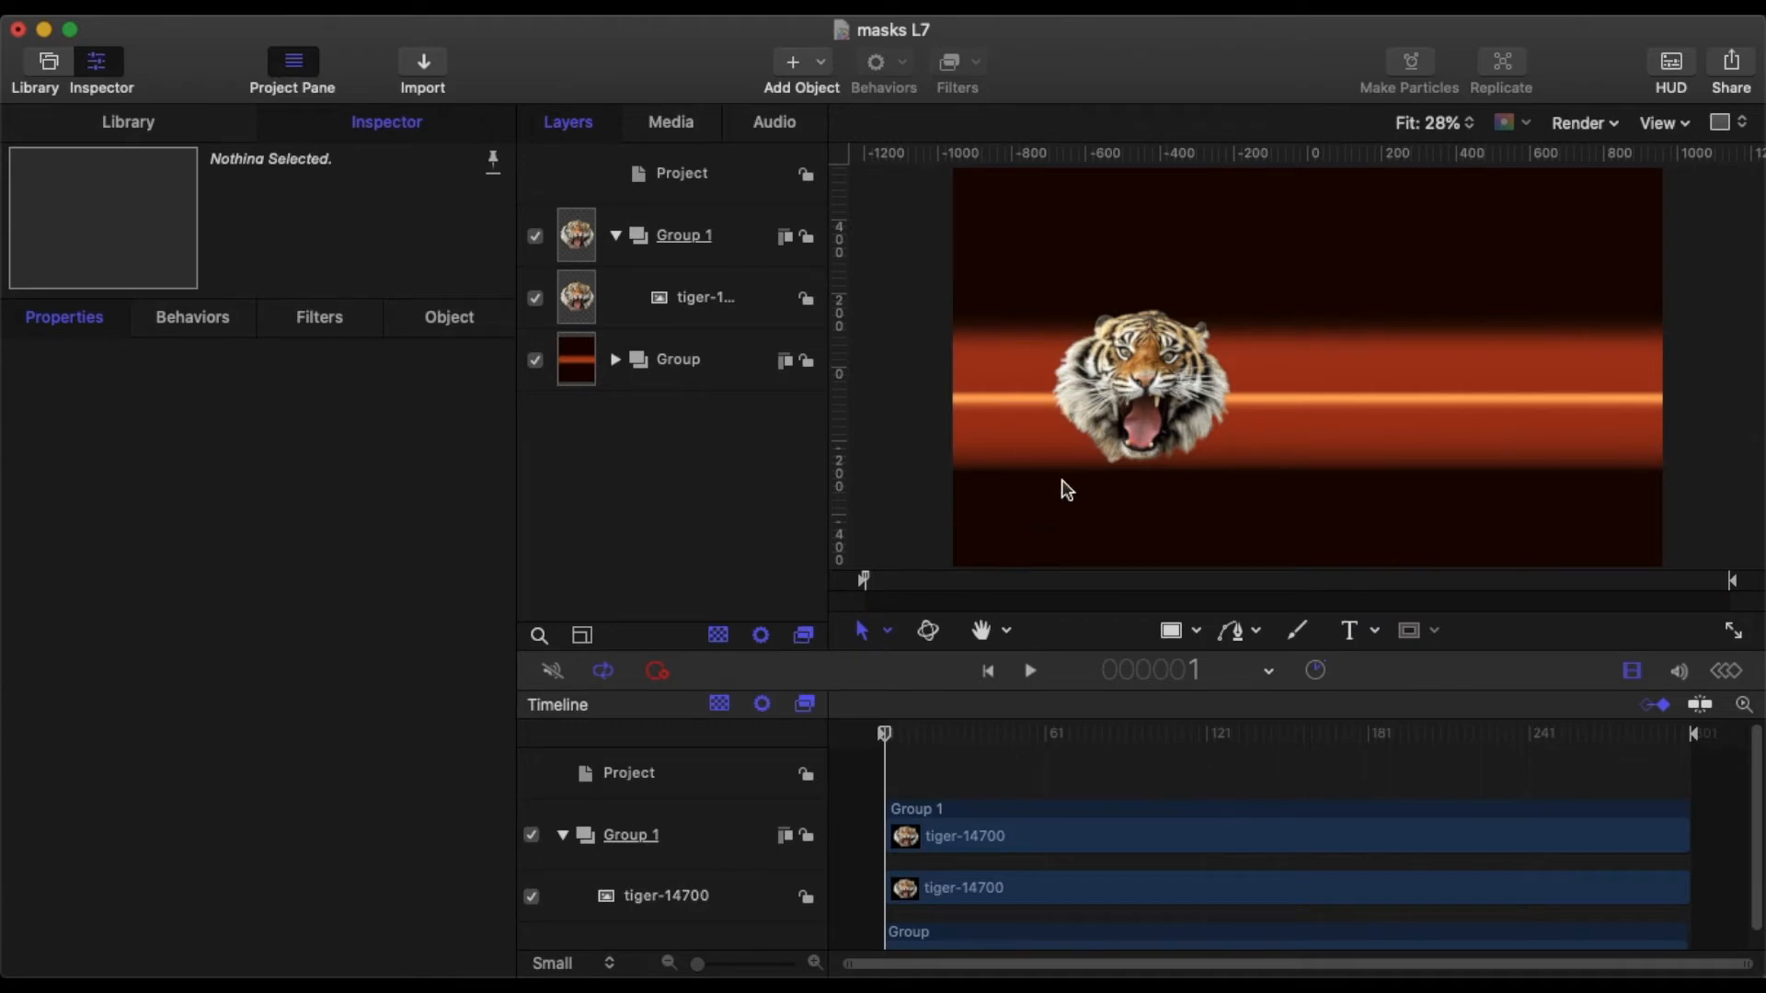
{"action": "mouse_move", "coordinate": [1027, 487]}
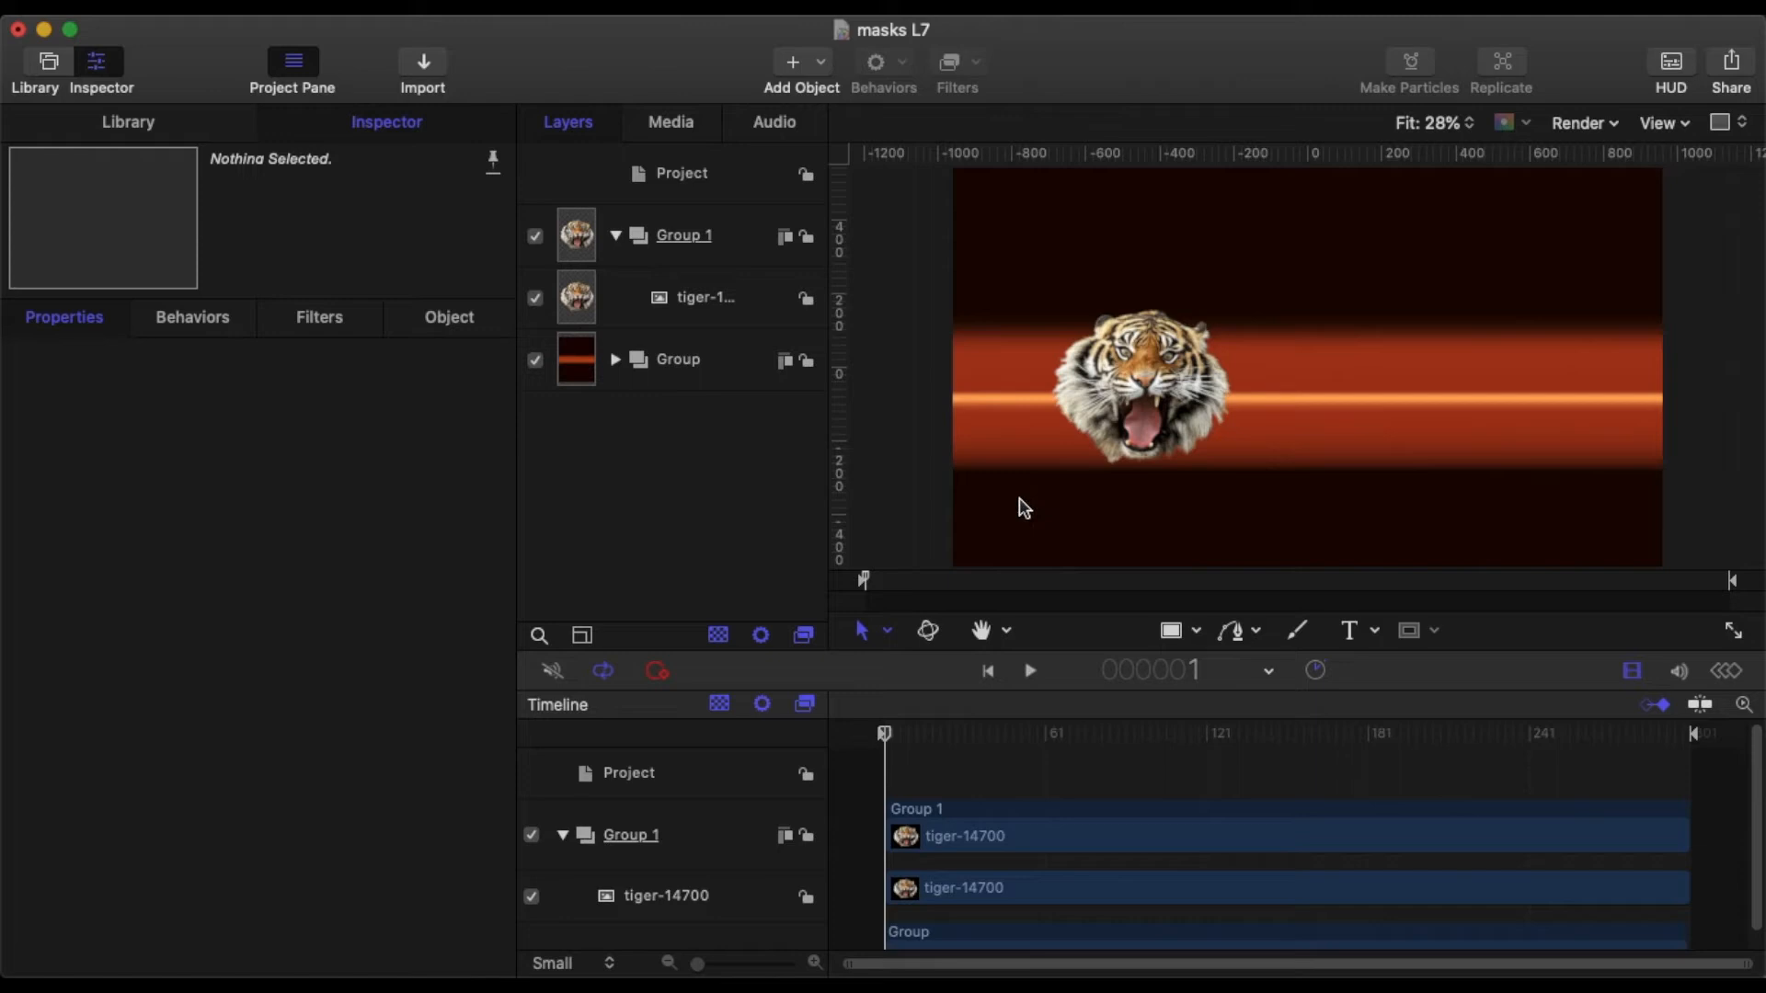
Select Group 1 and draw a three-point triangular Bezier mask over the tiger's face.
{"action": "left_click", "coordinate": [704, 297]}
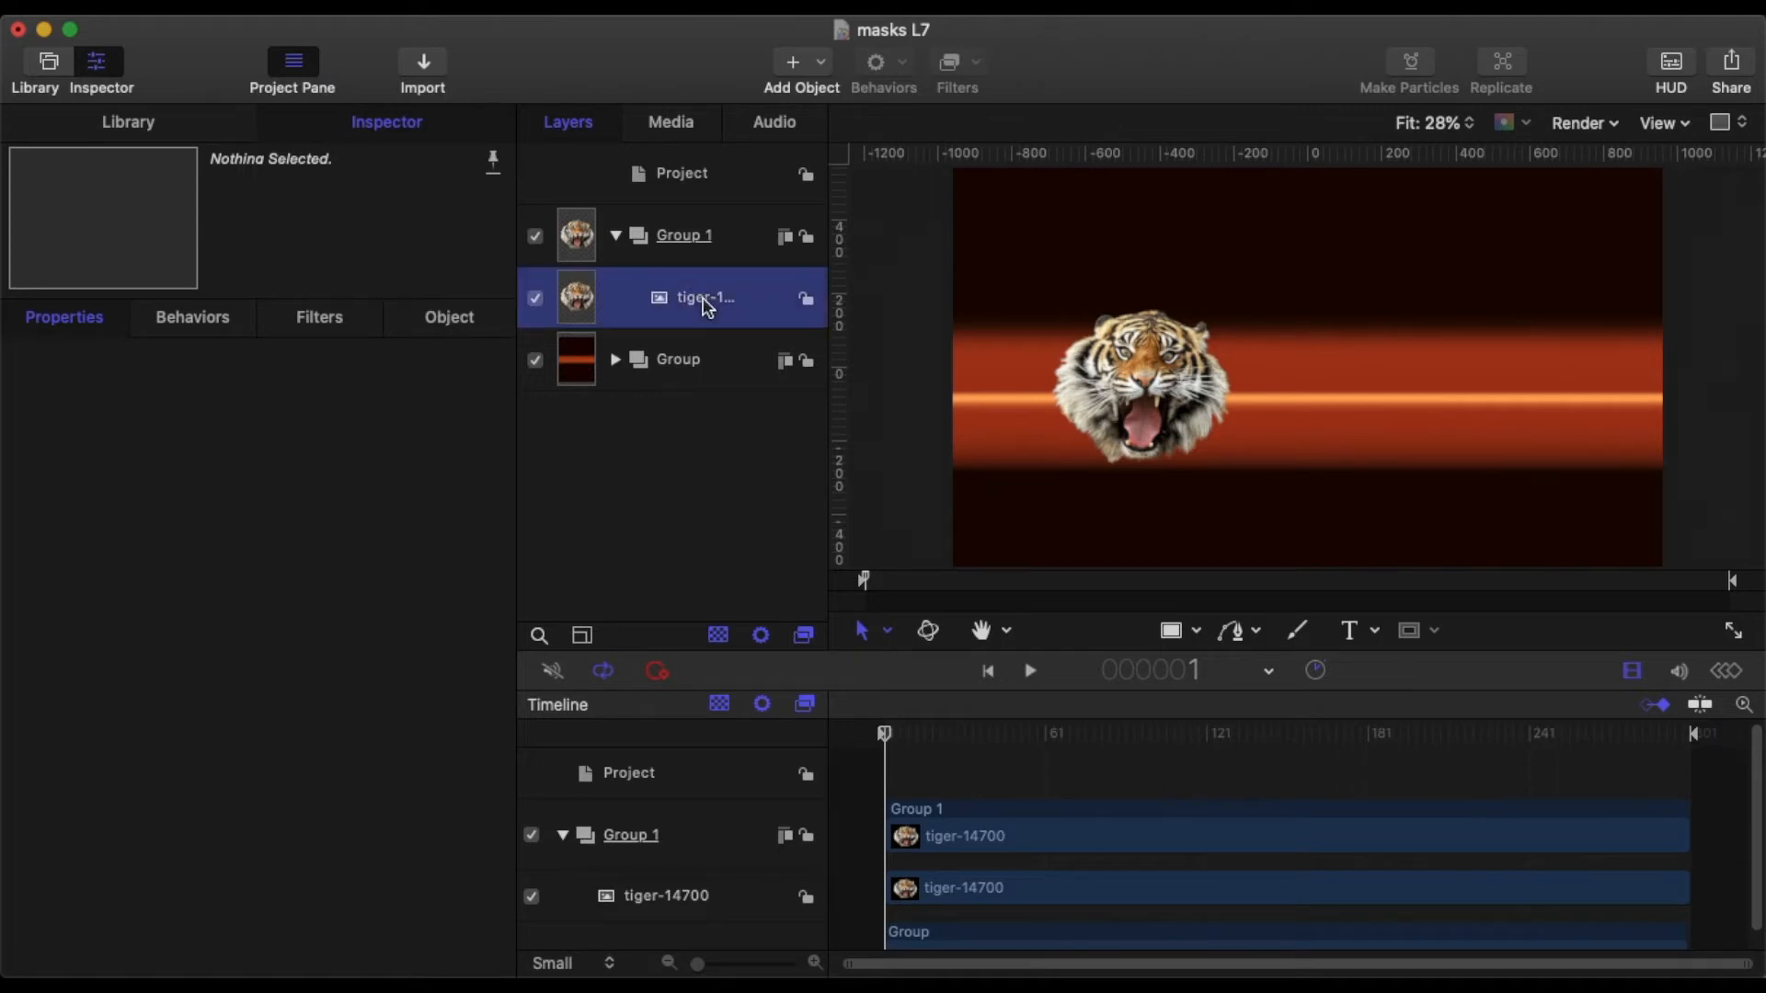
{"action": "left_click", "coordinate": [704, 297]}
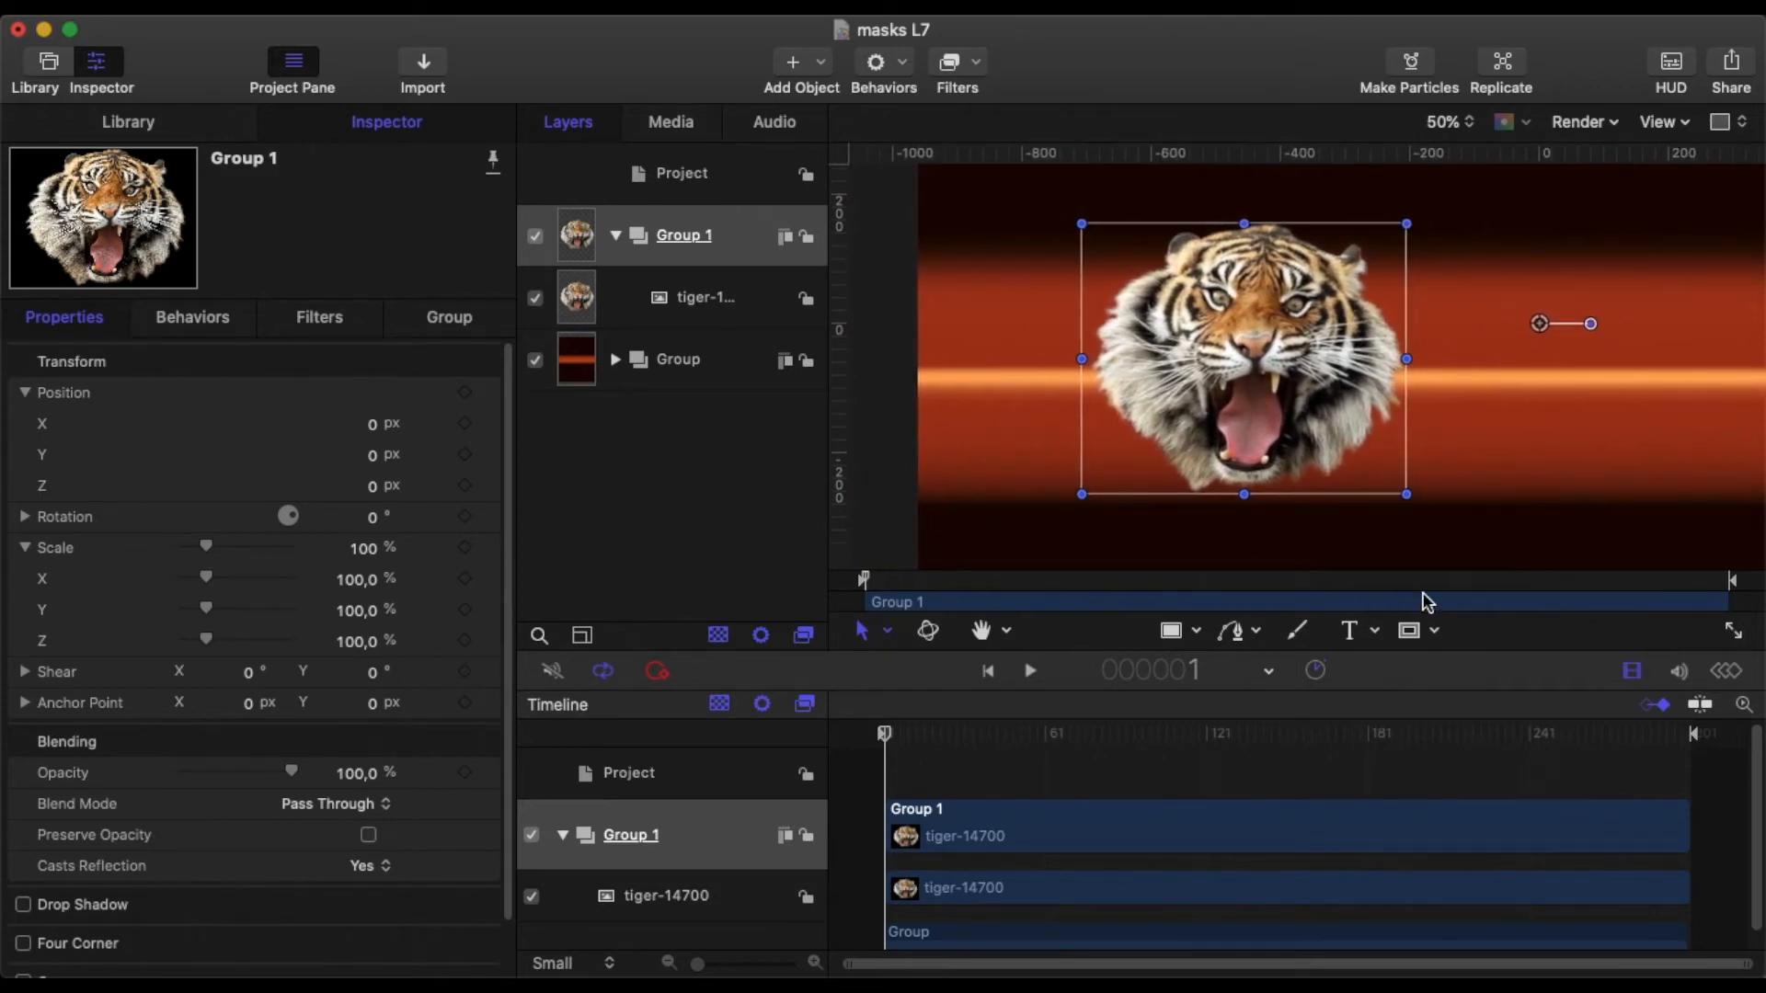
{"action": "left_click", "coordinate": [1417, 629]}
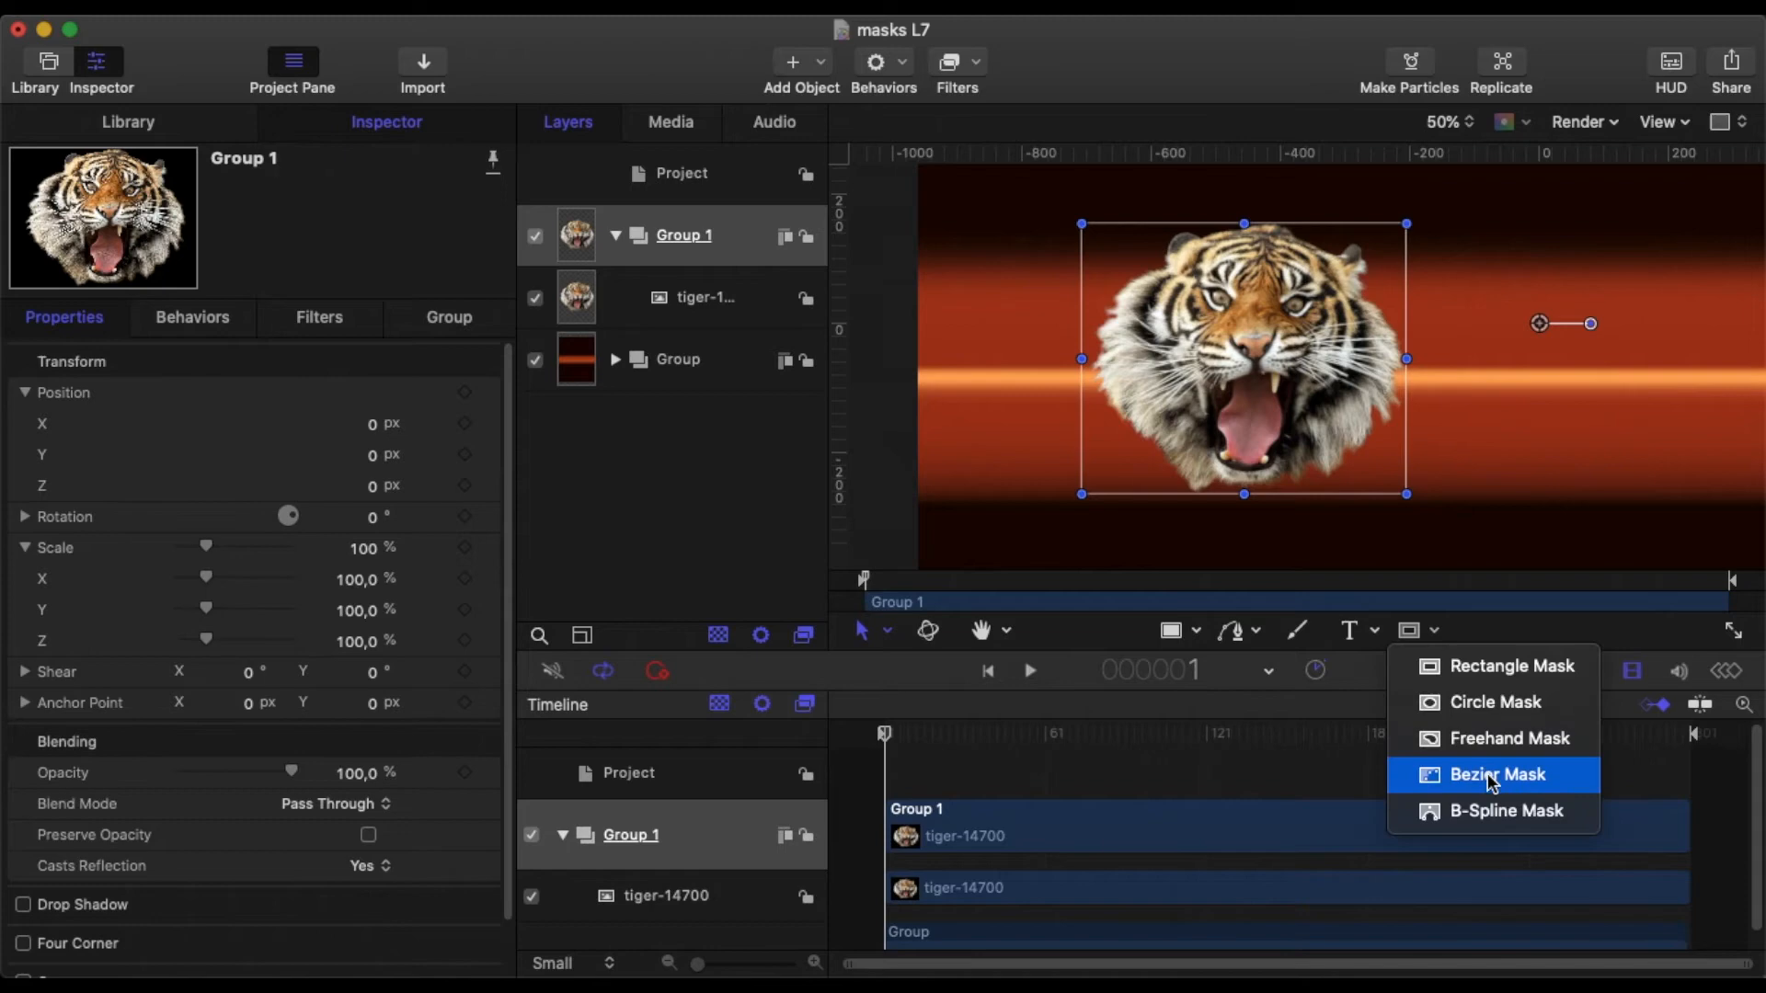
{"action": "left_click", "coordinate": [1496, 774]}
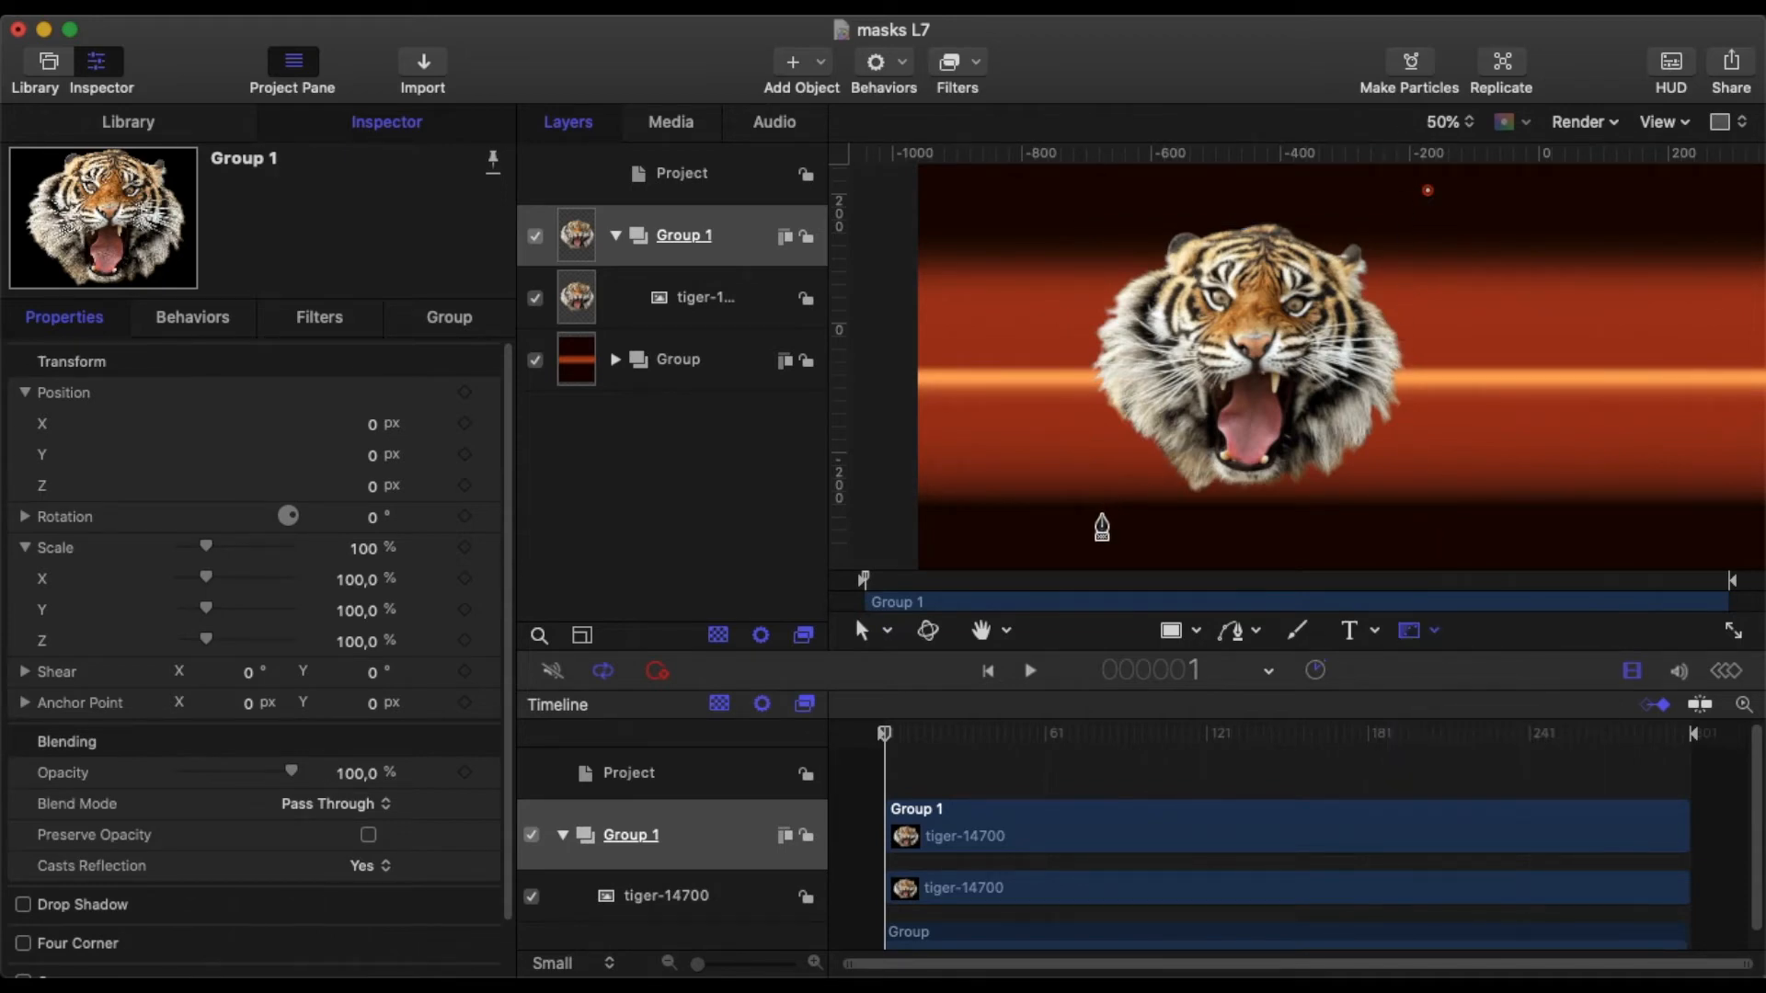
{"action": "left_click_drag", "start_coordinate": [1102, 515], "coordinate": [1429, 190]}
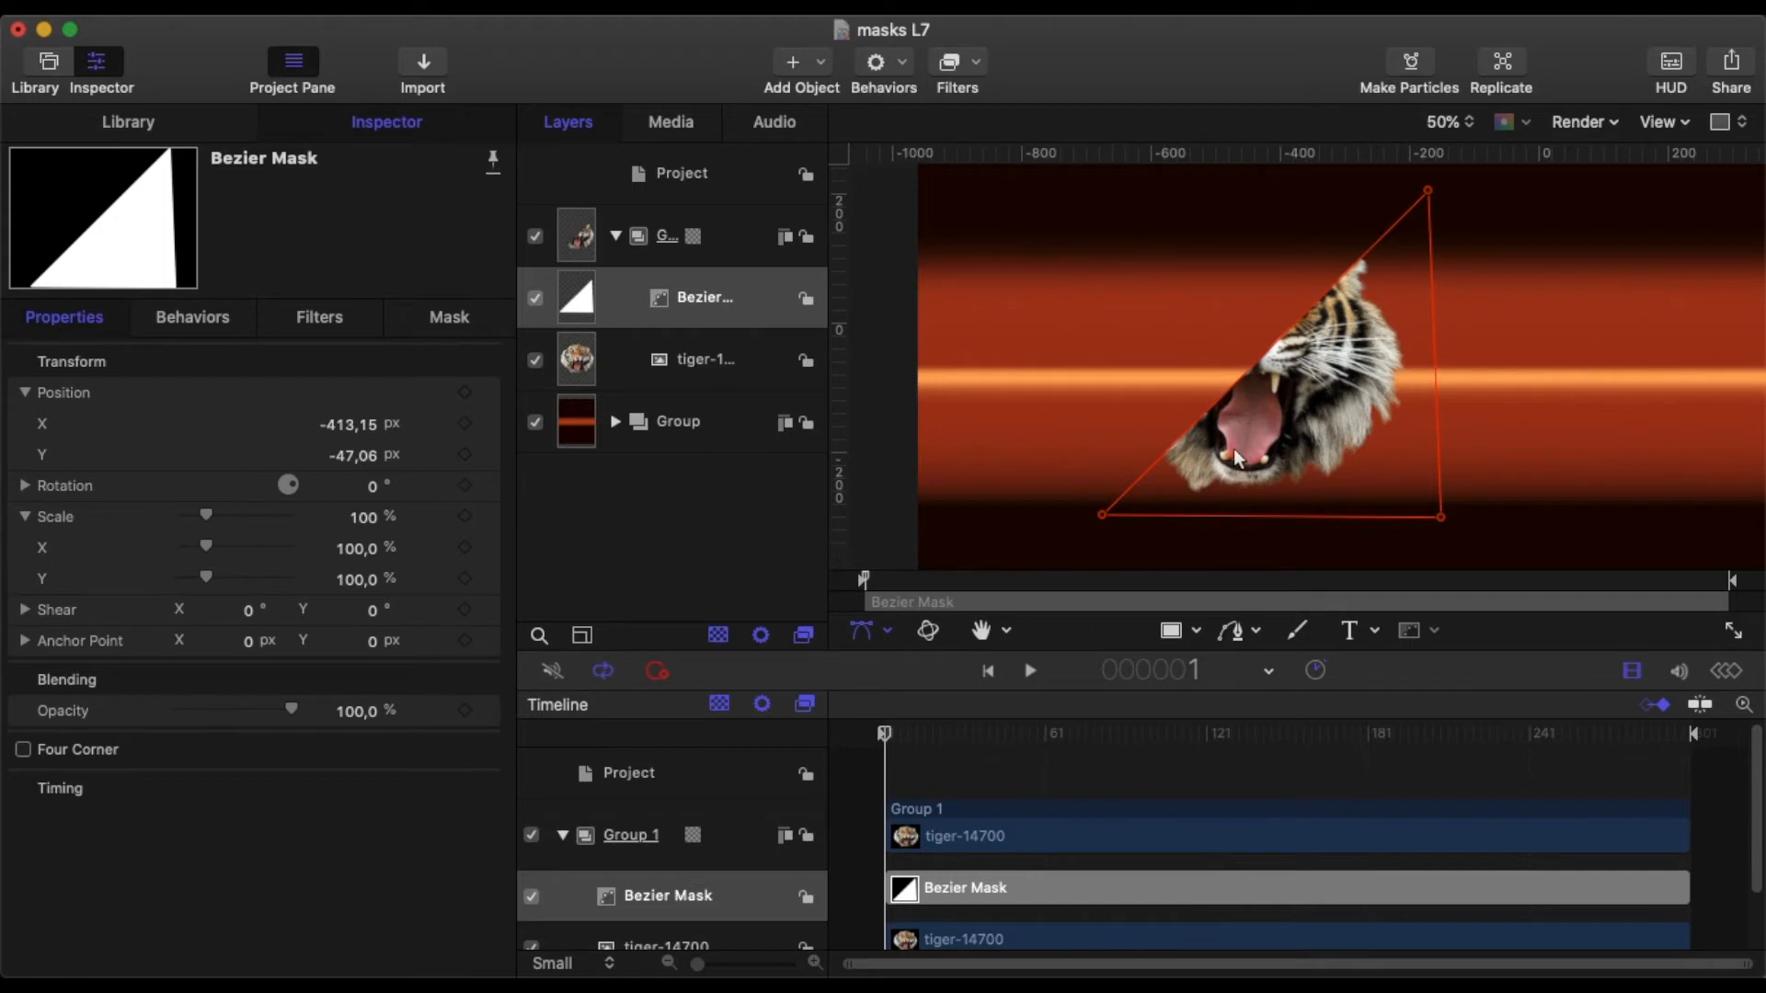
{"action": "mouse_move", "coordinate": [772, 343]}
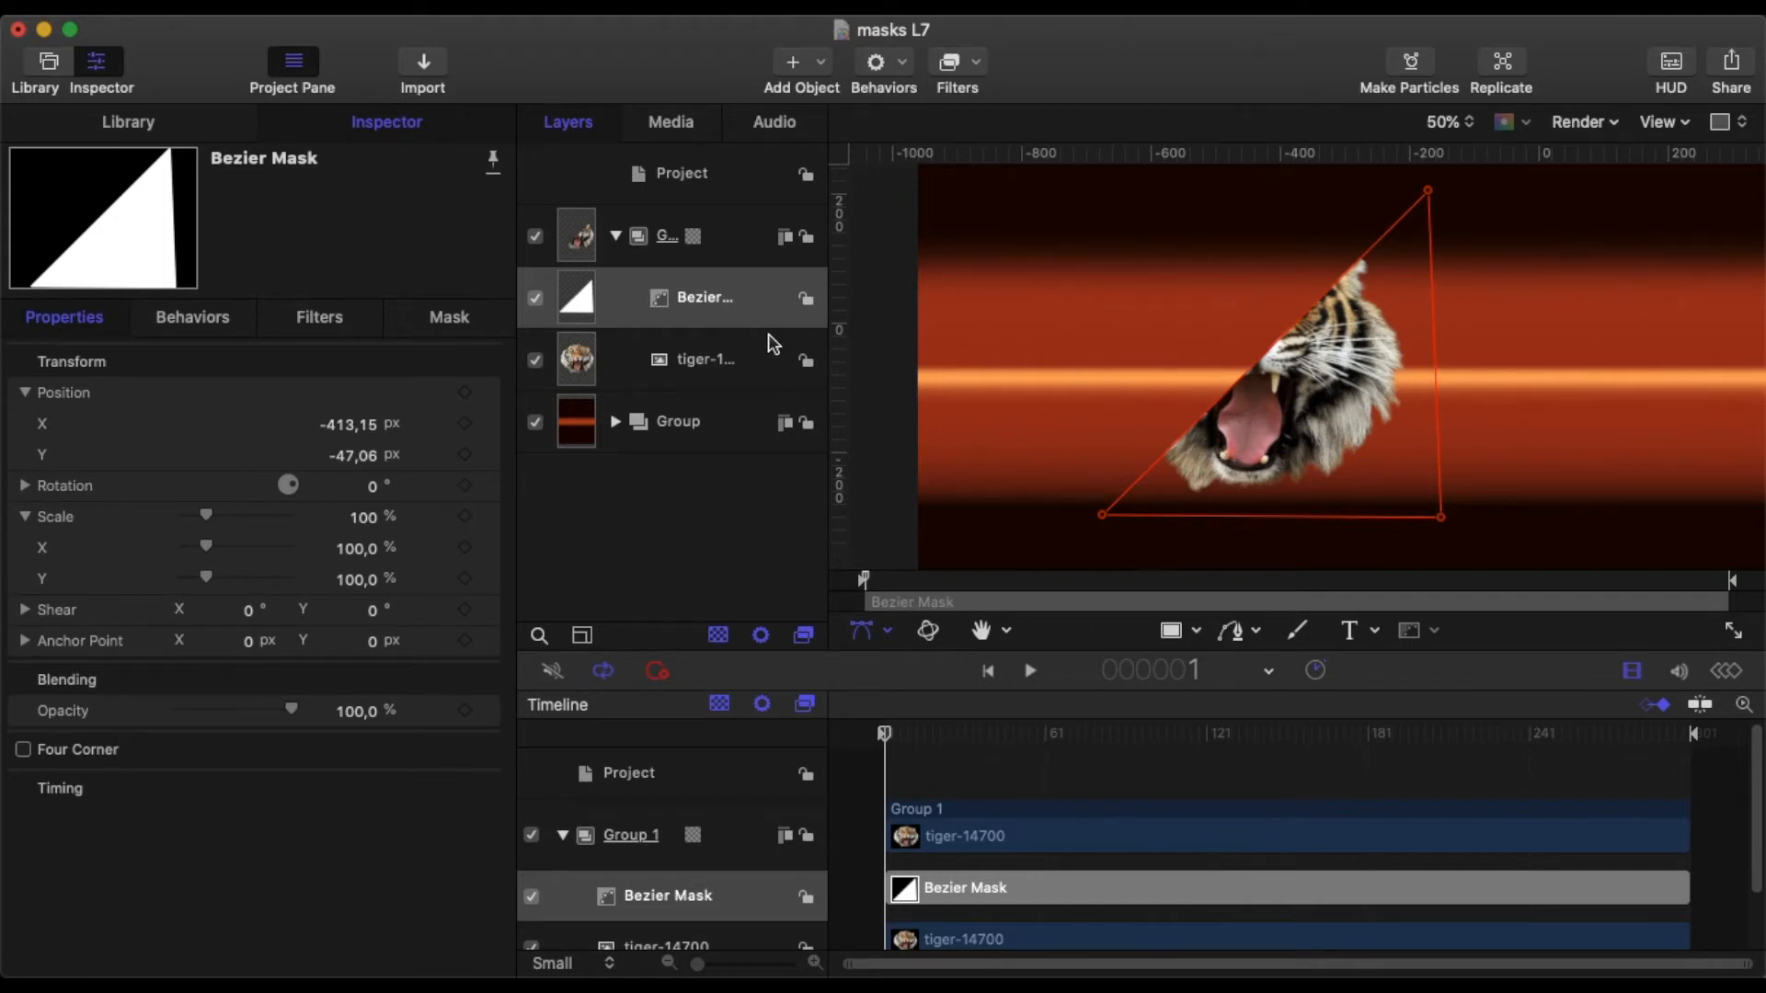
Duplicate the Bezier mask, rotate the copy 180°, and drag its corners over the rest of the face.
{"action": "right_click", "coordinate": [703, 297]}
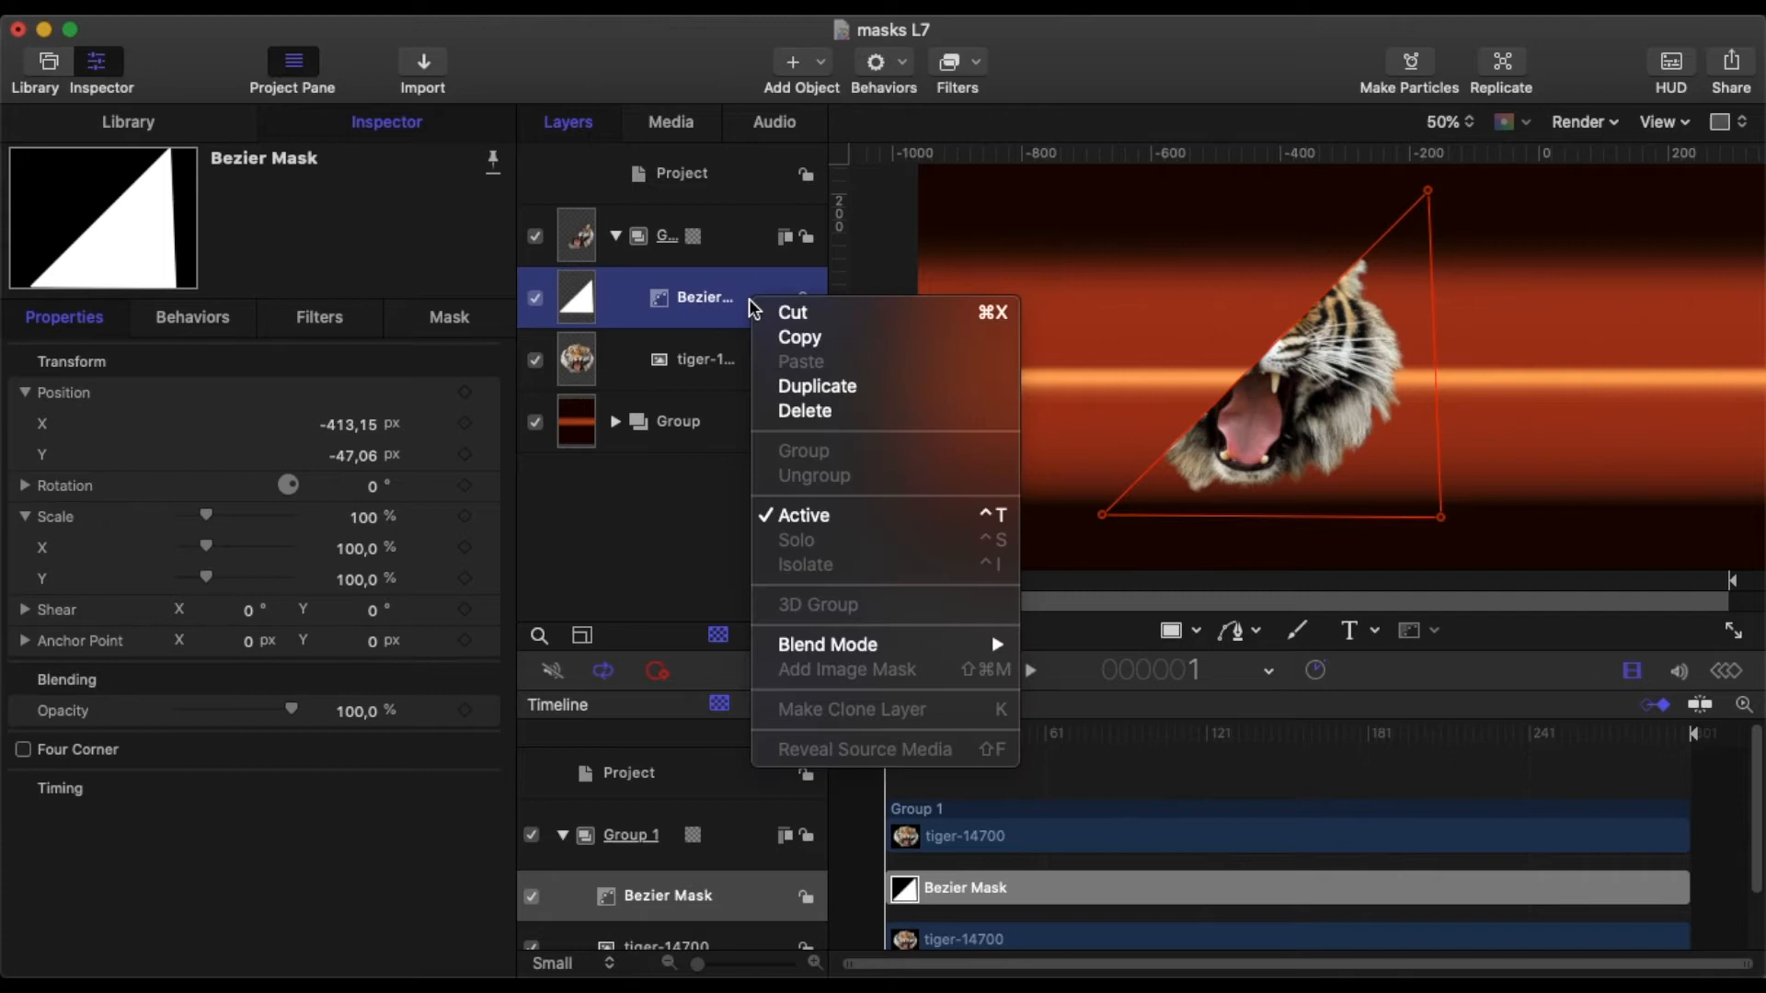
{"action": "left_click", "coordinate": [817, 386]}
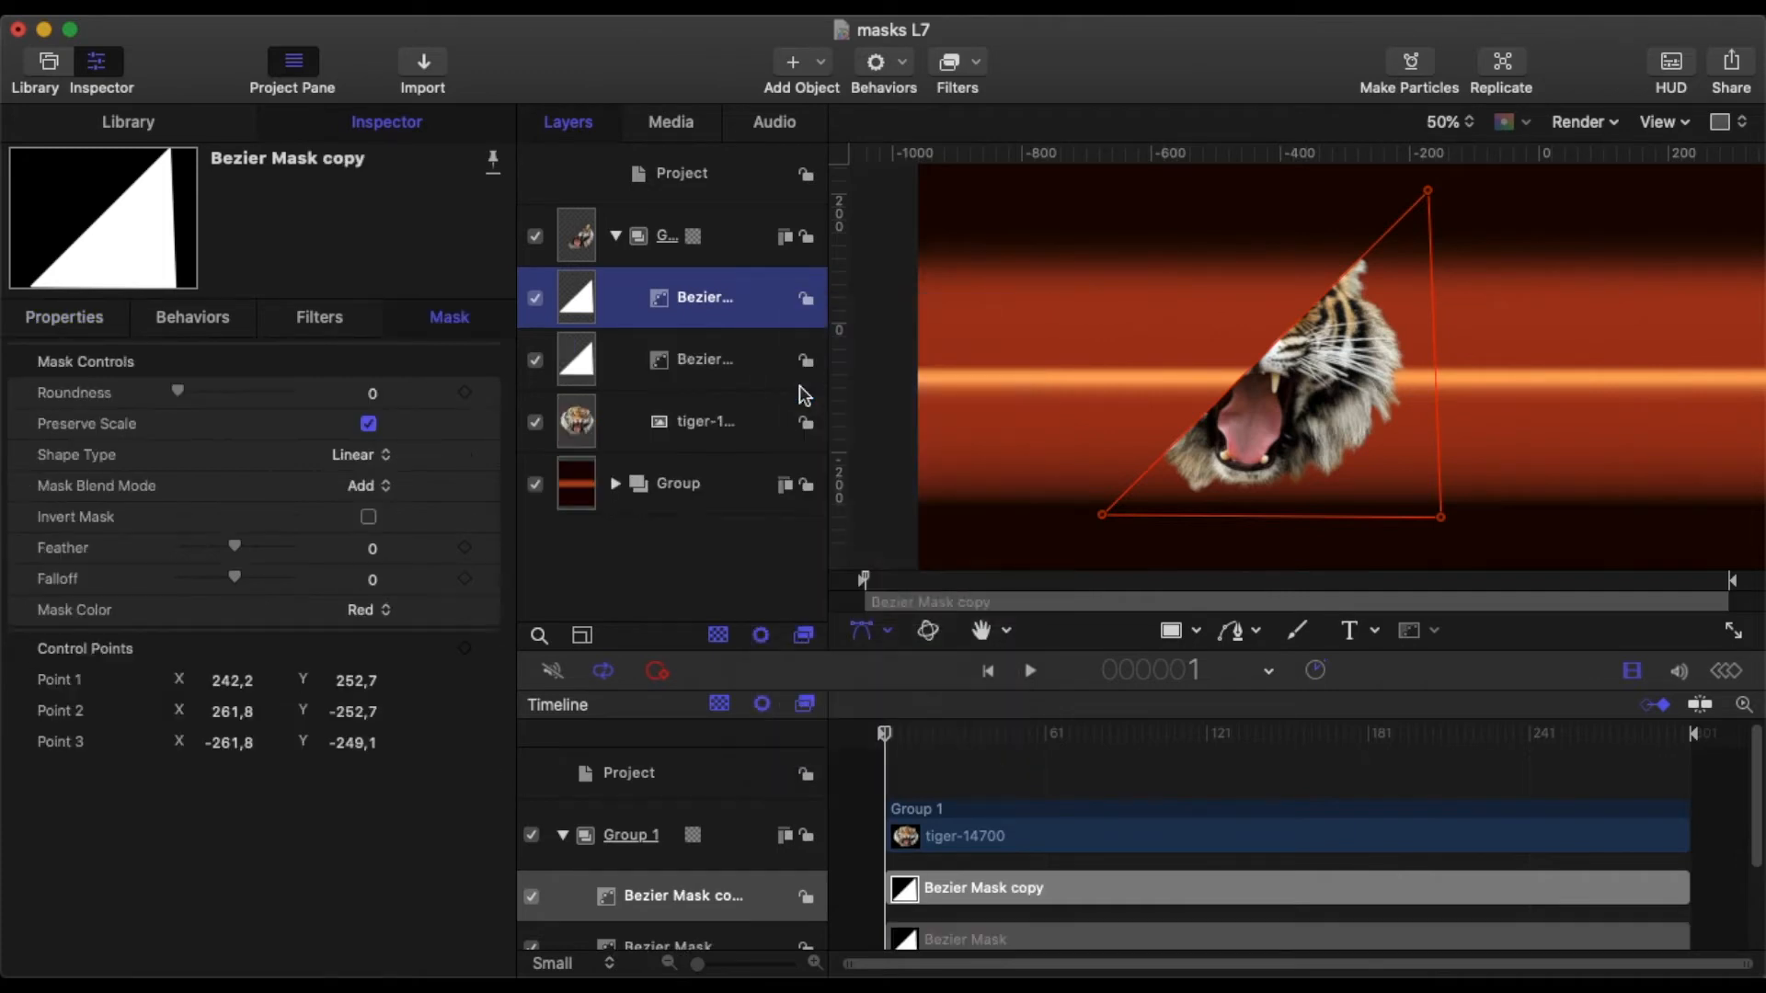
{"action": "left_click", "coordinate": [63, 316]}
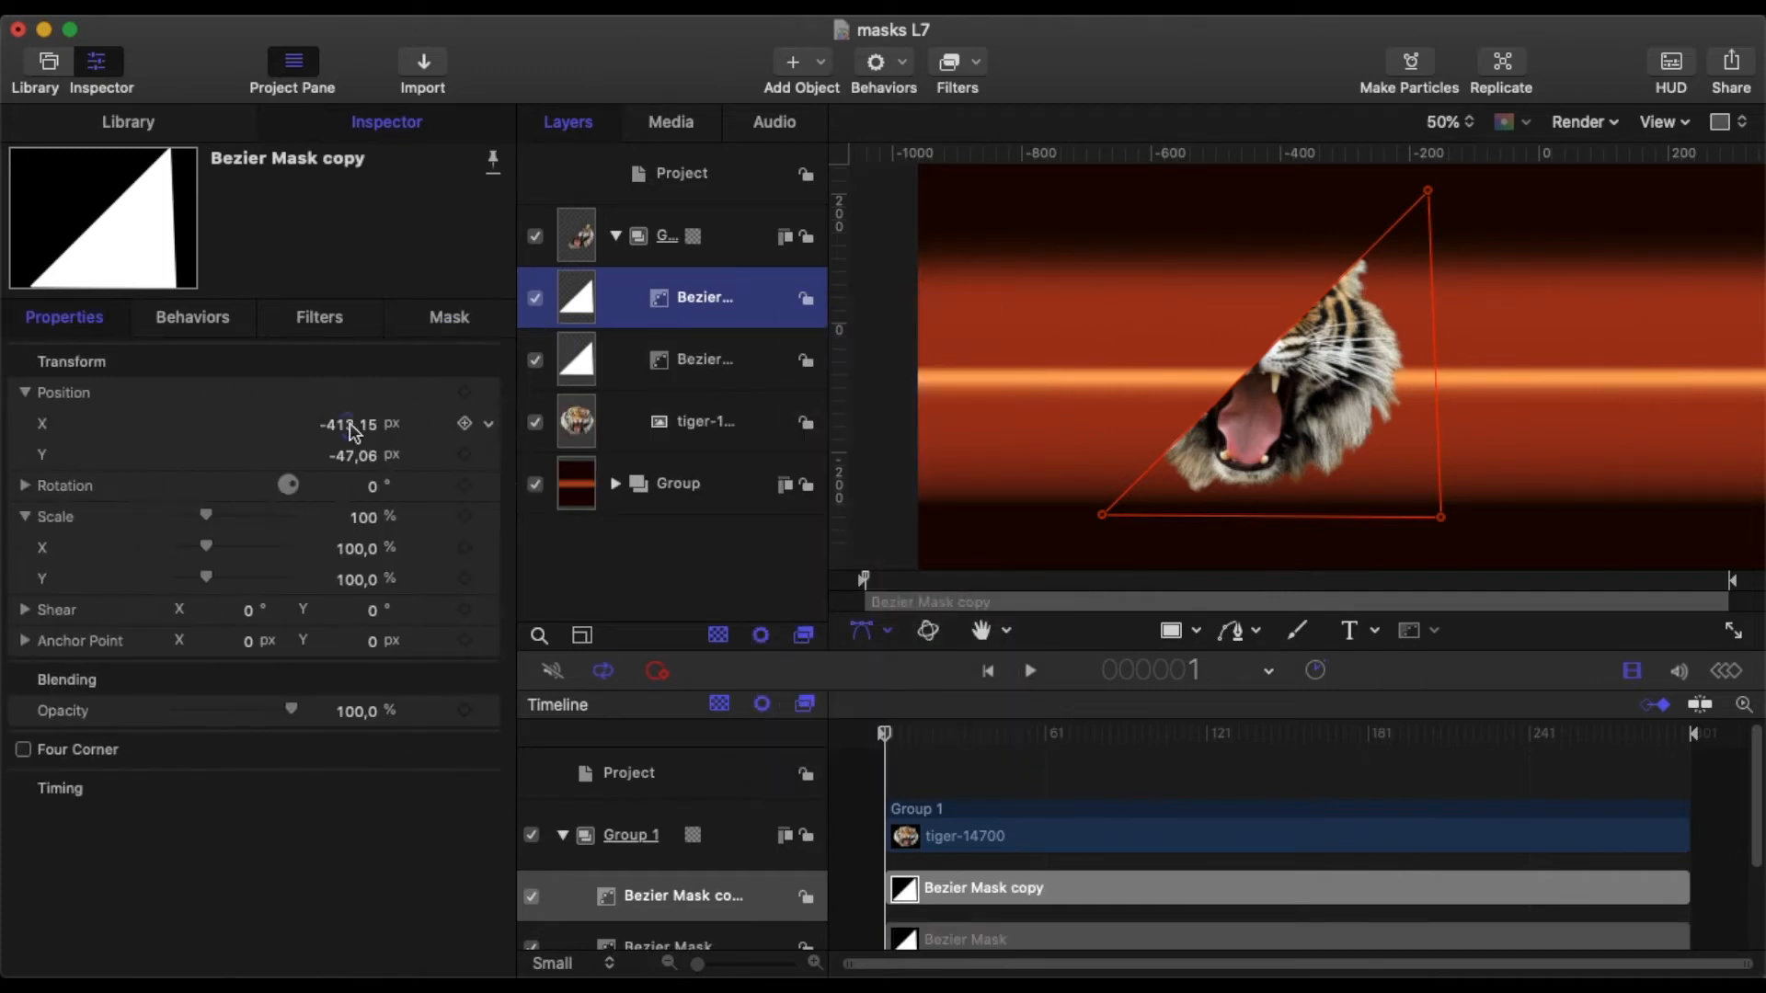
{"action": "left_click", "coordinate": [350, 486]}
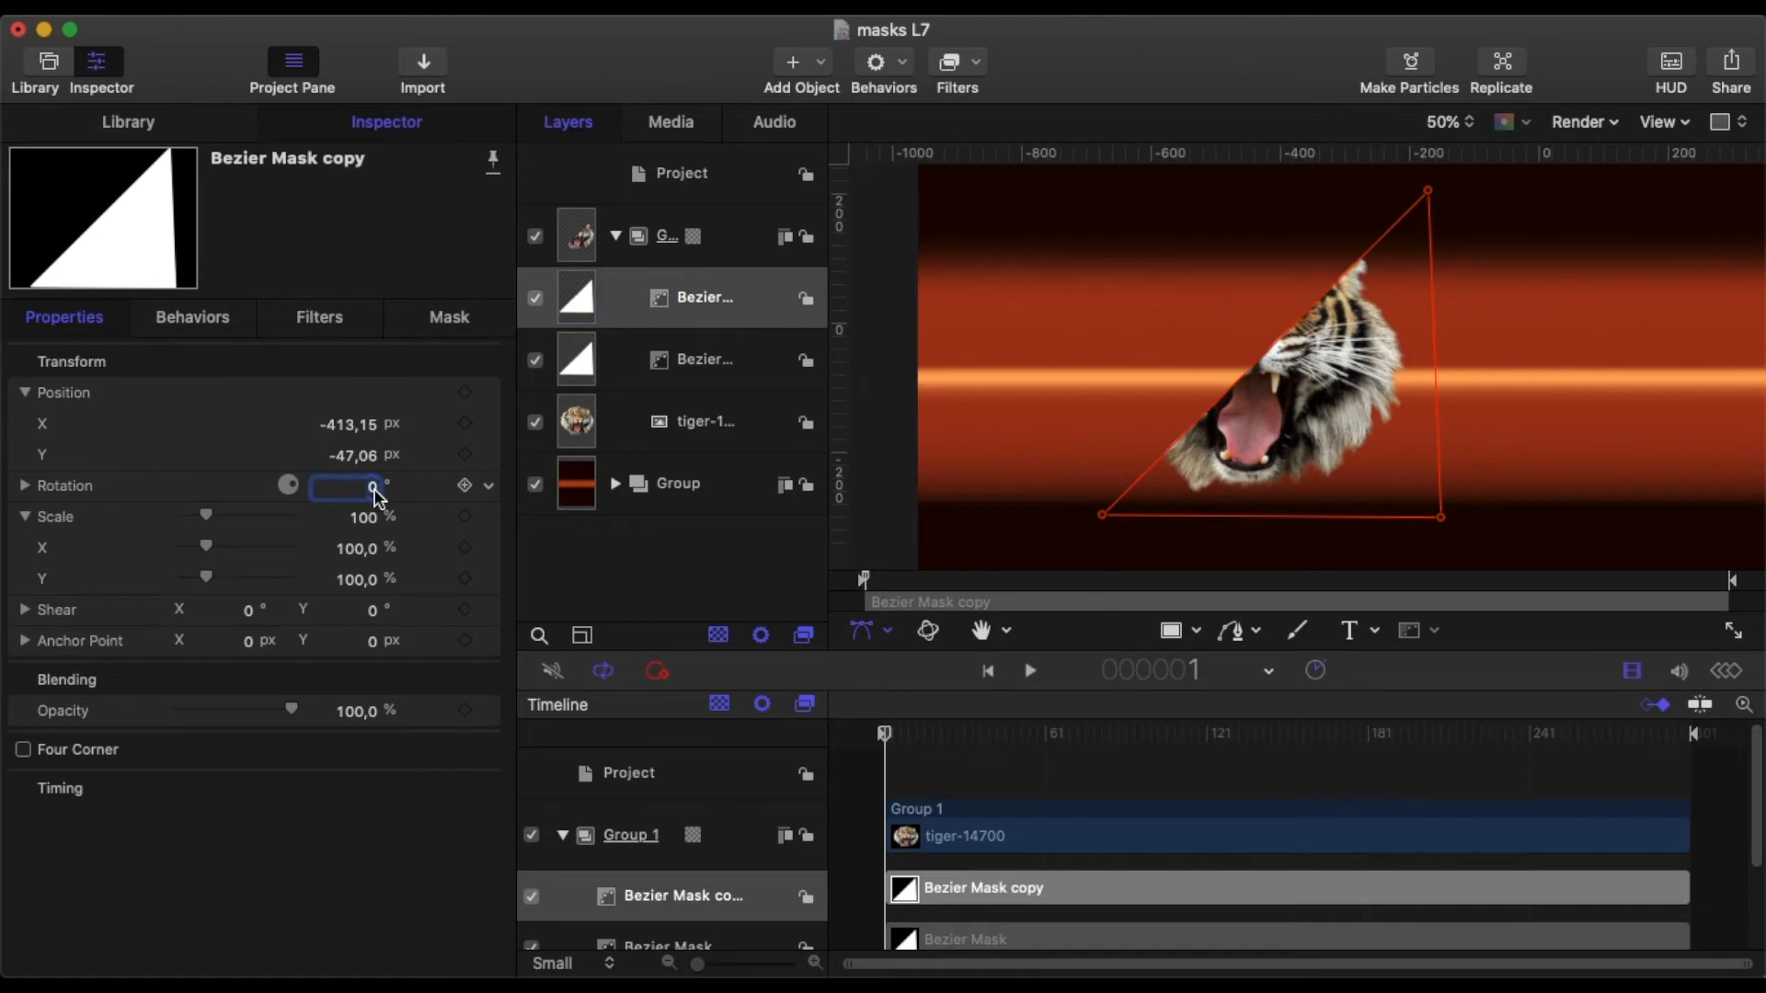
{"action": "type", "text": "180,0"}
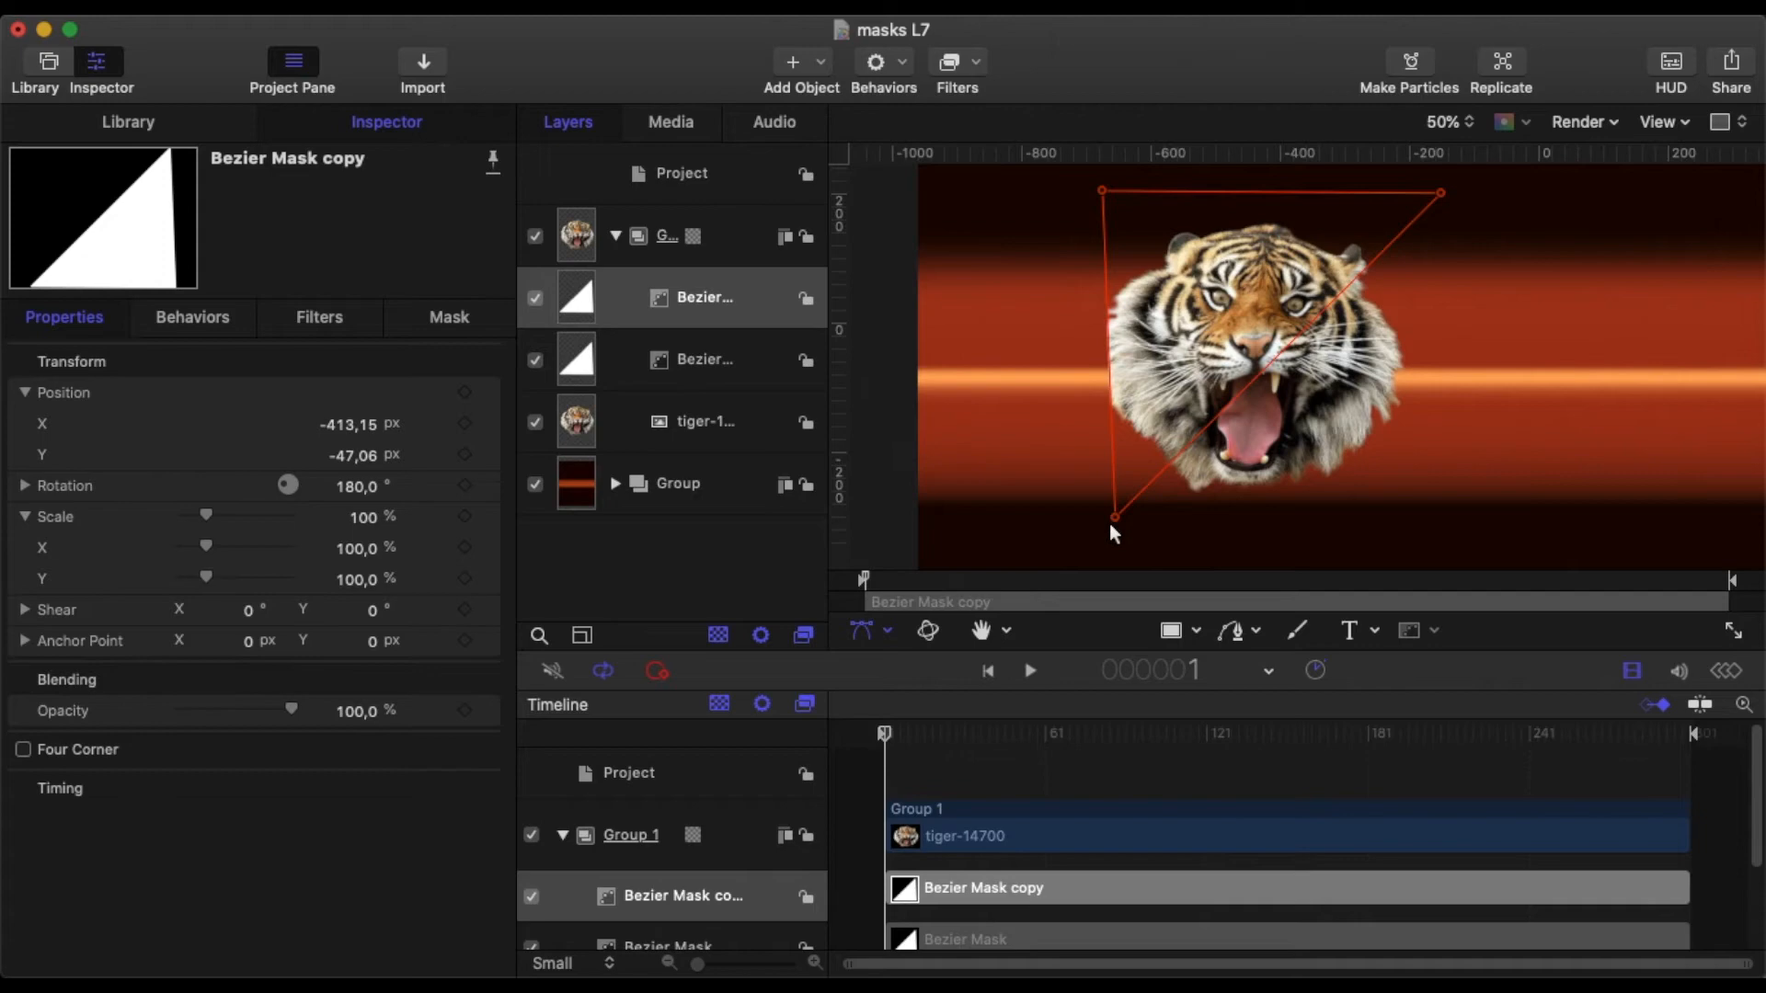
{"action": "left_click_drag", "start_coordinate": [1106, 530], "coordinate": [1079, 523]}
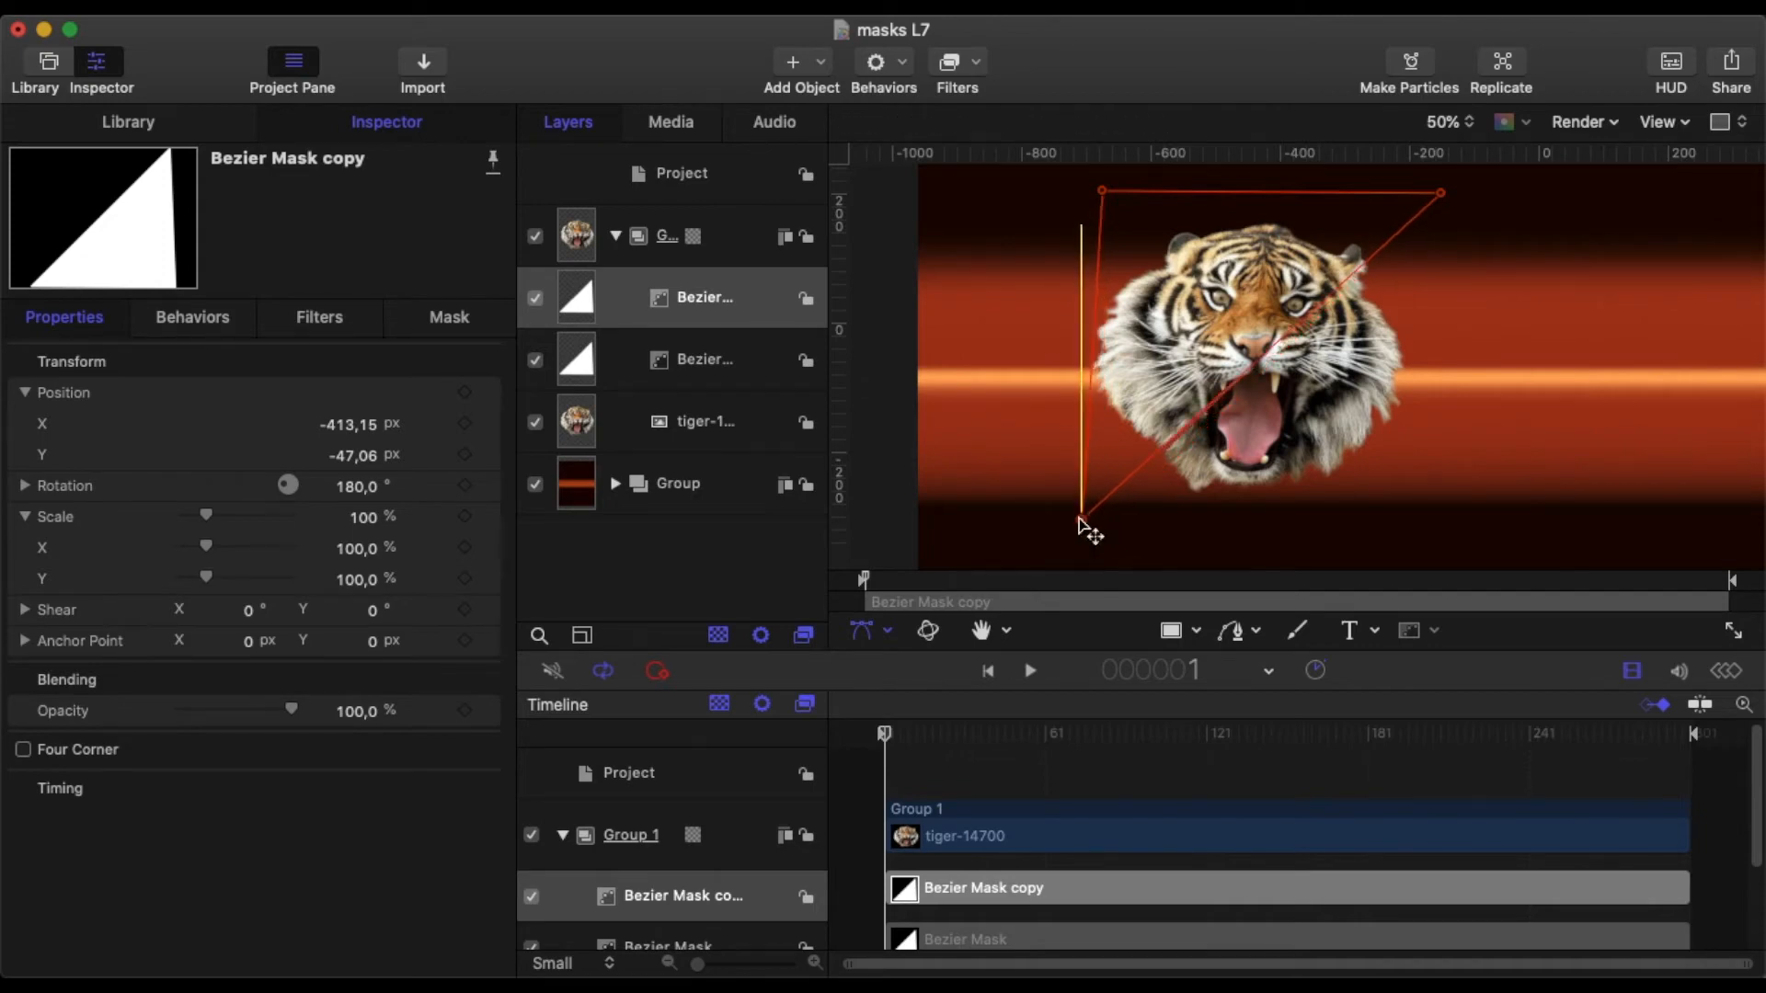
{"action": "left_click_drag", "start_coordinate": [1082, 523], "coordinate": [1073, 194]}
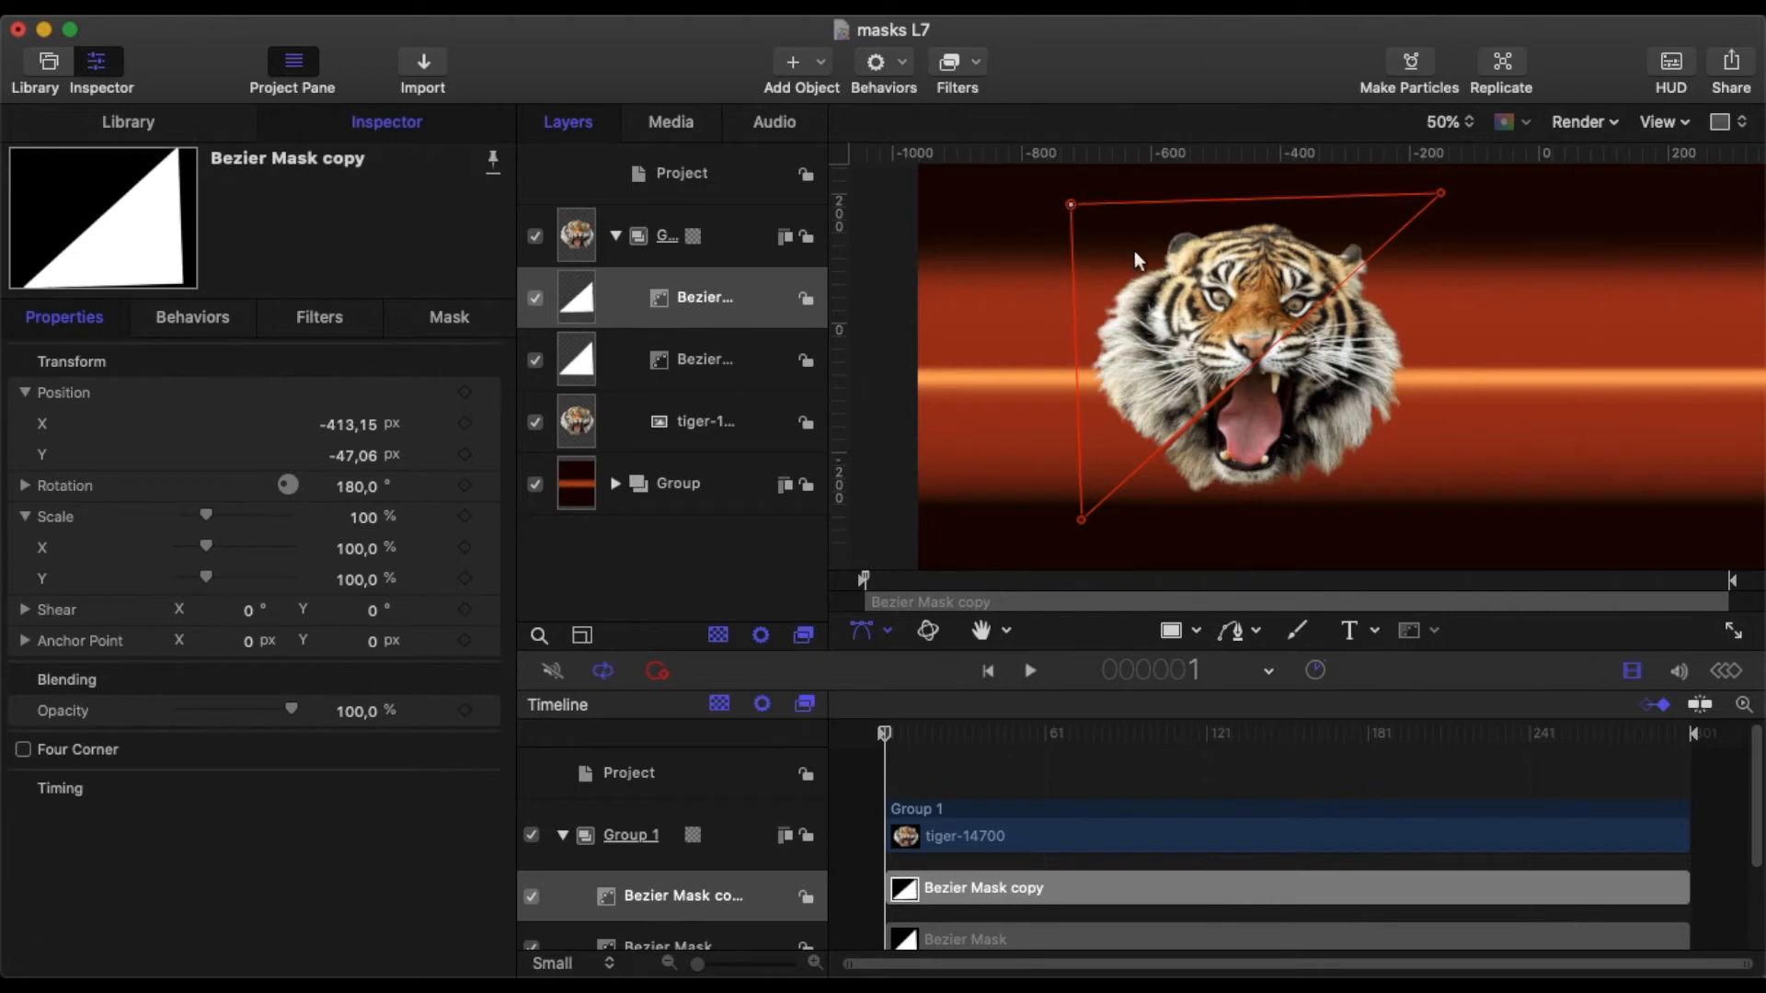
{"action": "mouse_move", "coordinate": [1378, 143]}
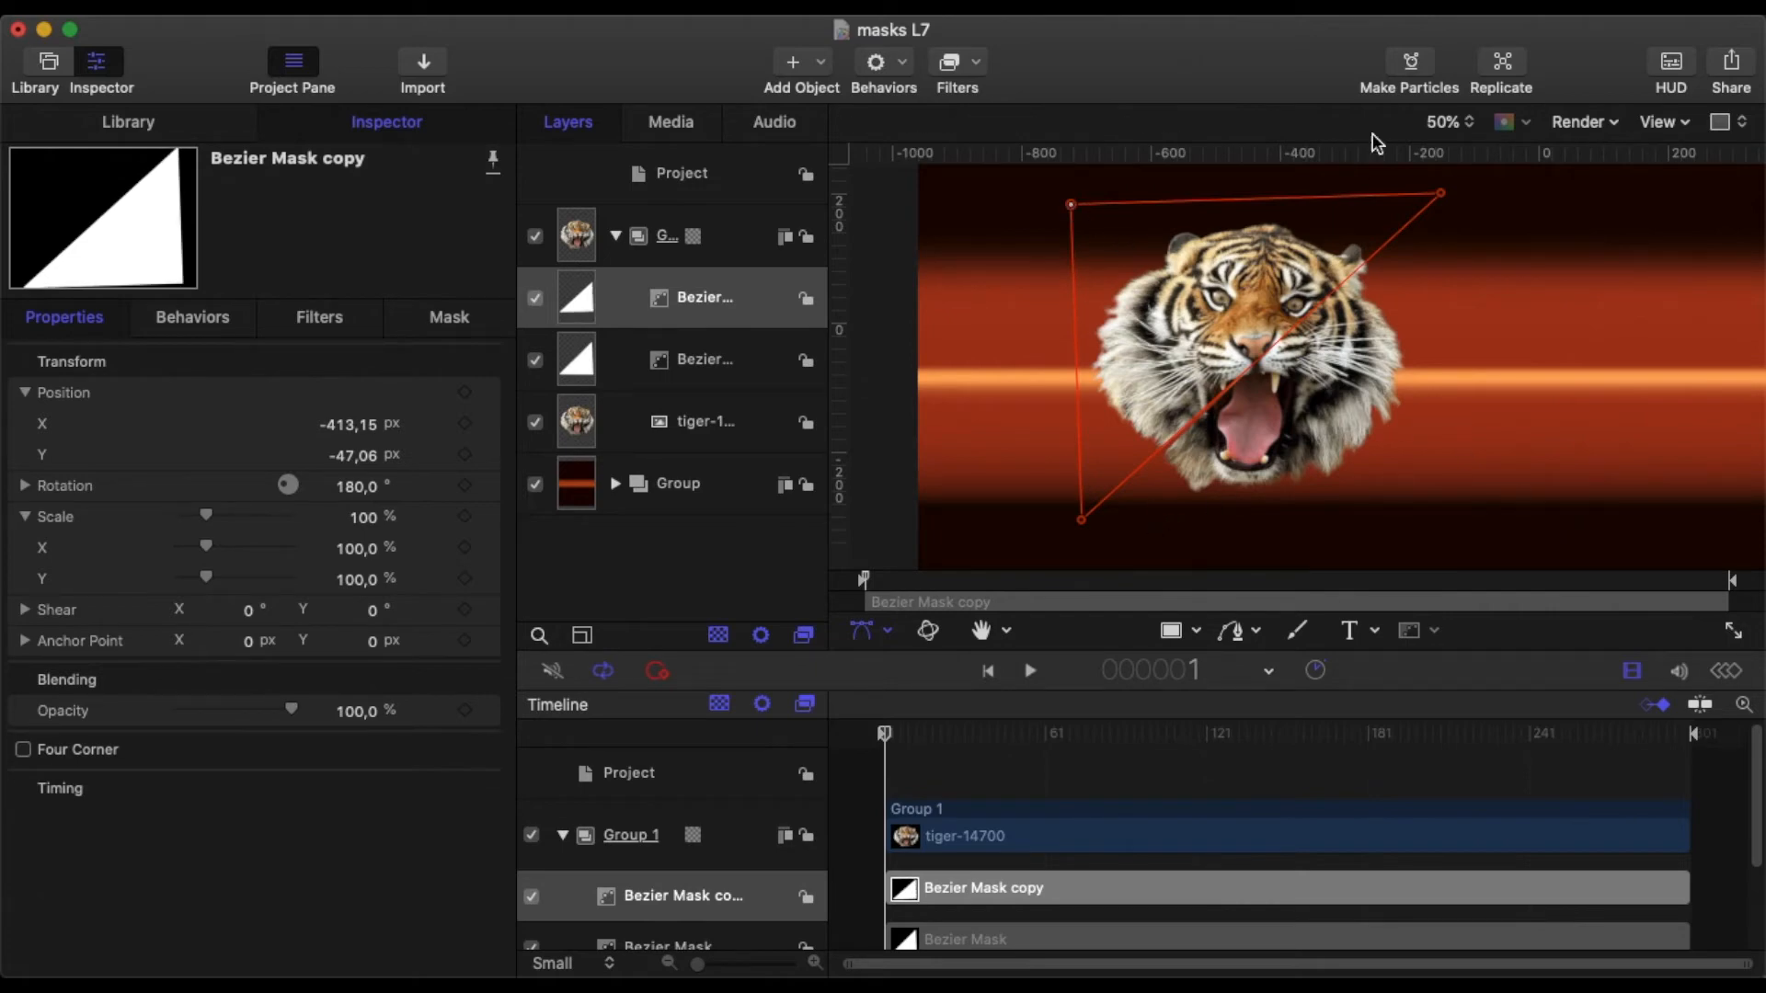
Fit the canvas in view and record Position keyframes at frames 1 and 31 on both Bezier masks.
{"action": "left_click", "coordinate": [1445, 121]}
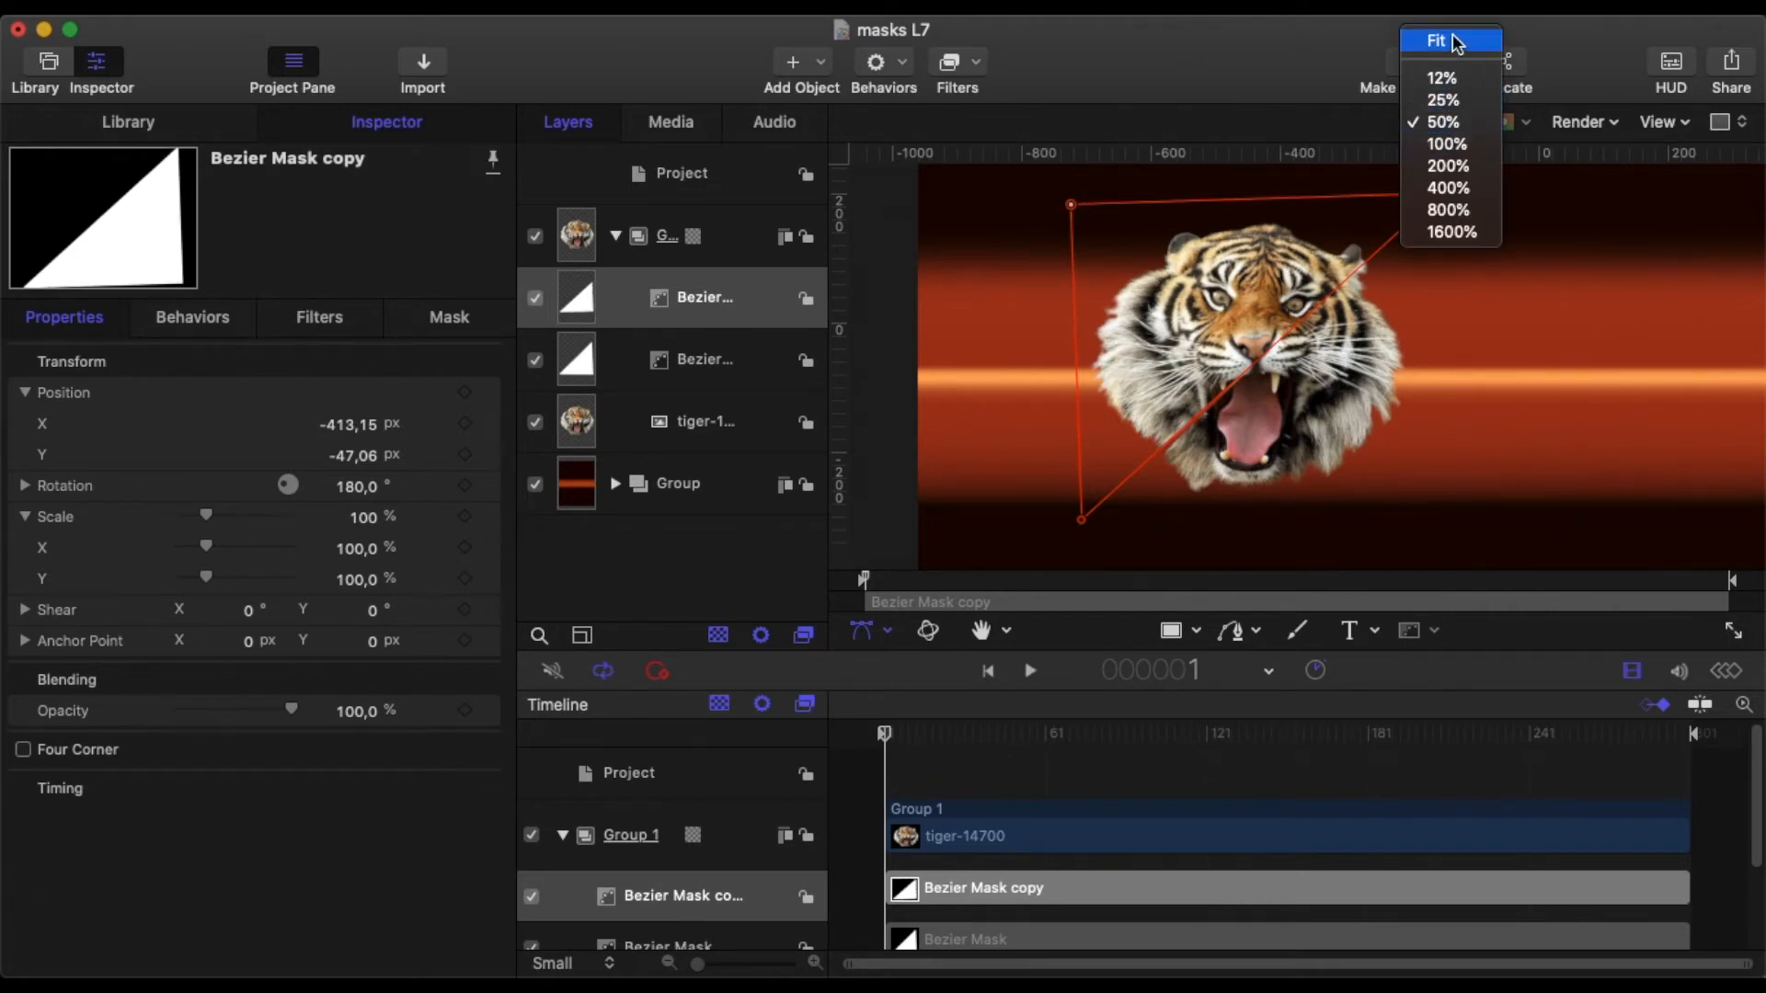
{"action": "left_click", "coordinate": [1436, 41]}
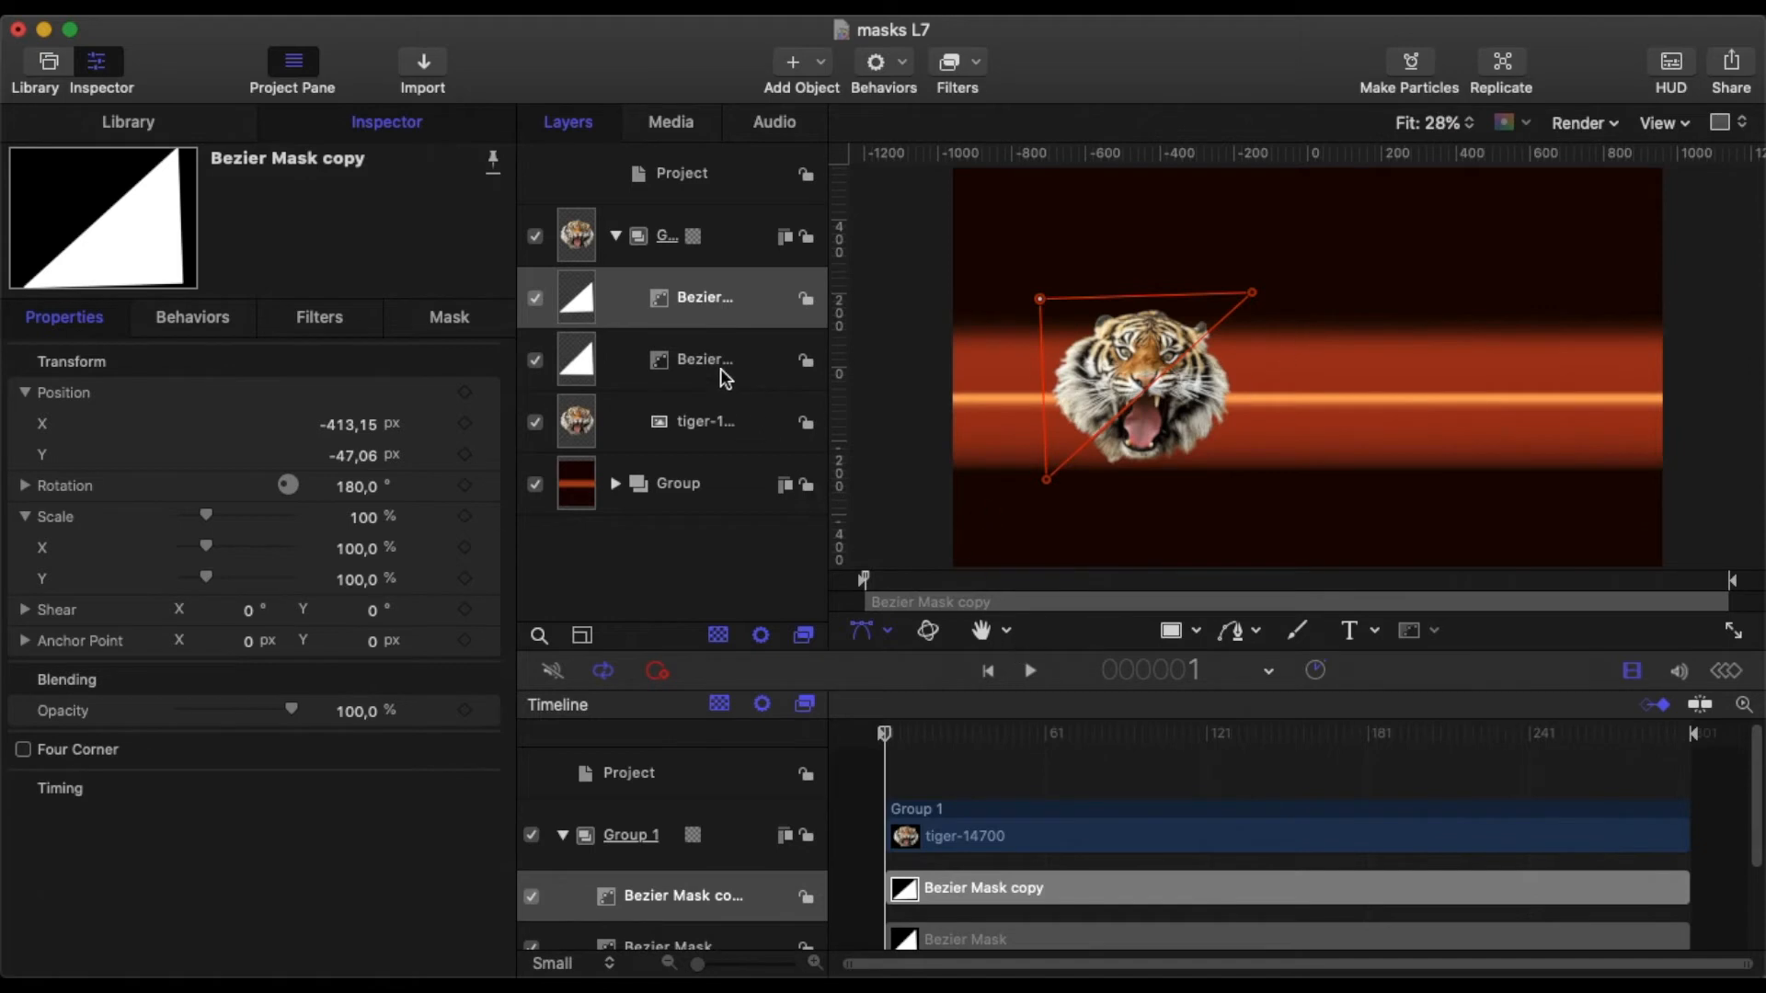
{"action": "left_click", "coordinate": [704, 359]}
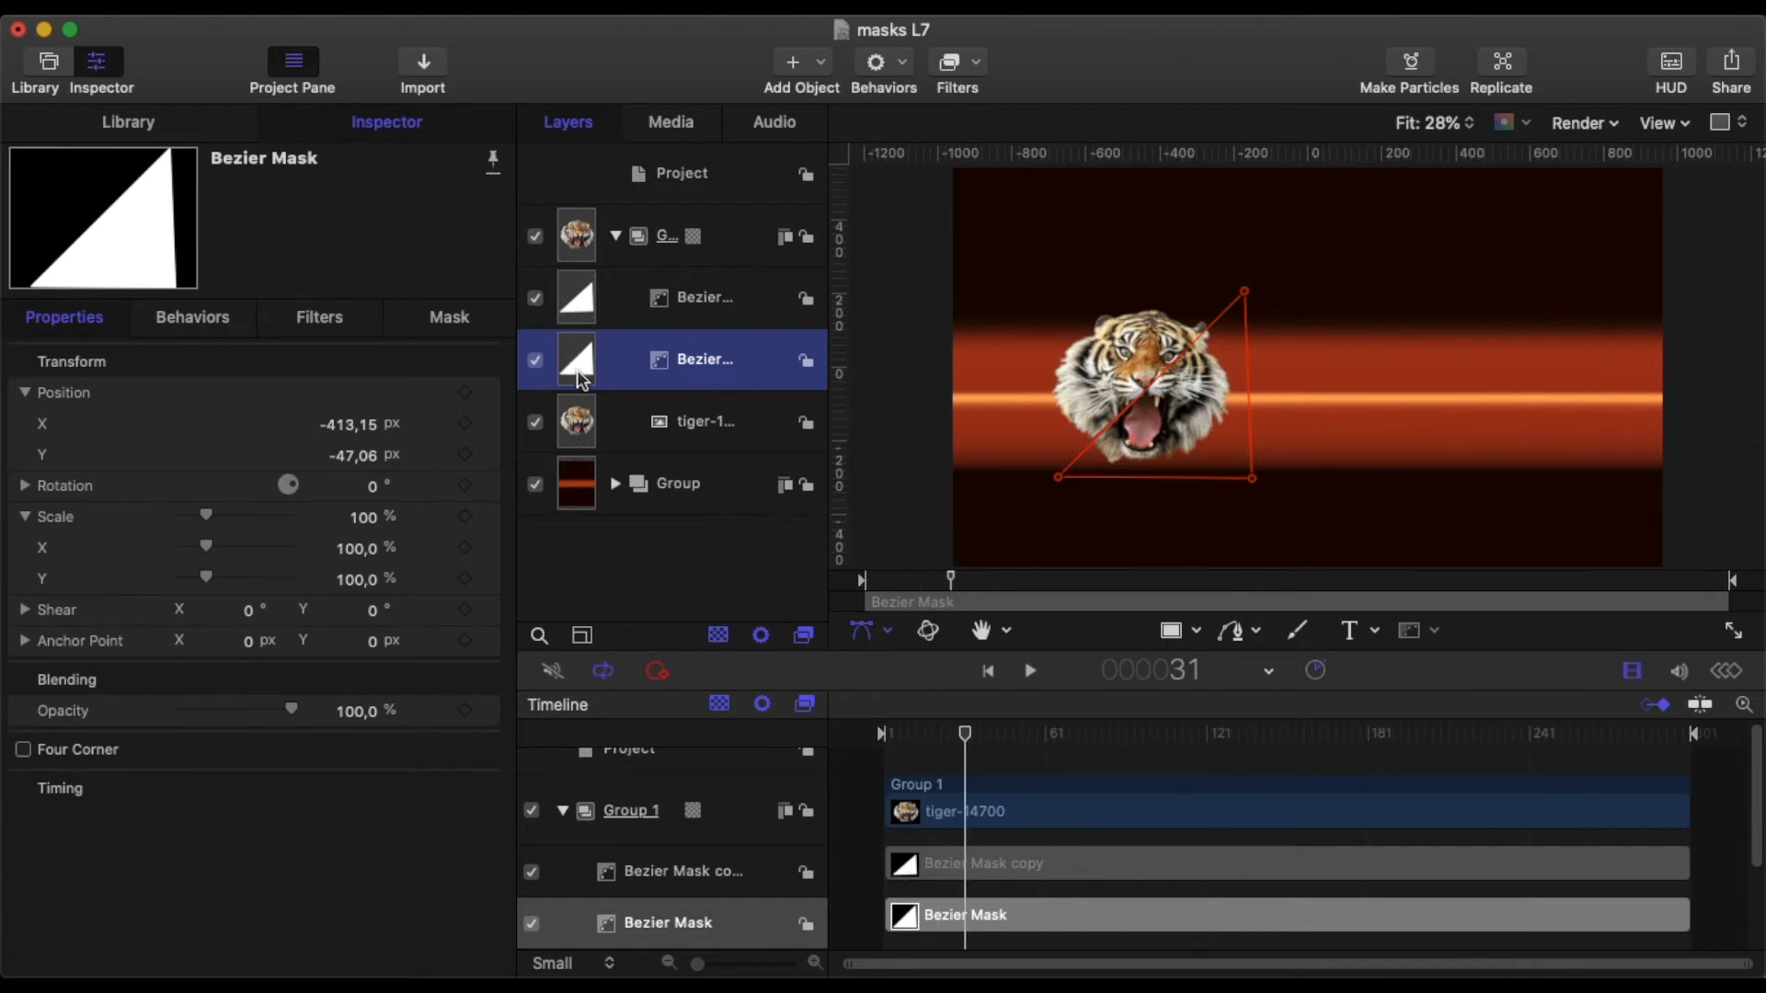
{"action": "left_click", "coordinate": [706, 421]}
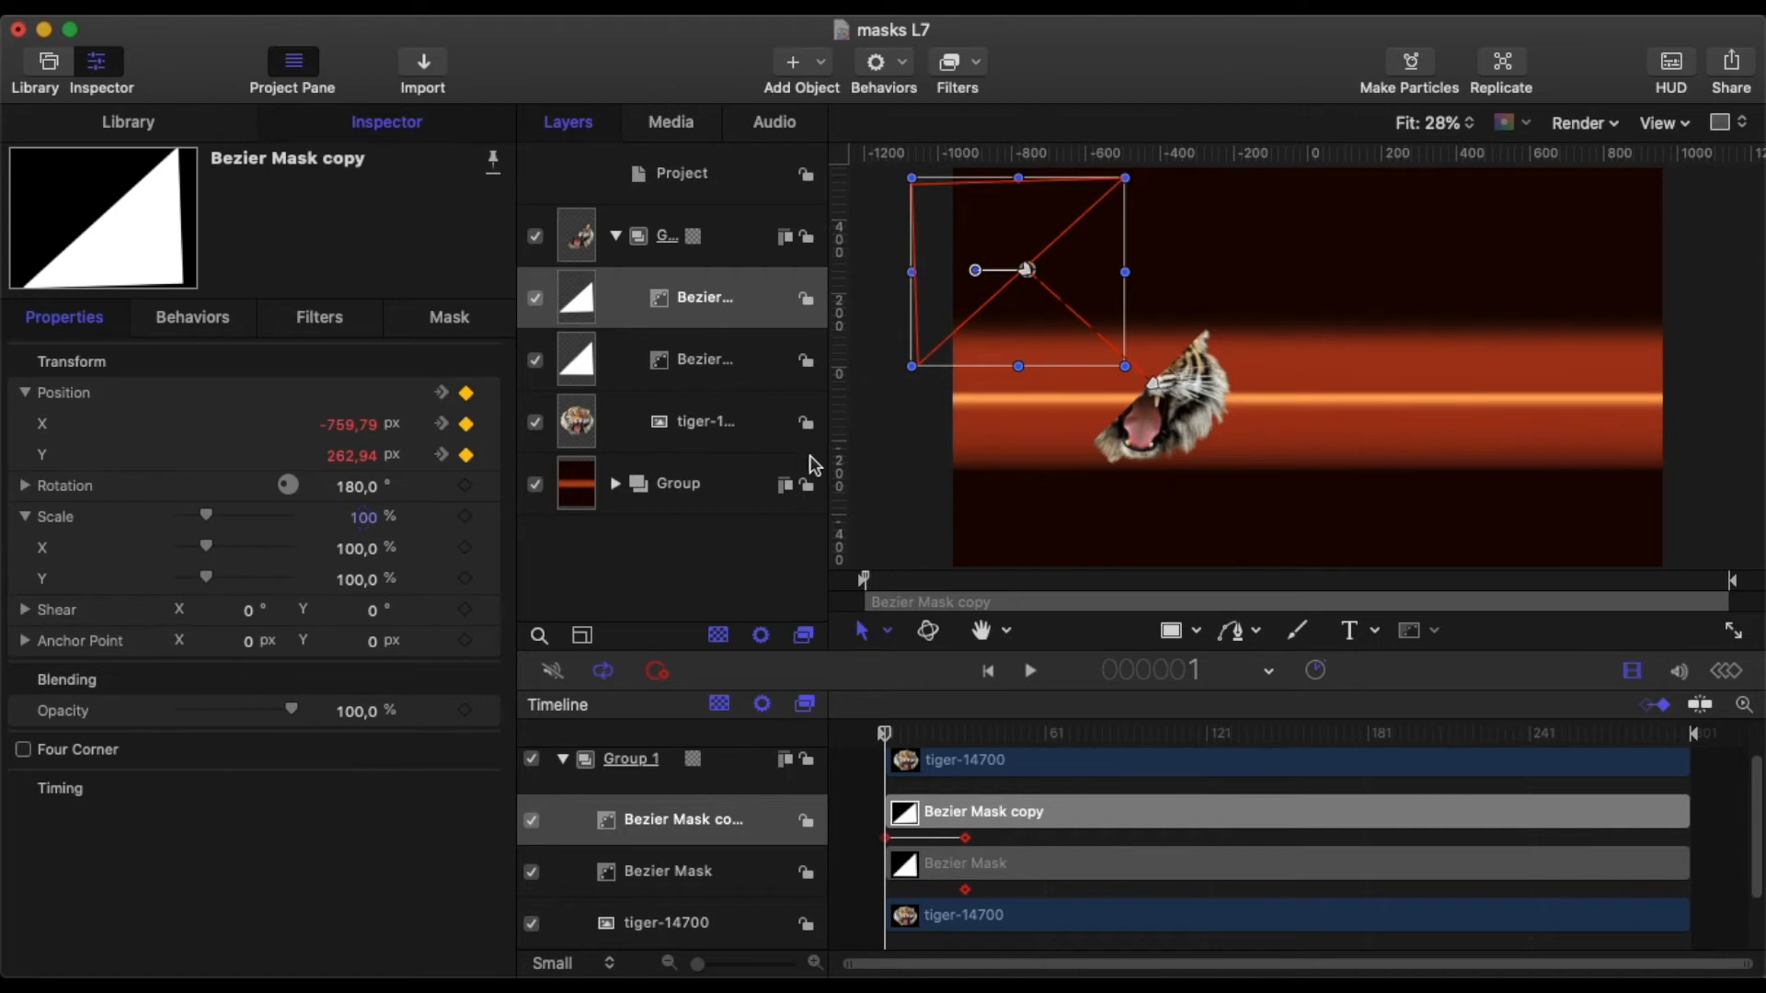
{"action": "left_click", "coordinate": [704, 360]}
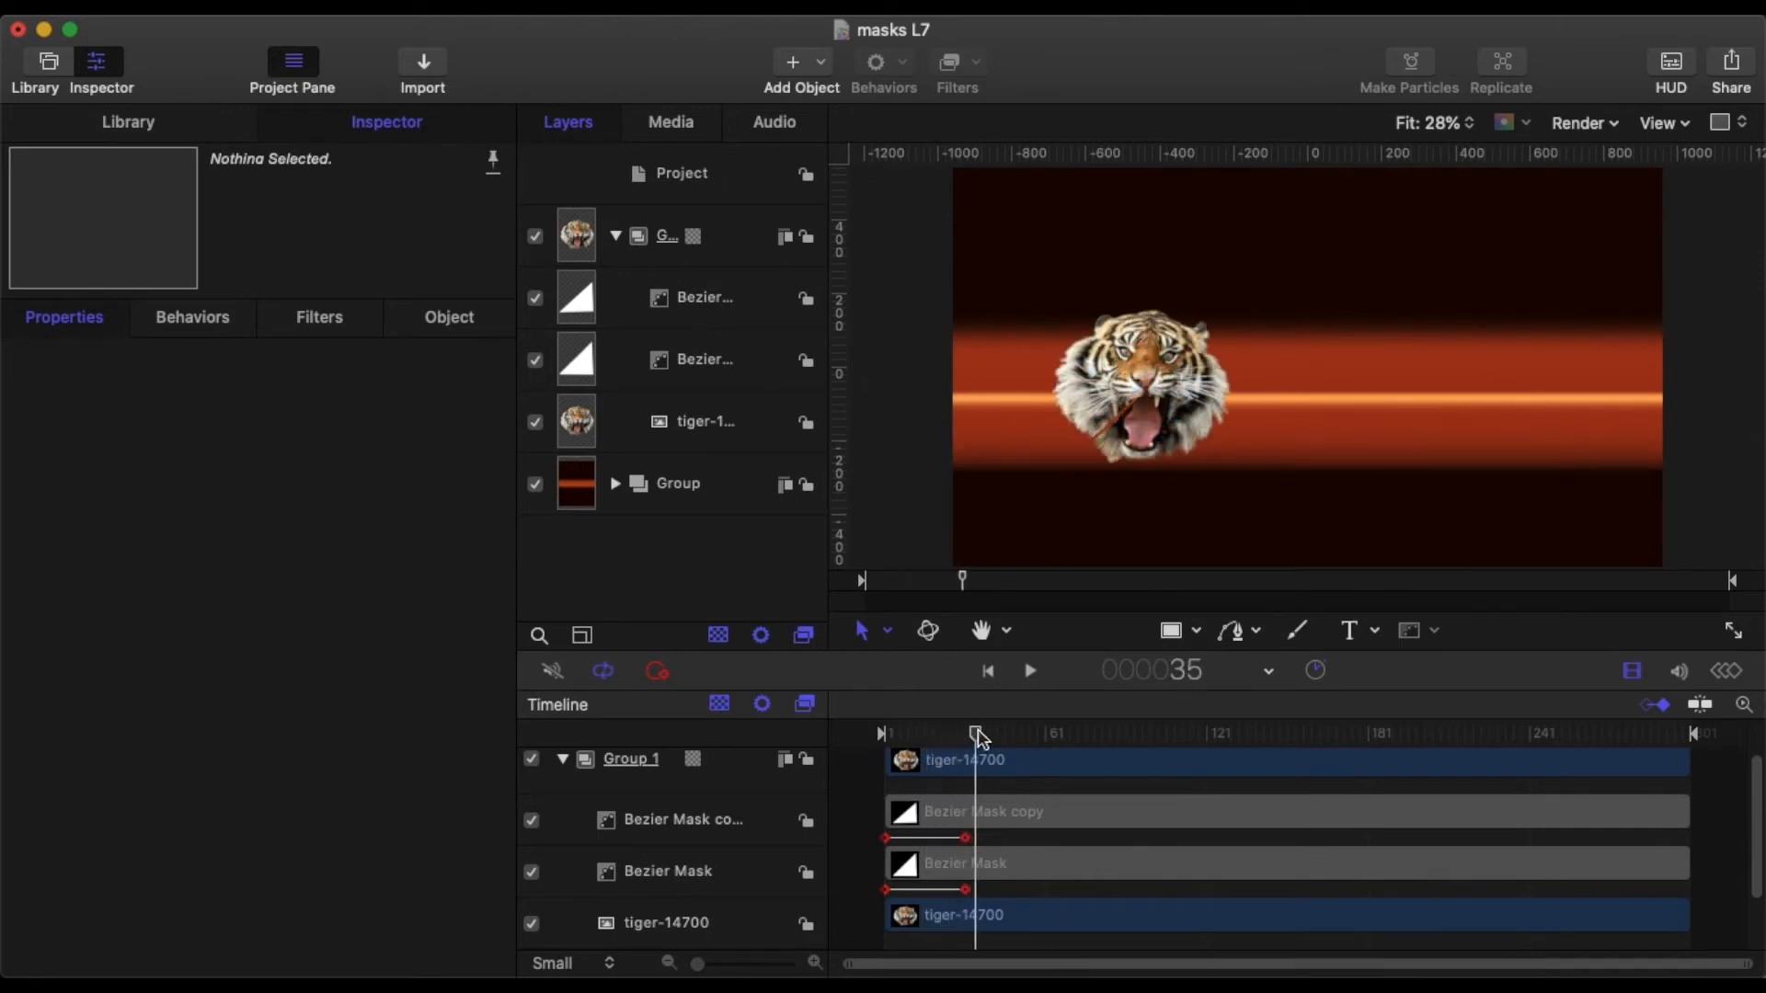
Scrub back through the tiger reveal and add a new empty group for the titles.
{"action": "left_click_drag", "start_coordinate": [978, 733], "coordinate": [961, 734]}
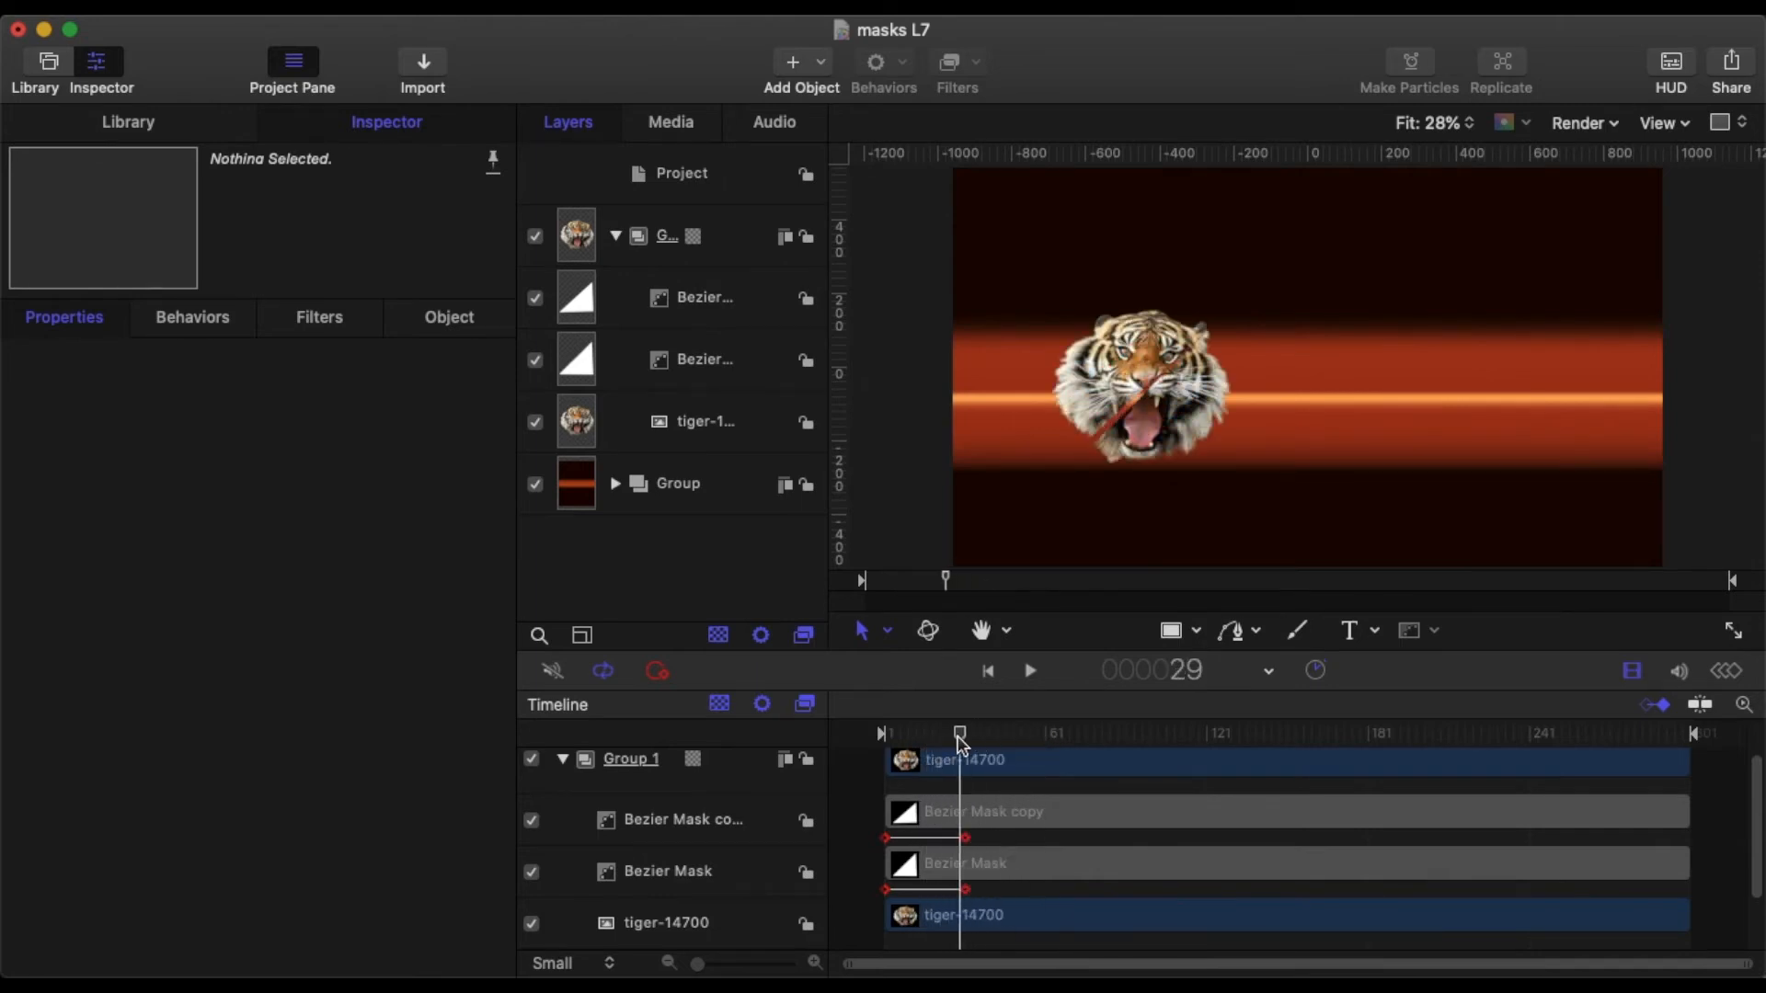
{"action": "mouse_move", "coordinate": [1362, 89]}
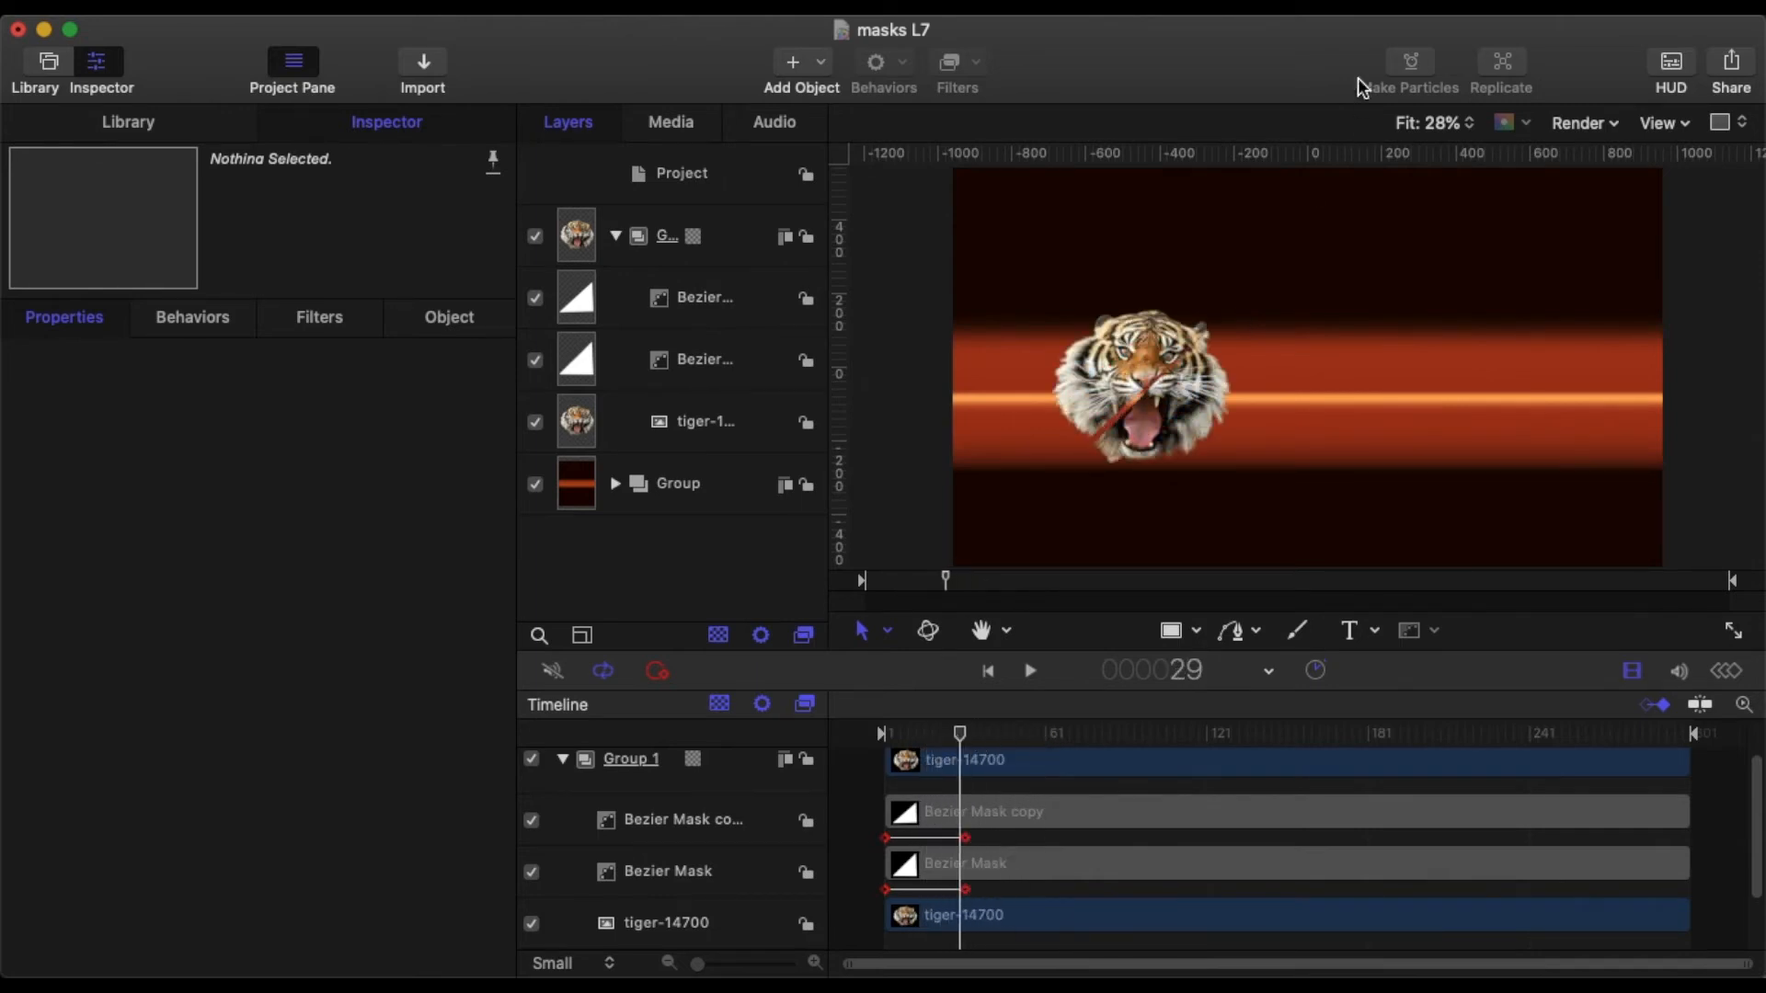
{"action": "left_click", "coordinate": [681, 174]}
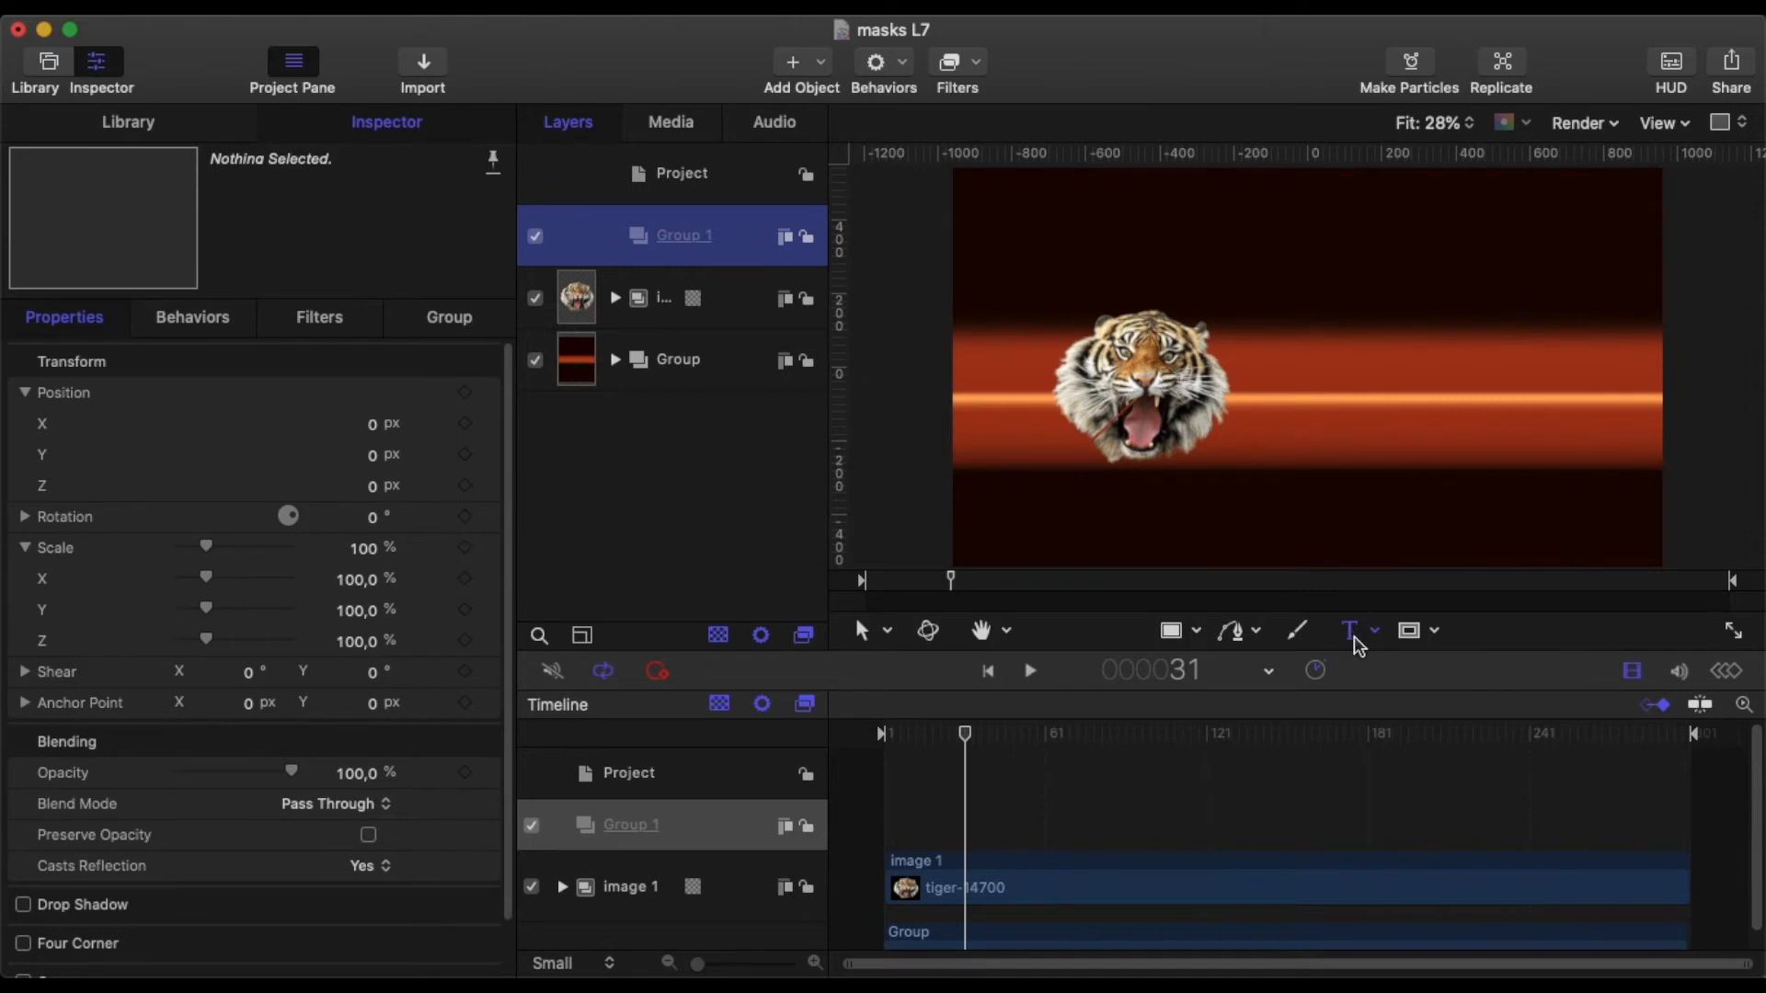
Type a MOTION 5 title, scale it to about 252%, and place it right of the tiger.
{"action": "left_click", "coordinate": [1348, 629]}
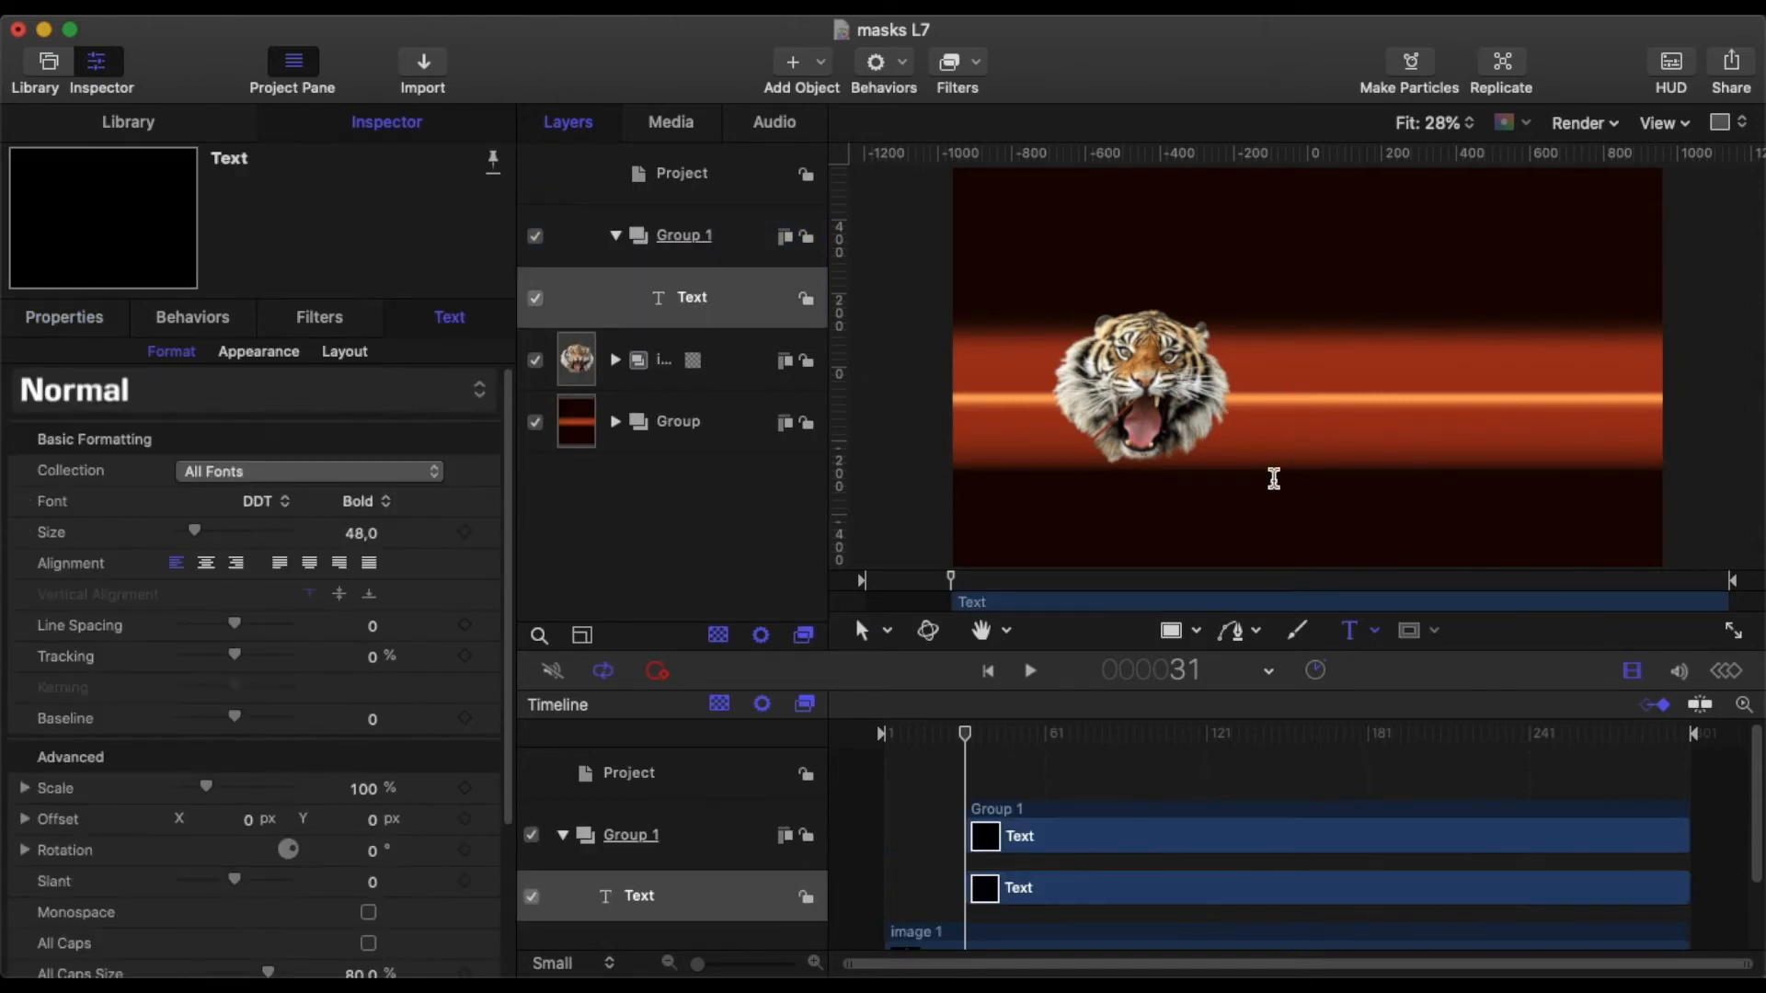
{"action": "type", "text": "MOTION 5"}
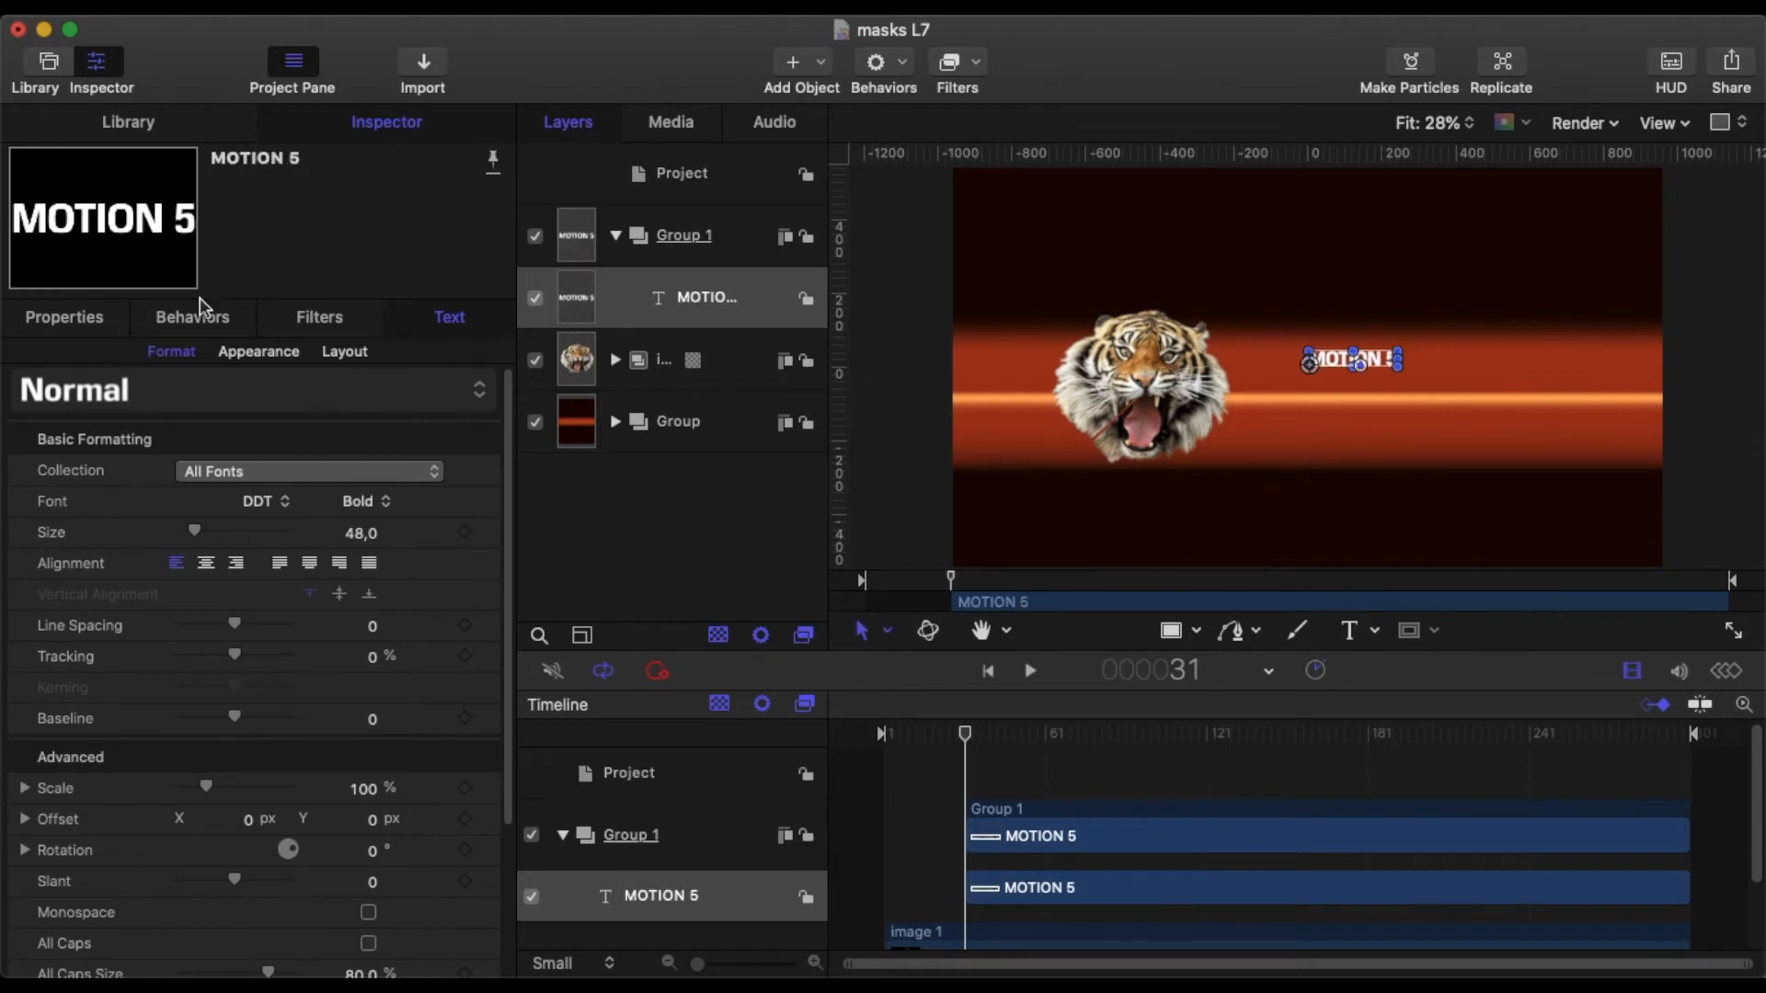
{"action": "left_click", "coordinate": [63, 316]}
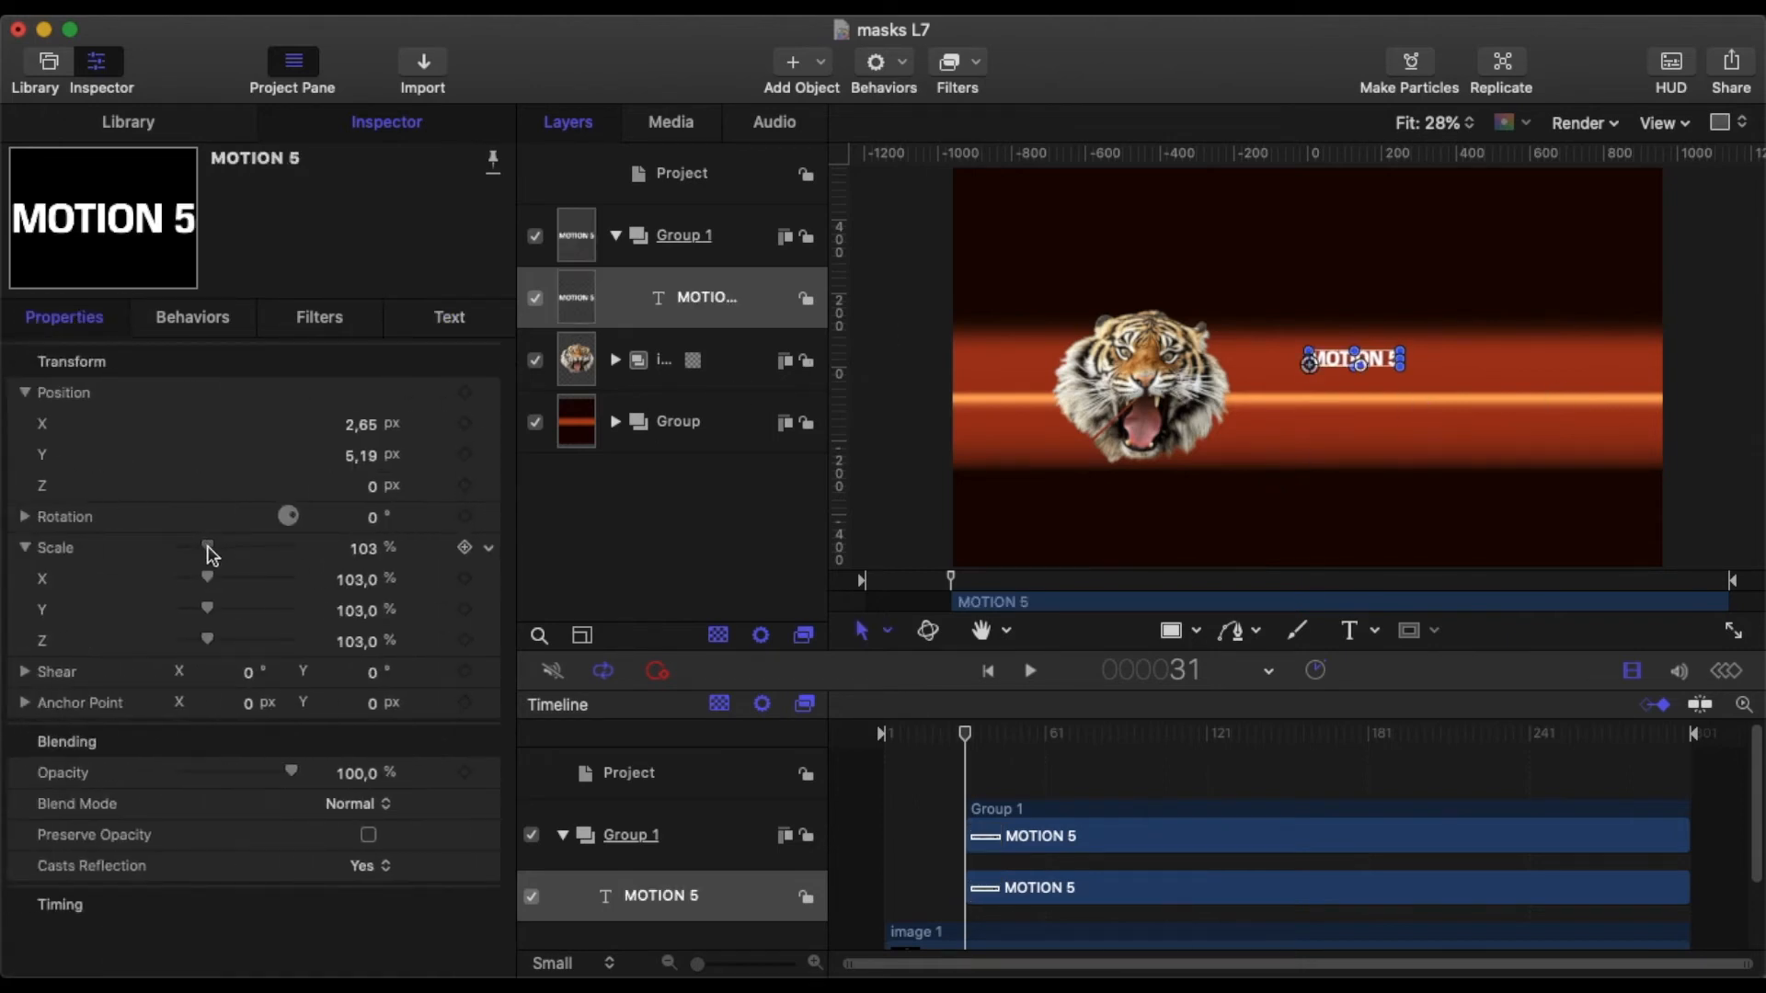
{"action": "left_click_drag", "start_coordinate": [207, 548], "coordinate": [250, 548]}
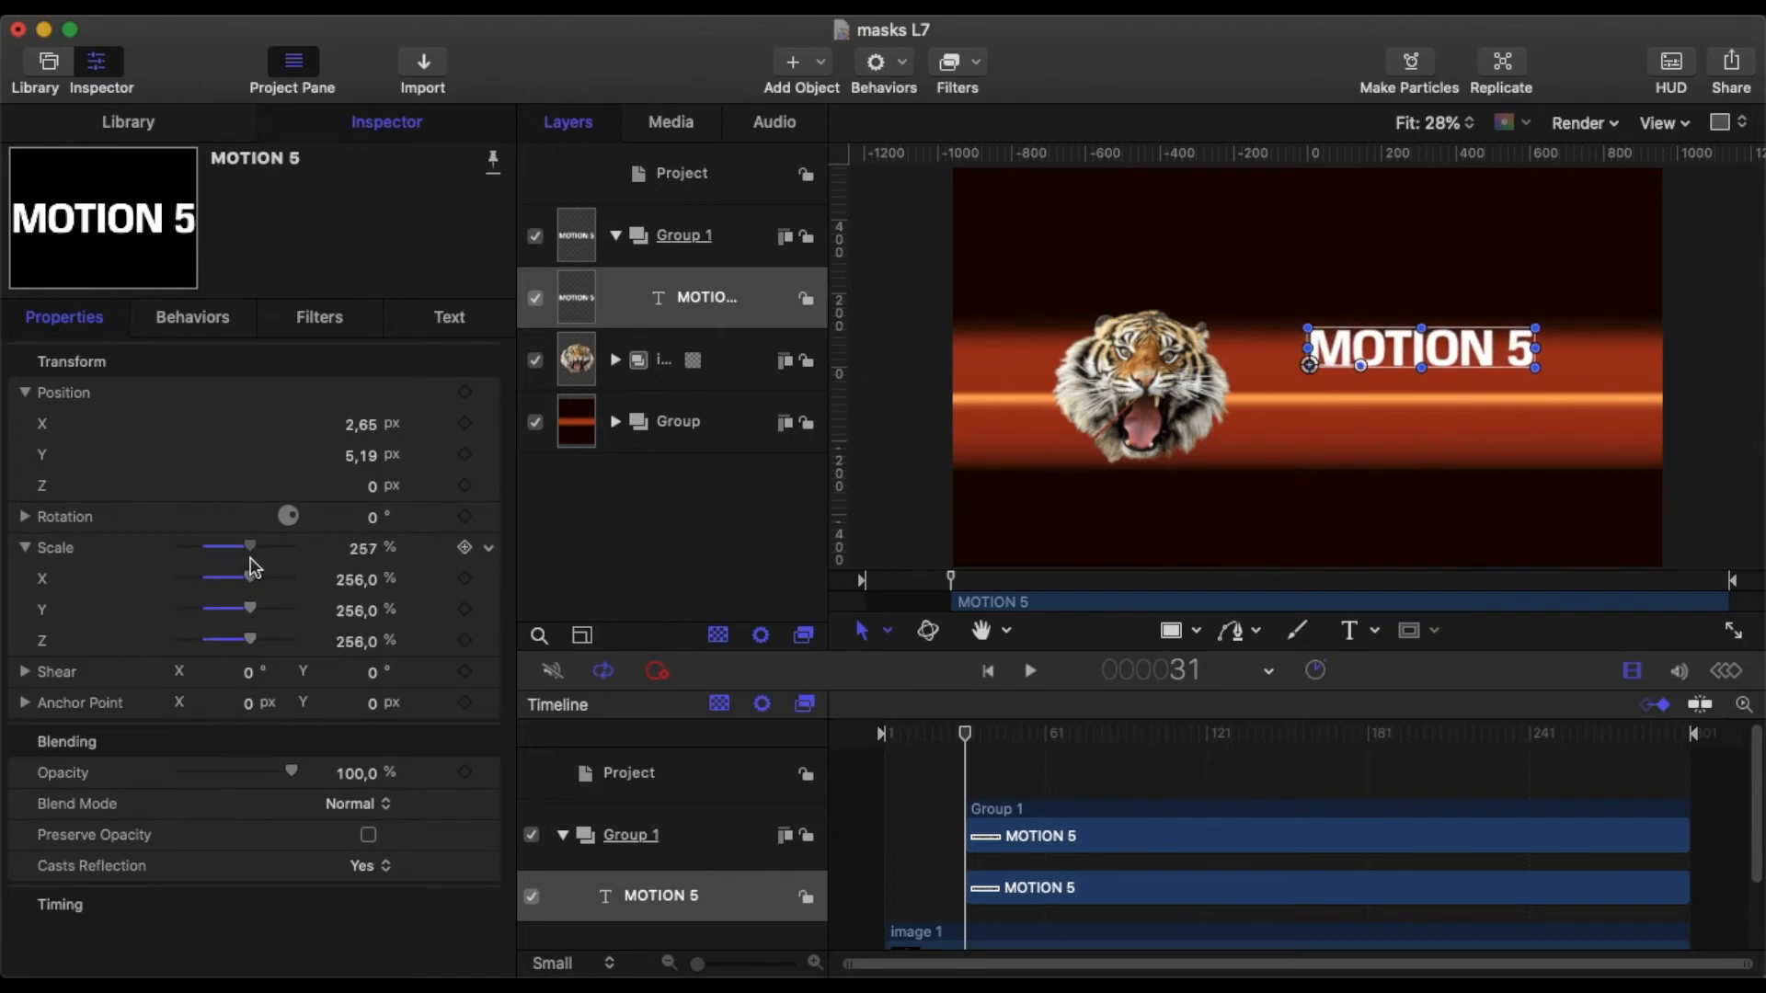
{"action": "left_click_drag", "start_coordinate": [250, 546], "coordinate": [233, 547]}
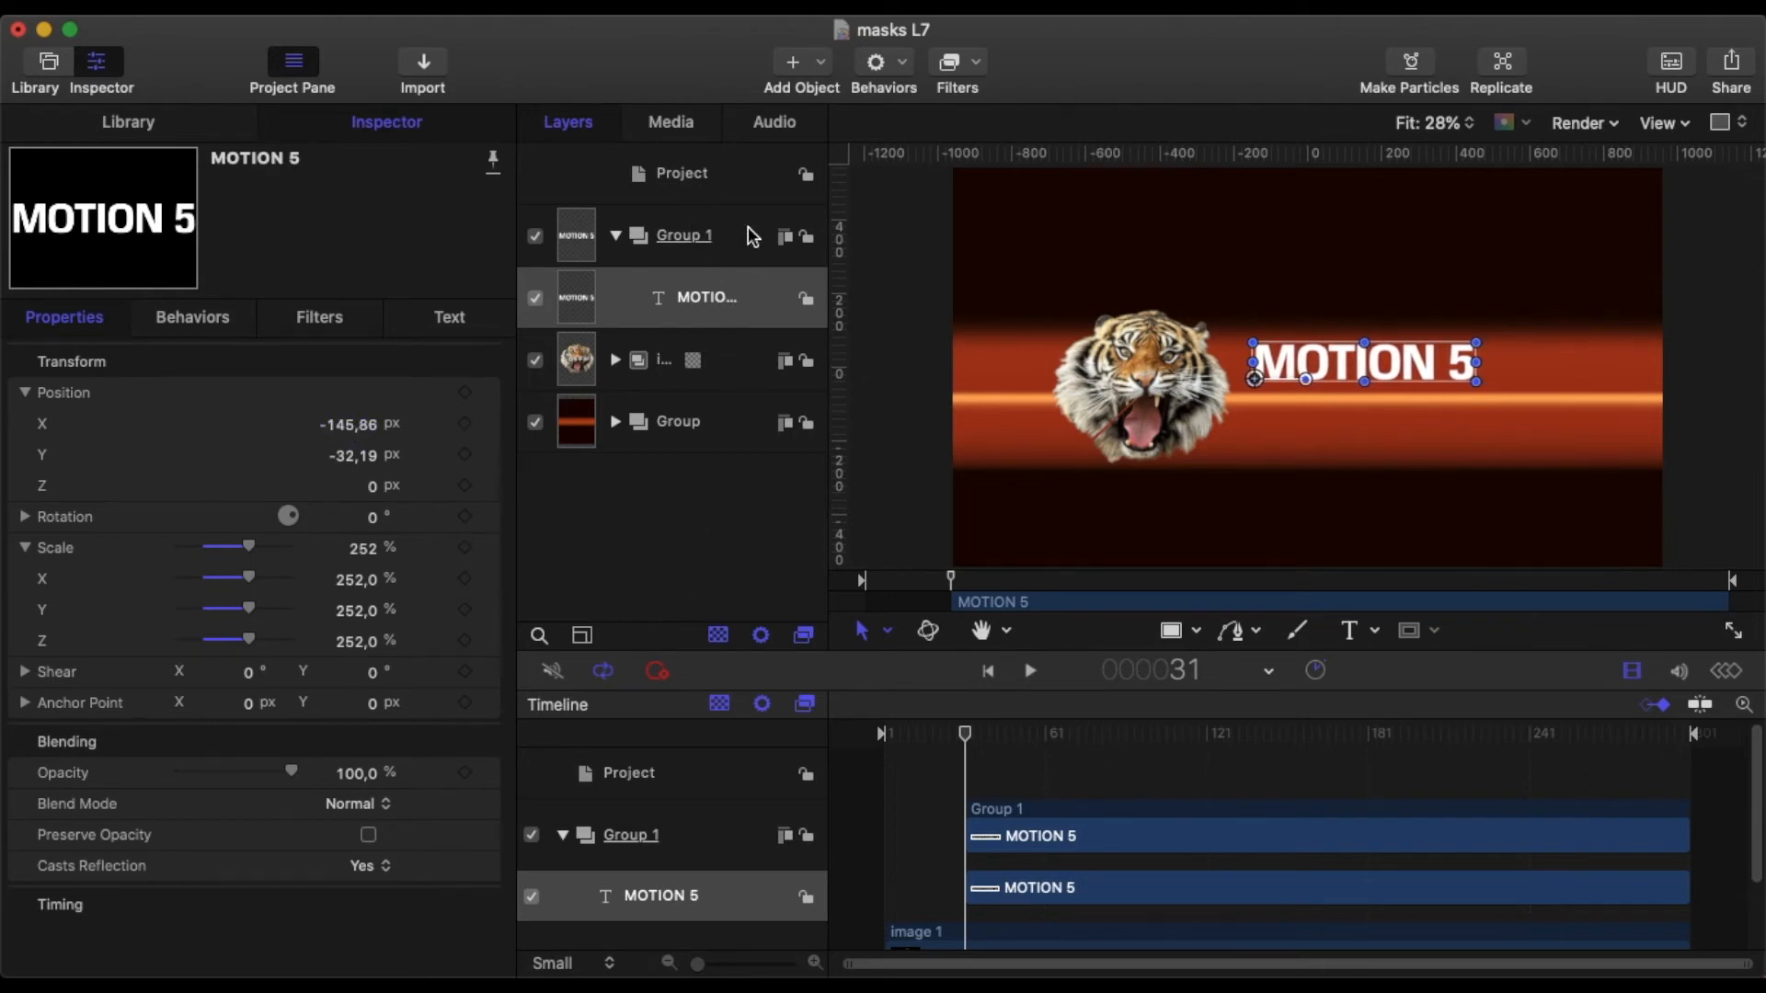
Select the MOTION 5 group and draw a rectangle mask around the title.
{"action": "left_click", "coordinate": [682, 235]}
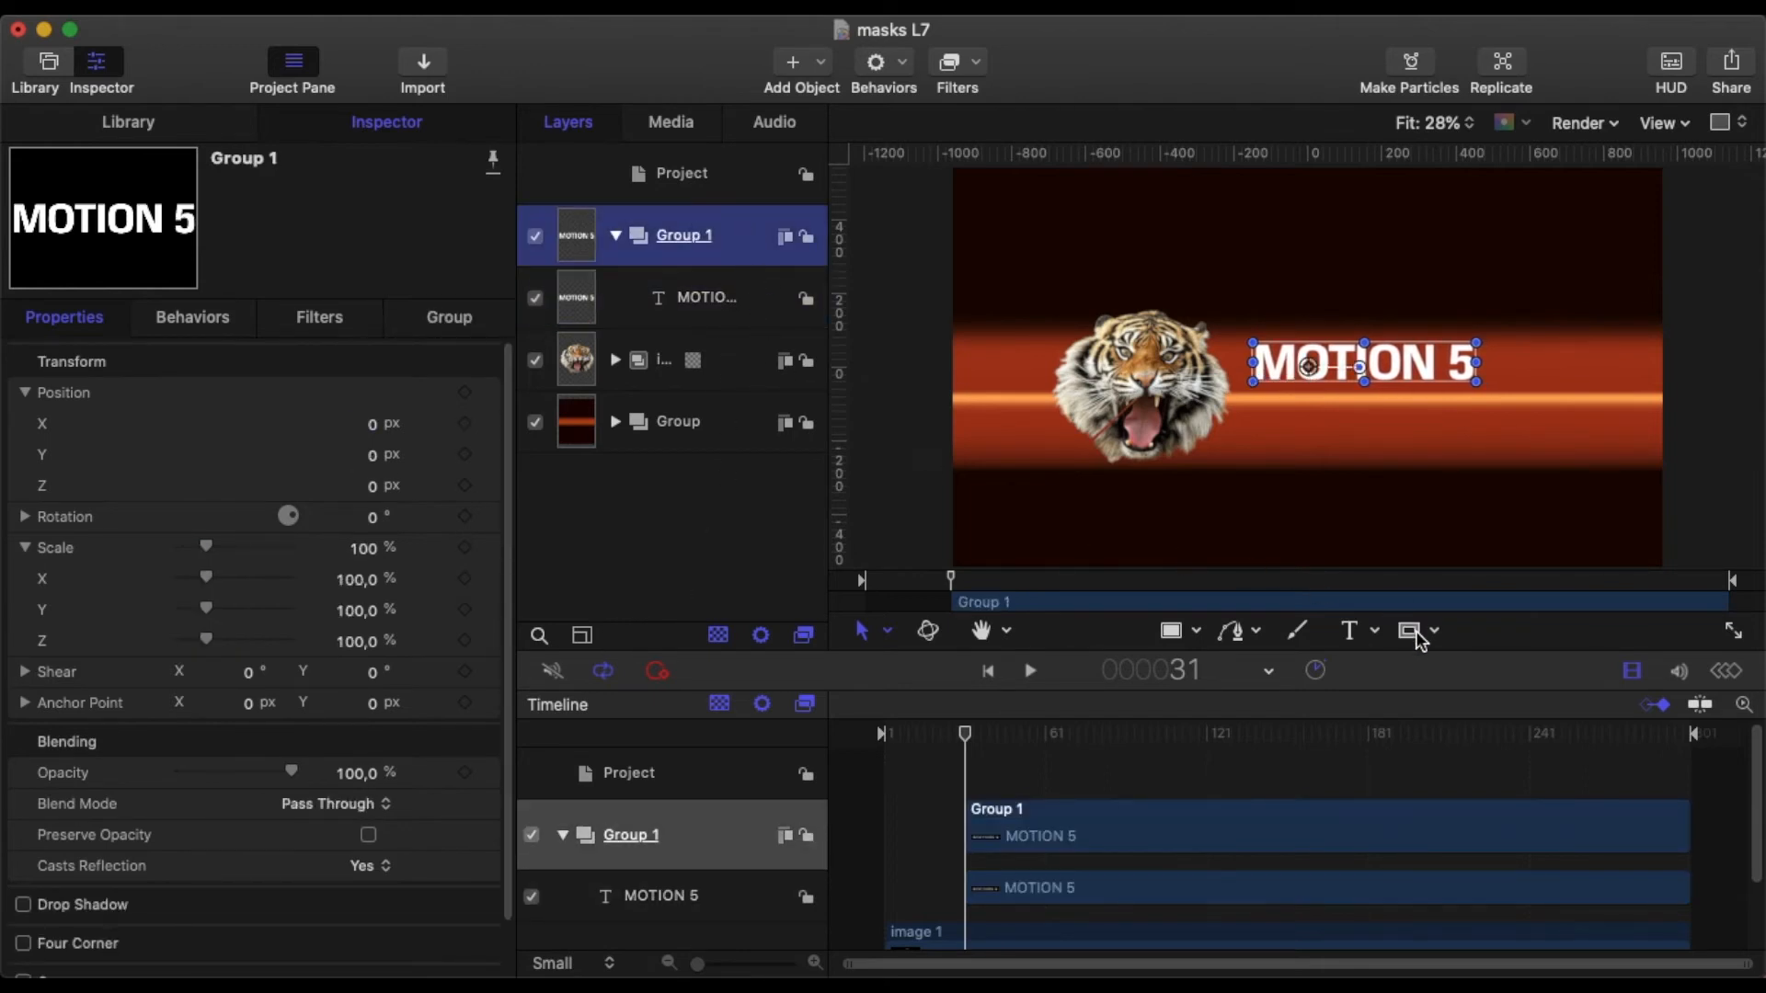
{"action": "left_click", "coordinate": [1417, 629]}
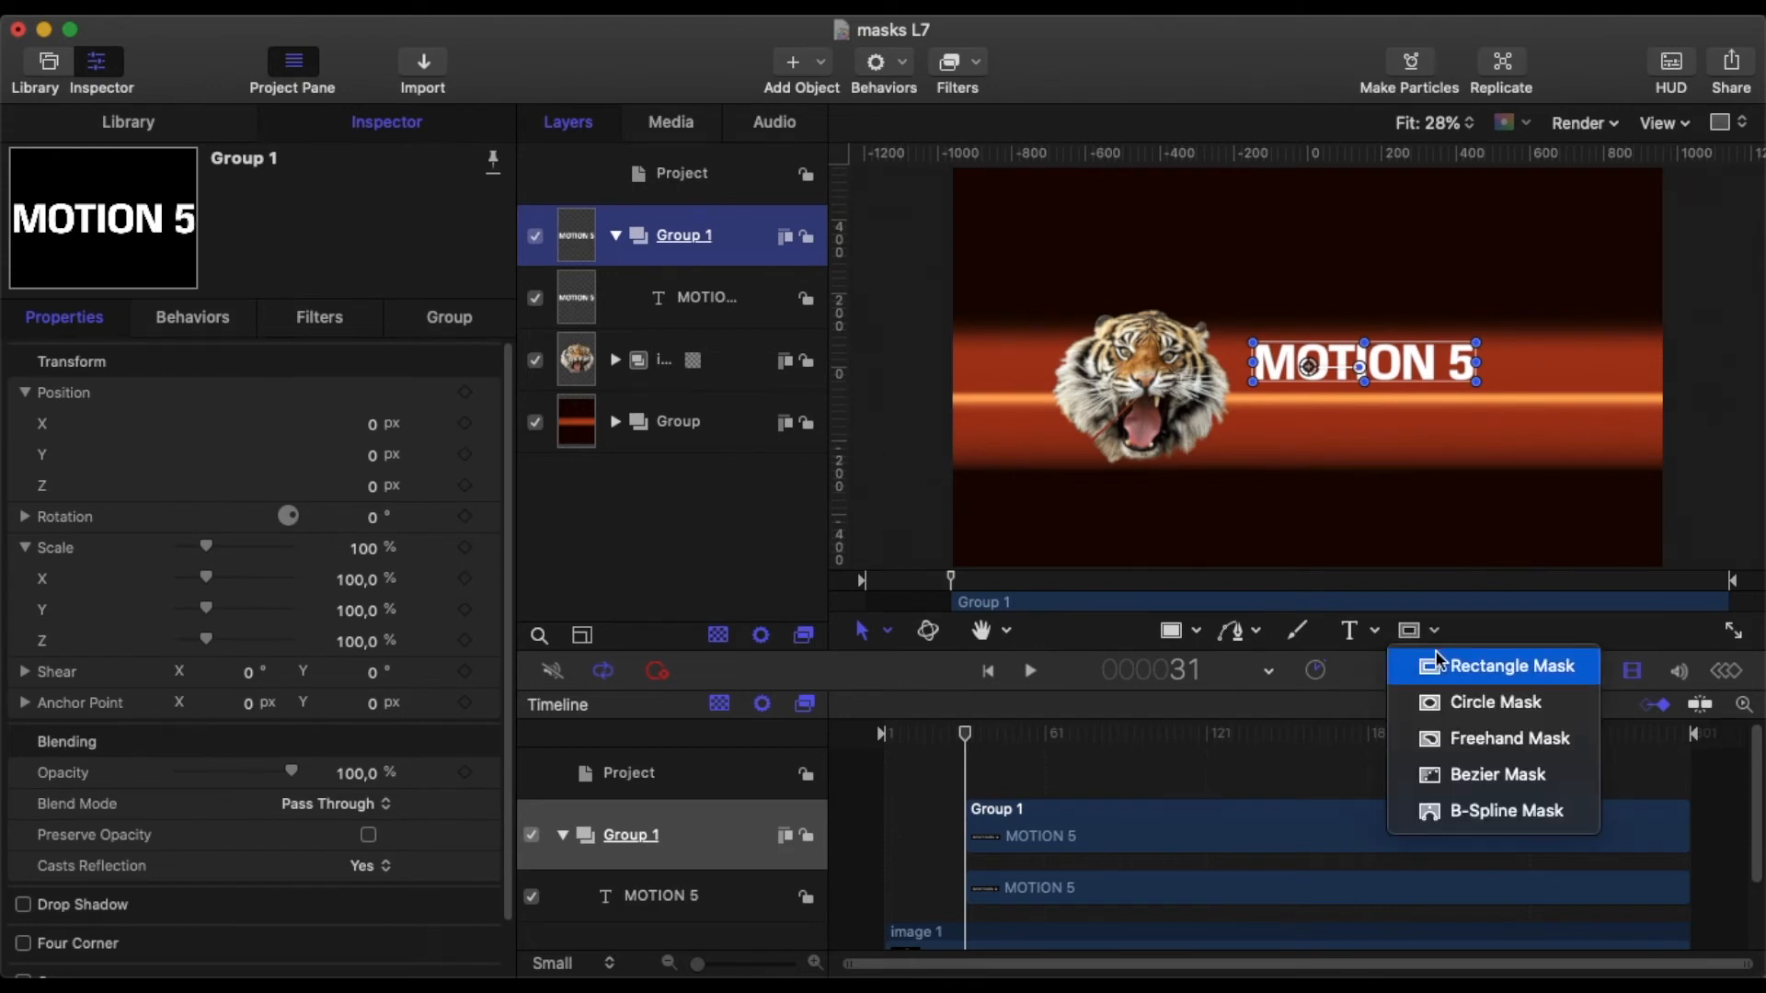
{"action": "left_click", "coordinate": [1496, 666]}
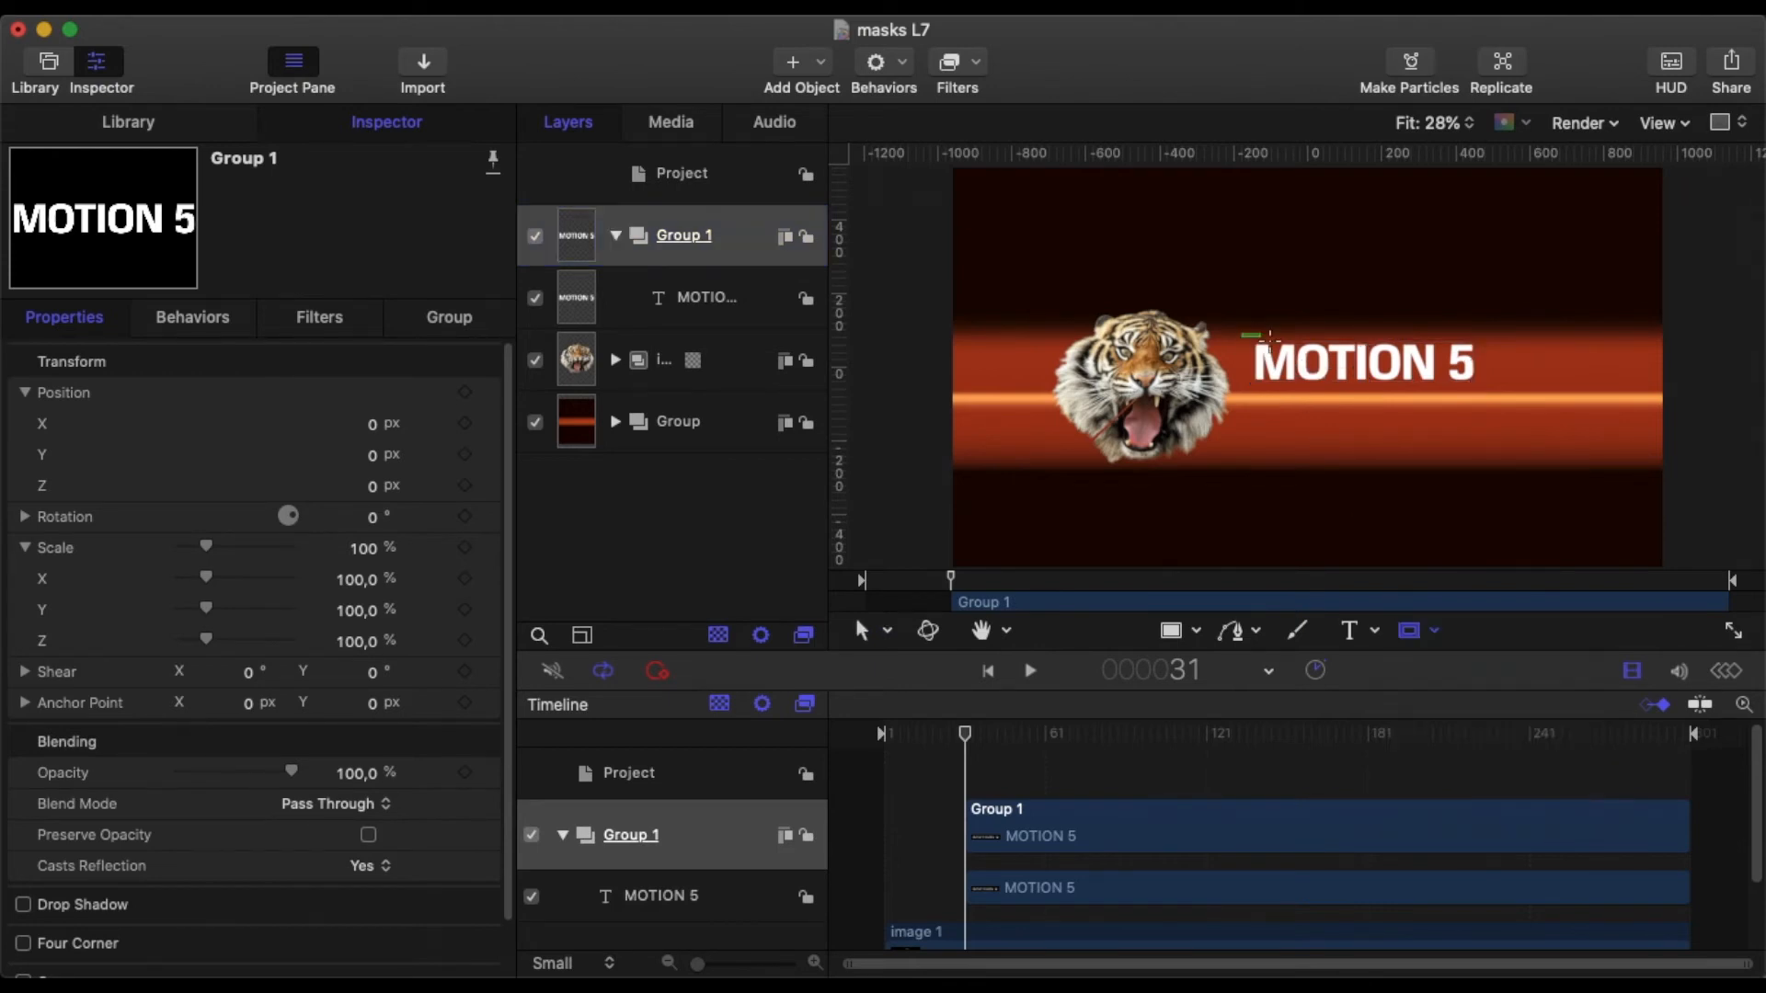
{"action": "left_click", "coordinate": [1363, 362]}
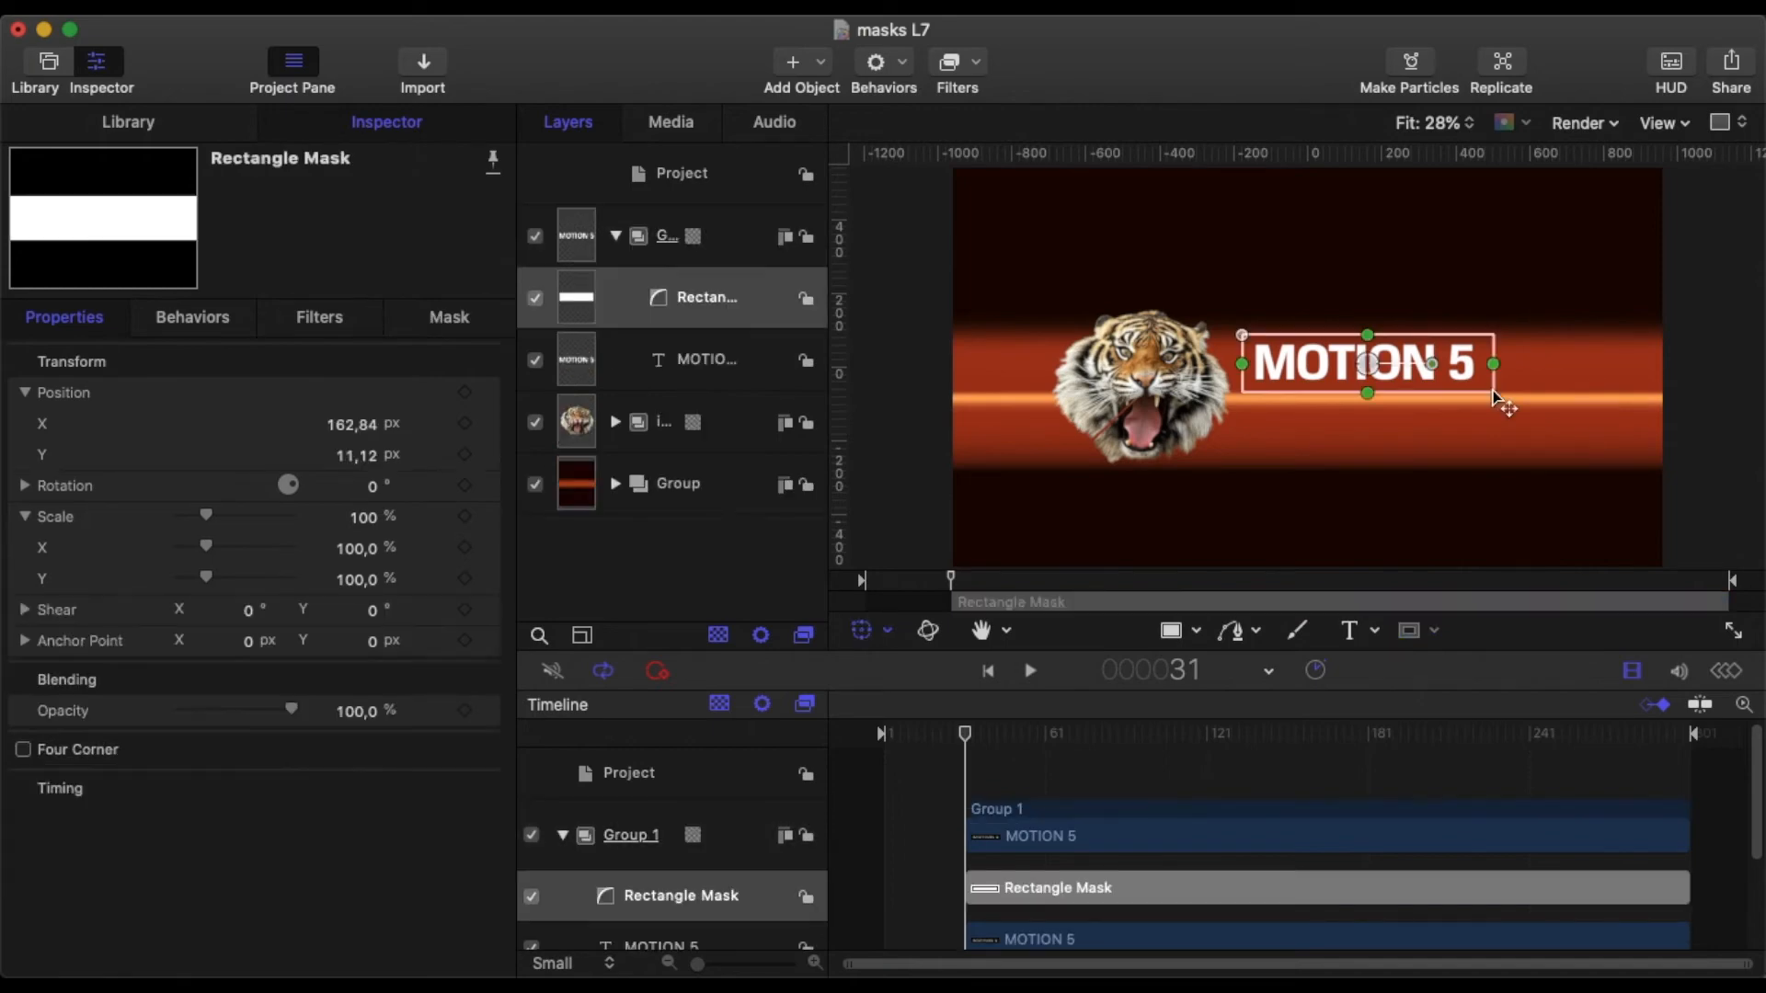
{"action": "mouse_move", "coordinate": [1129, 270]}
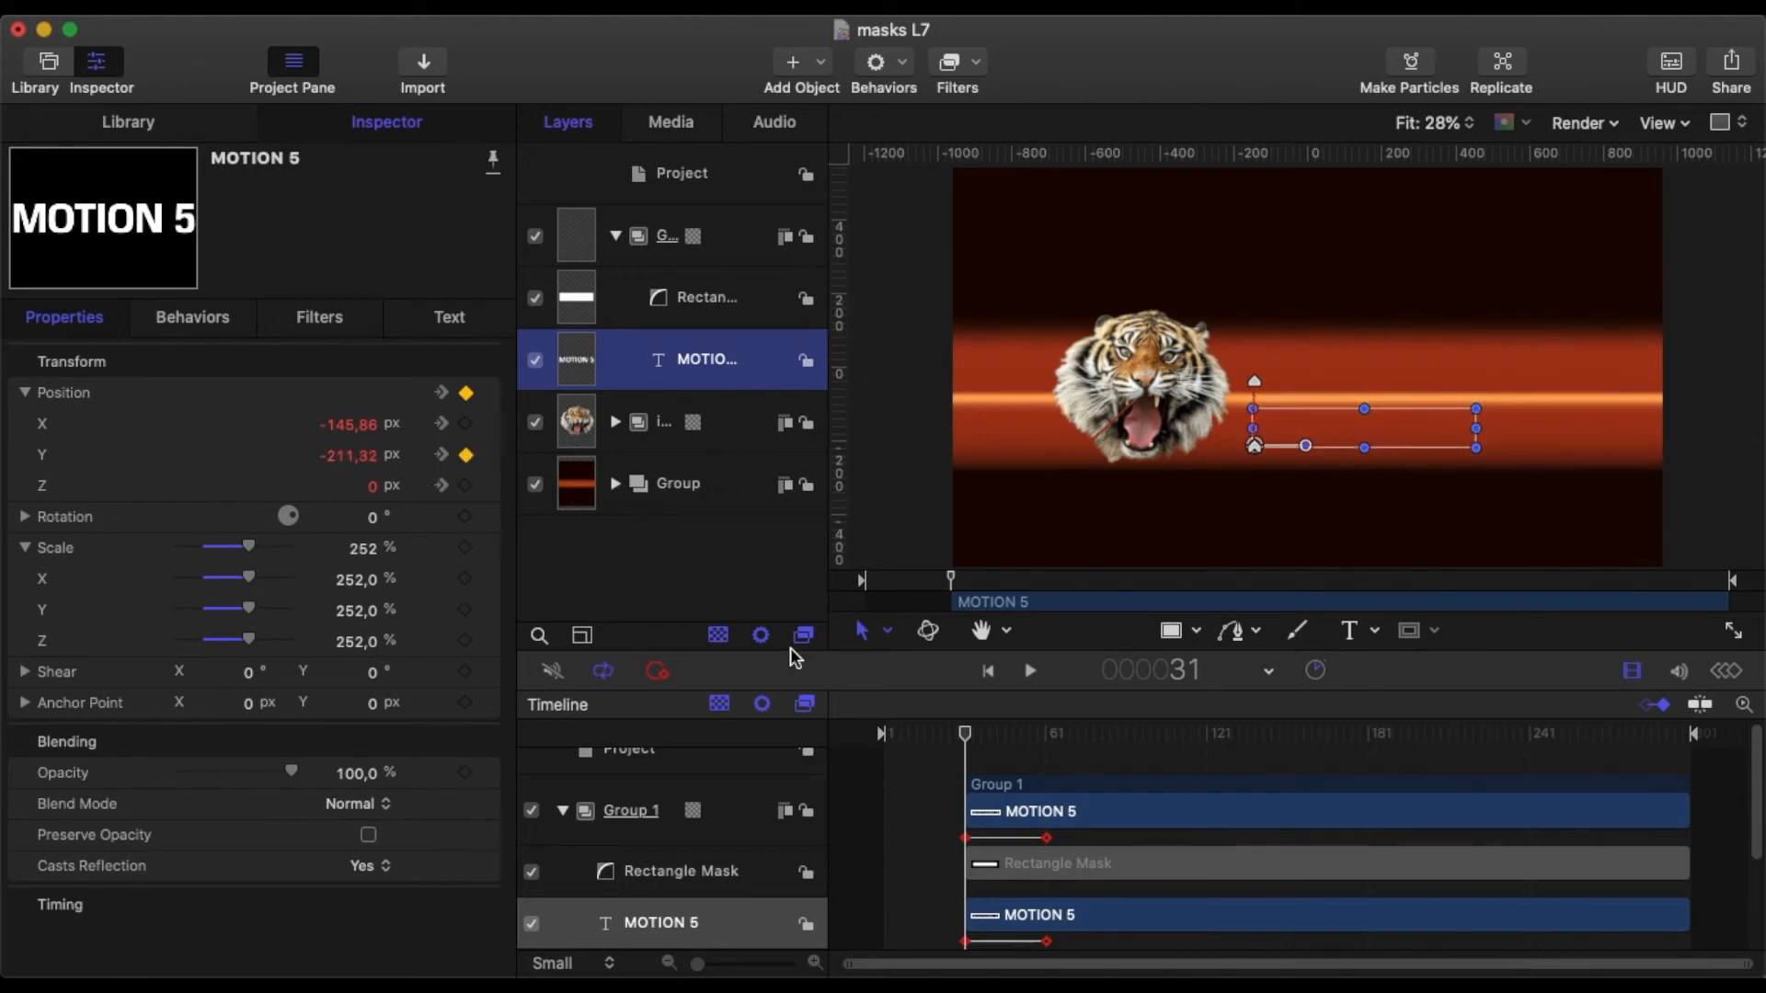
Preview the title rise, zoom the canvas to 50%, and raise the rectangle mask's Y position.
{"action": "left_click_drag", "start_coordinate": [952, 734], "coordinate": [1006, 733]}
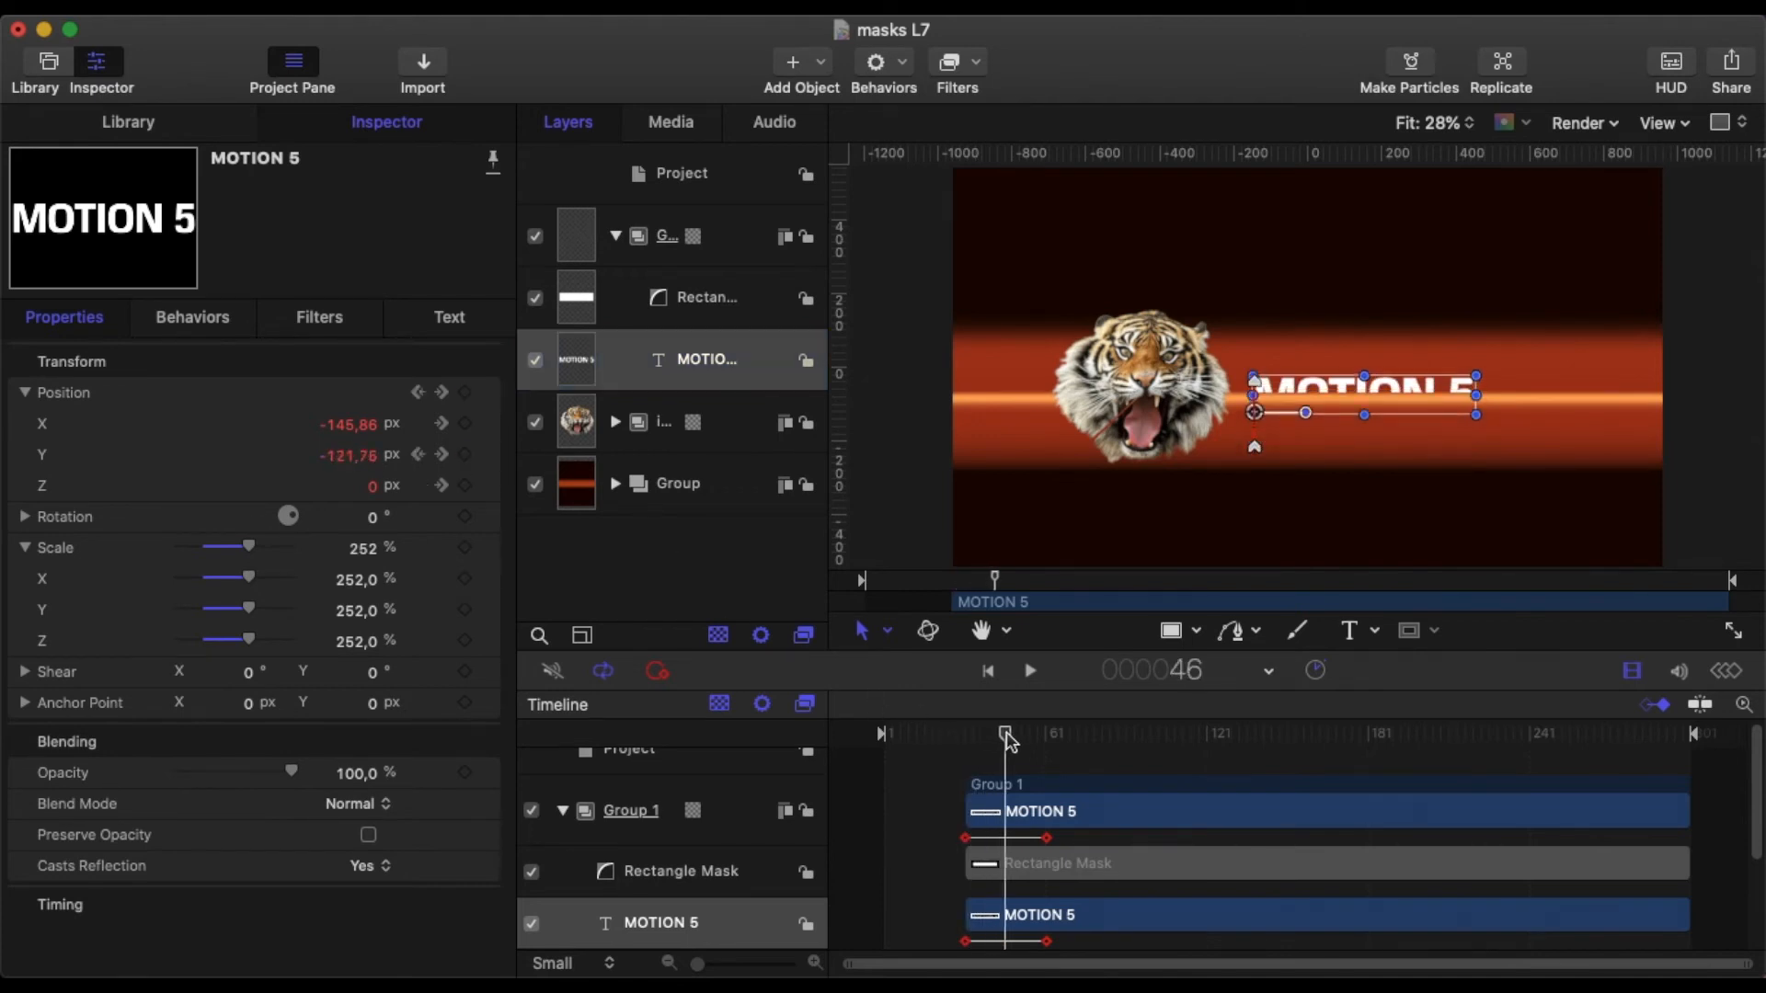
{"action": "left_click_drag", "start_coordinate": [1005, 733], "coordinate": [988, 734]}
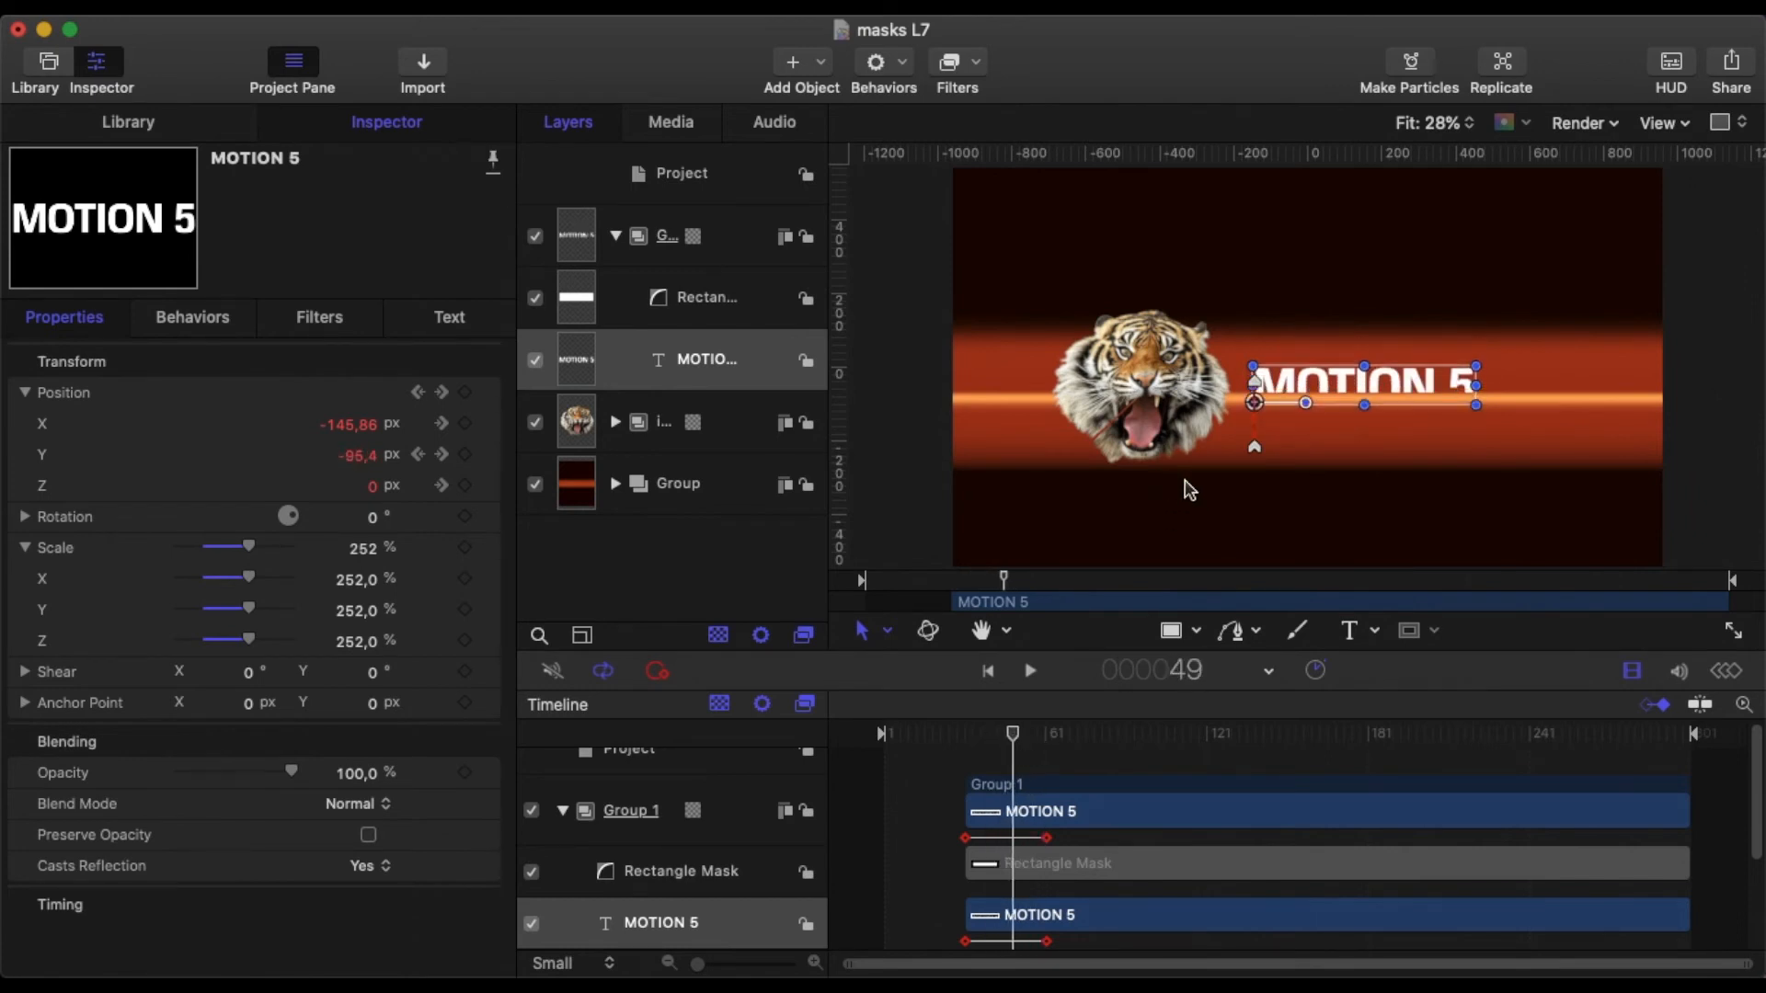
{"action": "left_click", "coordinate": [1433, 122]}
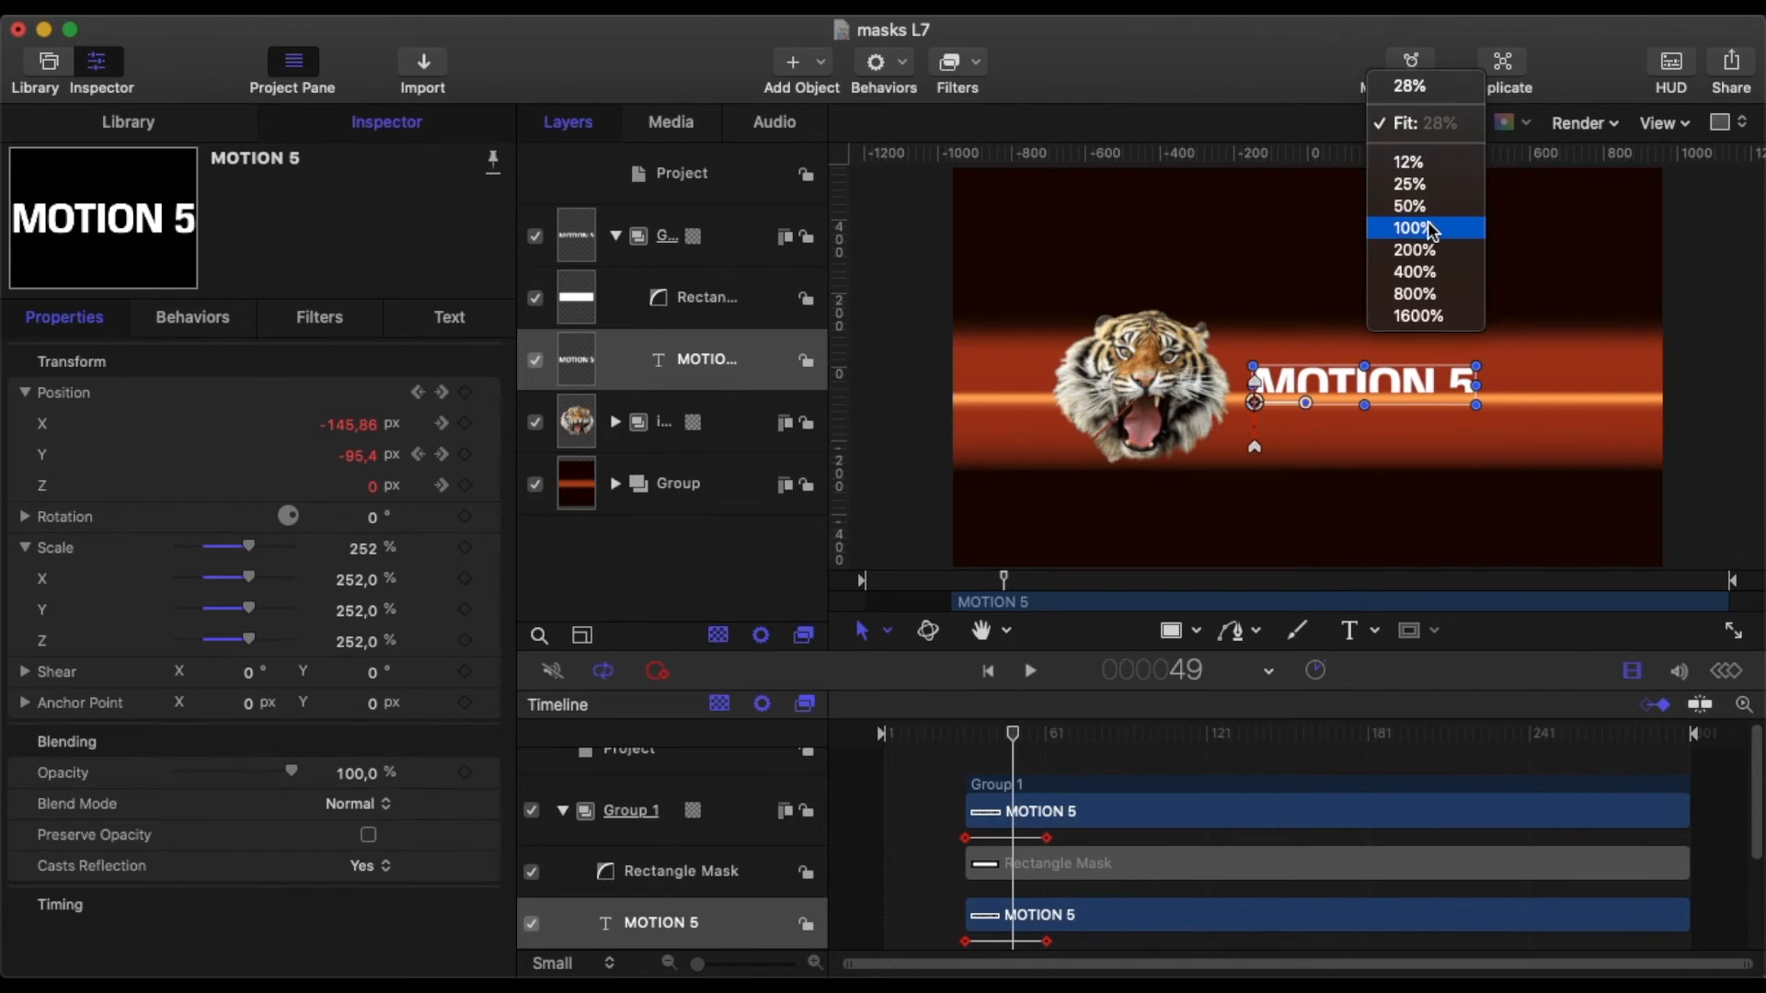
{"action": "left_click", "coordinate": [1409, 206]}
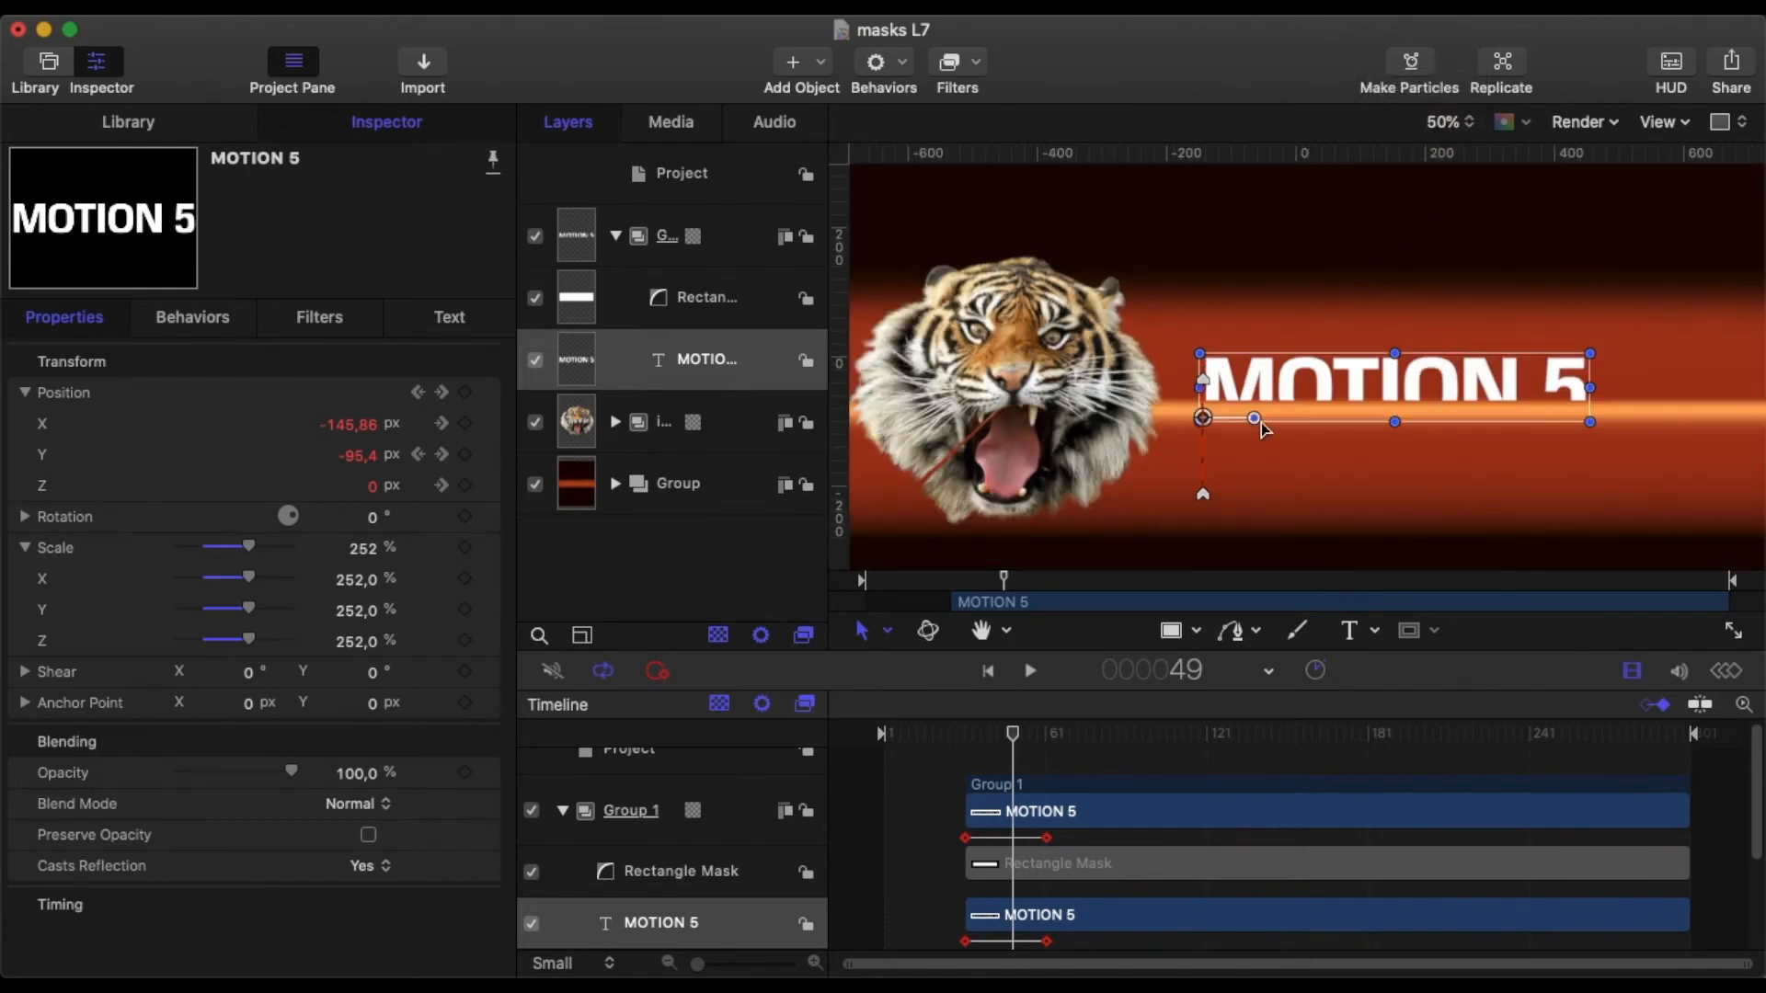
{"action": "left_click", "coordinate": [706, 296]}
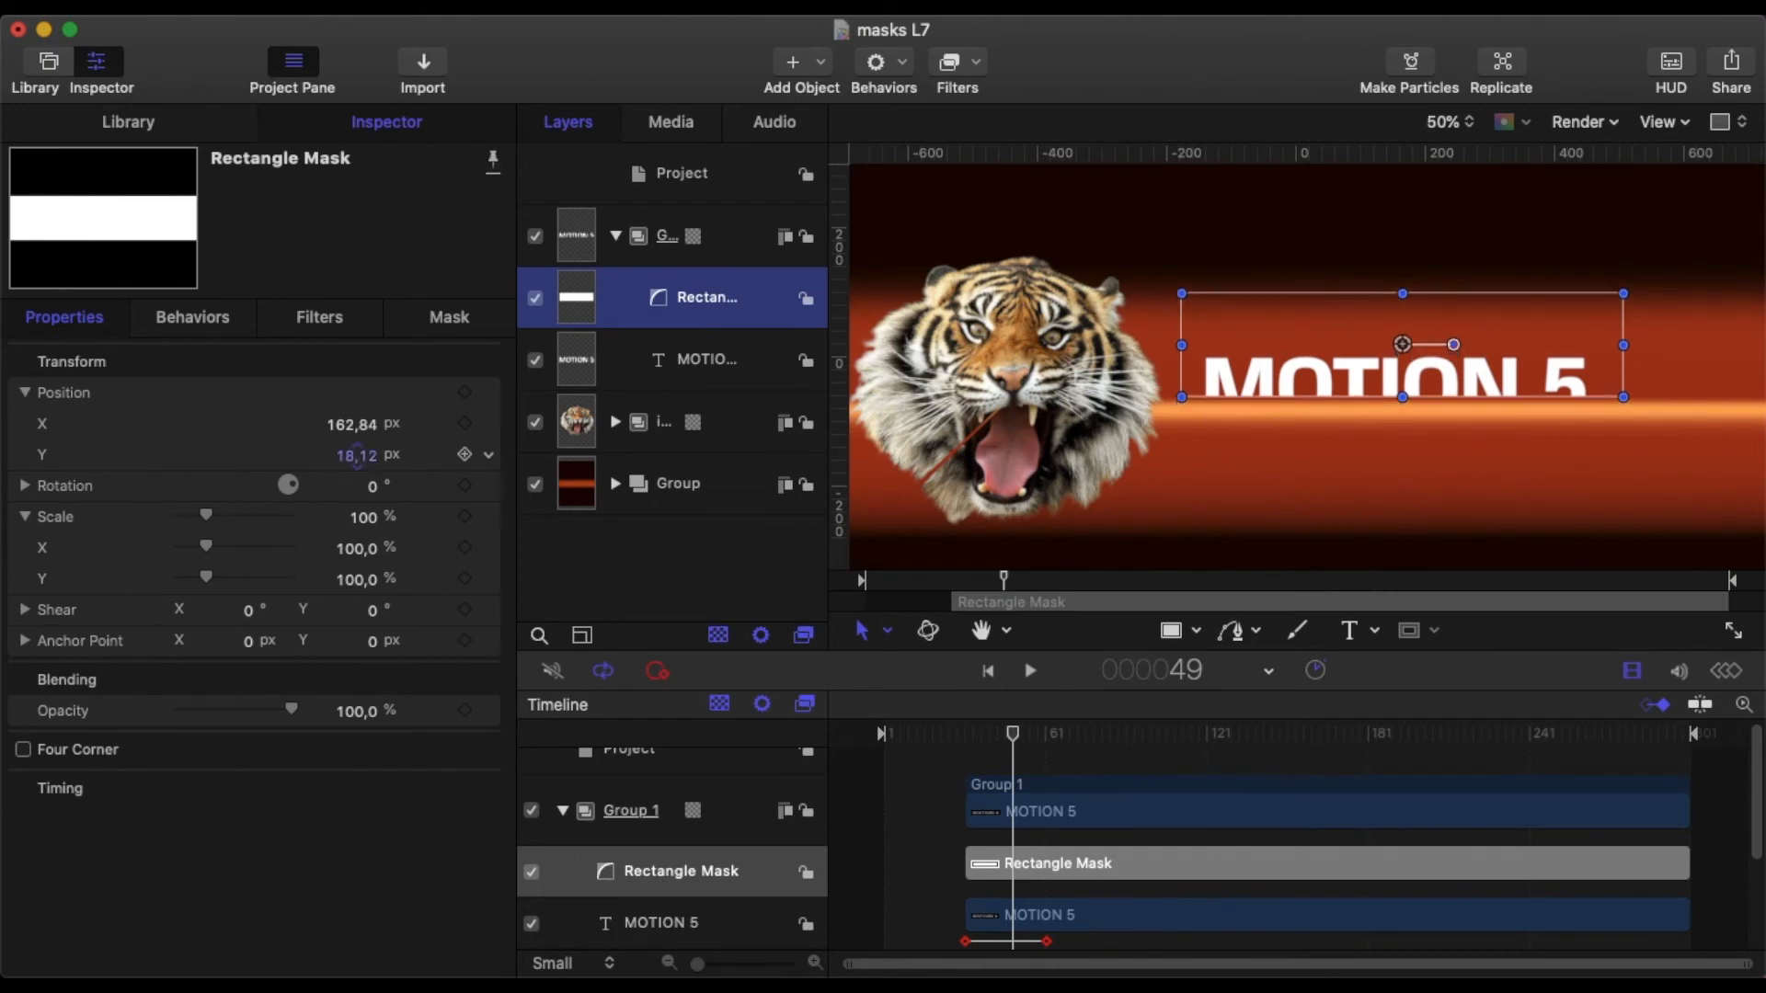
{"action": "left_click_drag", "start_coordinate": [1012, 733], "coordinate": [972, 733]}
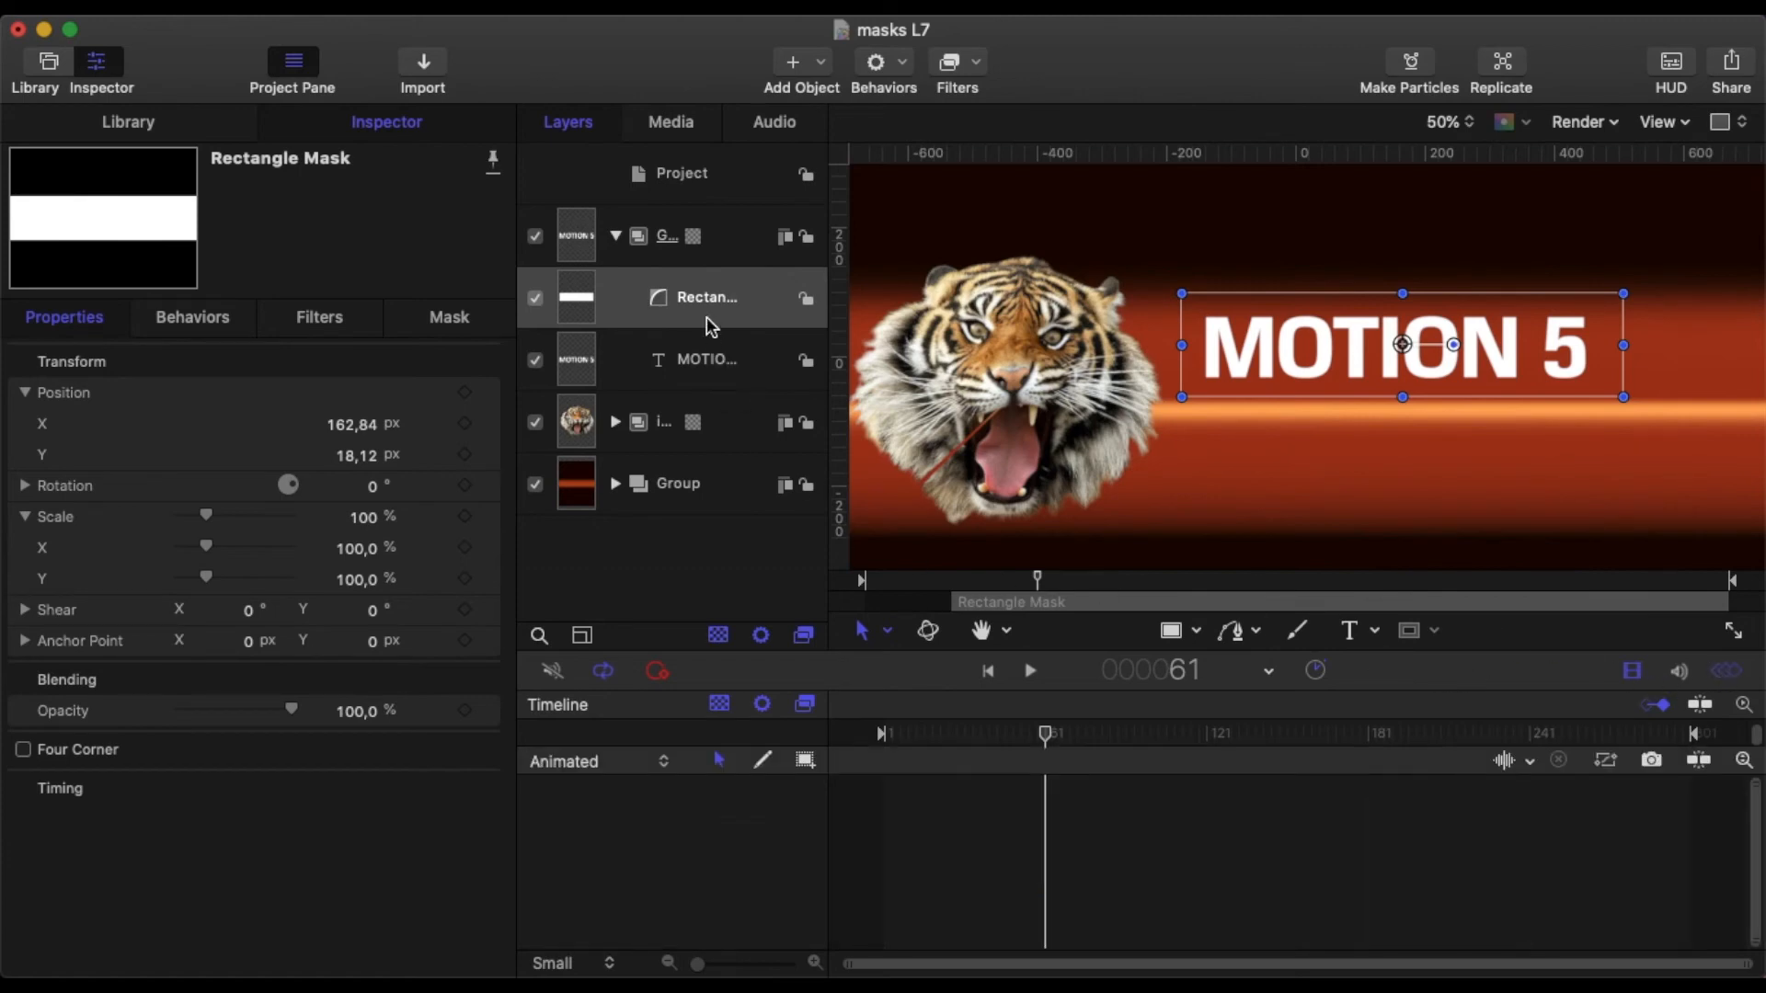
Change the interpolation of the MOTION 5 Position Y keyframe and preview the rise.
{"action": "left_click", "coordinate": [706, 360]}
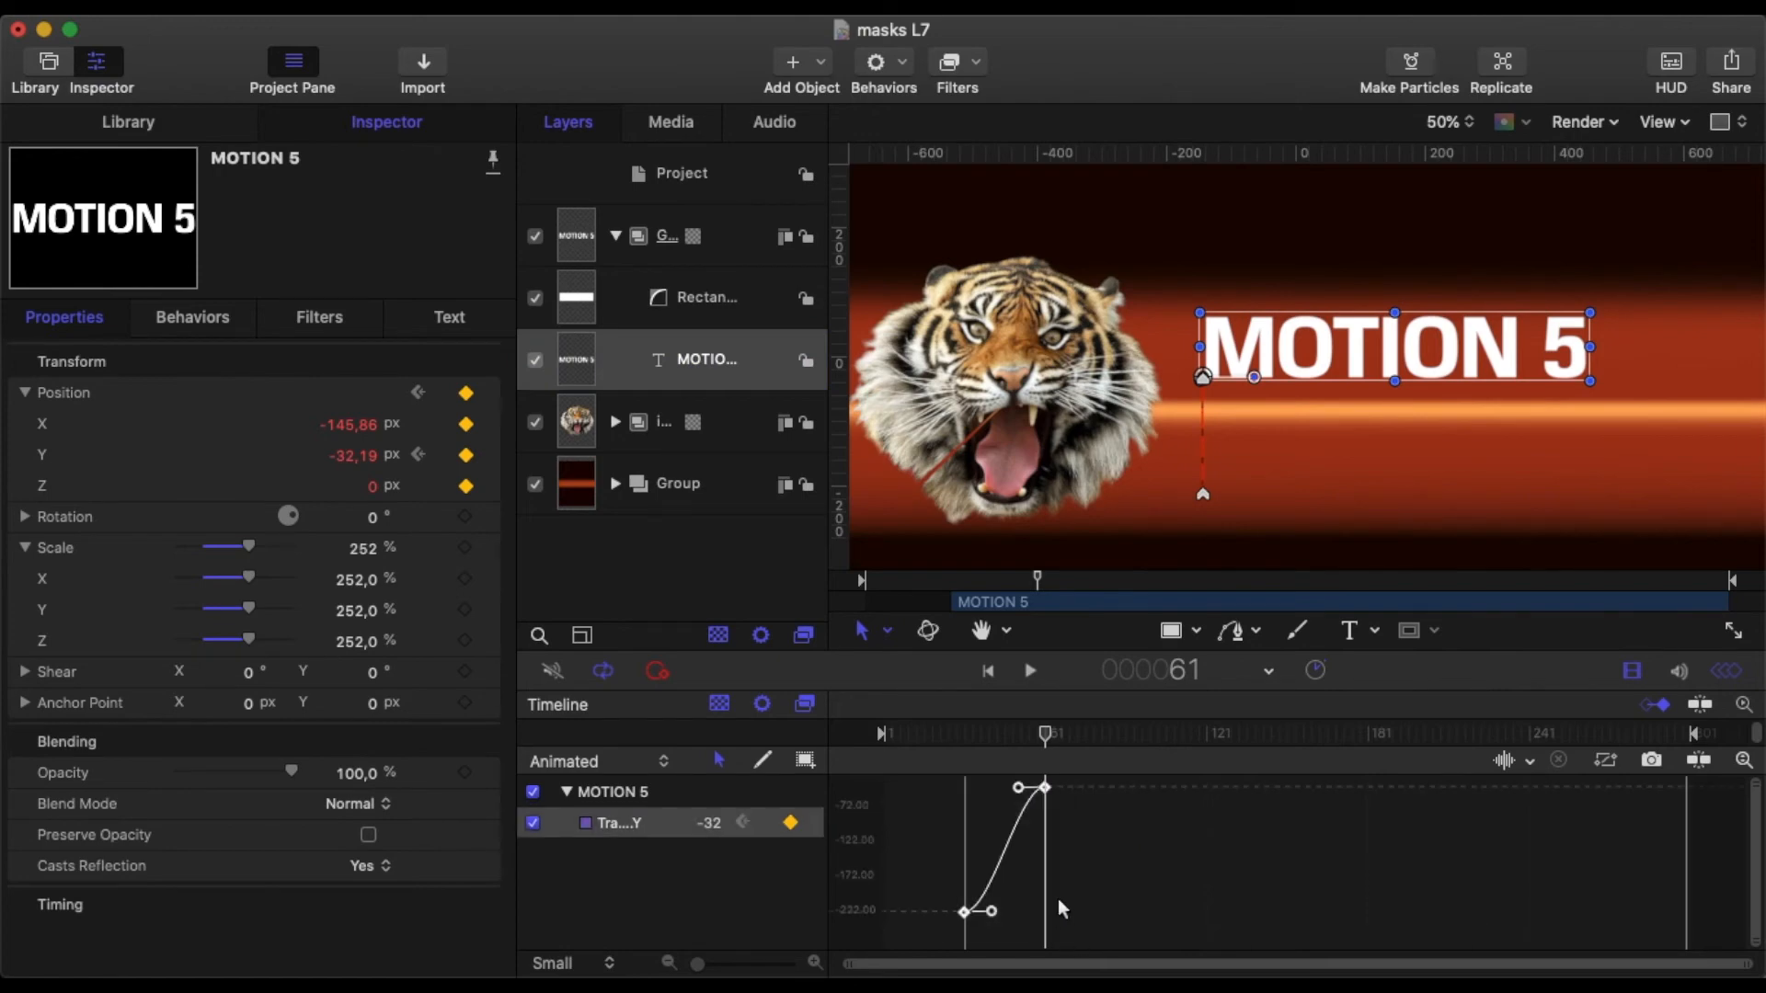
{"action": "right_click", "coordinate": [1043, 787]}
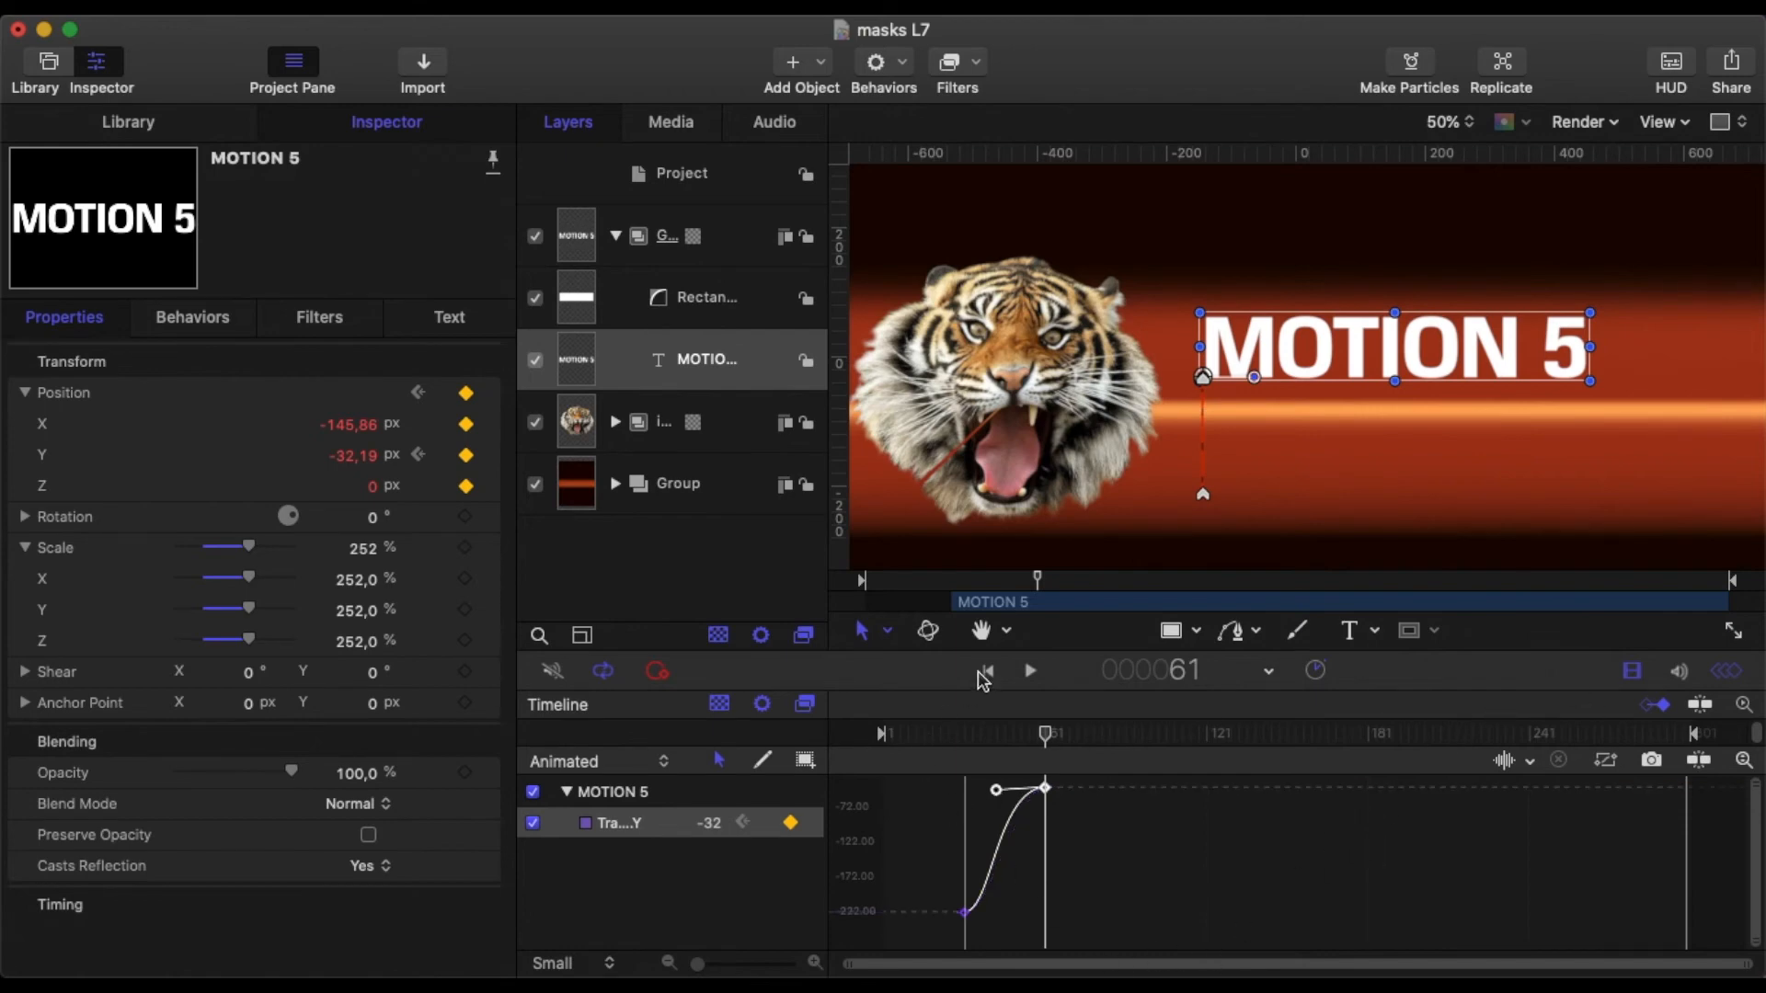
{"action": "left_click", "coordinate": [984, 671]}
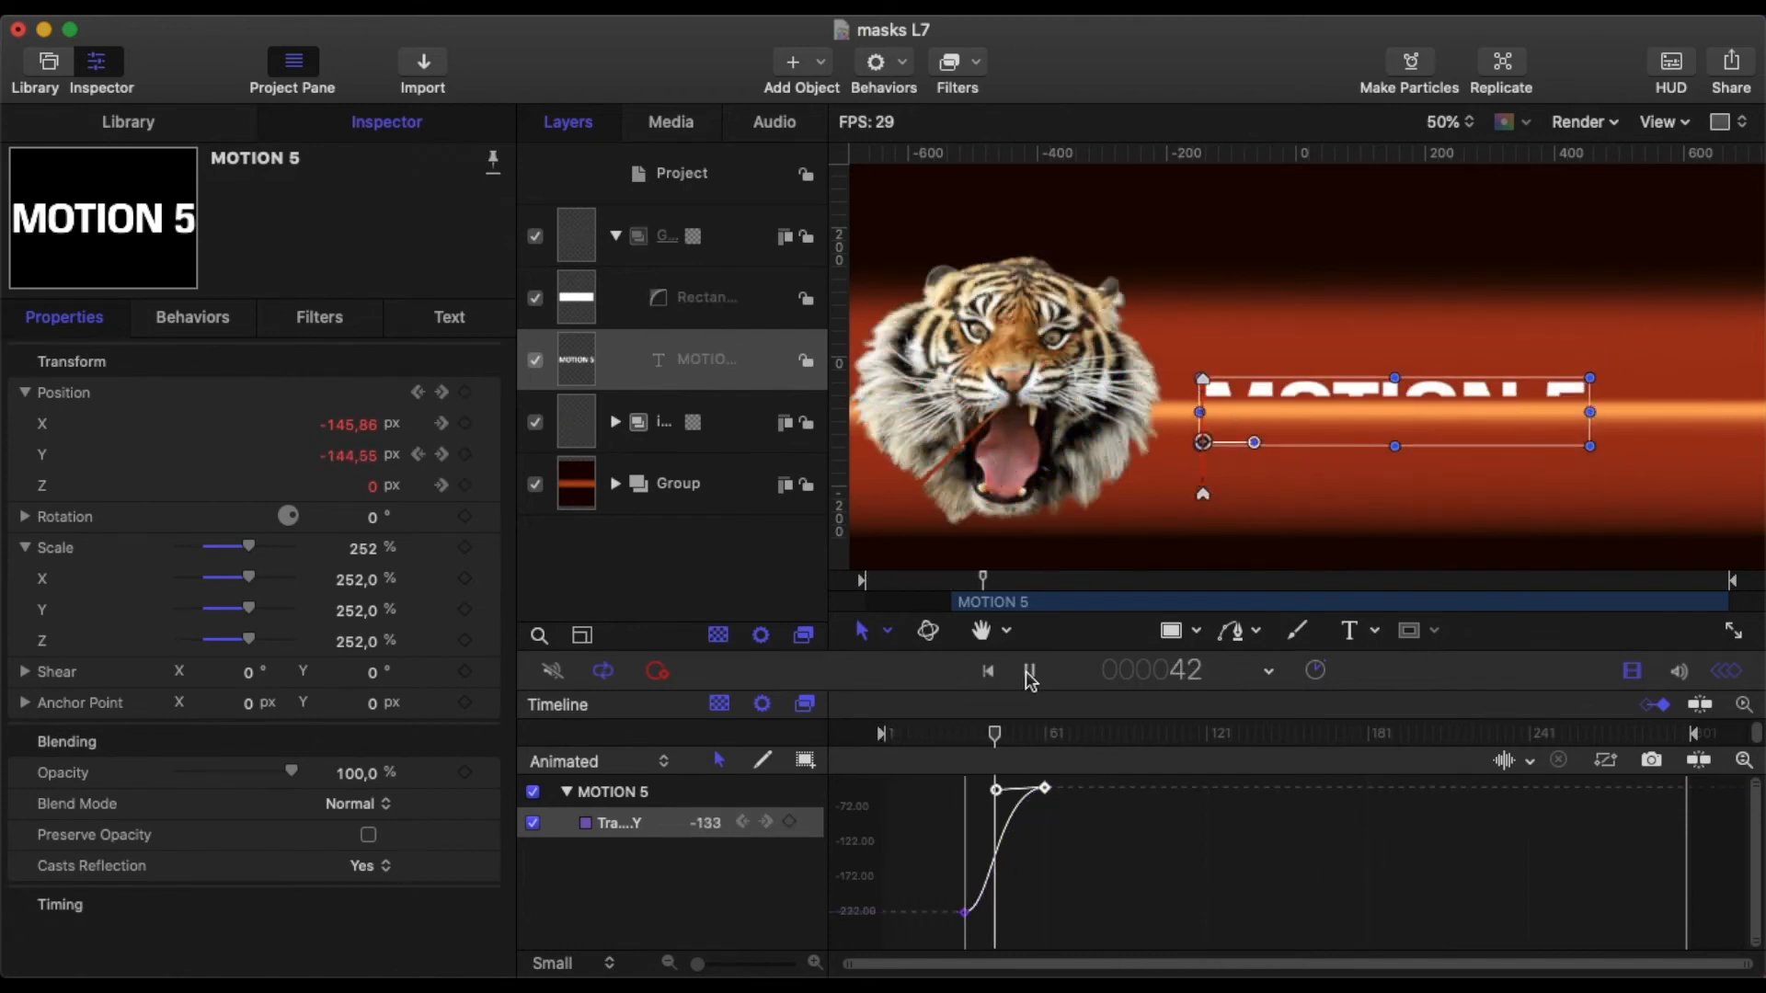
{"action": "left_click", "coordinate": [1027, 671]}
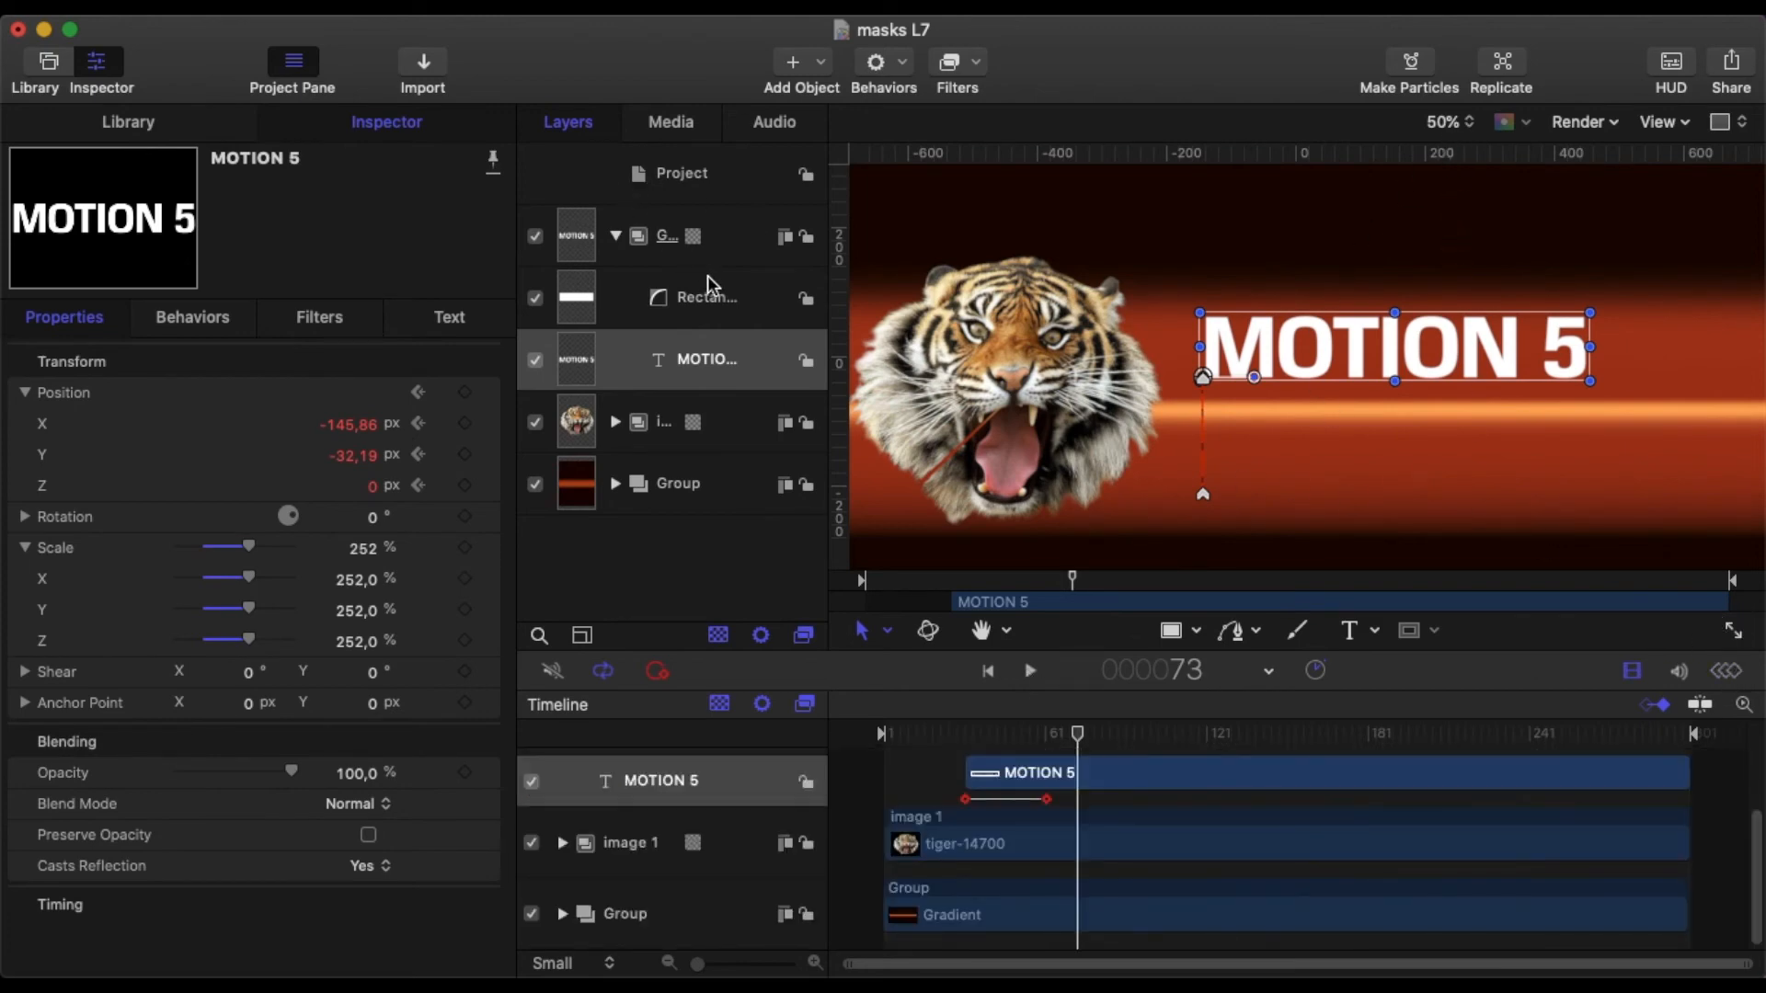
Add a new group and type a MASKING text layer in it.
{"action": "left_click", "coordinate": [680, 174]}
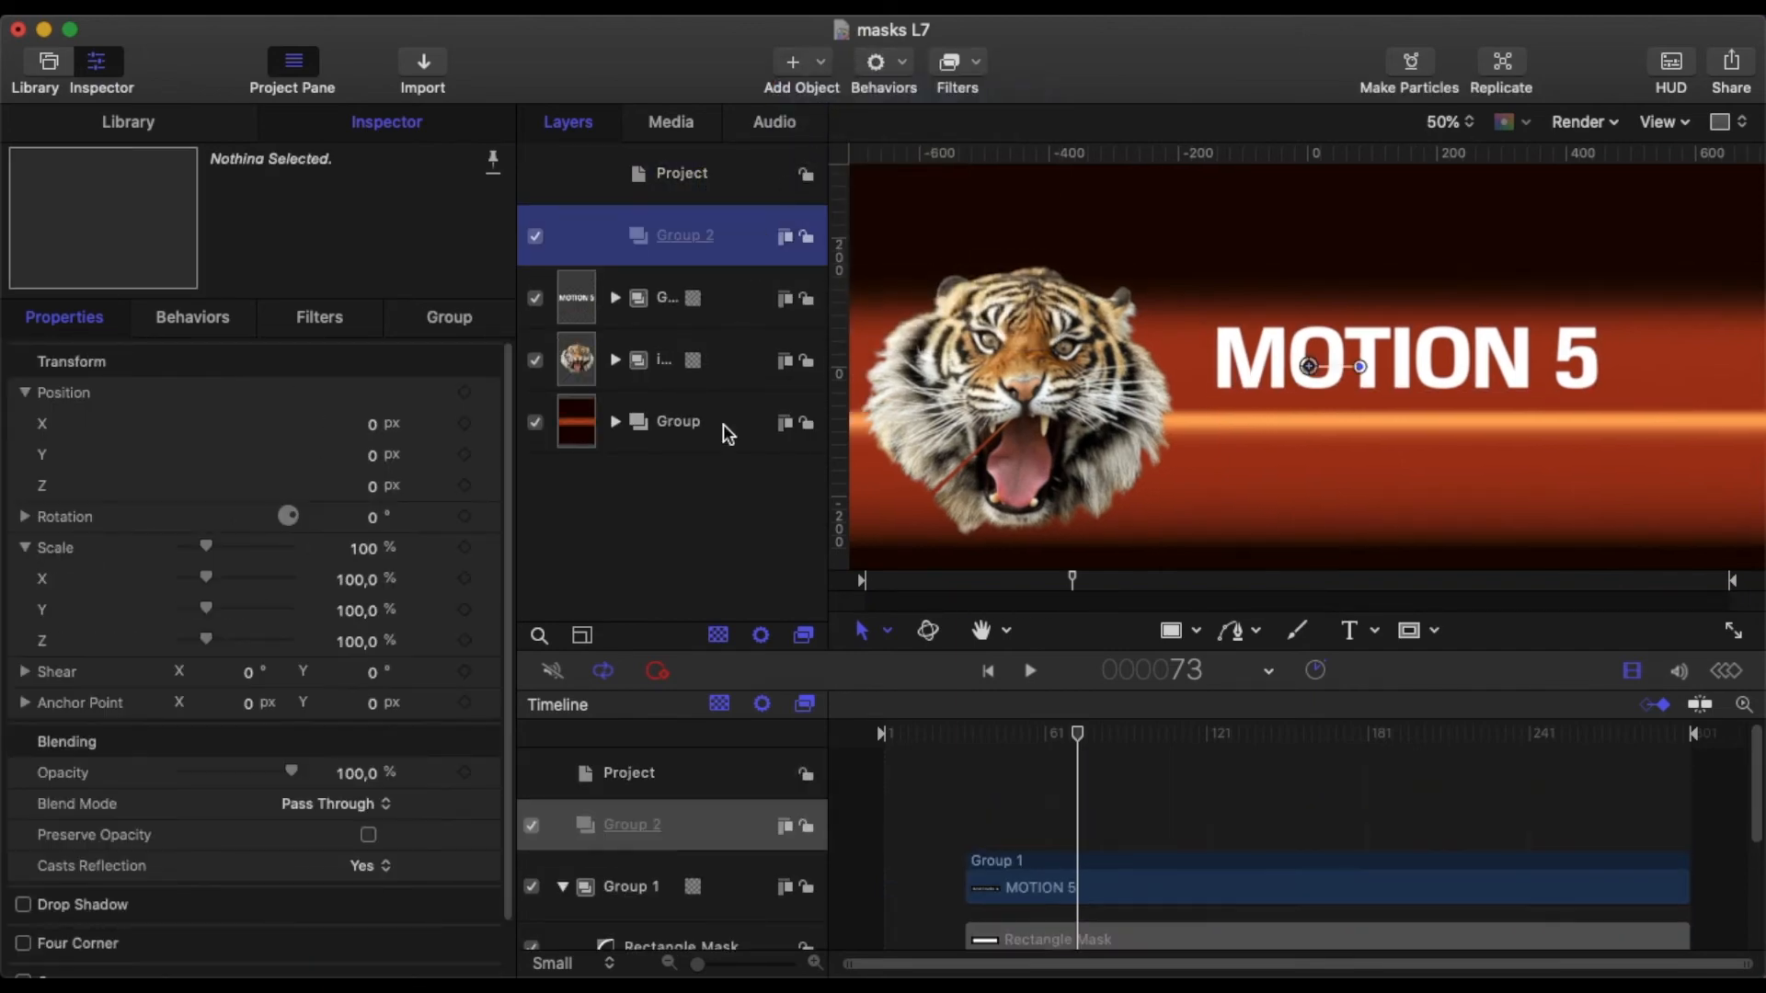
{"action": "left_click", "coordinate": [1359, 630]}
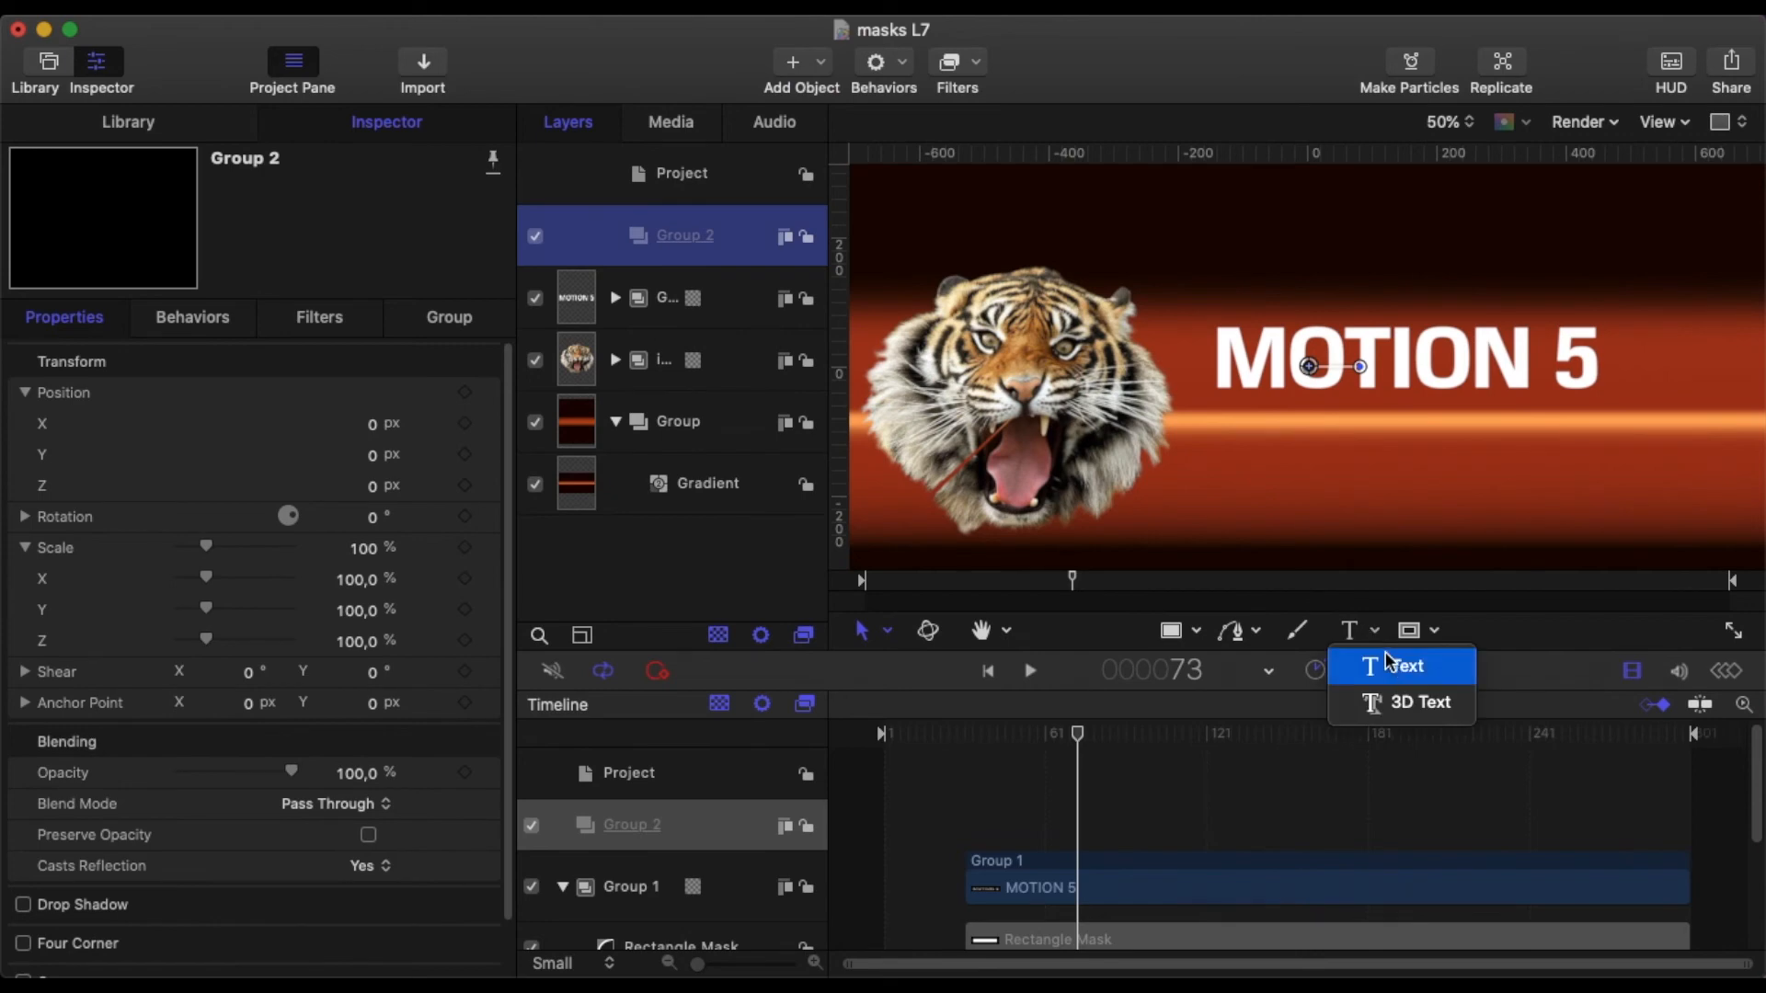
{"action": "left_click", "coordinate": [1412, 664]}
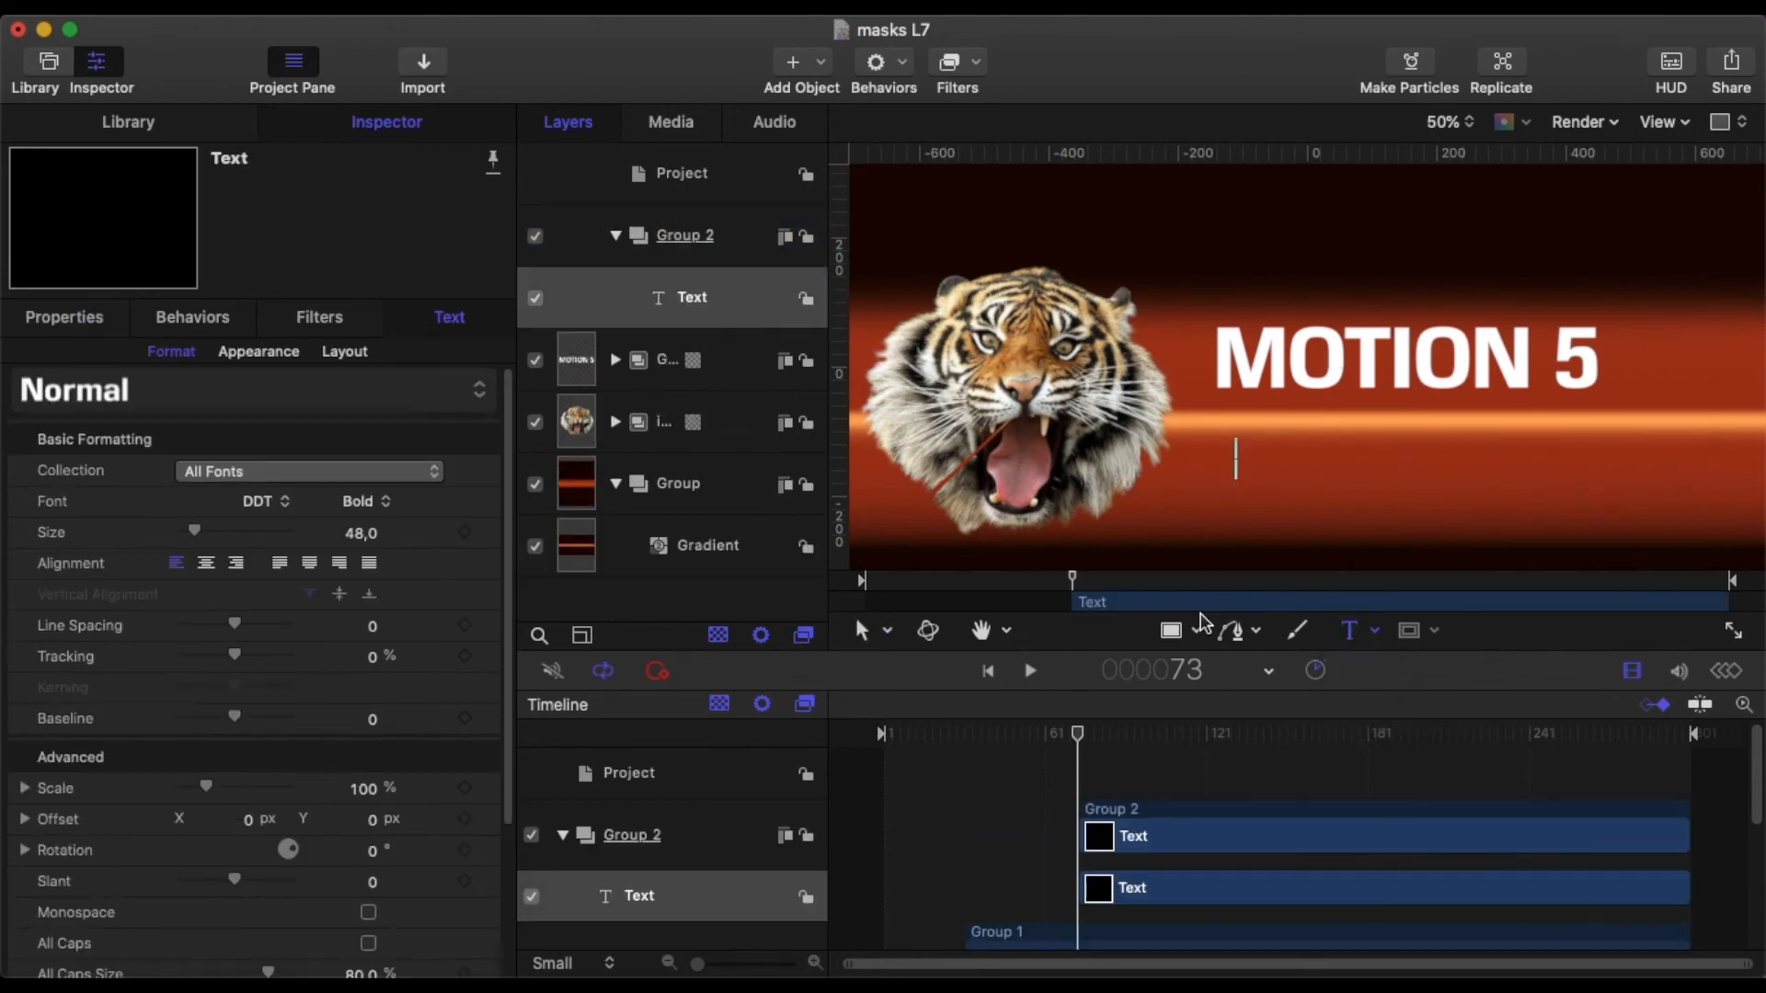
{"action": "type", "text": "M"}
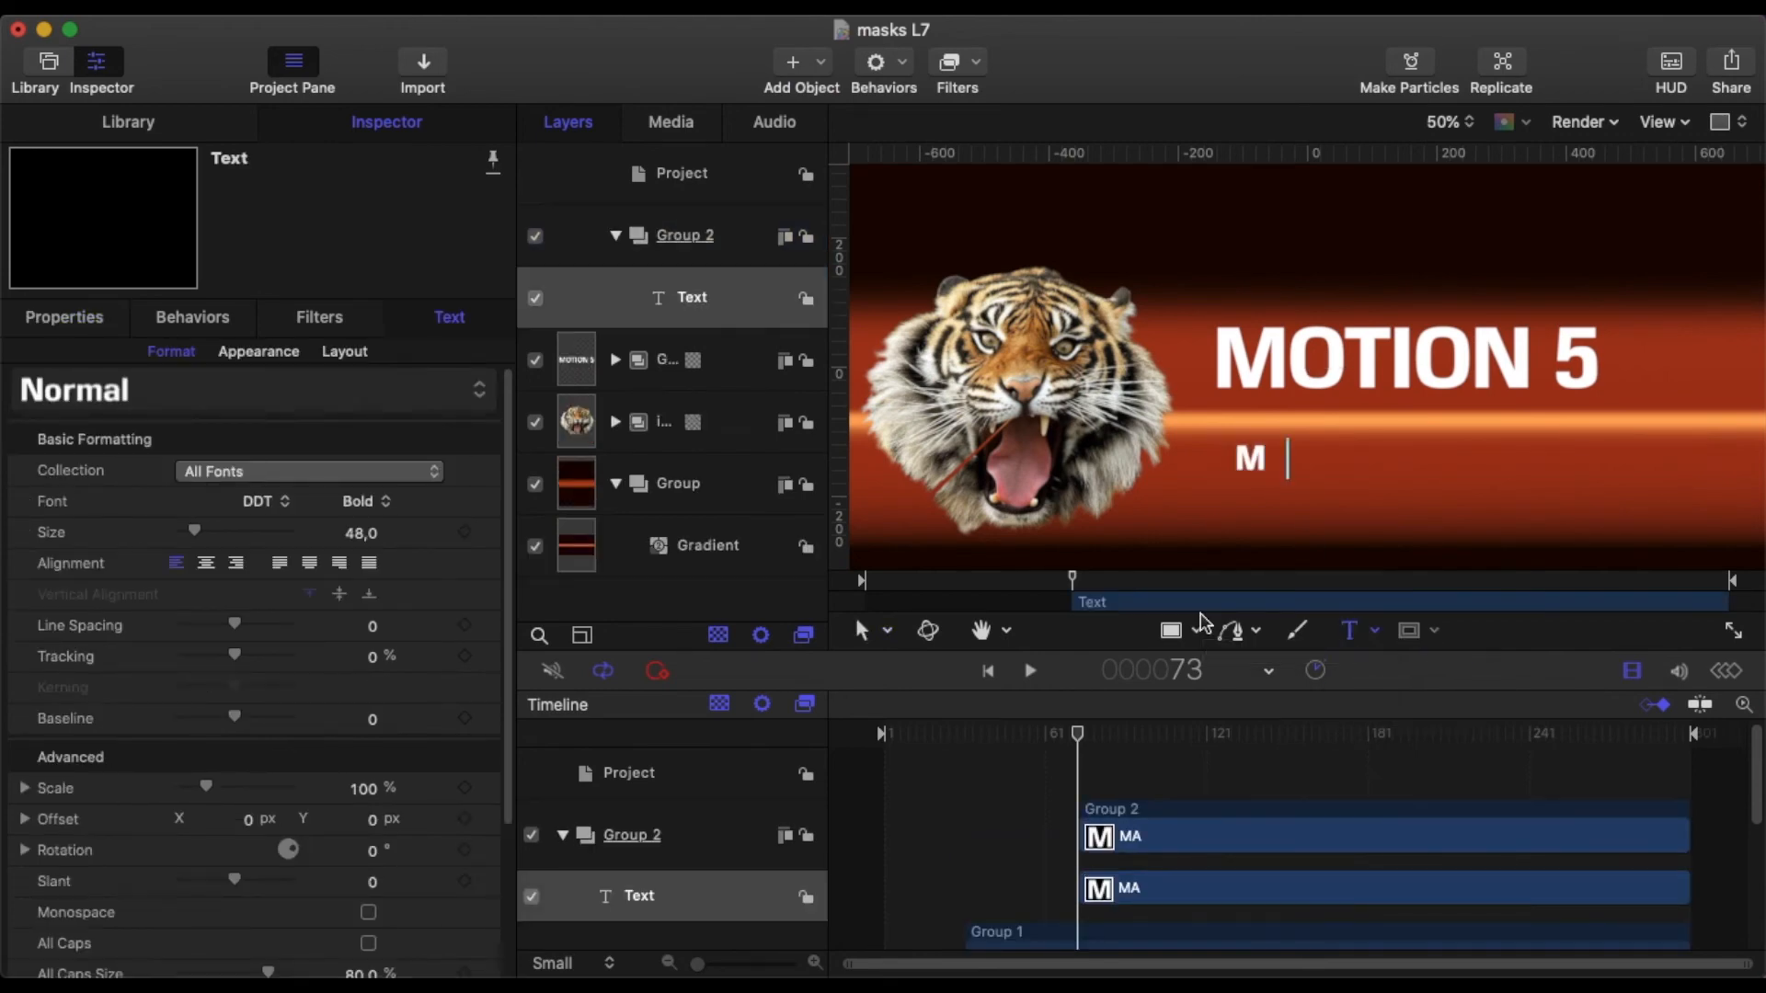
{"action": "type", "text": "ASKING"}
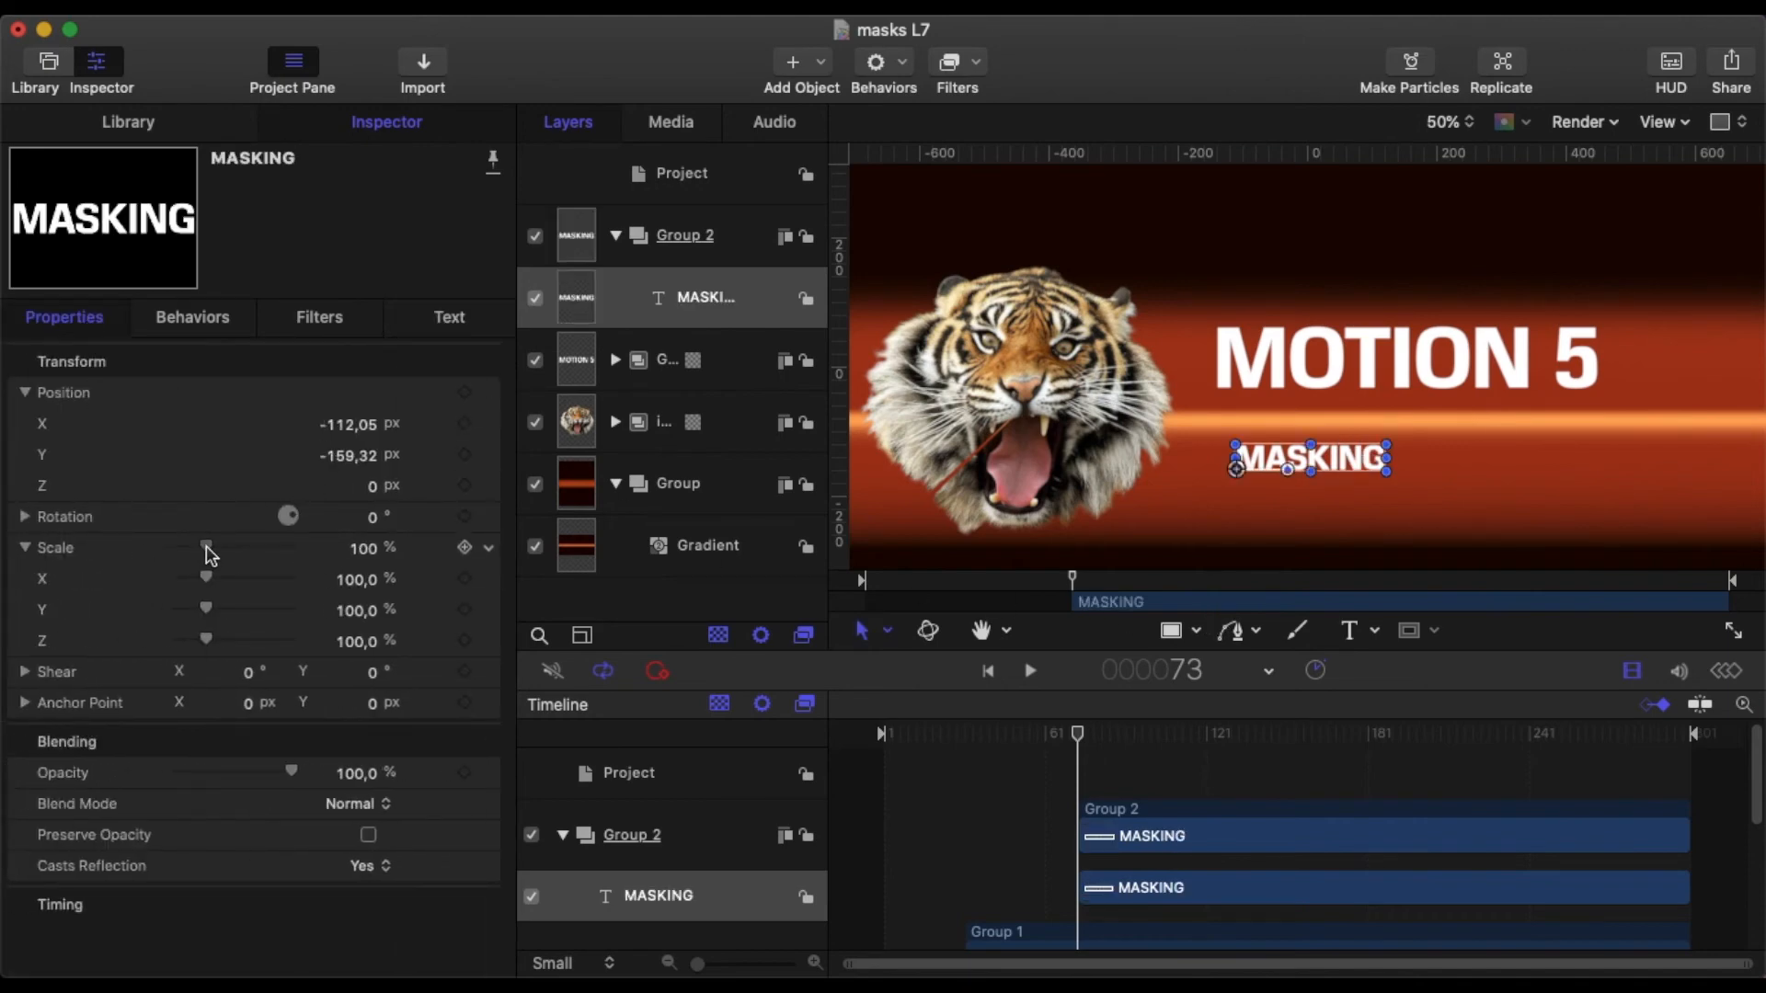
Enlarge MASKING to 162% and line it up under MOTION 5.
{"action": "left_click_drag", "start_coordinate": [206, 547], "coordinate": [221, 547]}
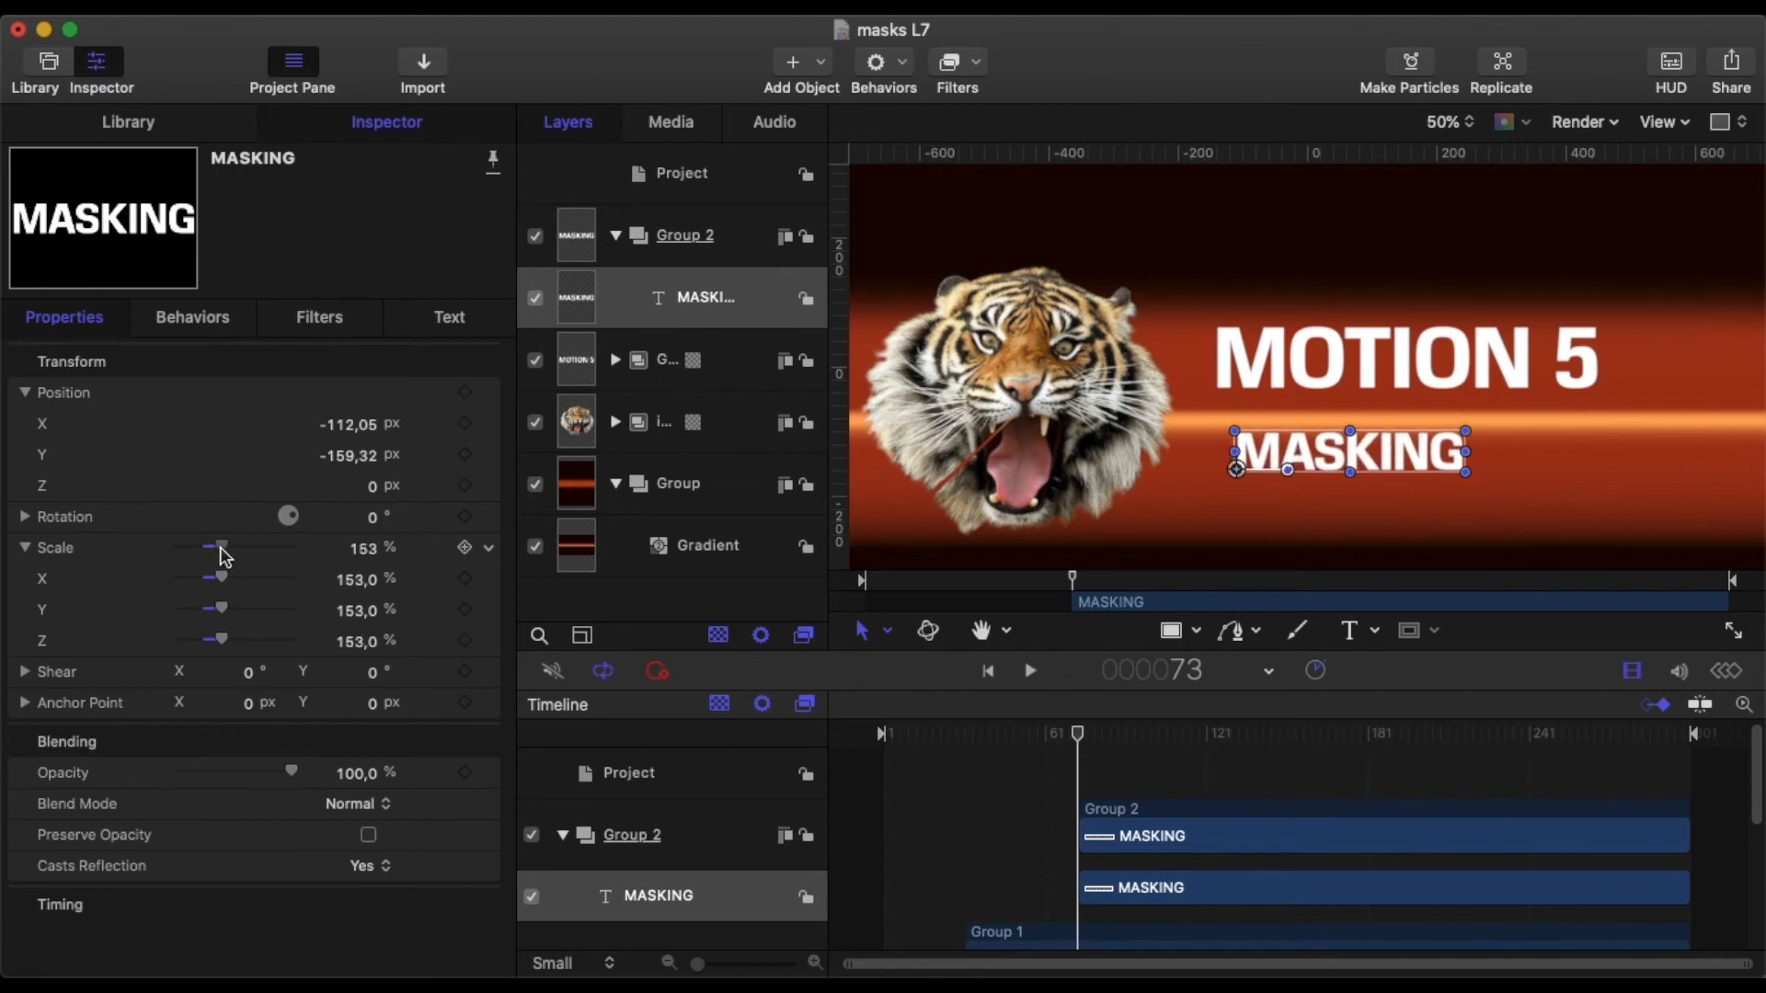
{"action": "left_click_drag", "start_coordinate": [210, 548], "coordinate": [224, 548]}
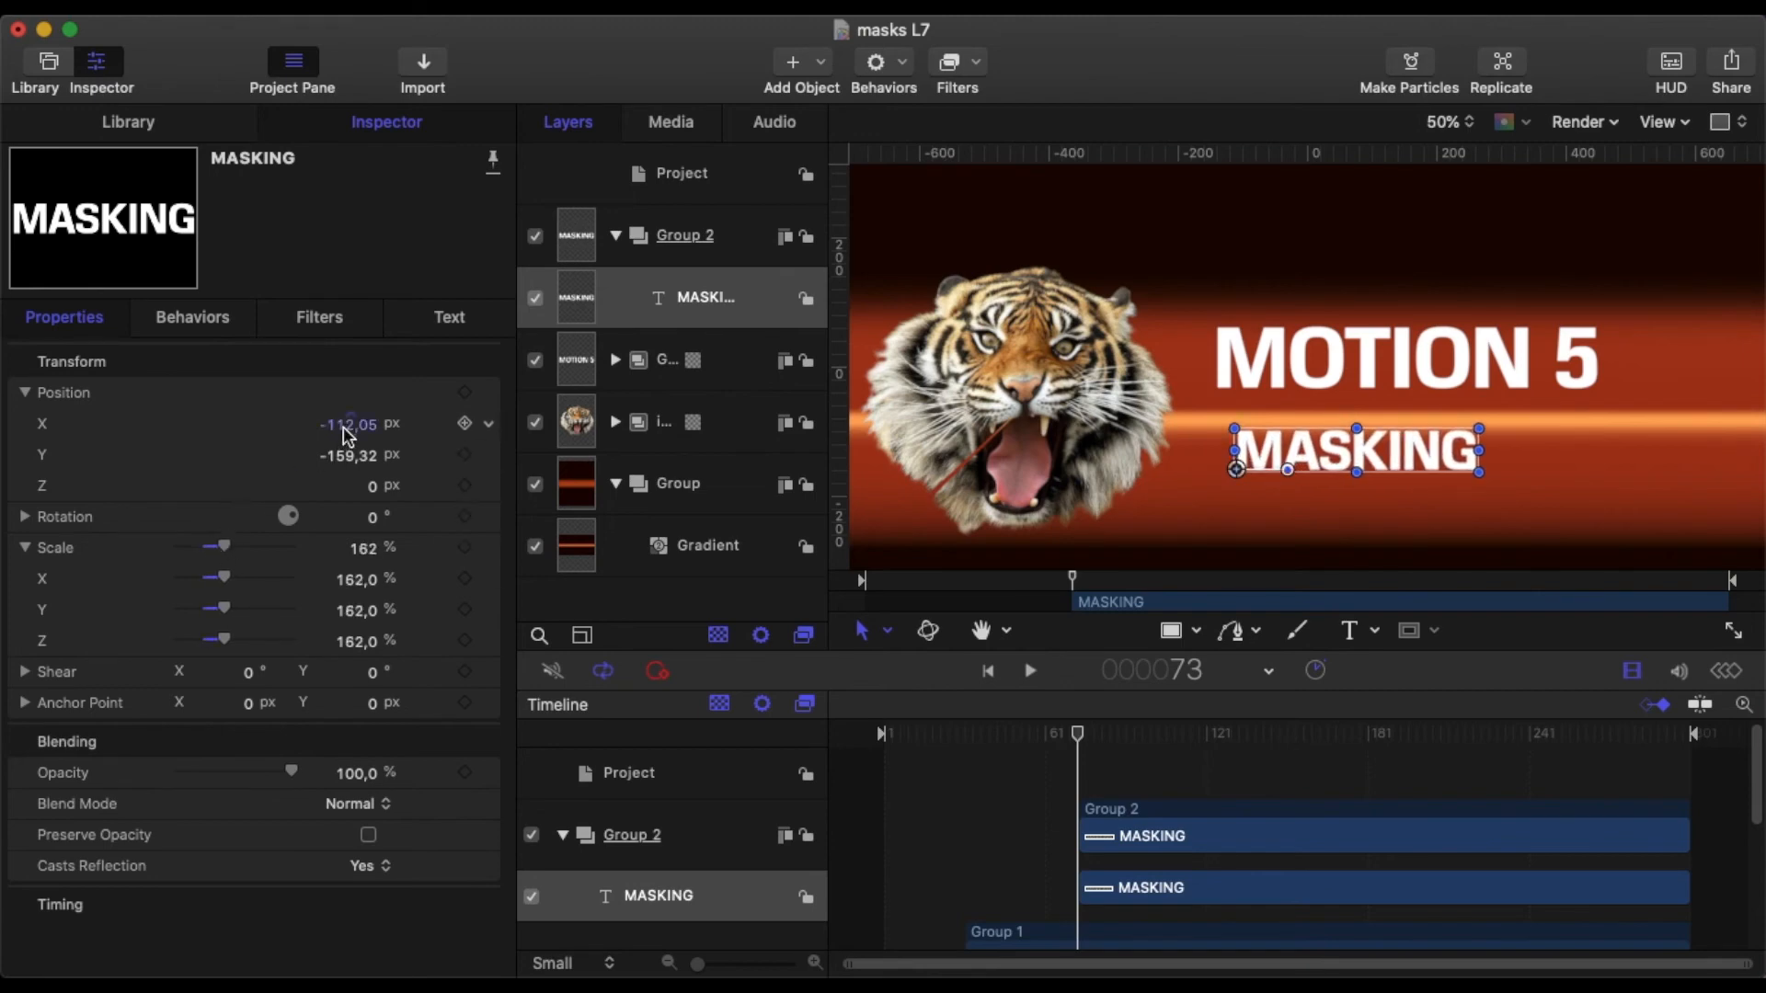
{"action": "left_click_drag", "start_coordinate": [1352, 450], "coordinate": [1335, 451]}
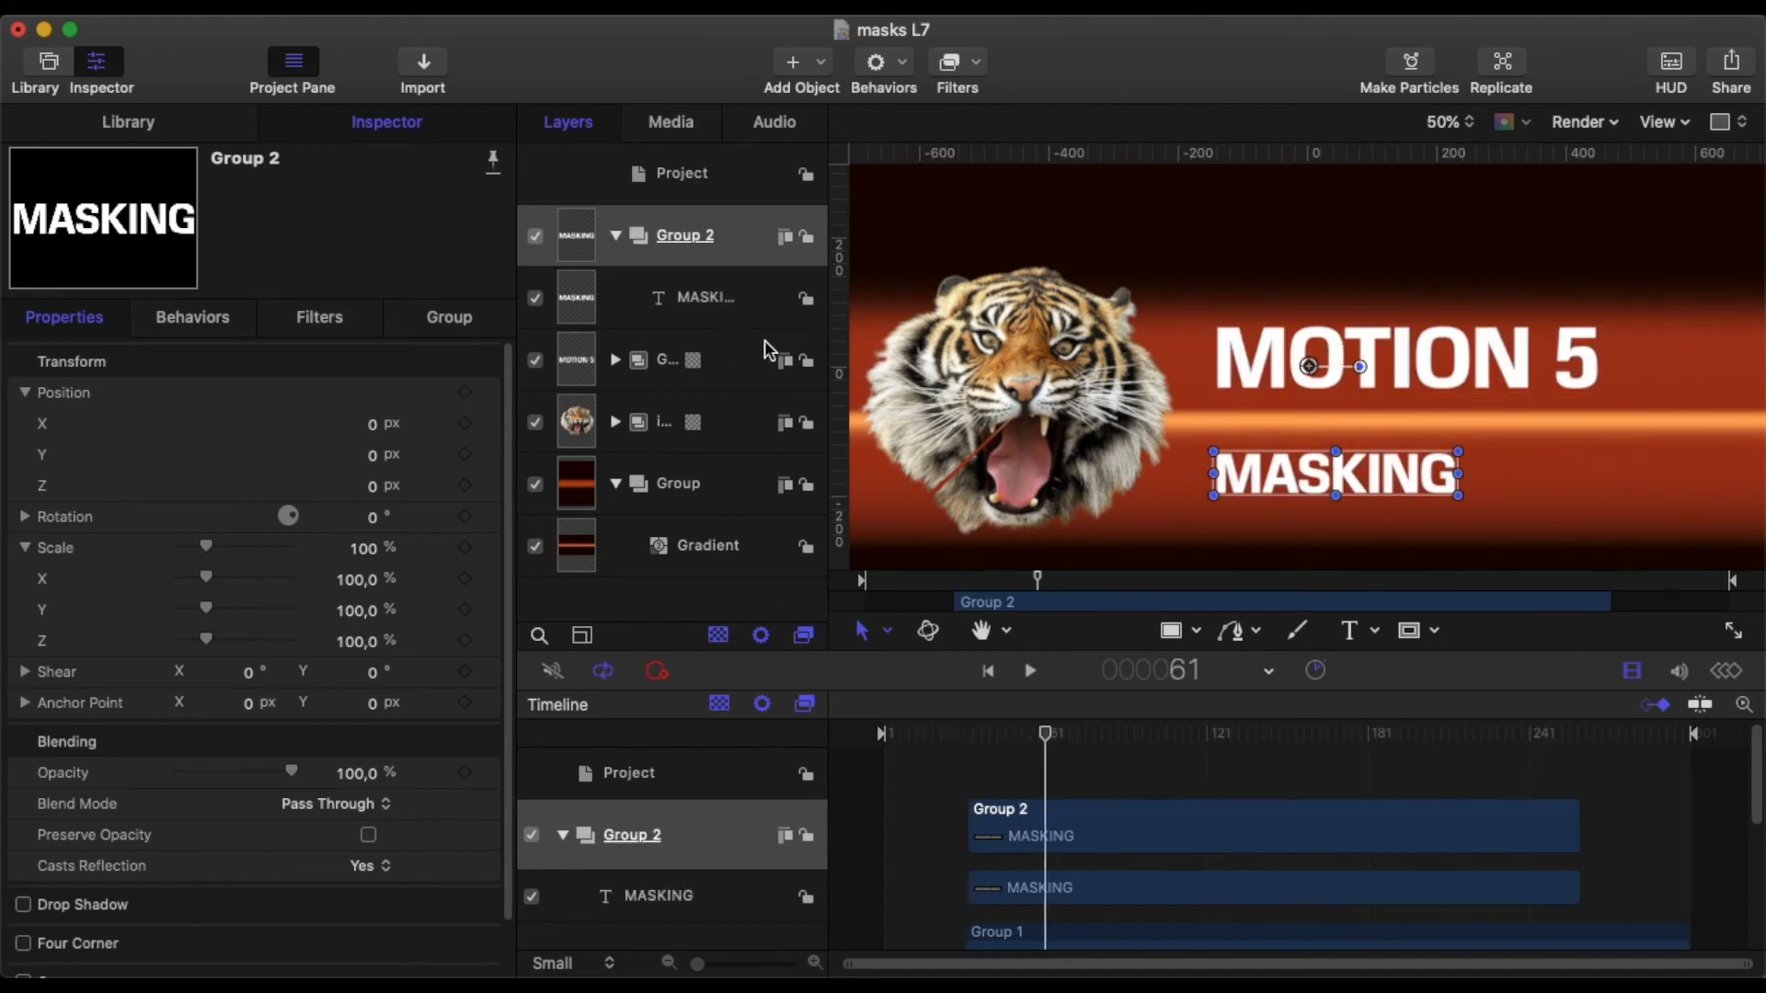
Give MASKING a rectangle mask and Position Y keyframes starting outside the mask, then preview.
{"action": "left_click", "coordinate": [704, 297]}
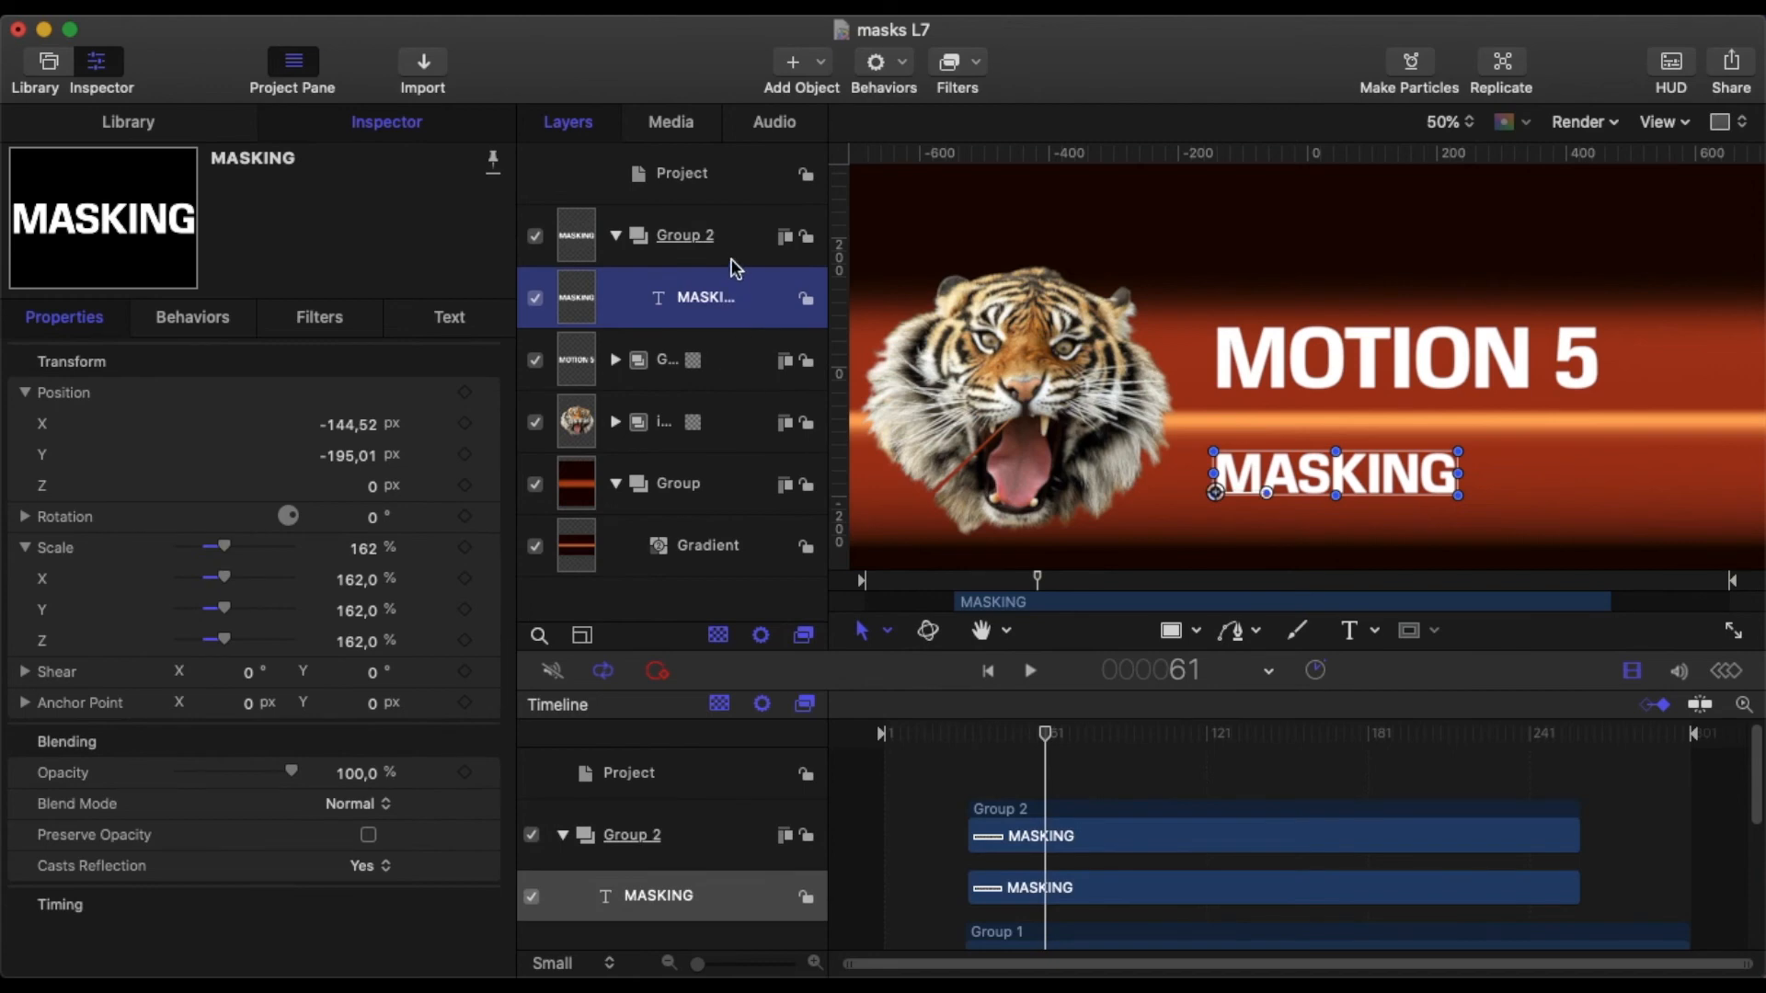
{"action": "left_click", "coordinate": [684, 235]}
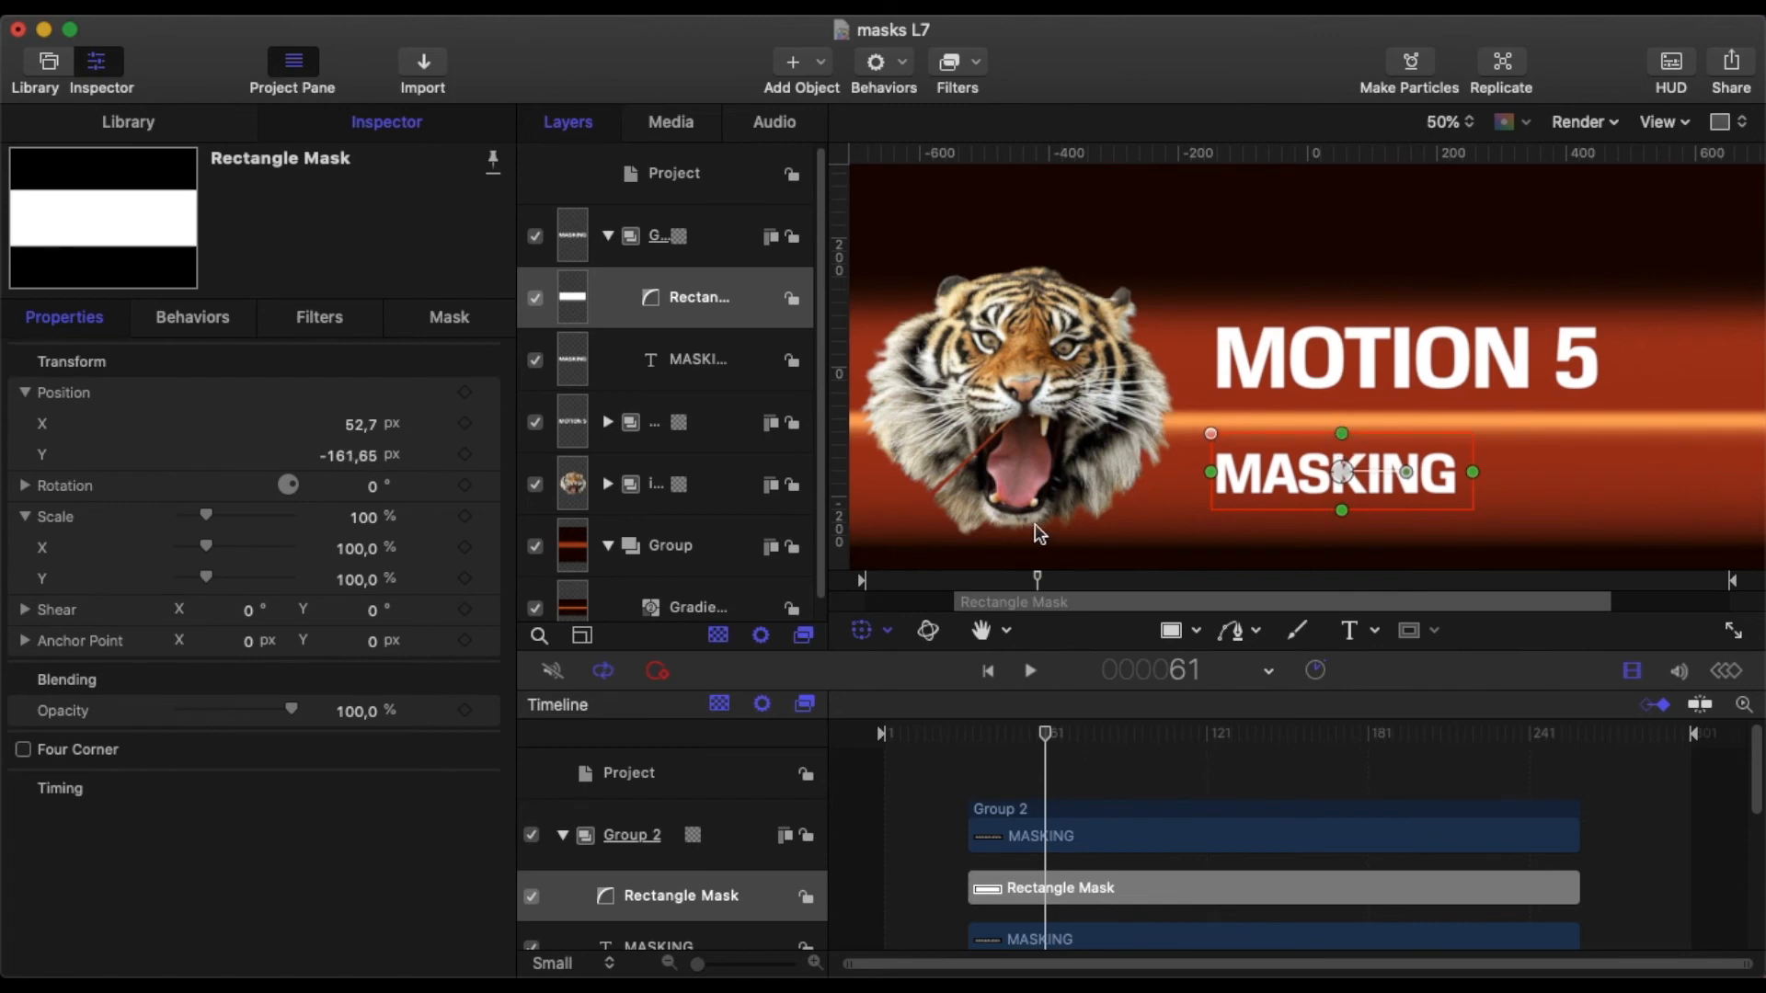
{"action": "mouse_move", "coordinate": [1048, 747]}
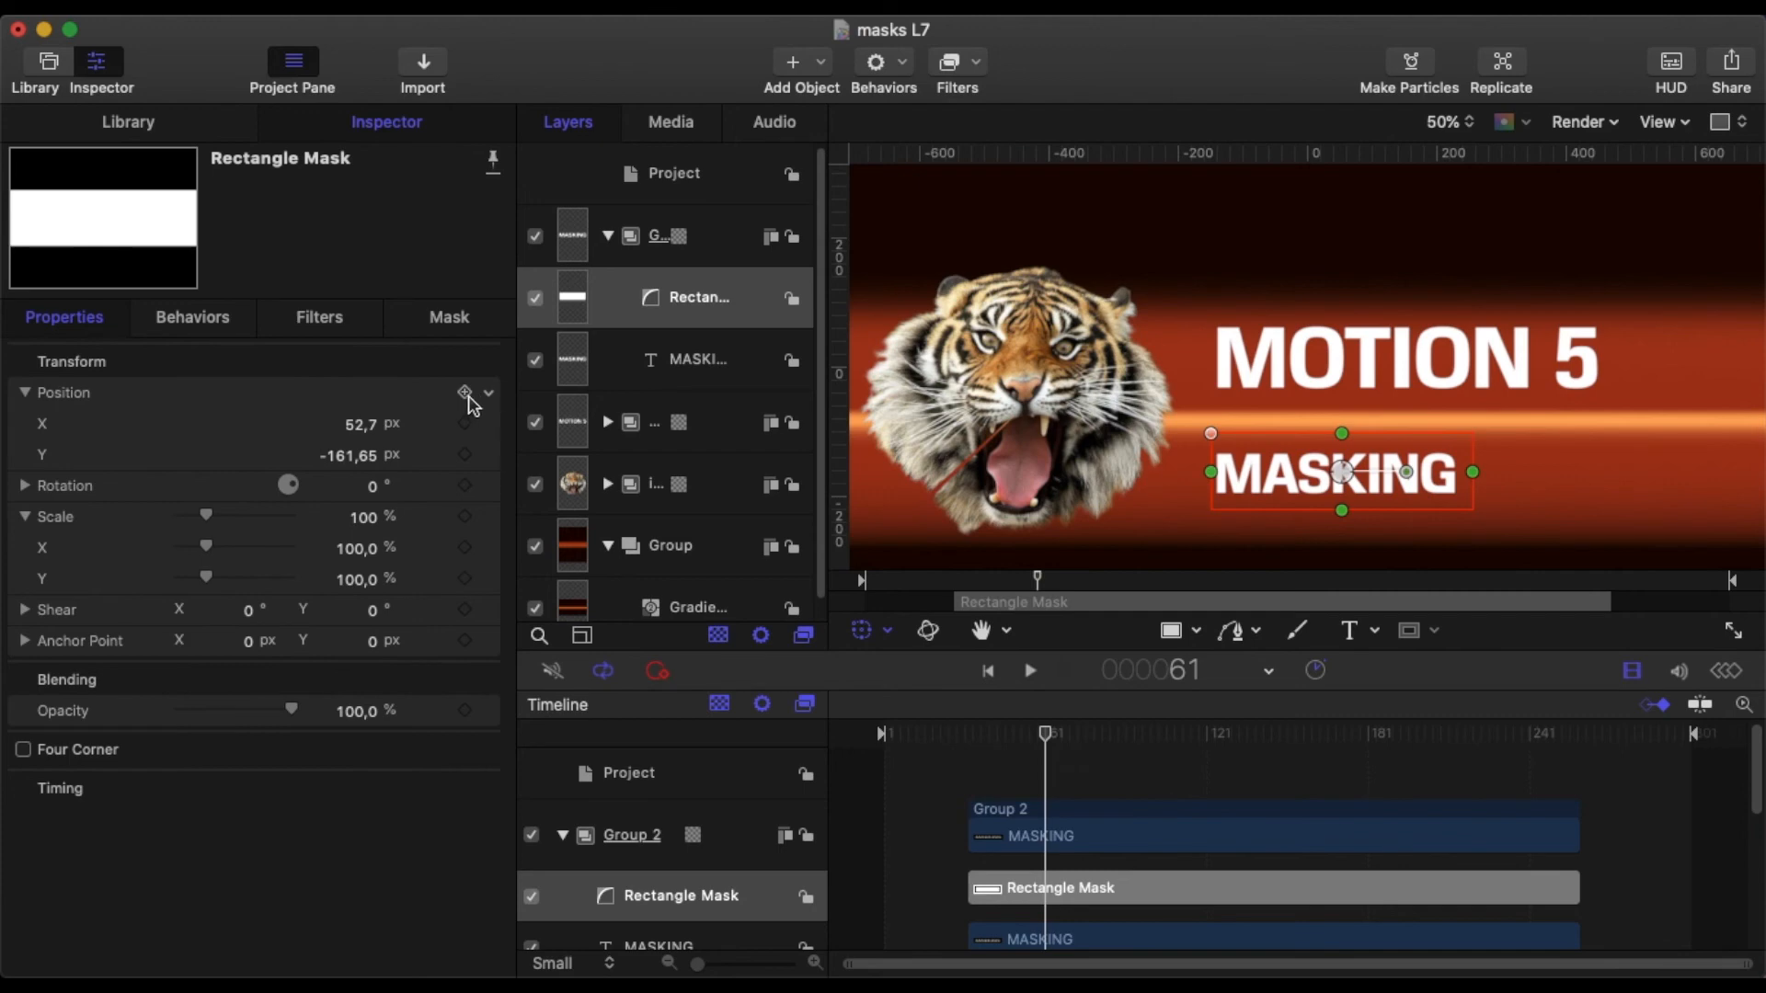
{"action": "left_click", "coordinate": [698, 360]}
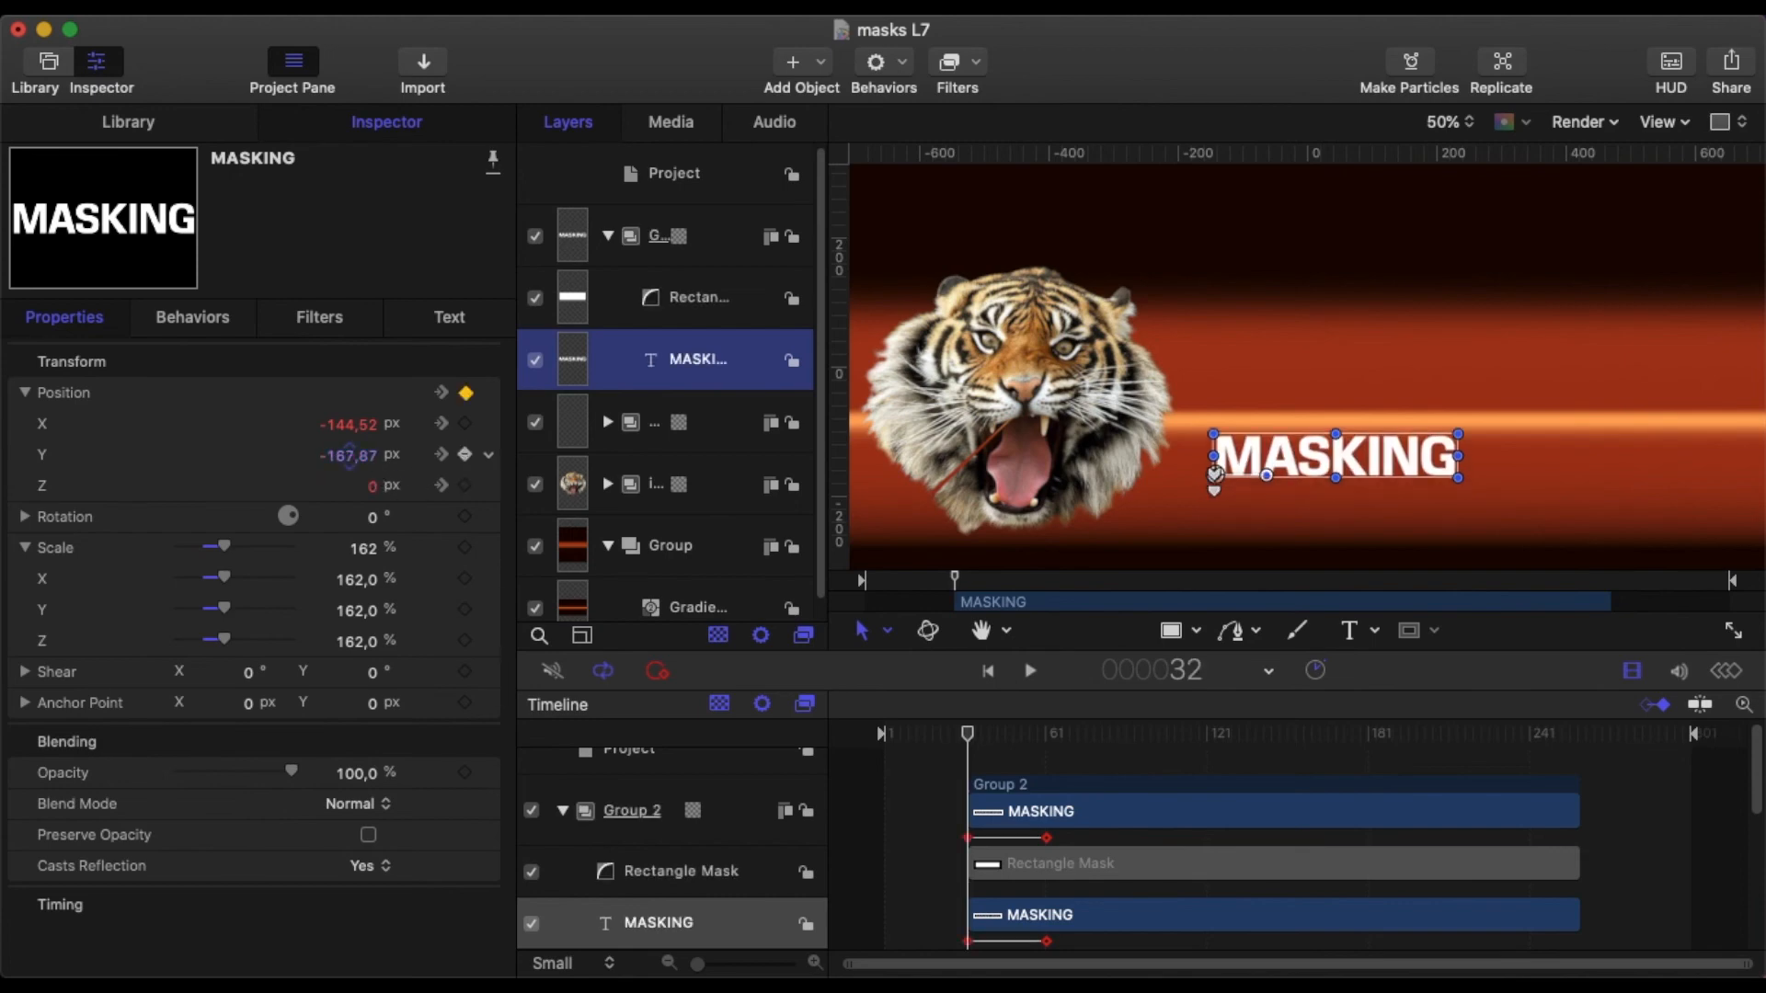
{"action": "left_click_drag", "start_coordinate": [1335, 457], "coordinate": [1334, 400]}
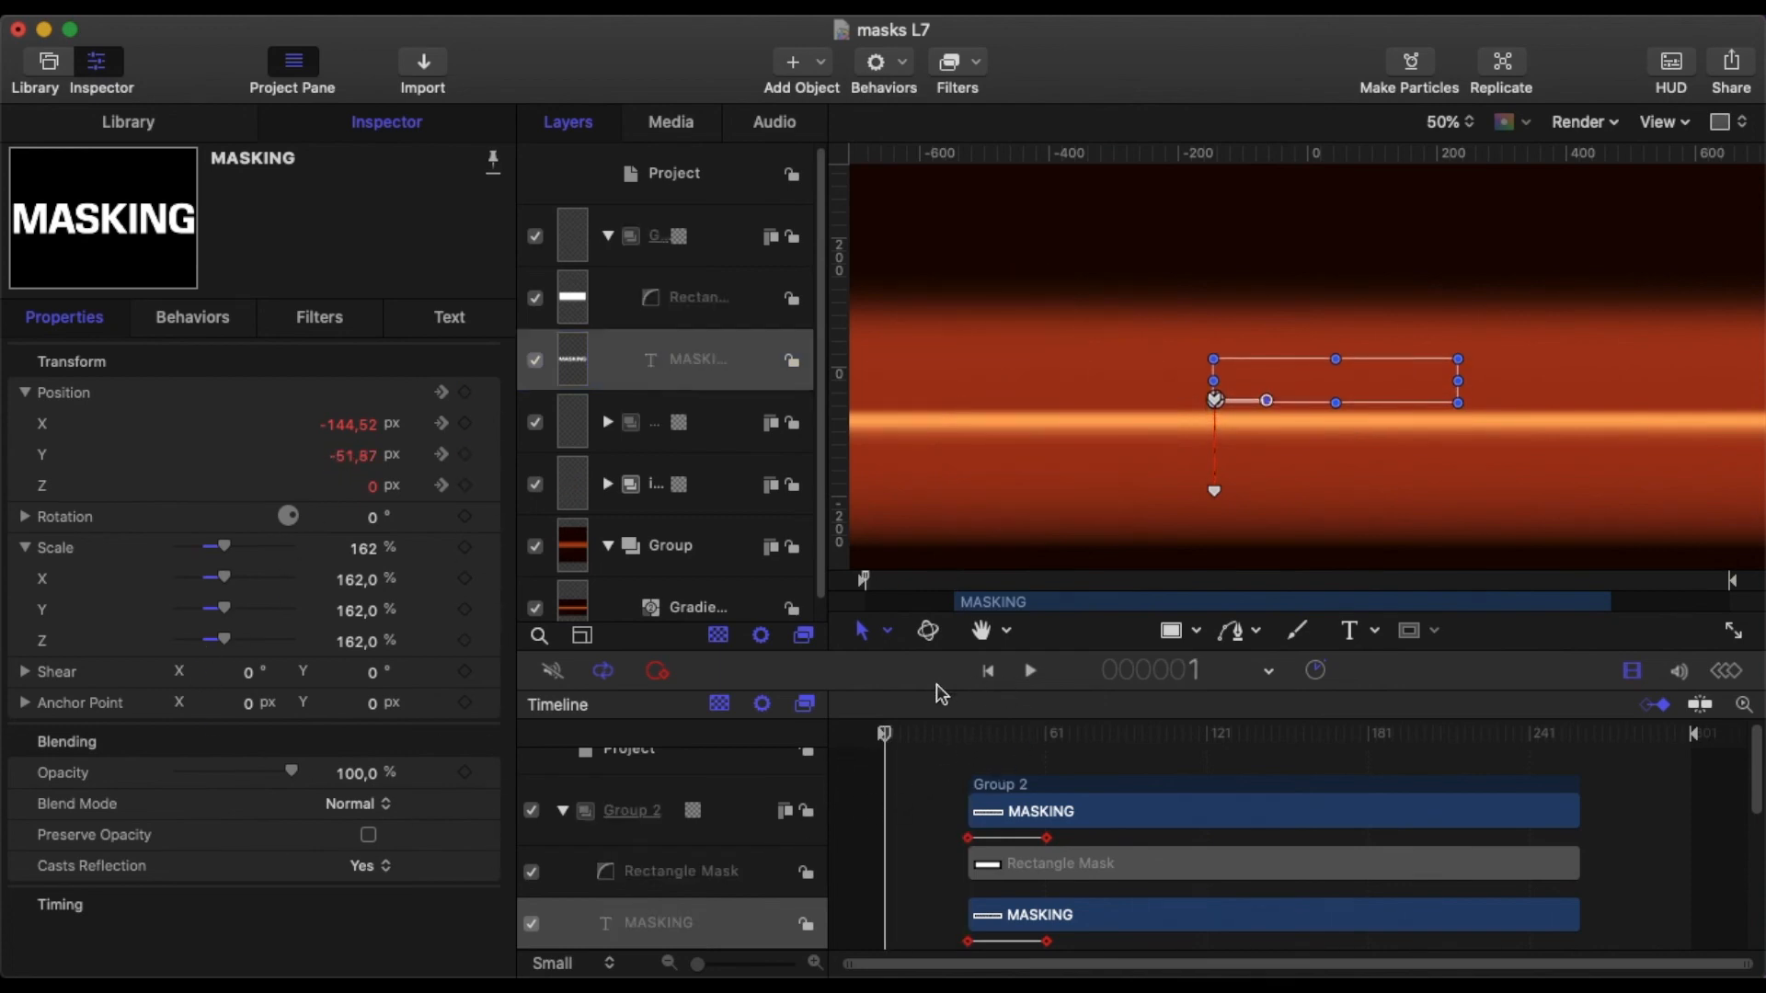
{"action": "left_click", "coordinate": [1028, 671]}
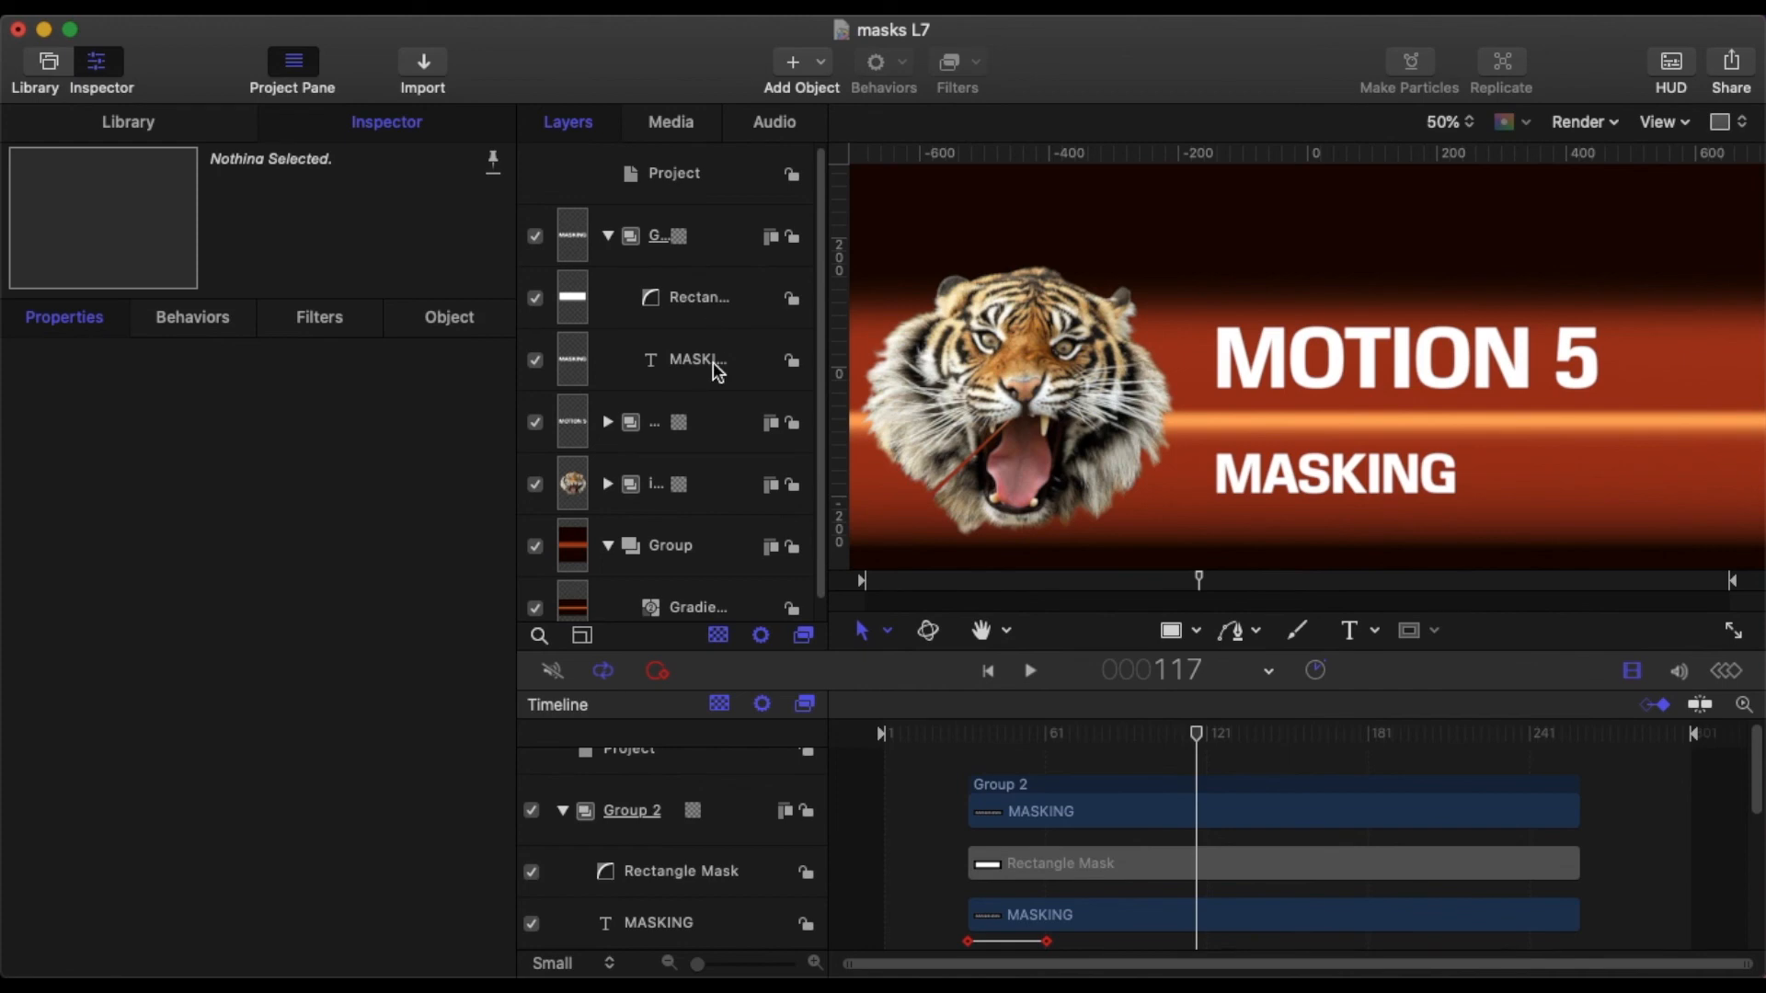
Expand the canvas to Player Mode and play until the tiger, MOTION 5 and MASKING titles appear.
{"action": "left_click", "coordinate": [696, 360]}
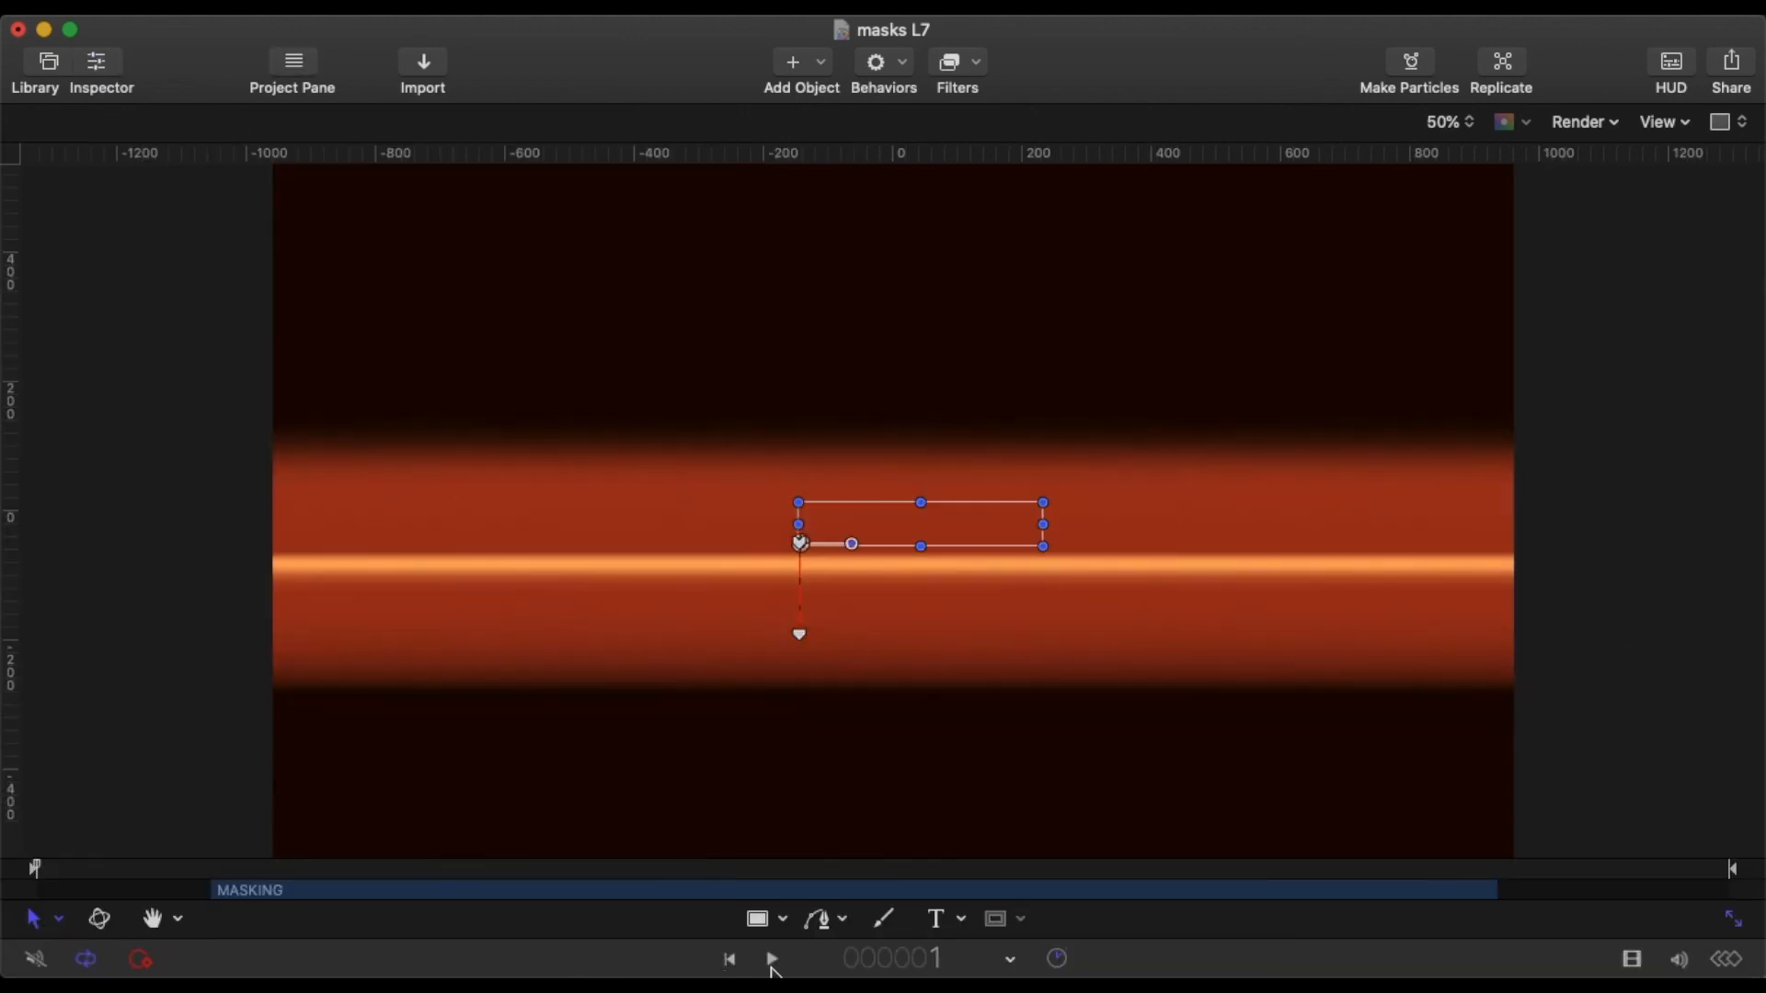
{"action": "left_click", "coordinate": [771, 959]}
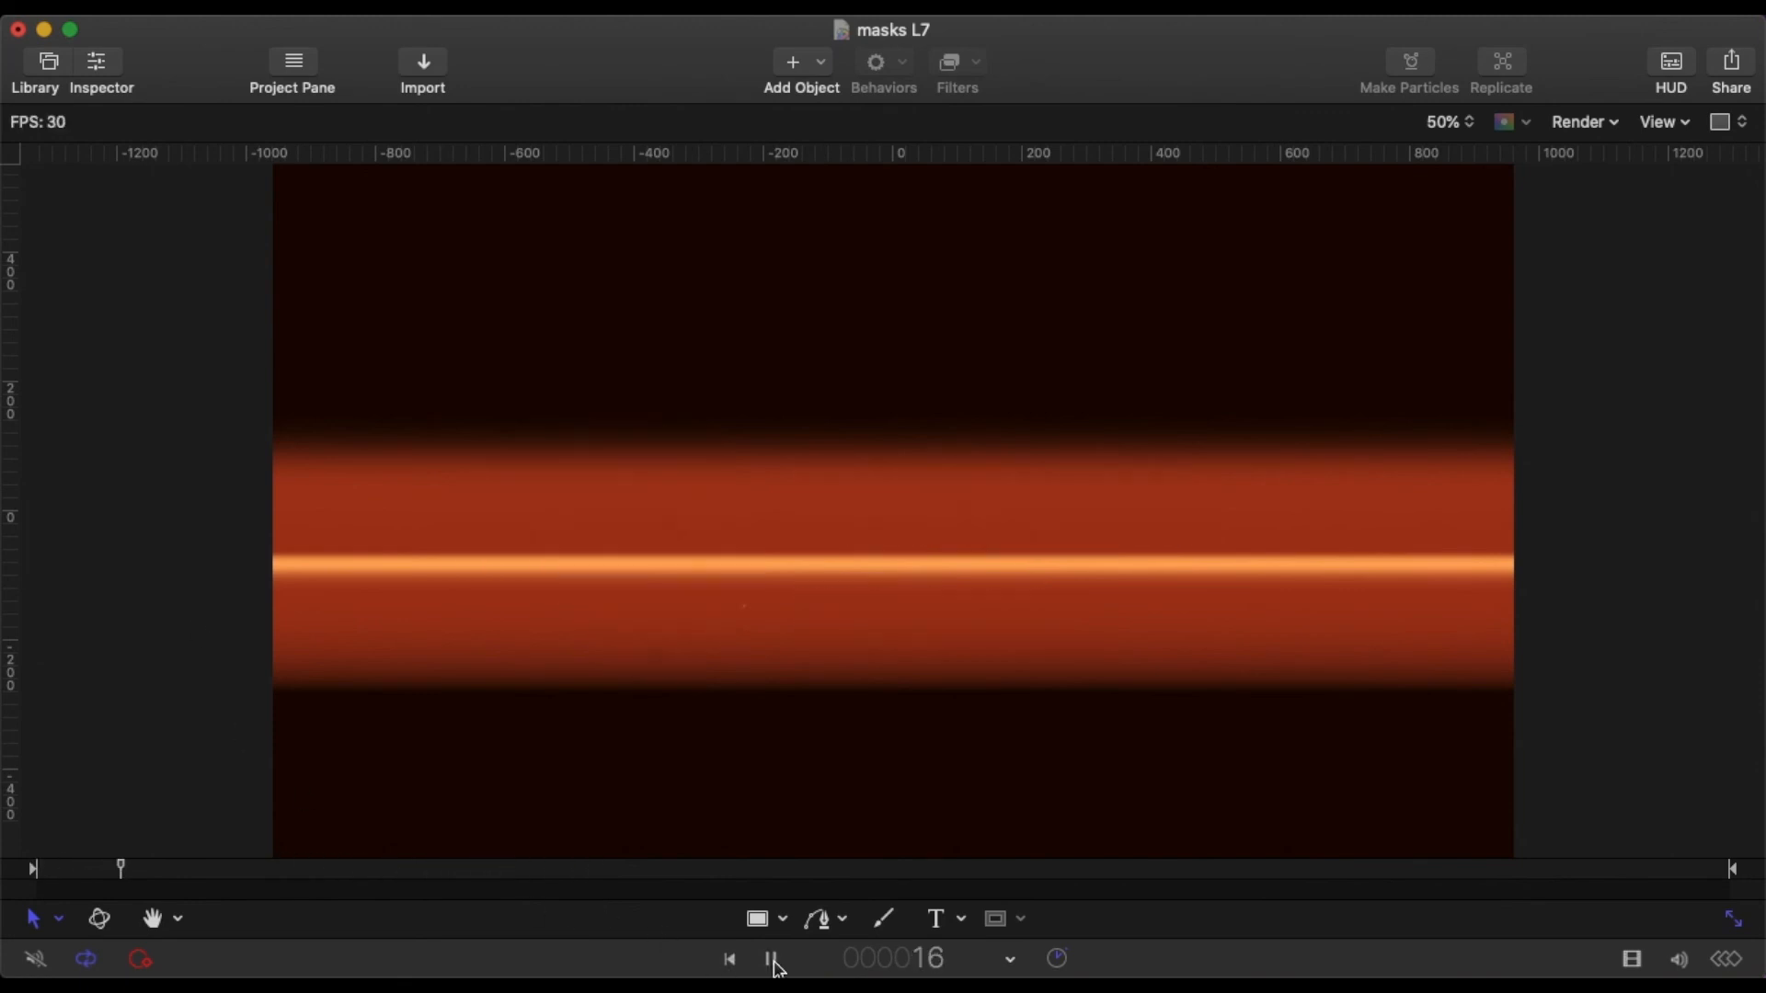
{"action": "left_click", "coordinate": [773, 959]}
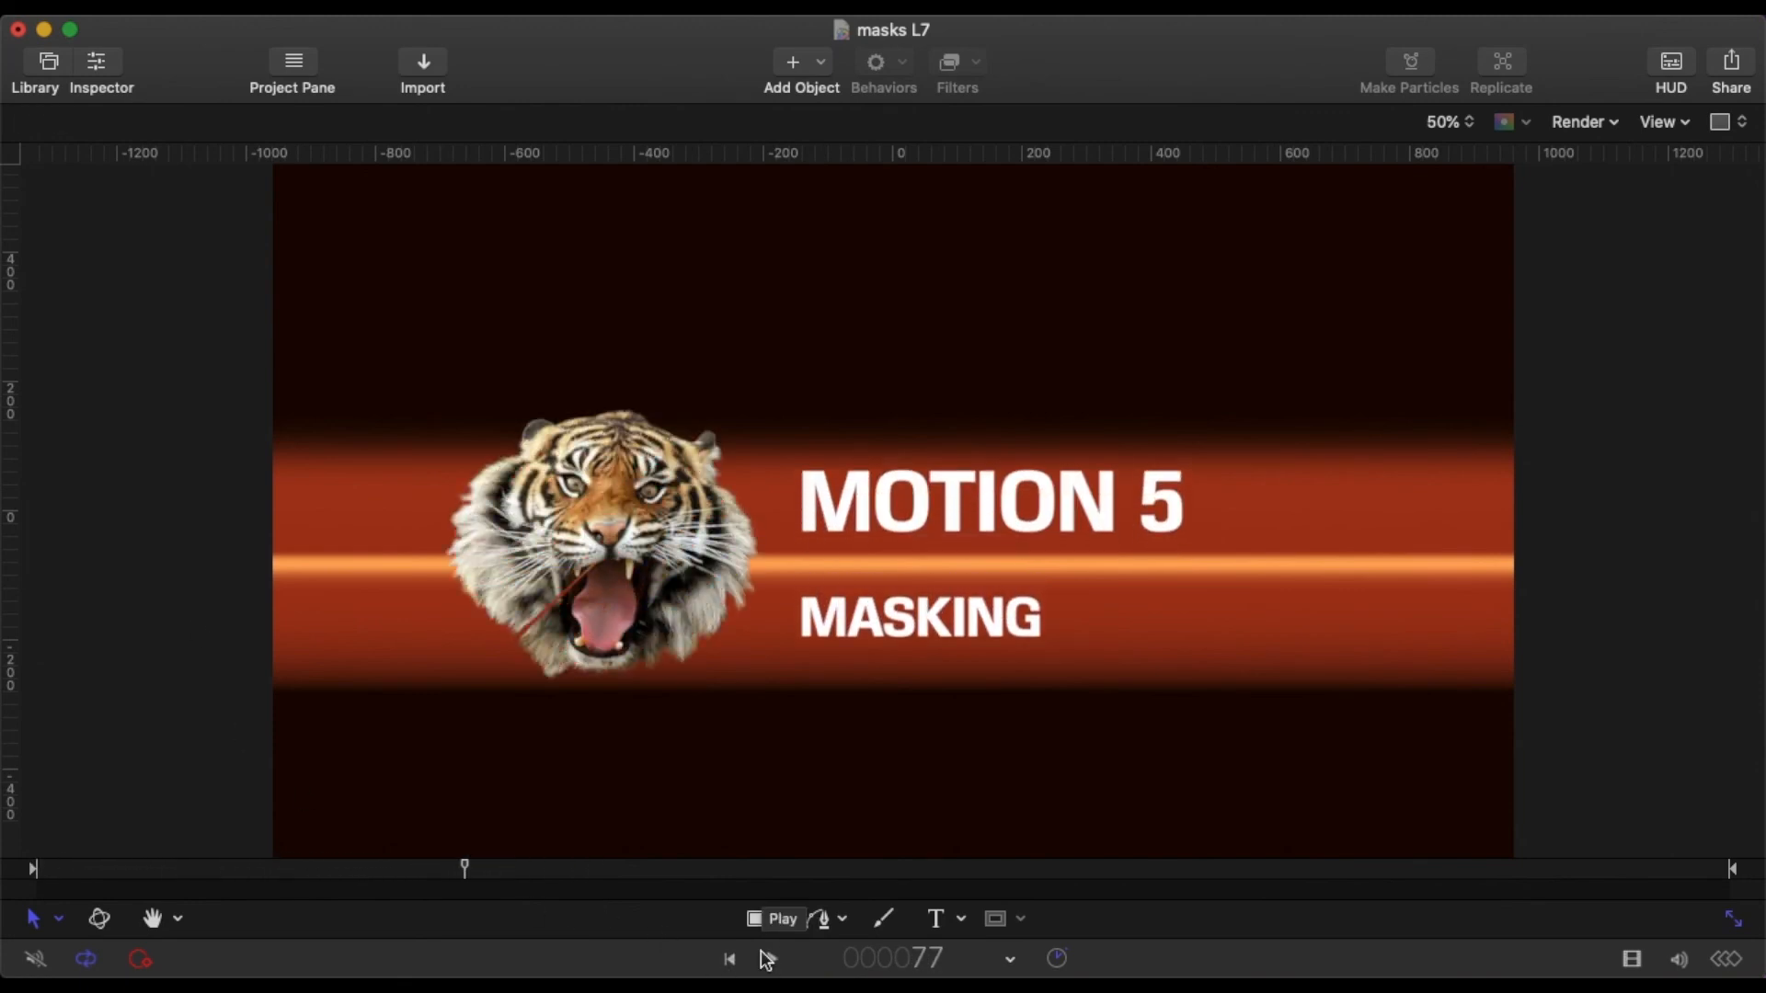